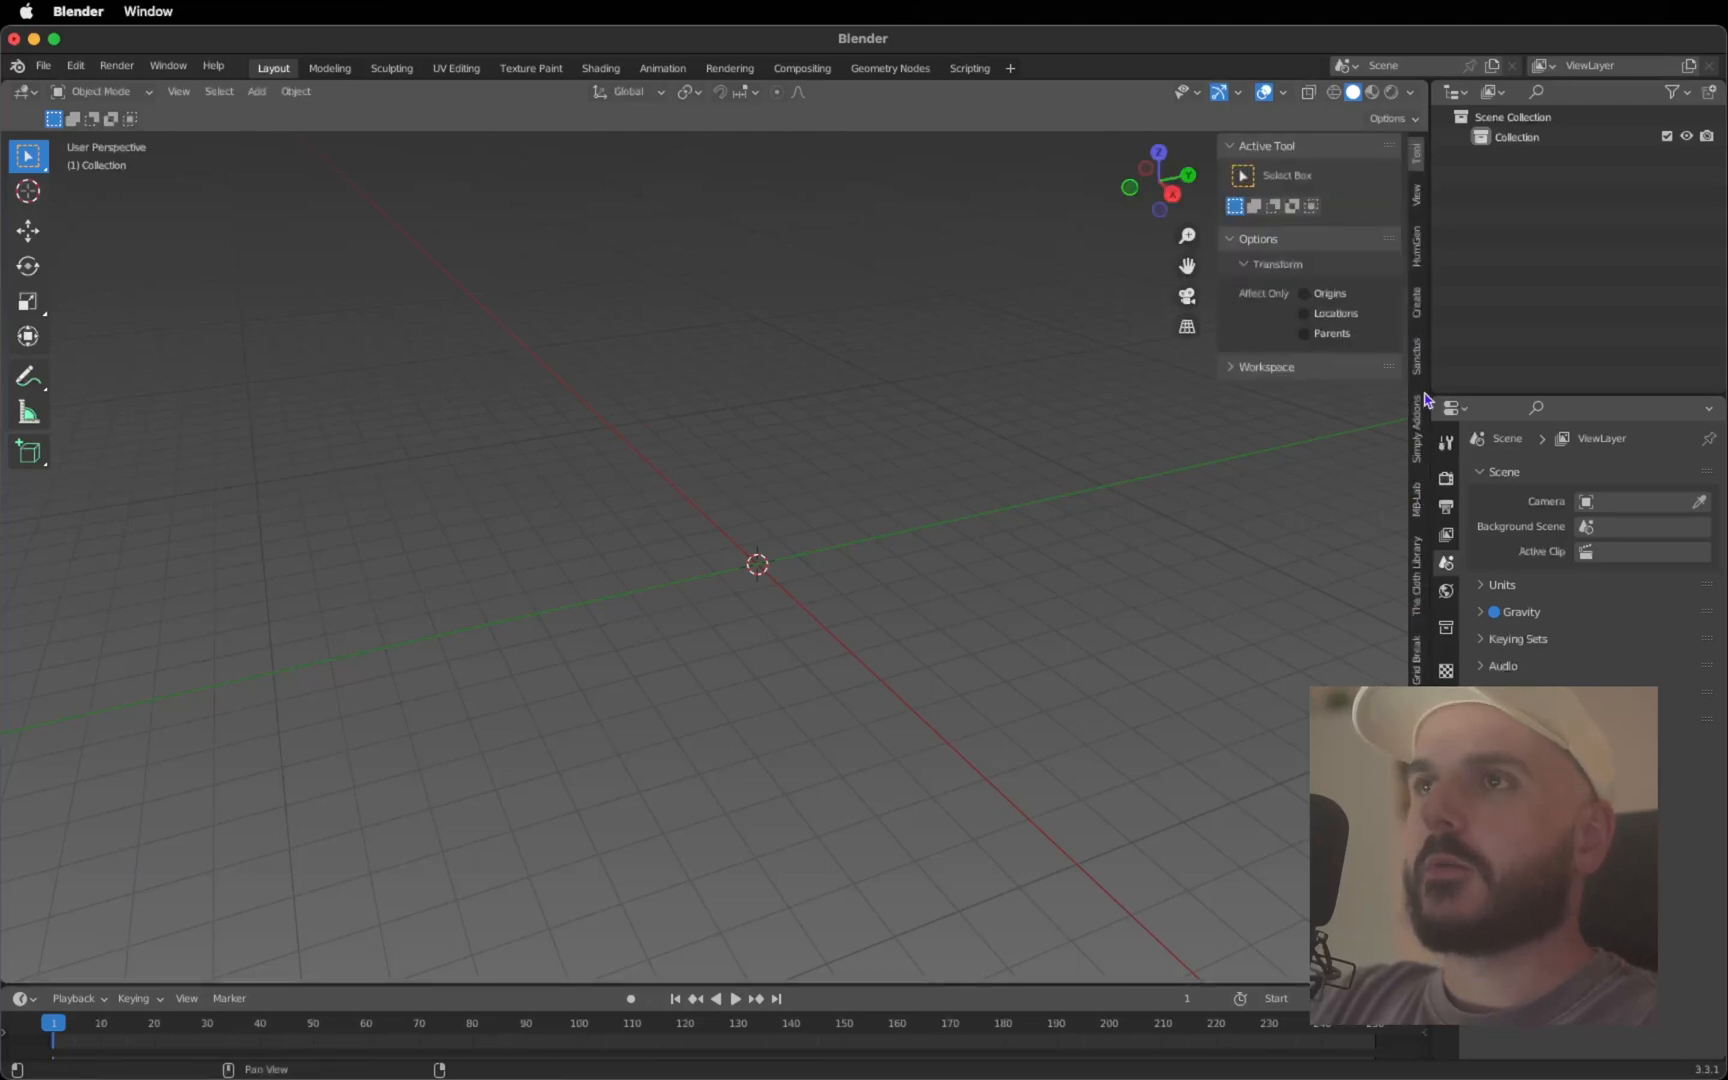
mouse_move(1424, 278)
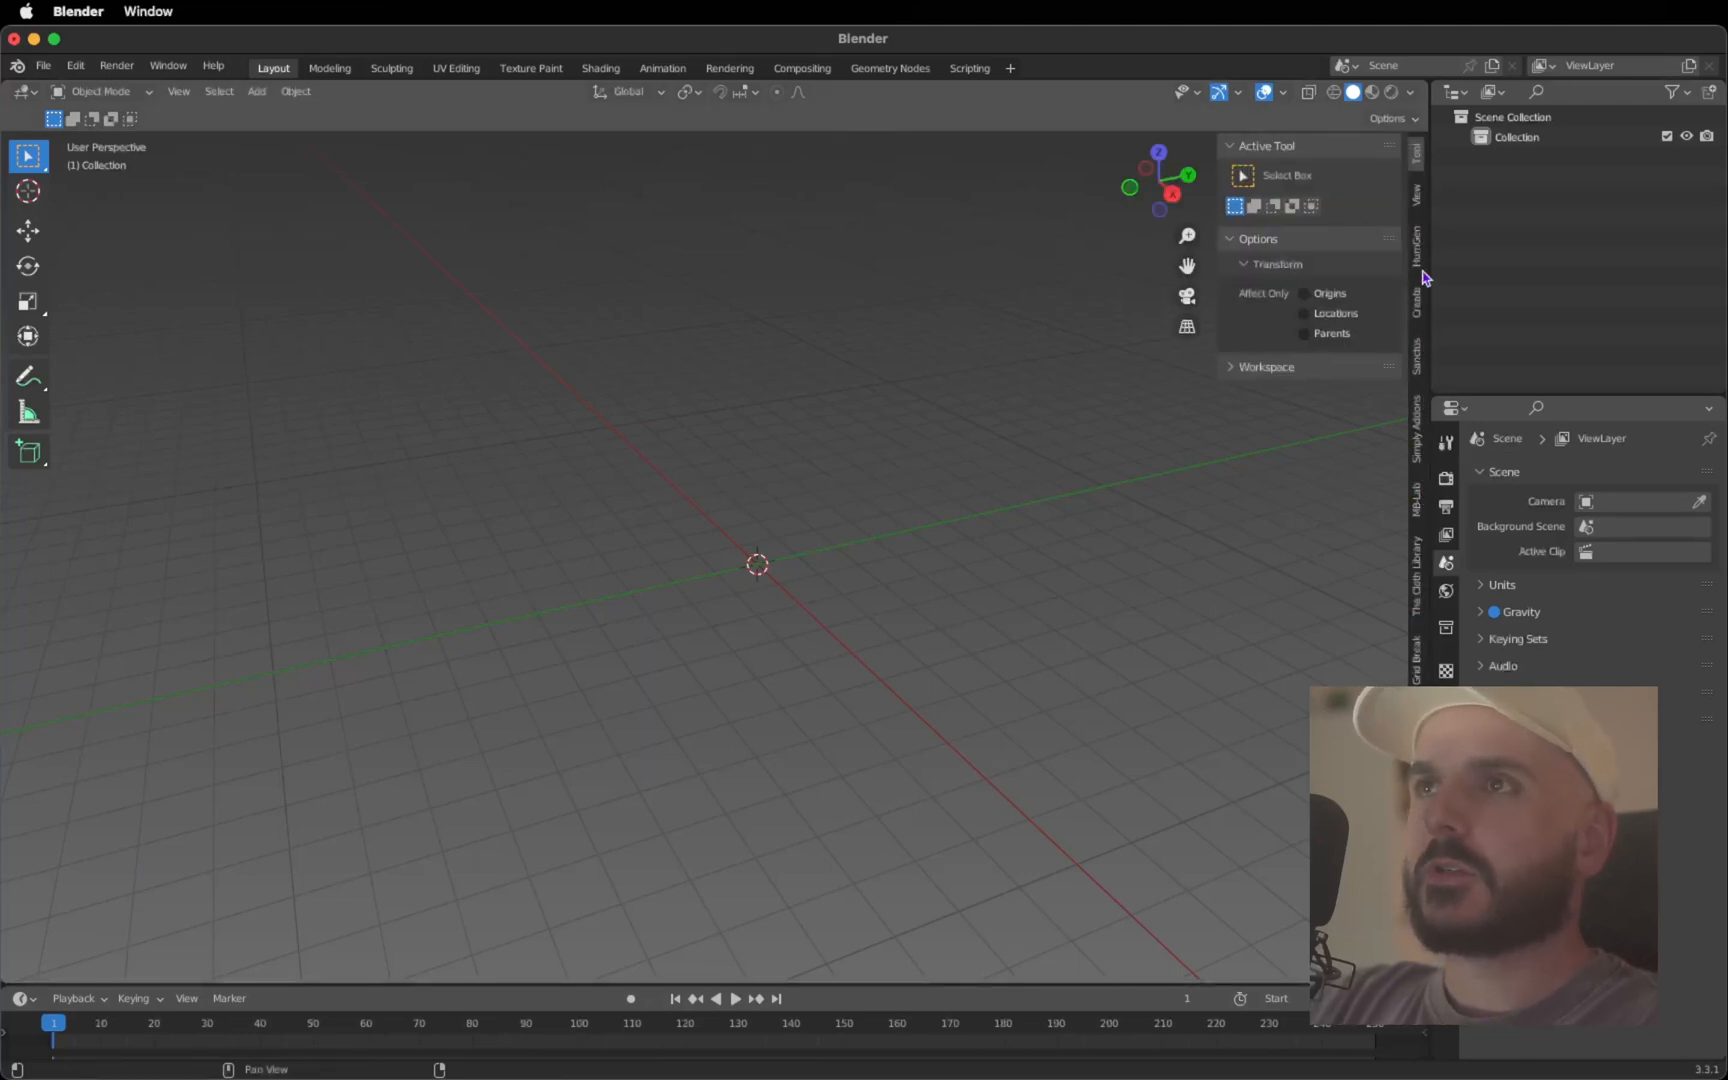
mouse_move(1422, 482)
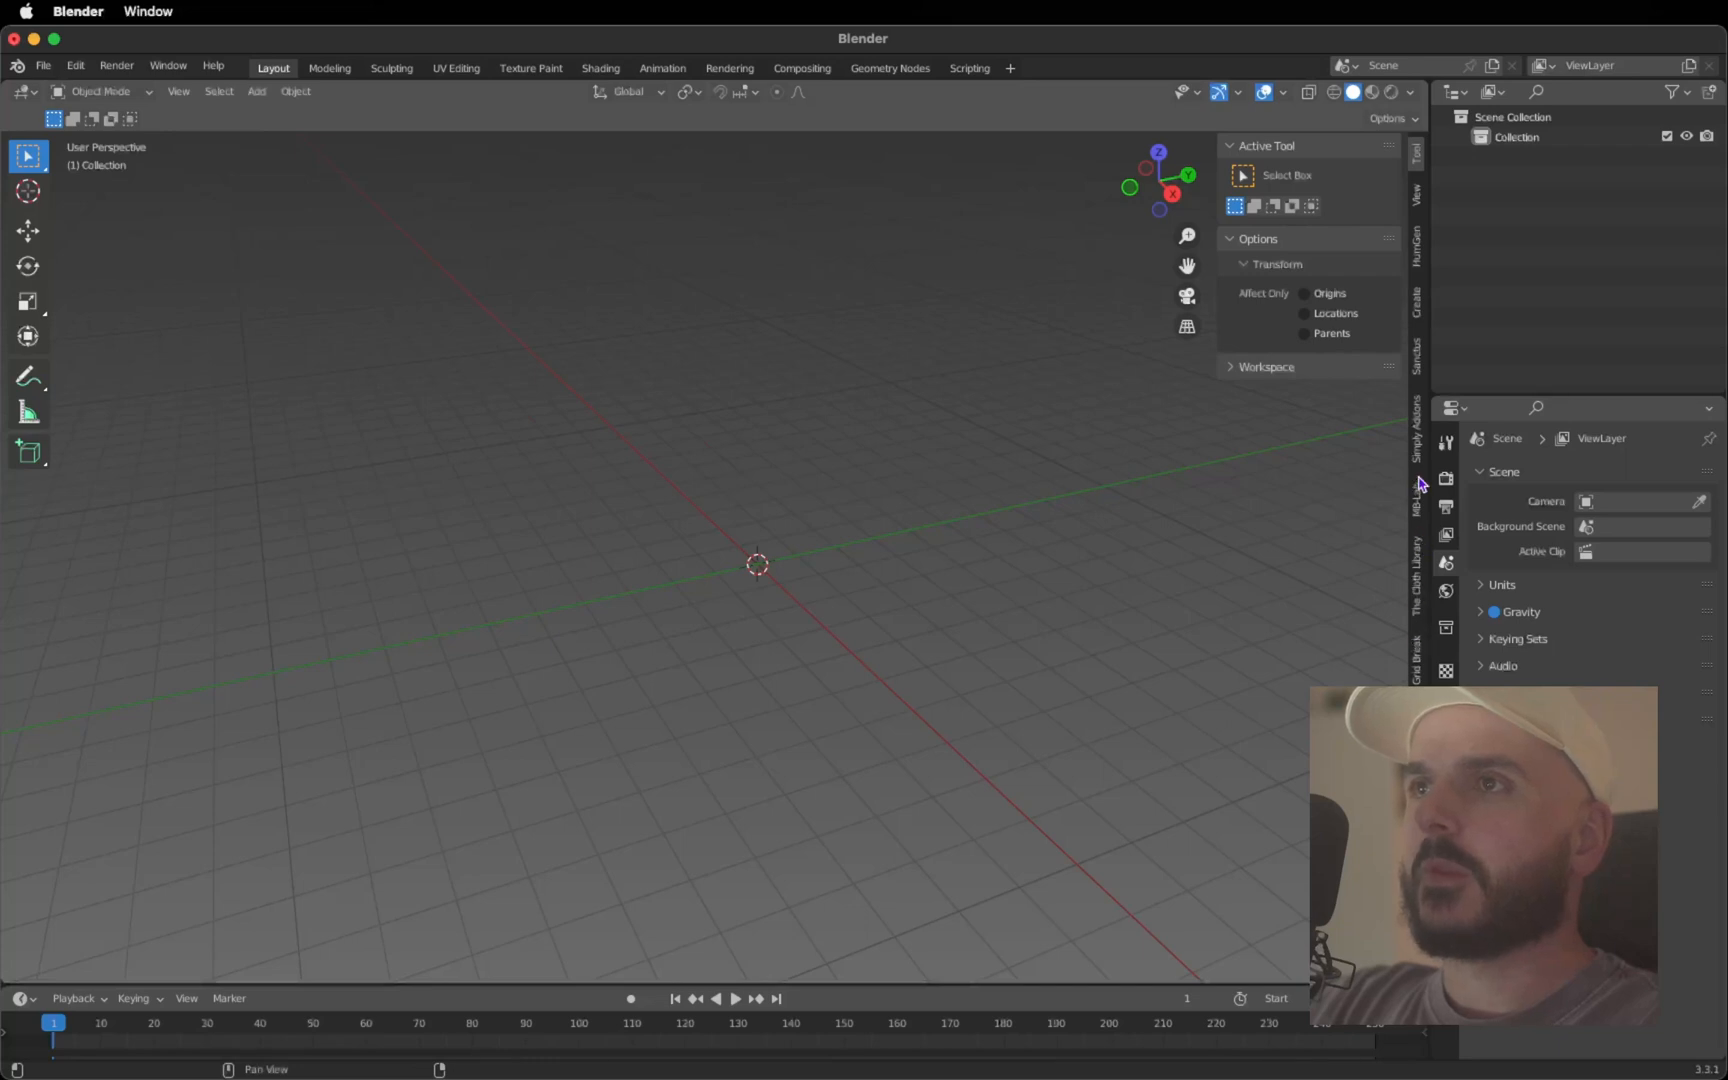
Generate a new male starting human from the HumGen add-on panel
left_click(1418, 242)
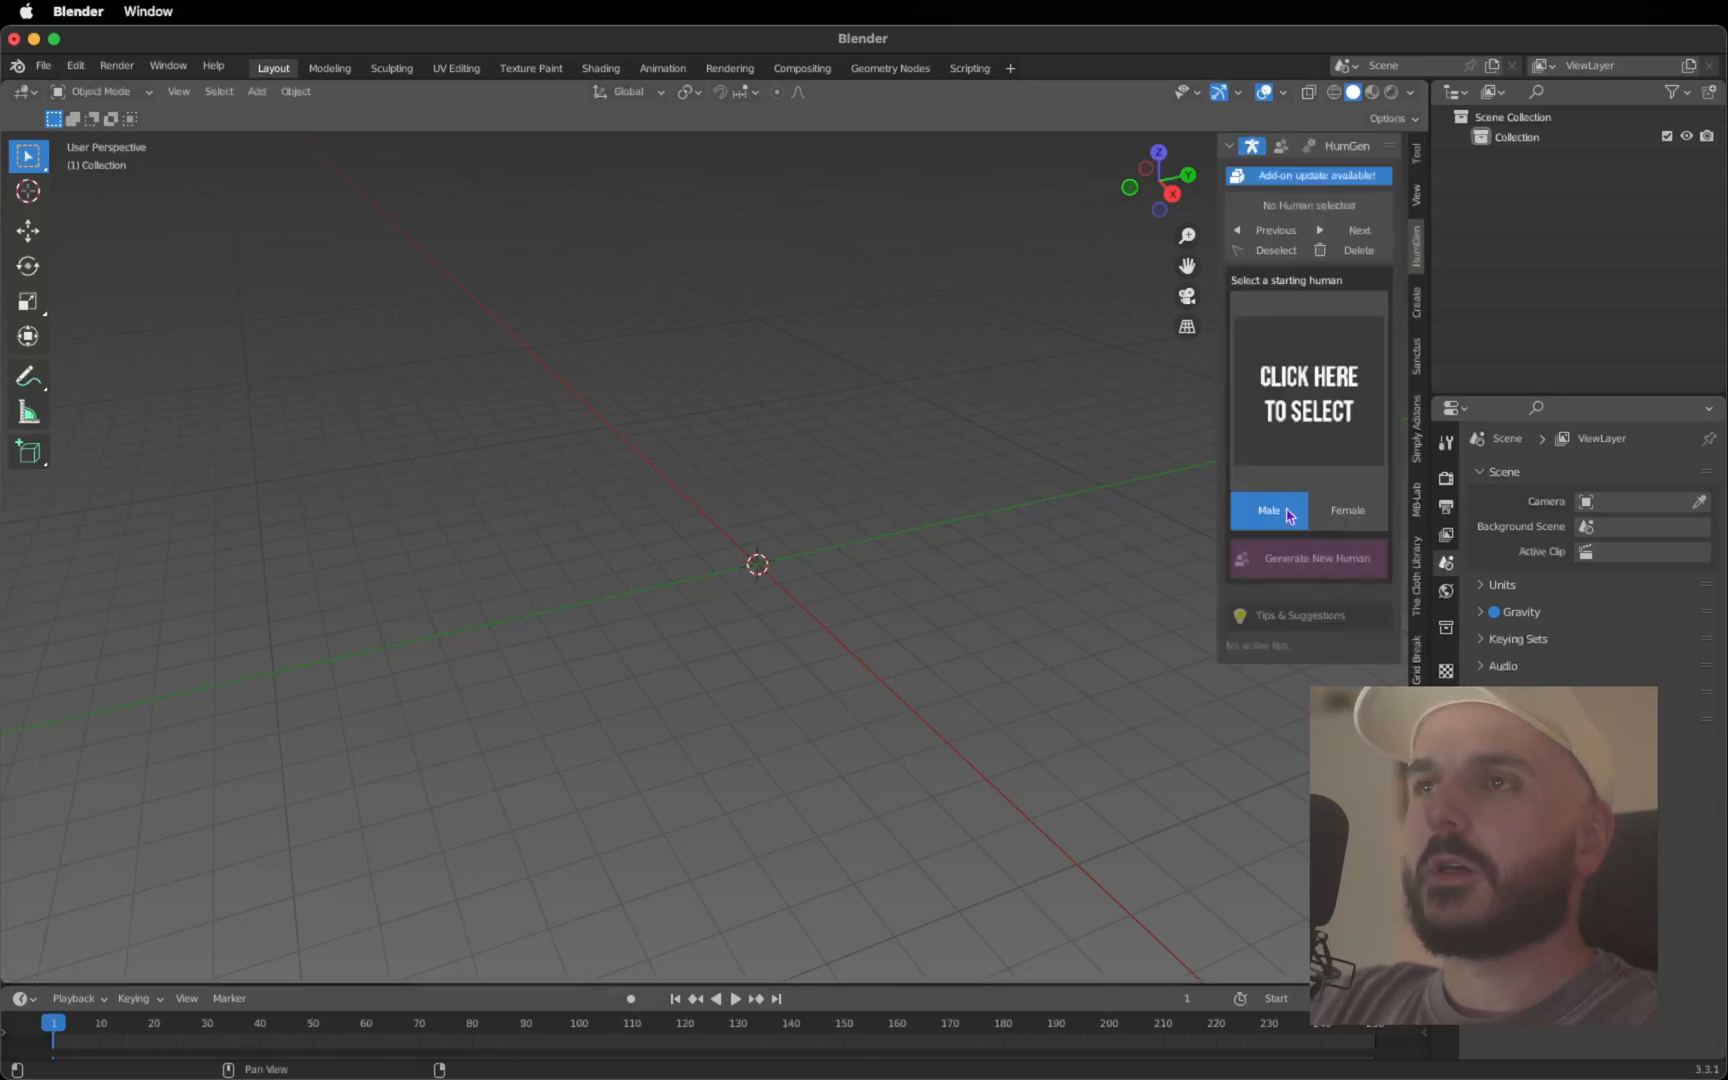
left_click(1308, 392)
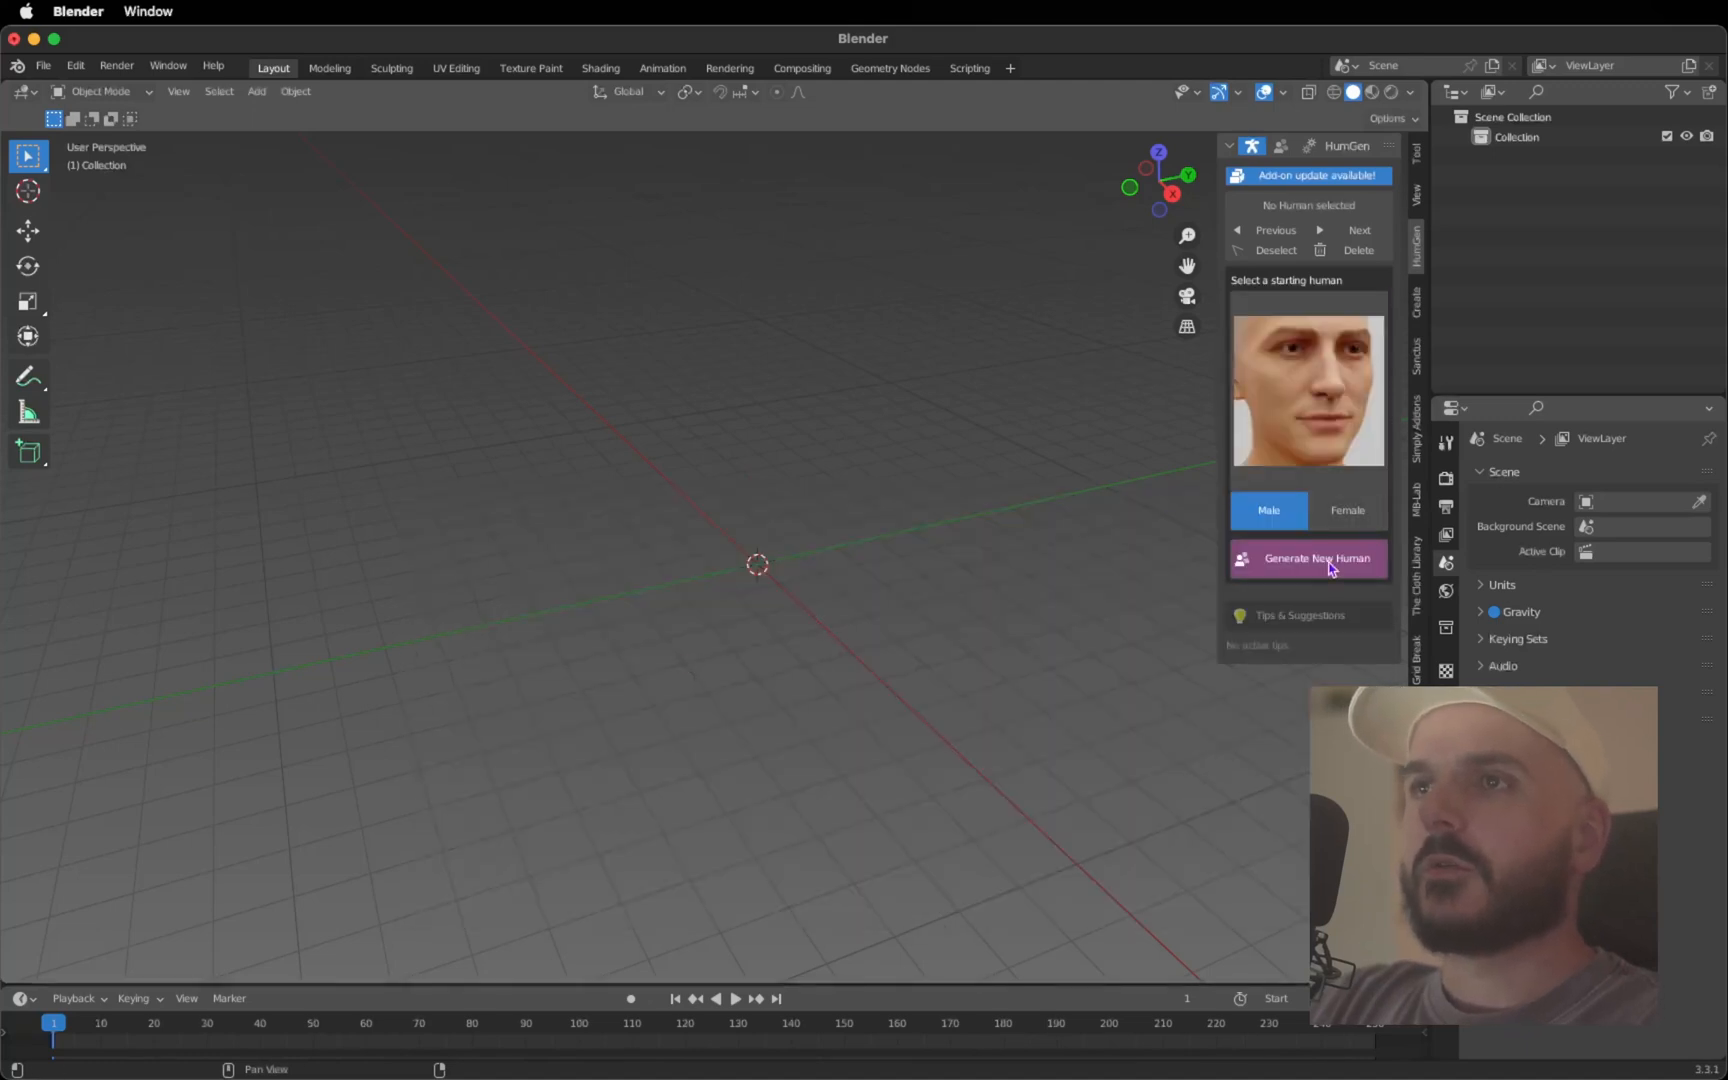
left_click(1308, 558)
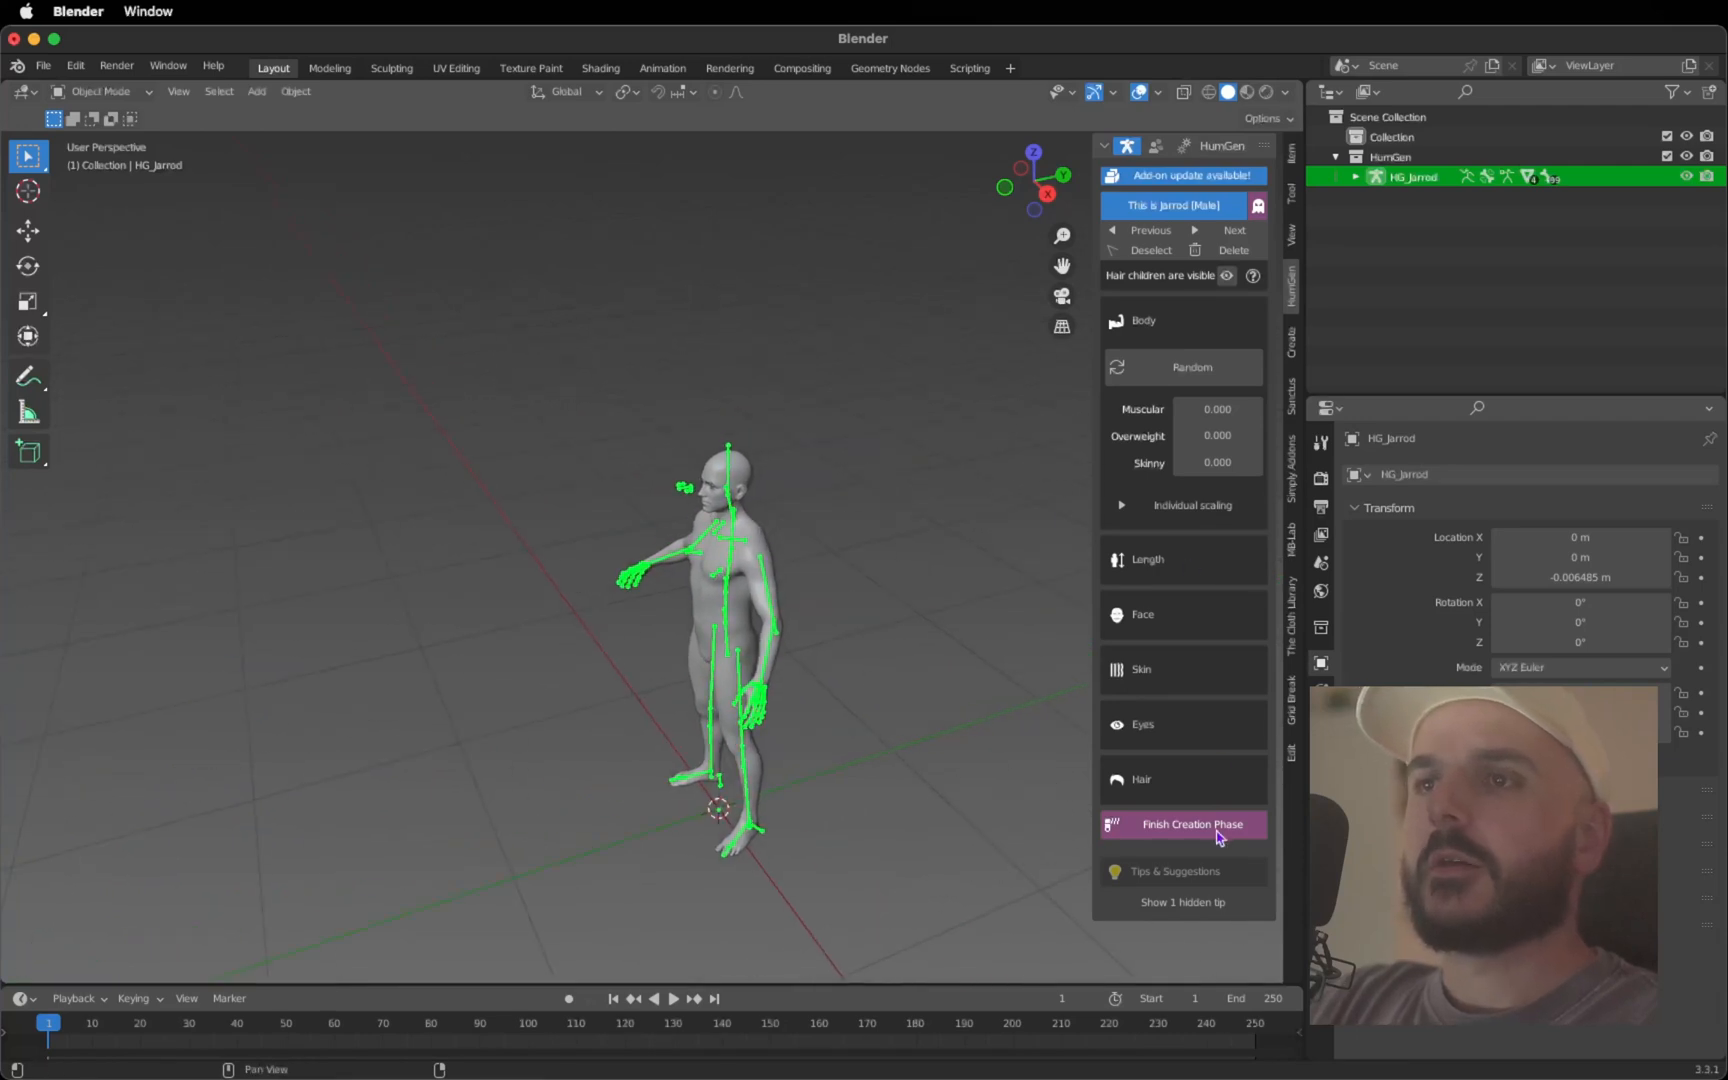
Finish Jarrod's creation phase, confirming the popup, and inspect the figure's upper body
left_click(1192, 824)
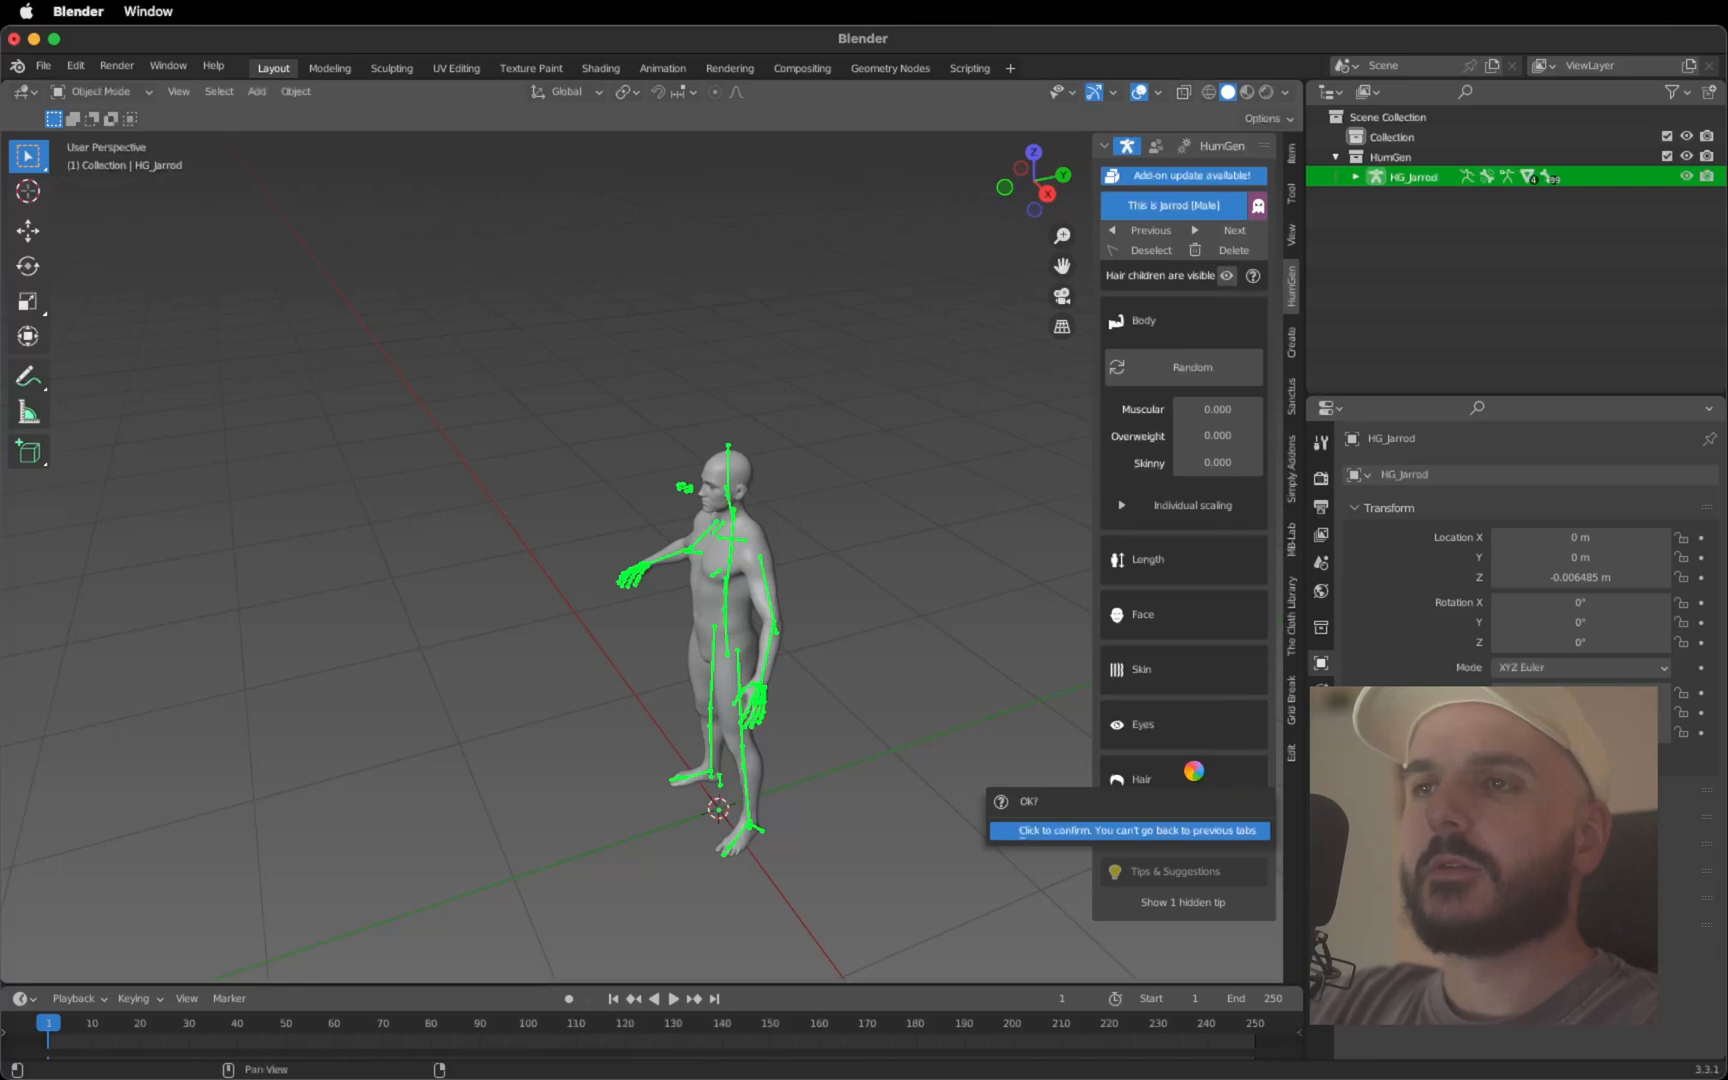
left_click(1128, 830)
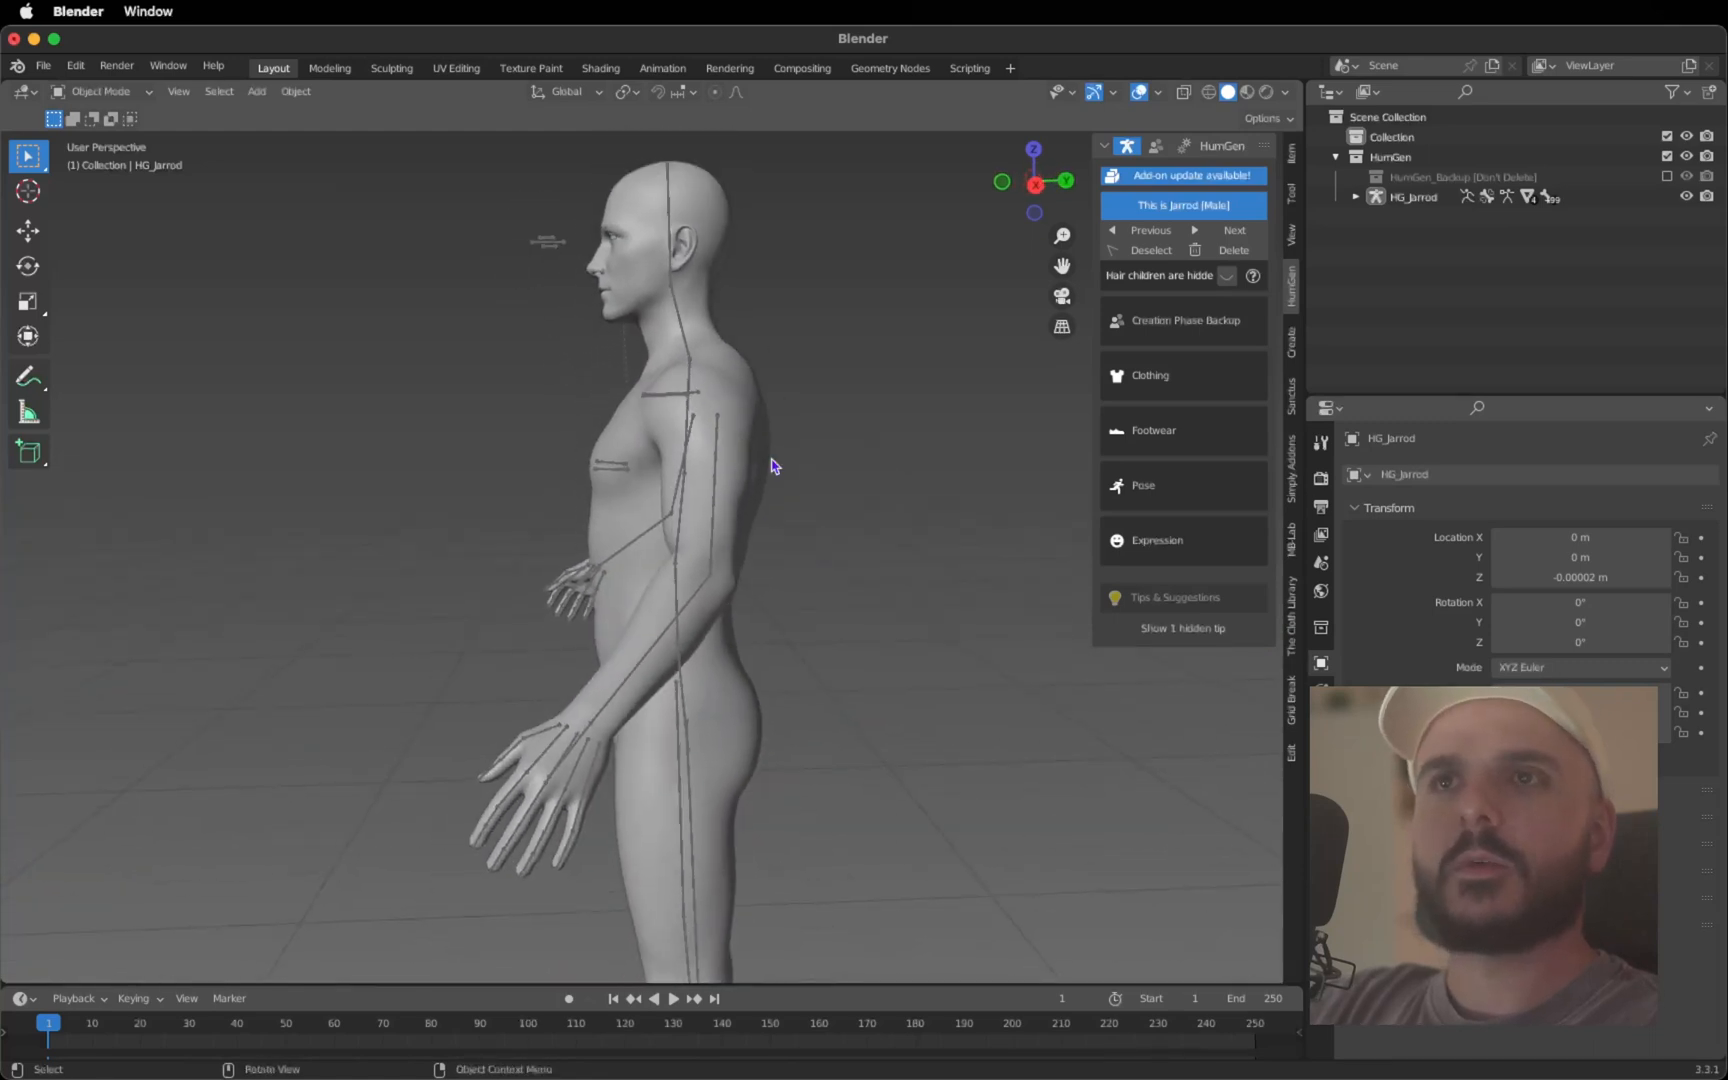
left_click_drag(772, 462, 634, 440)
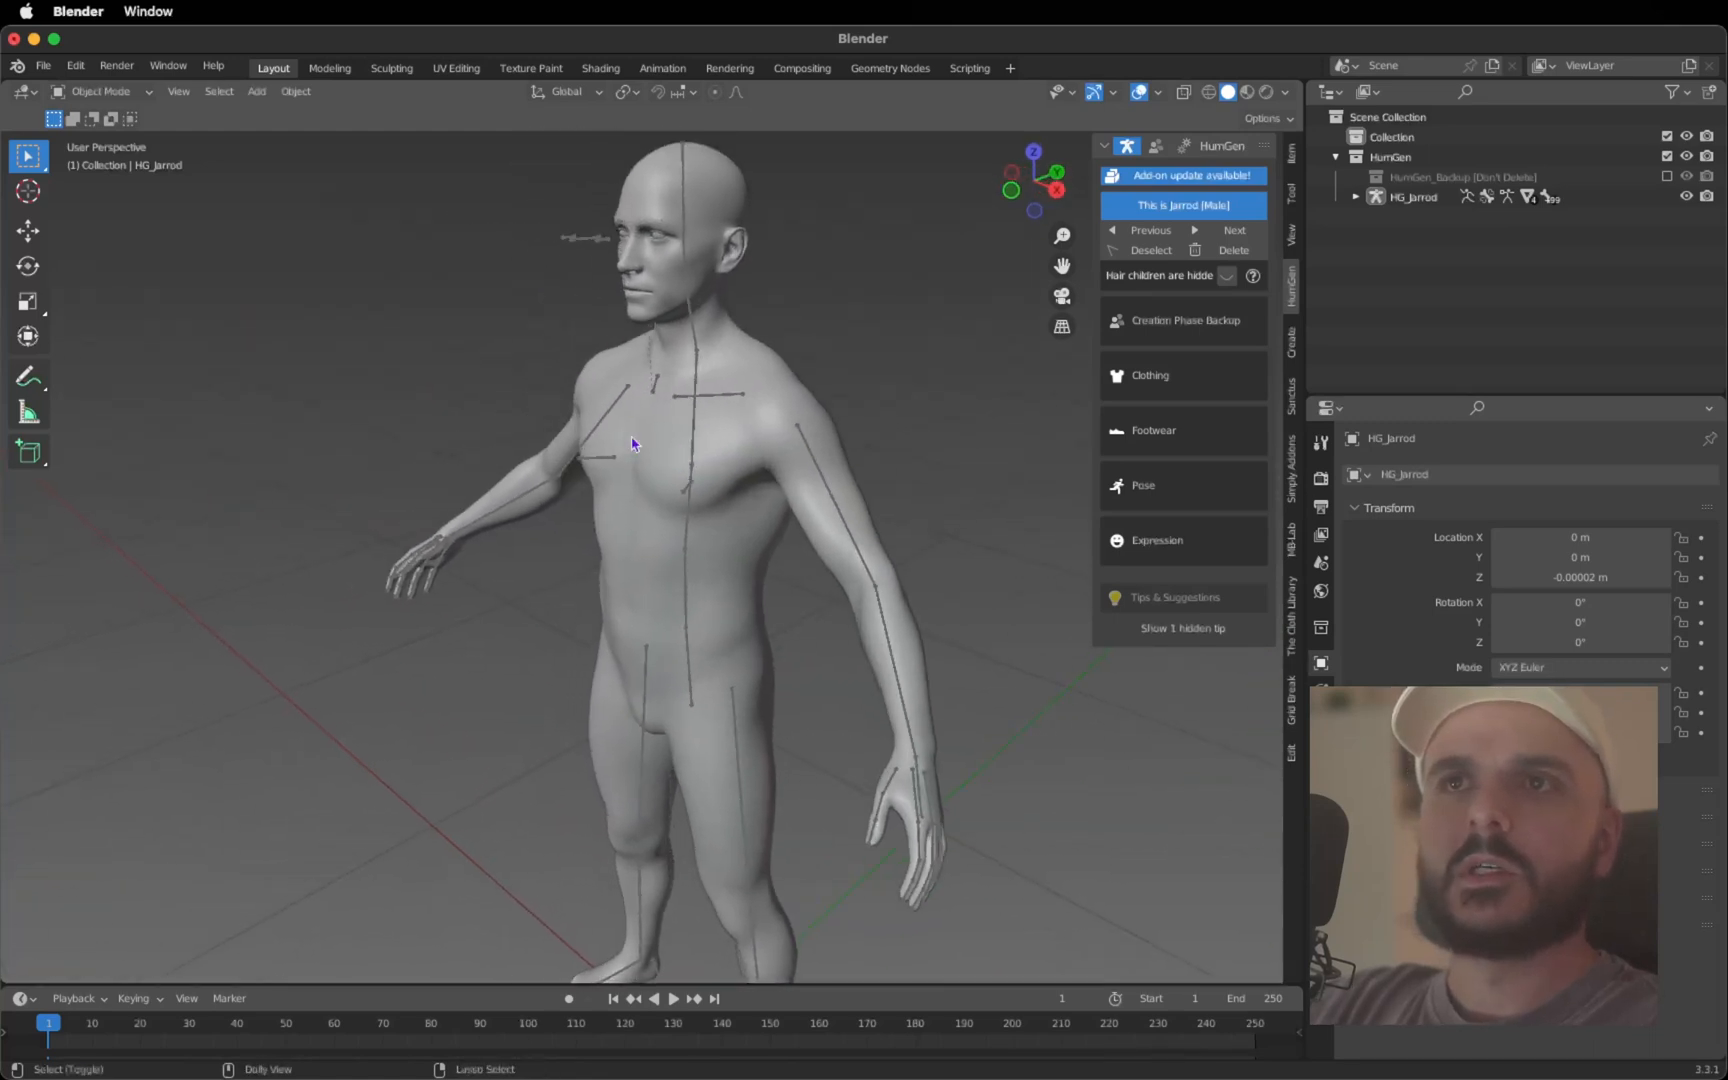
left_click_drag(634, 444, 706, 328)
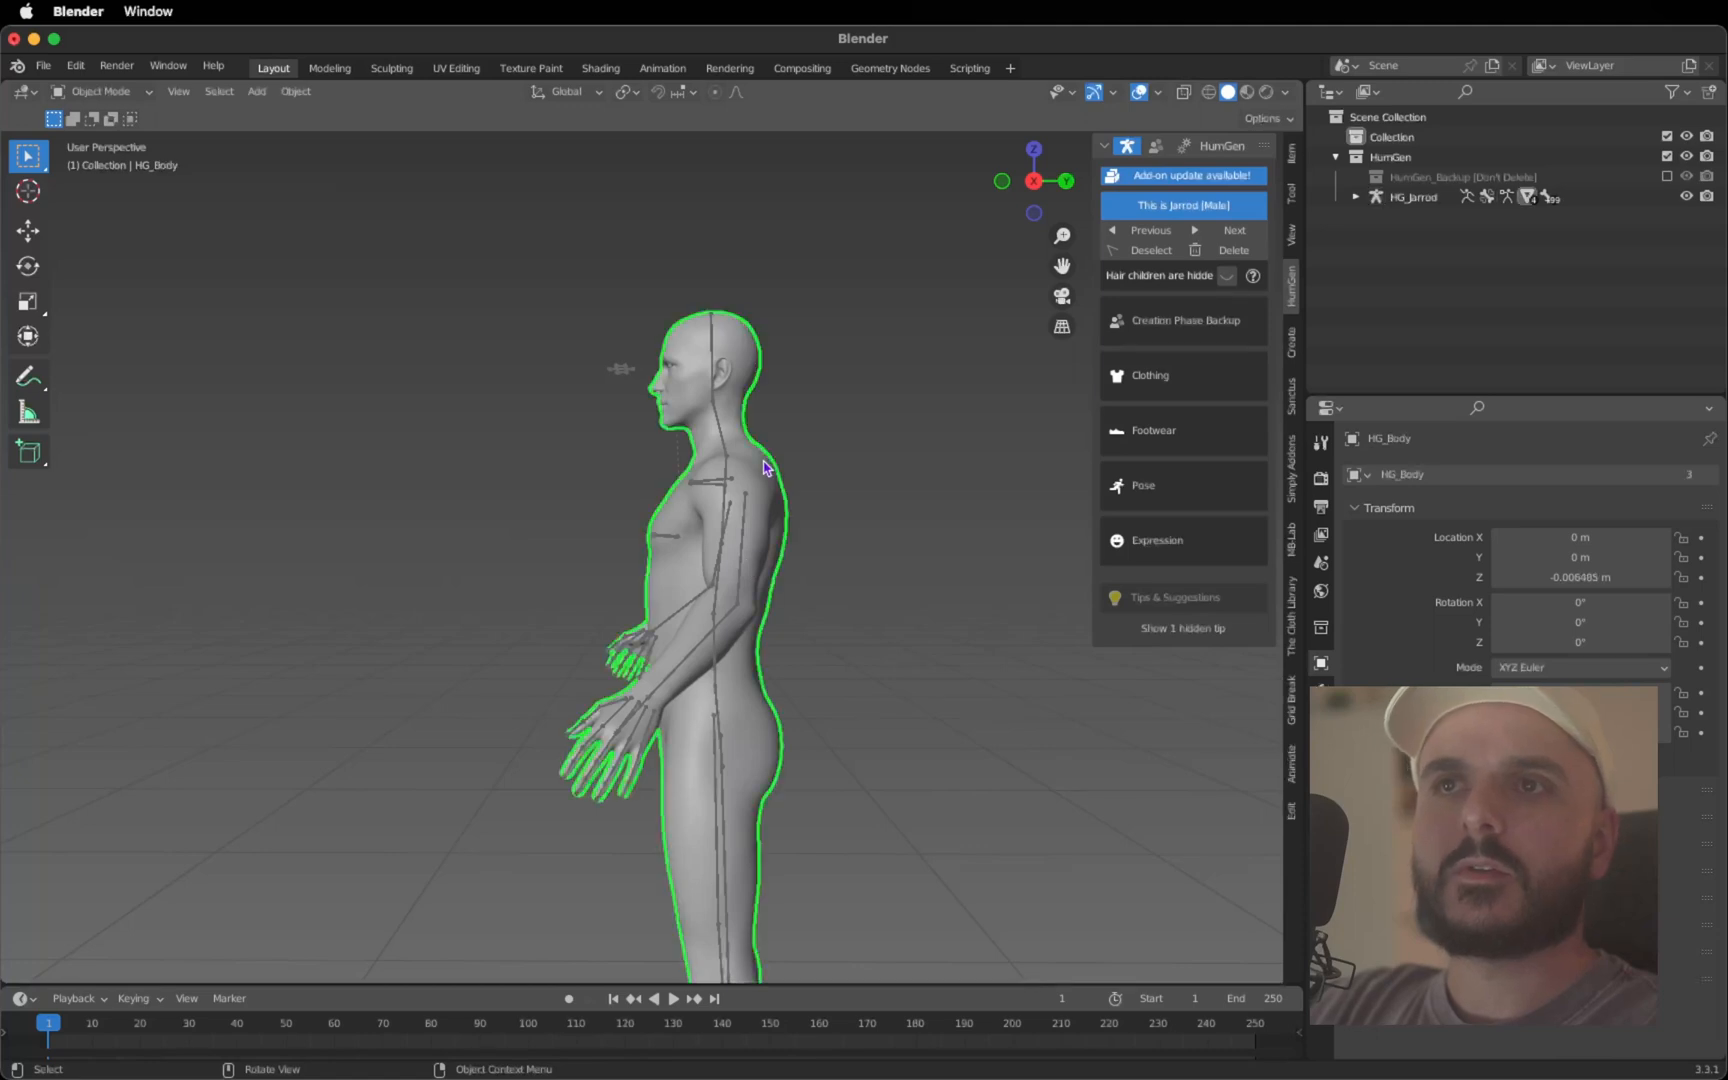
Edit HG_Body in right side view with X-Ray on and box-select the head and shoulders
key("Tab")
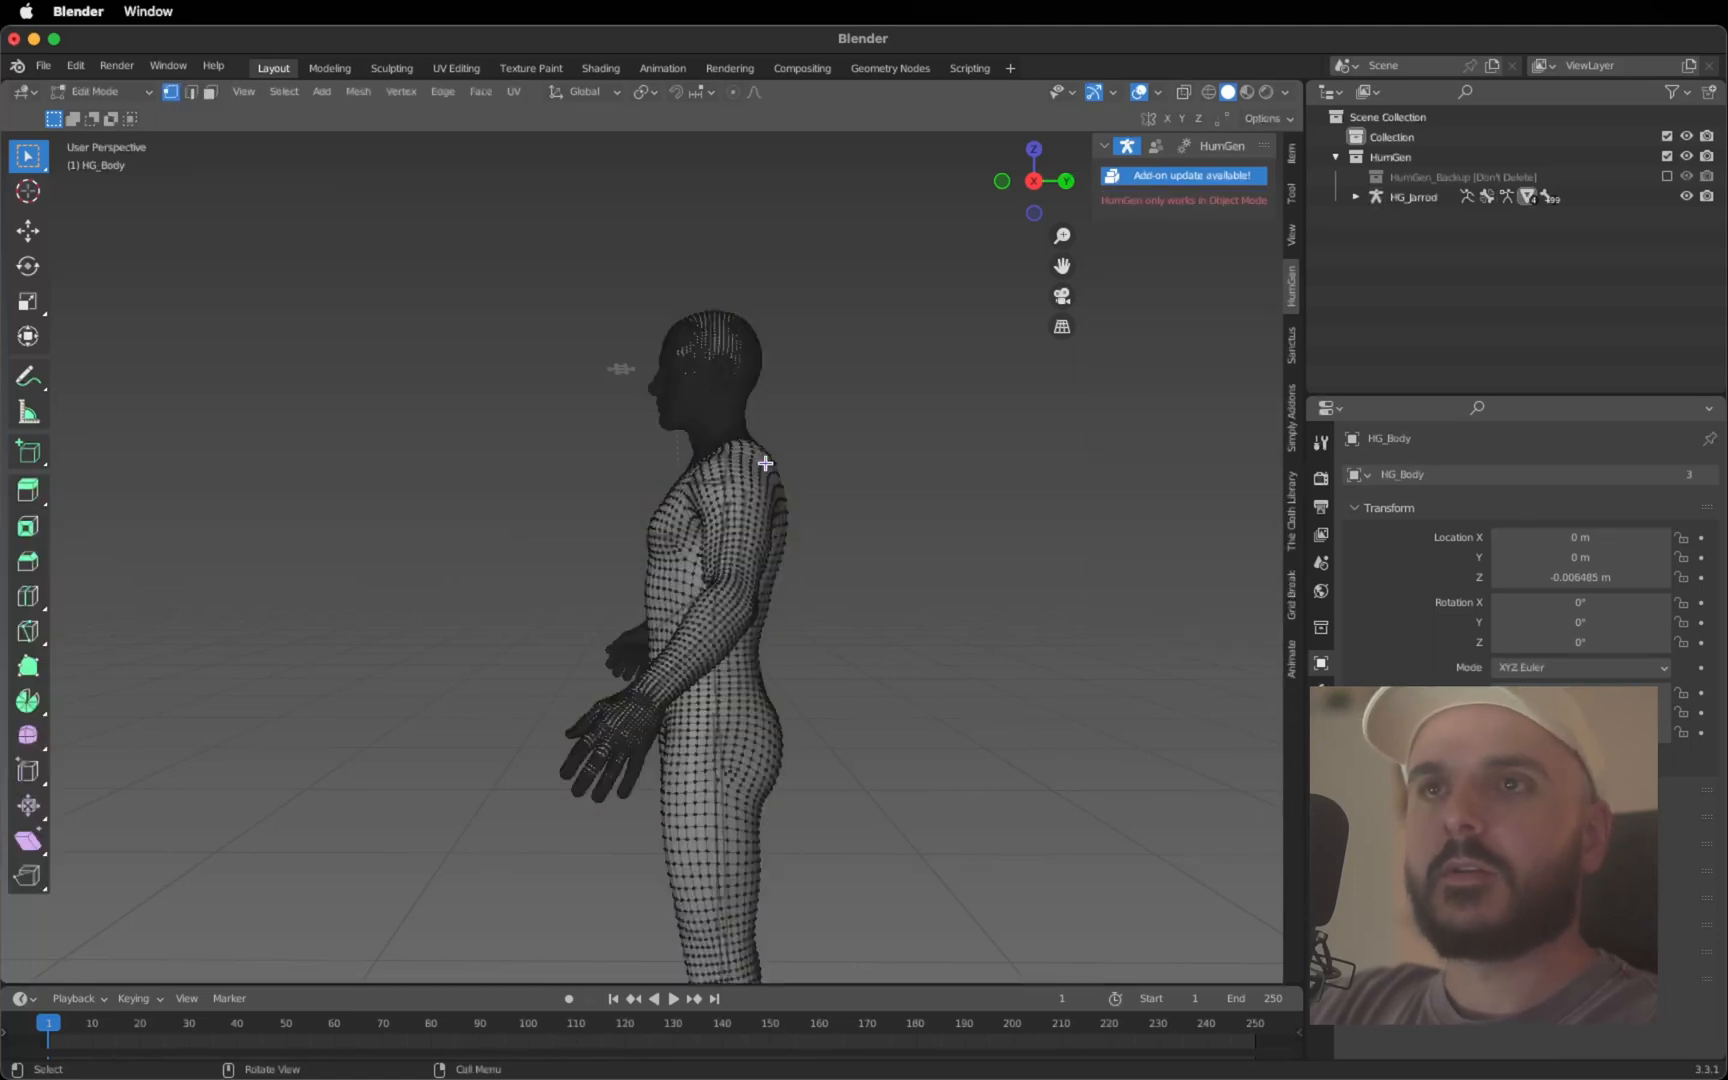
key("3")
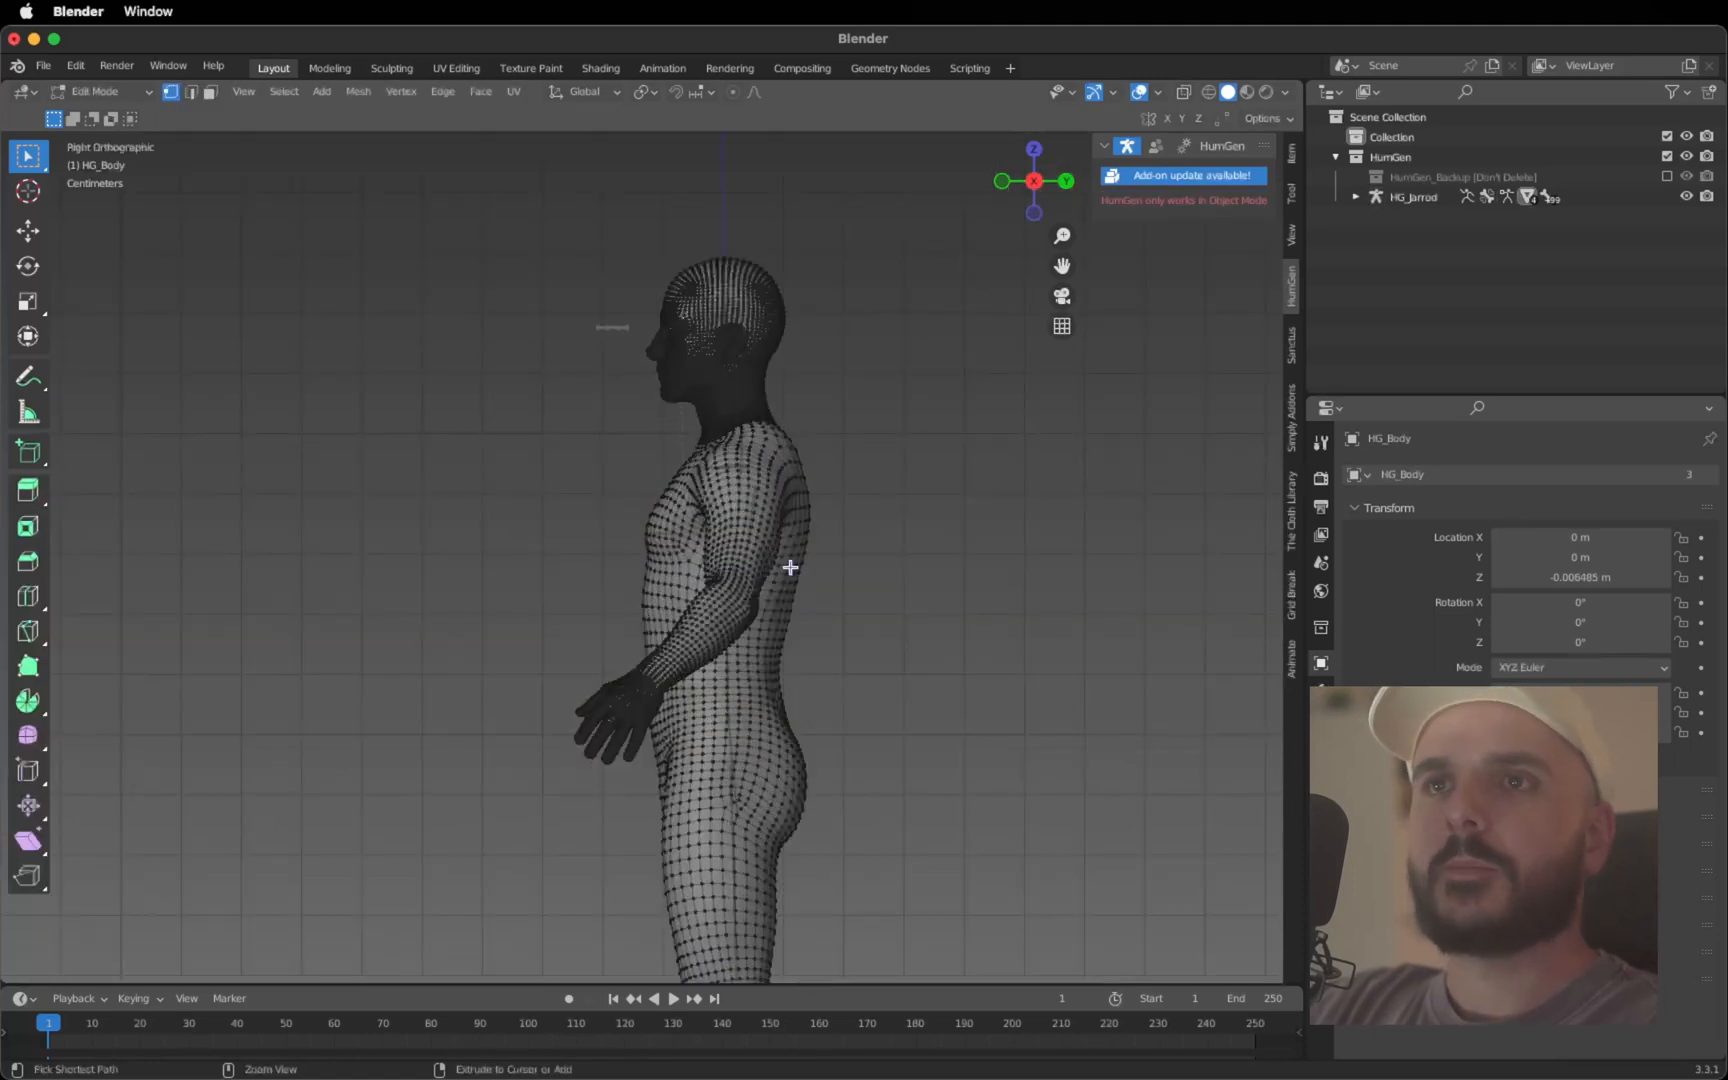
scroll("down", 3)
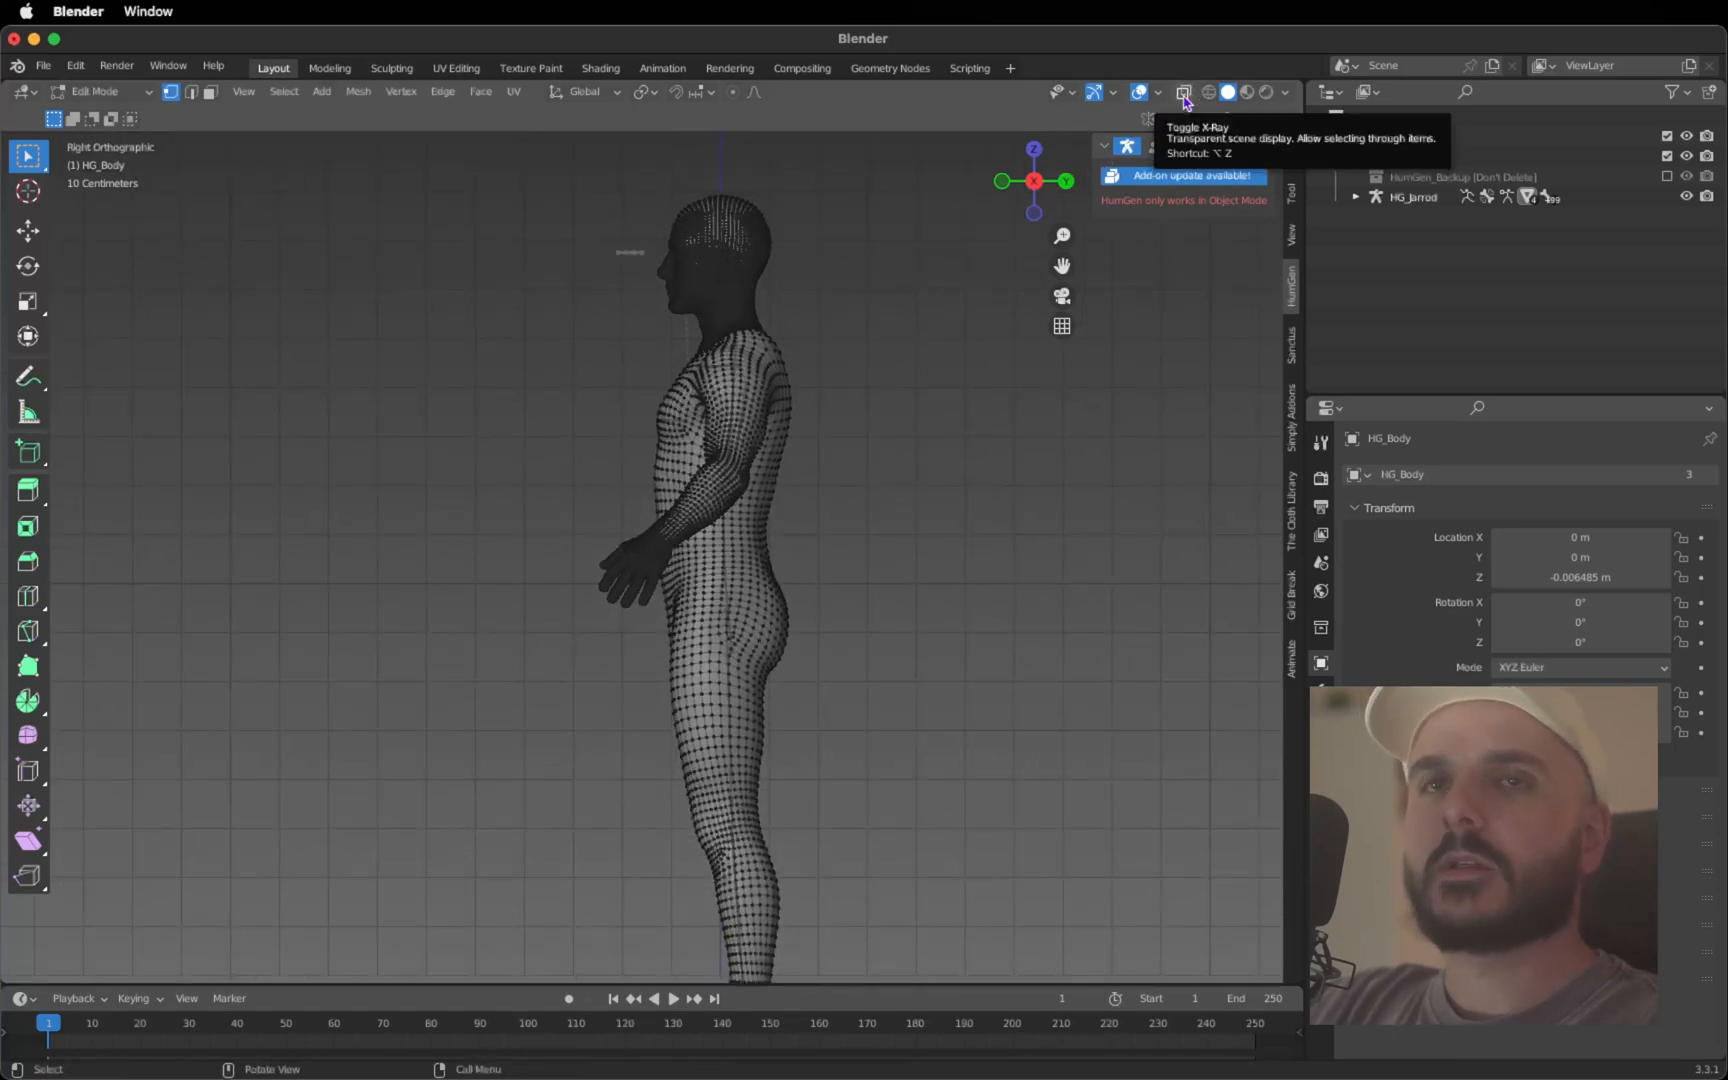
left_click(1184, 92)
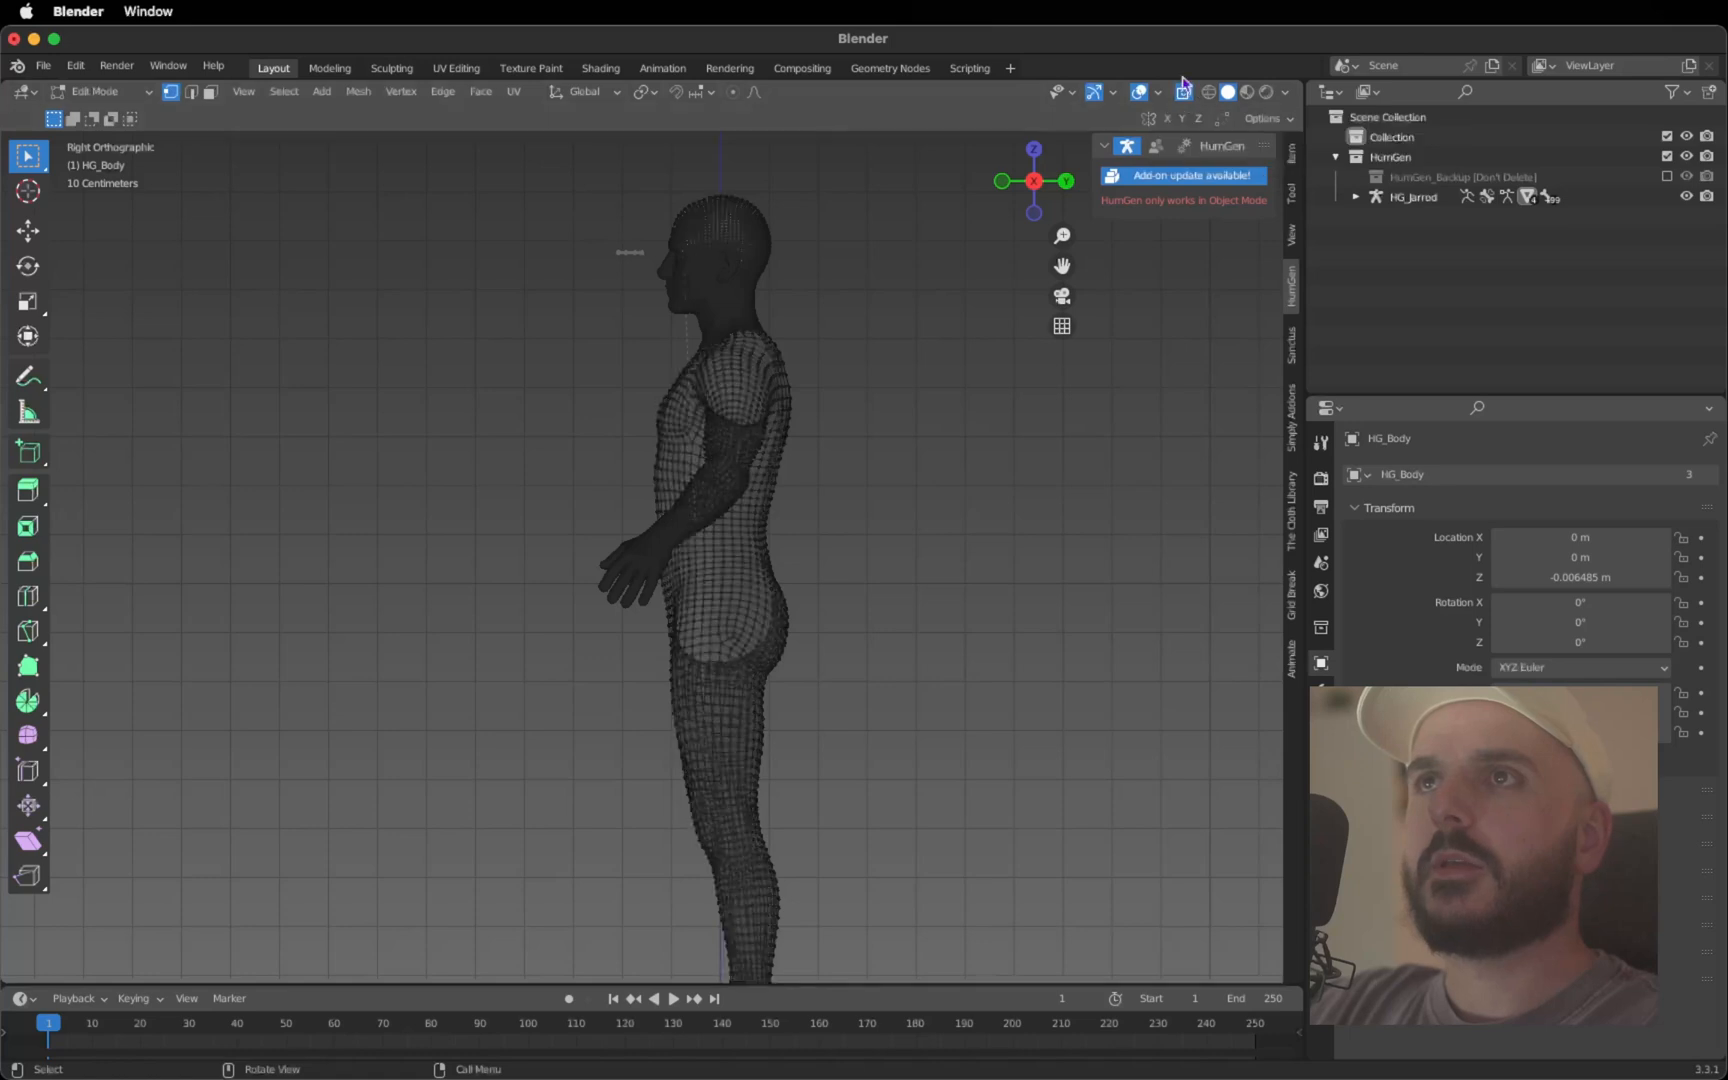
left_click(28, 156)
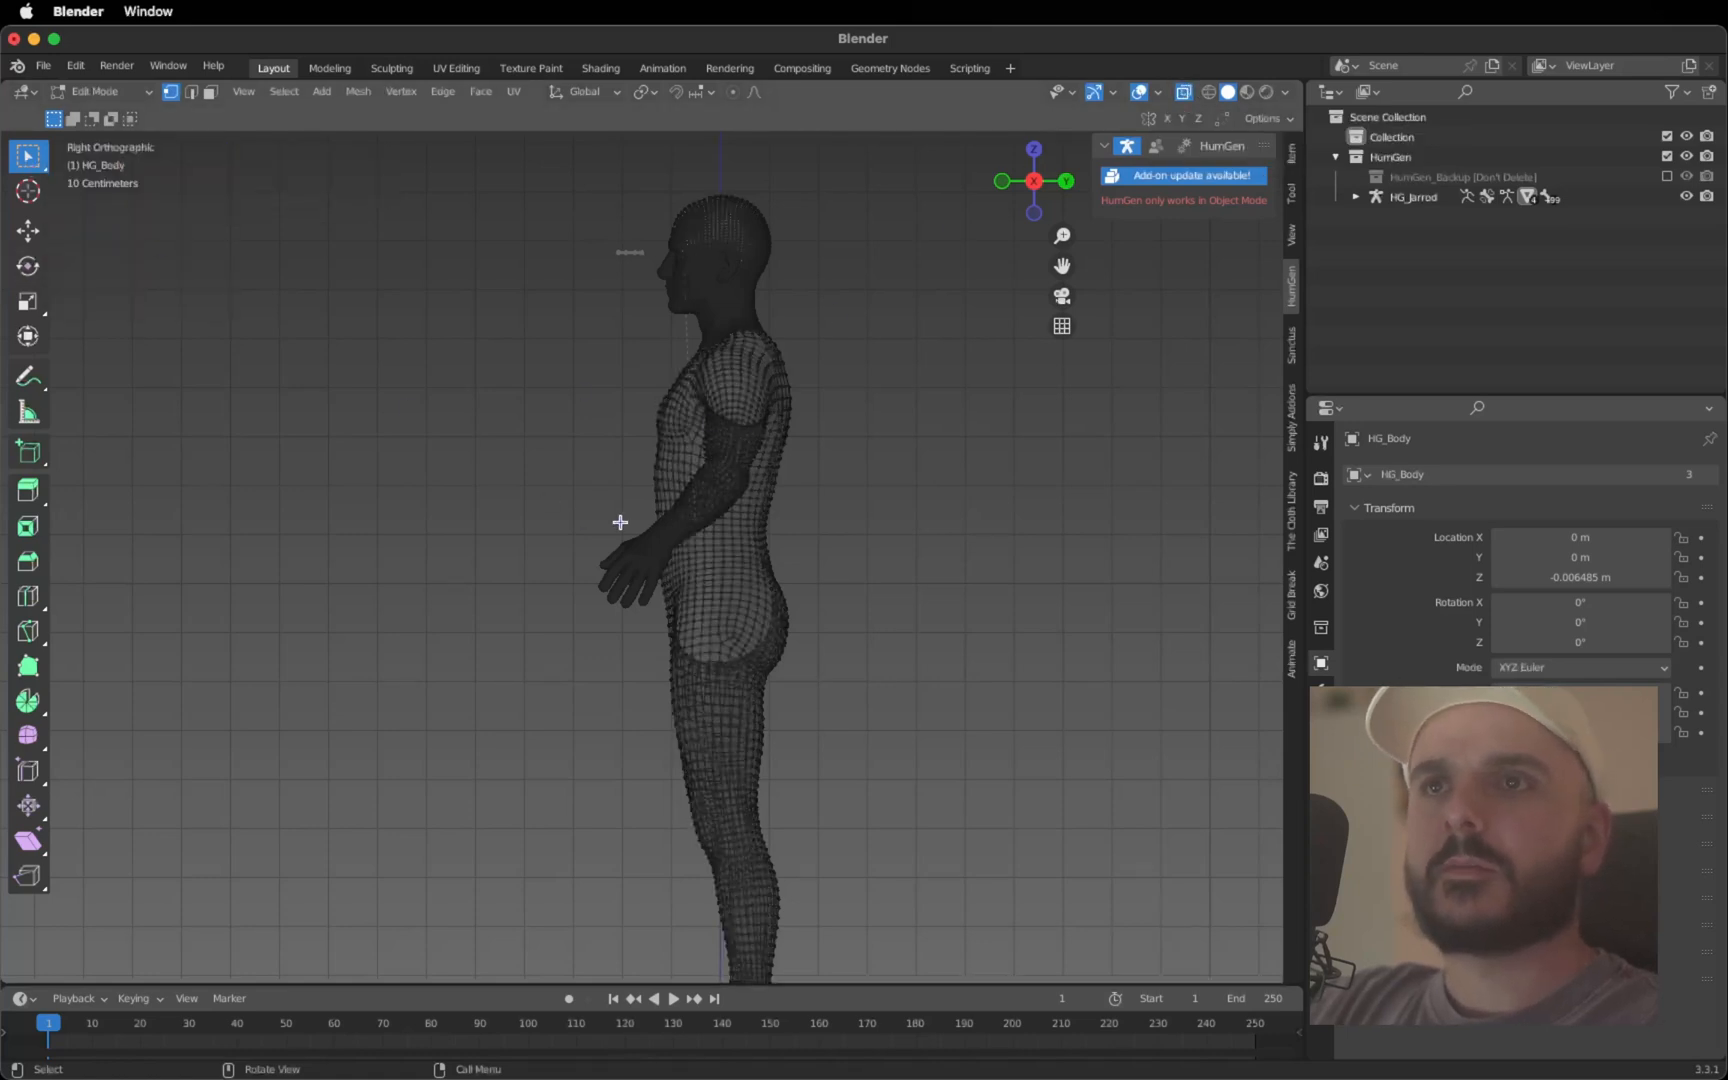
scroll("down", 3)
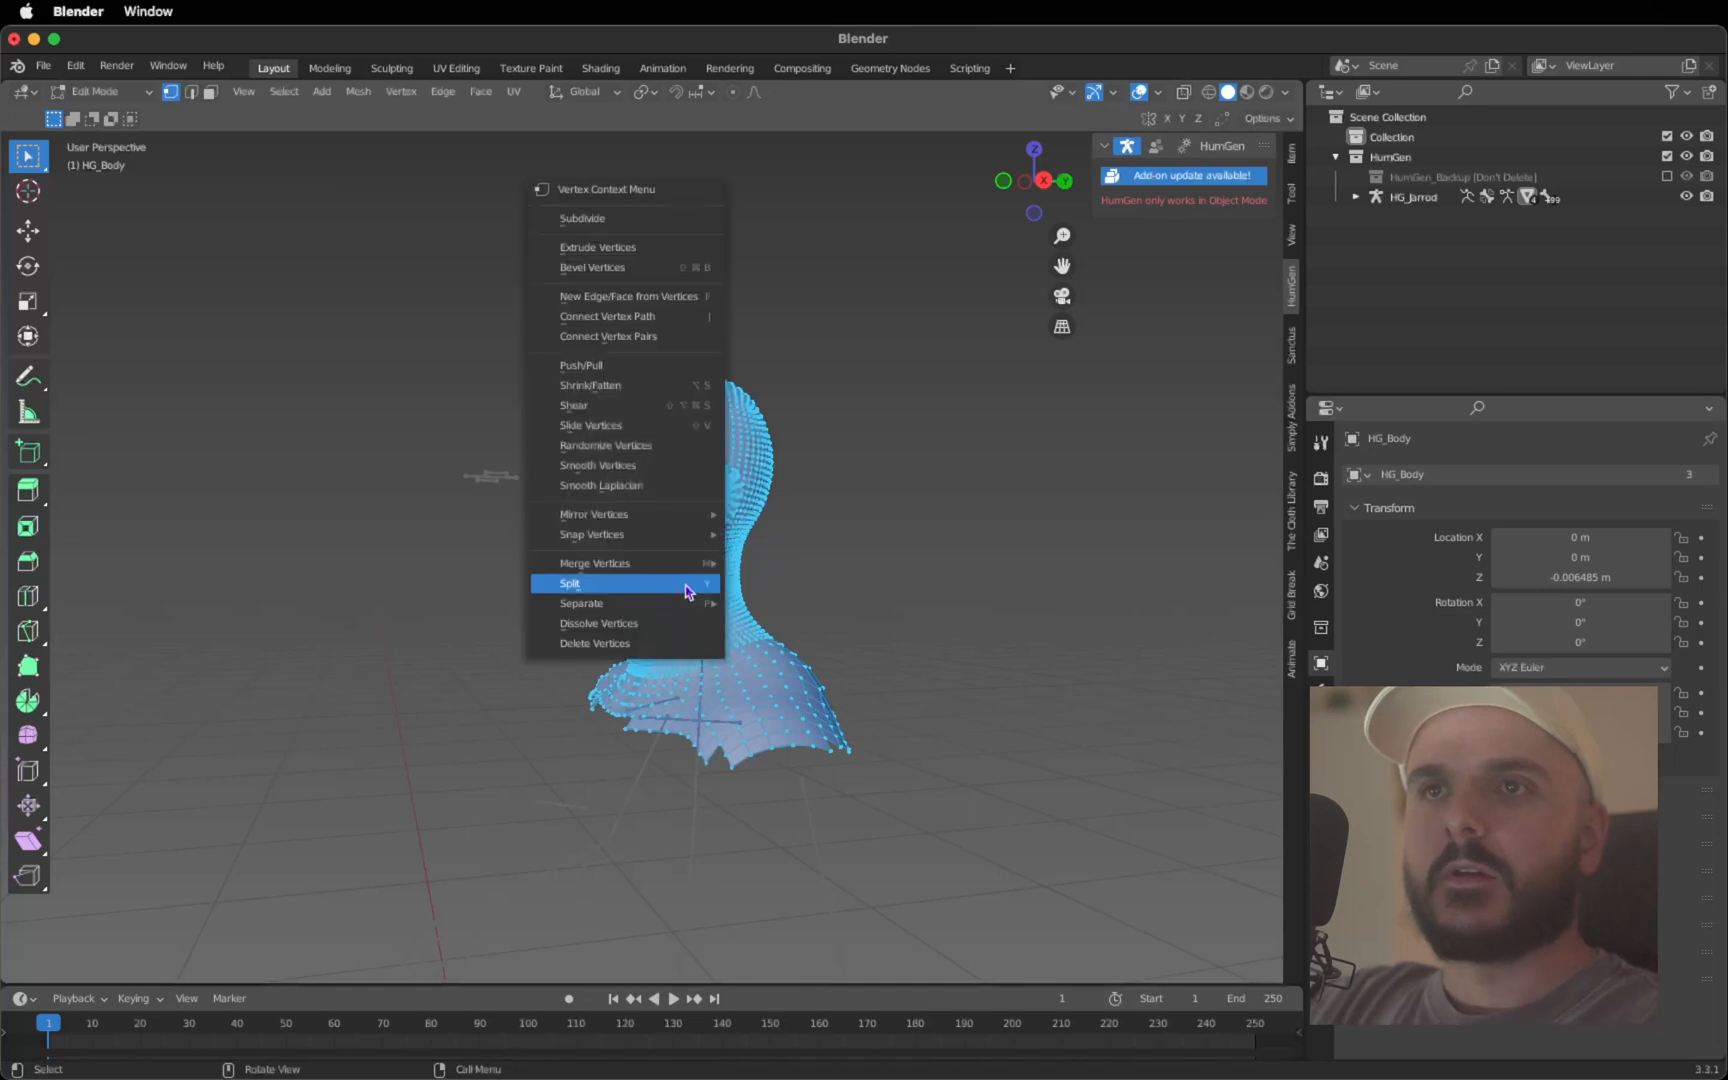
mouse_move(582, 602)
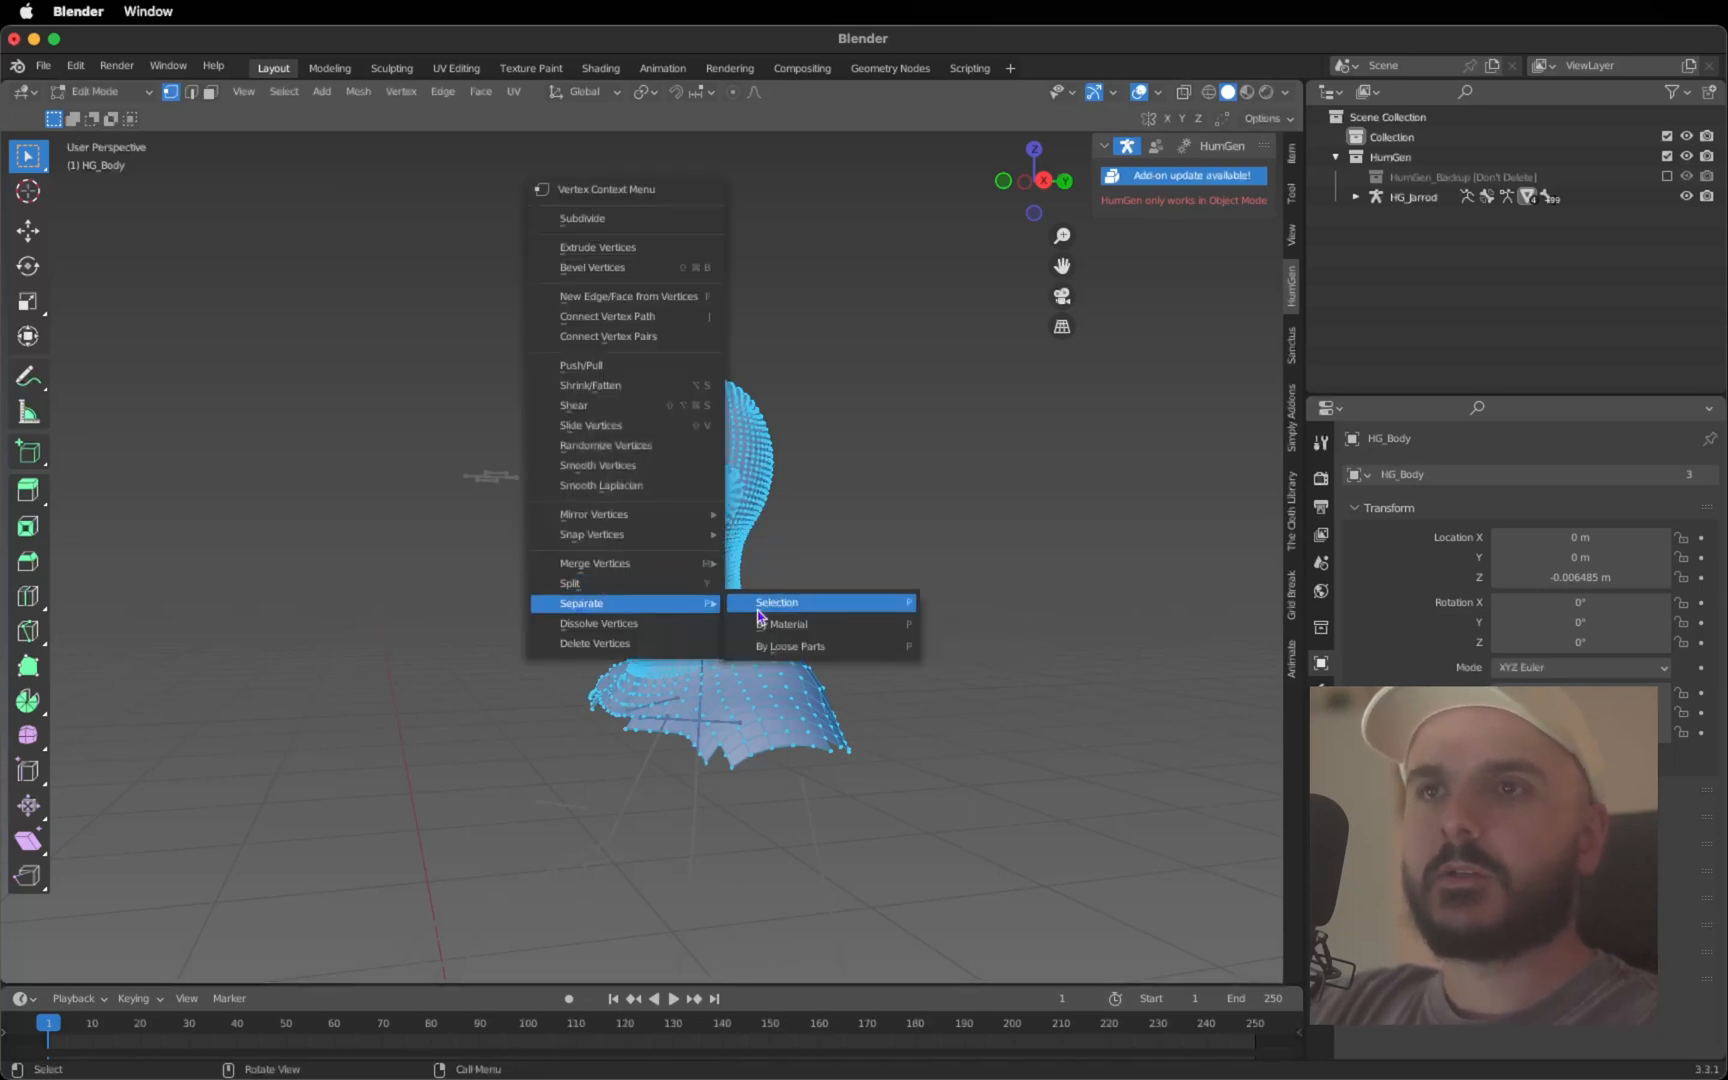
Separate the selected bust into HG_Body.002 and convert it to a plain mesh
left_click(776, 602)
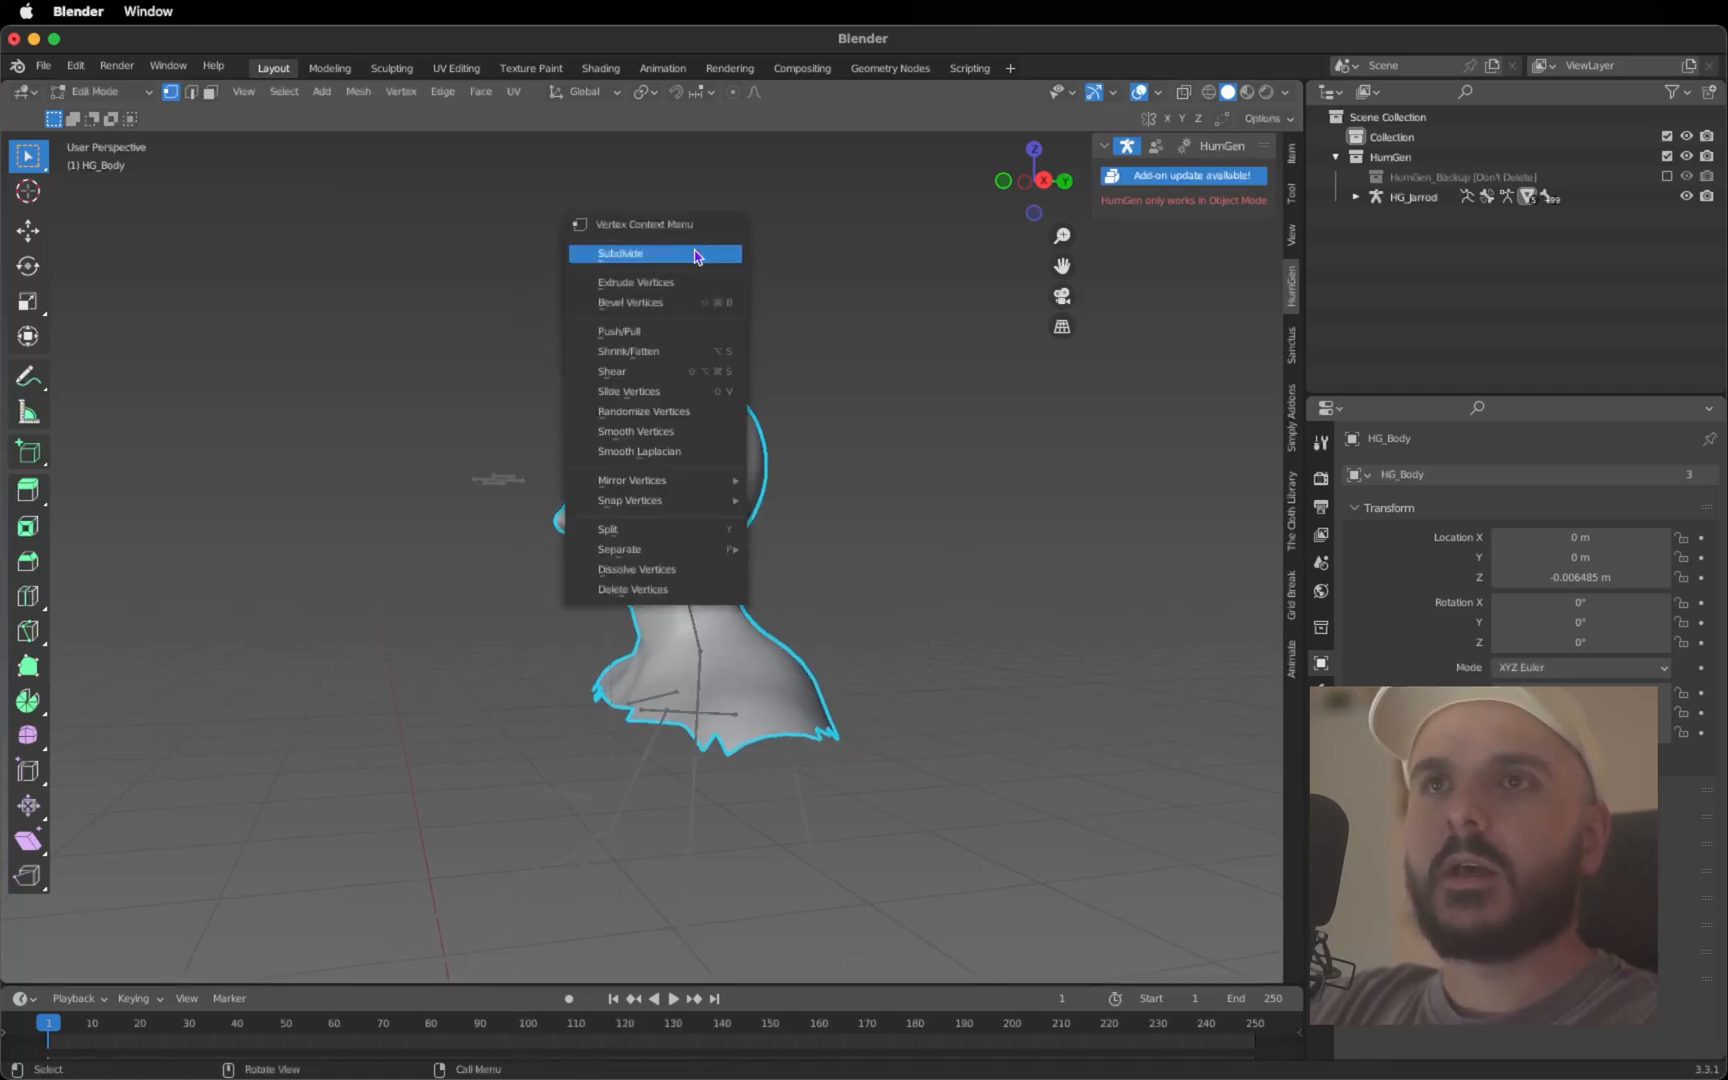
mouse_move(696, 350)
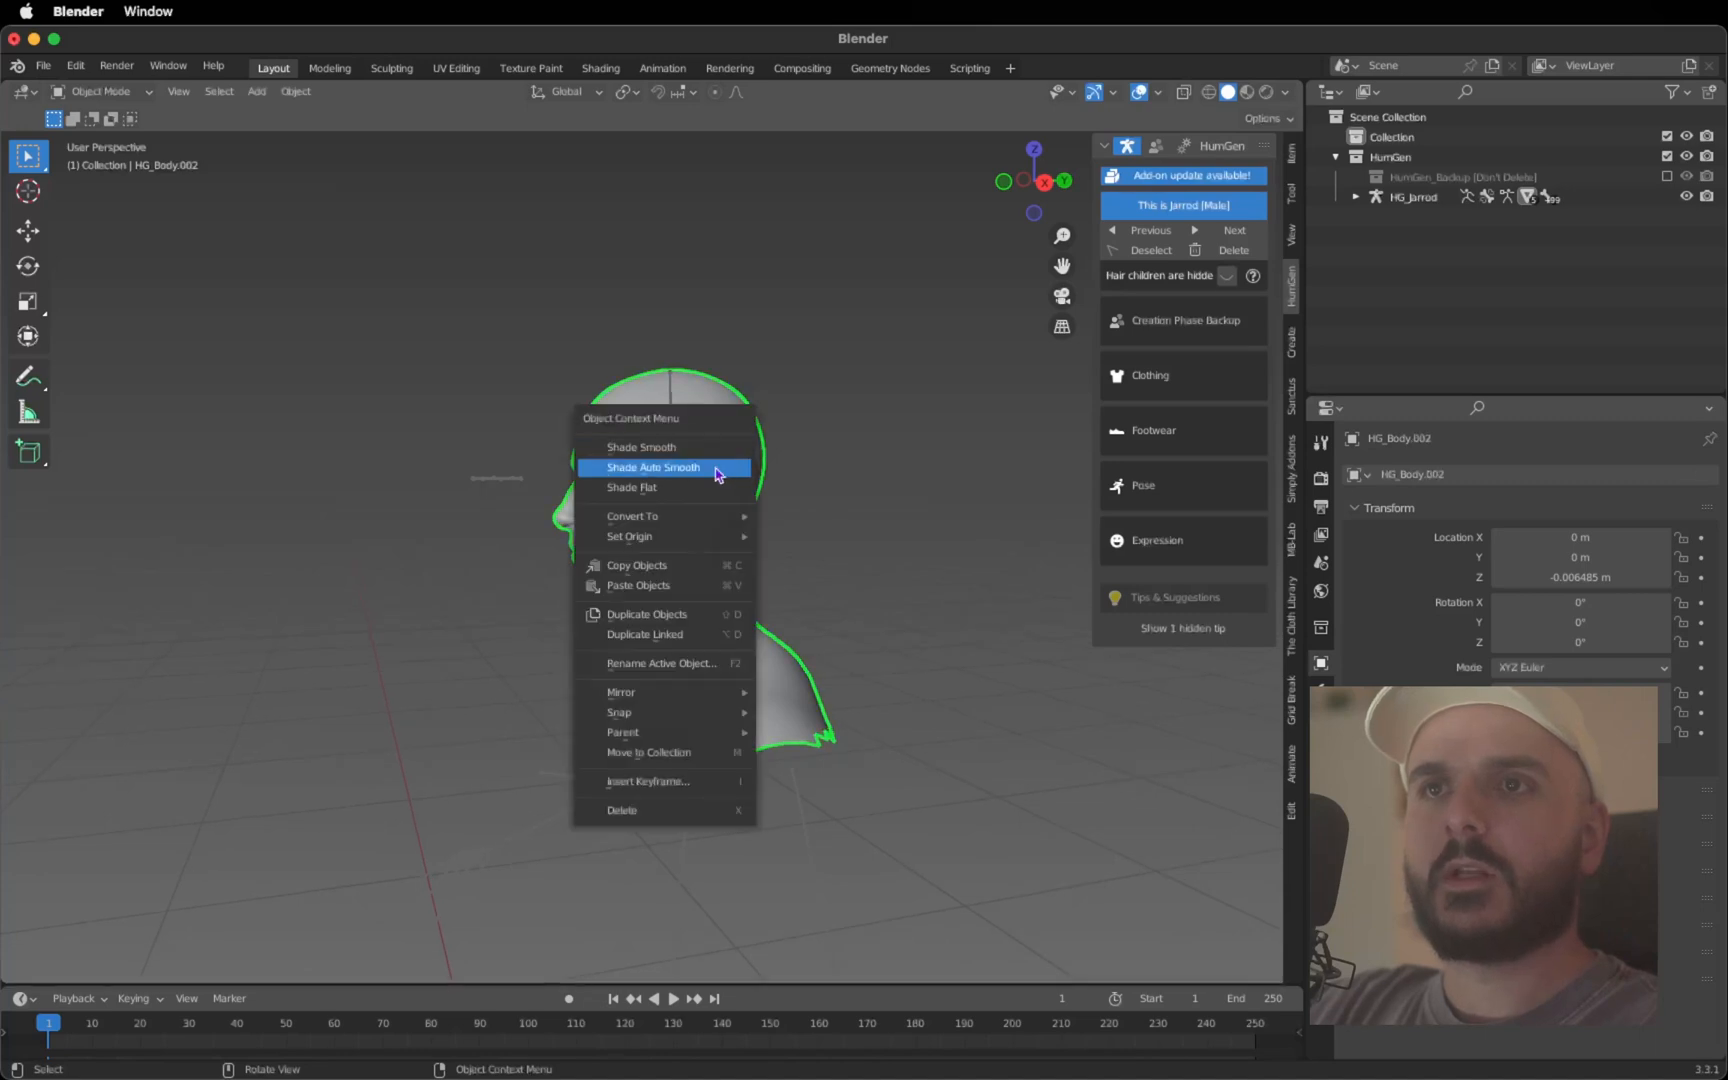
mouse_move(634, 516)
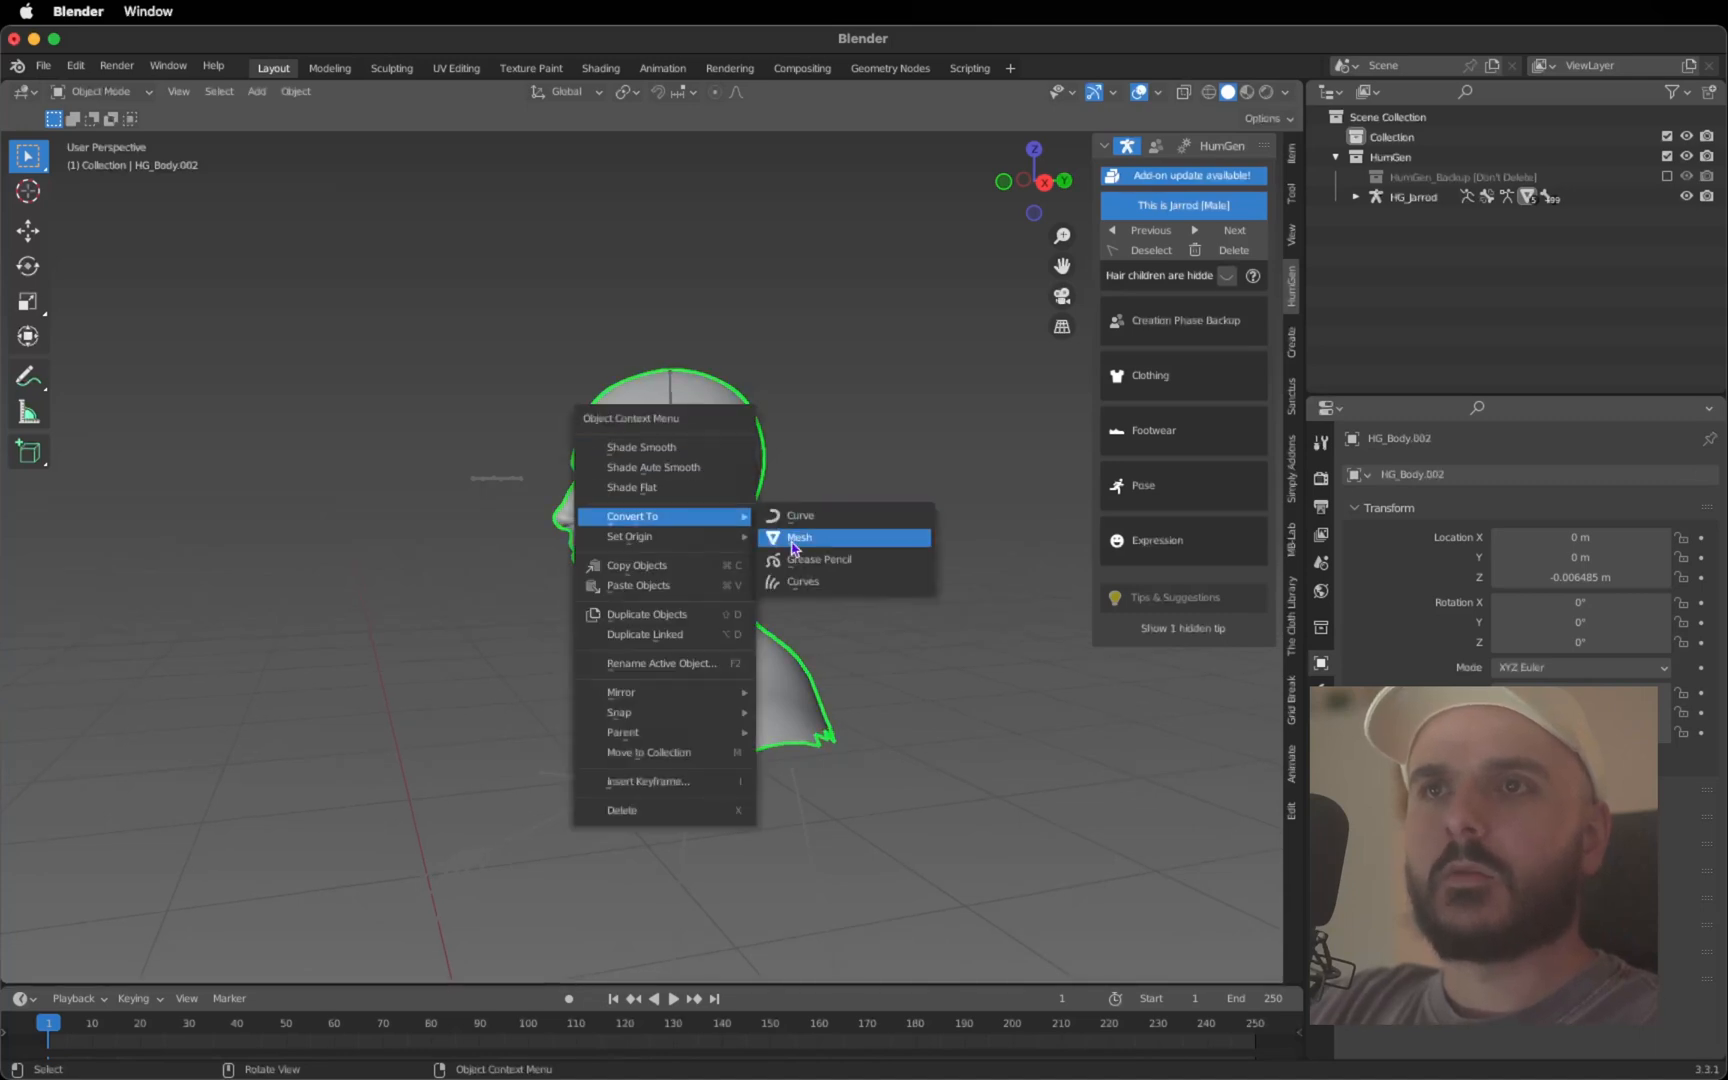
left_click(798, 538)
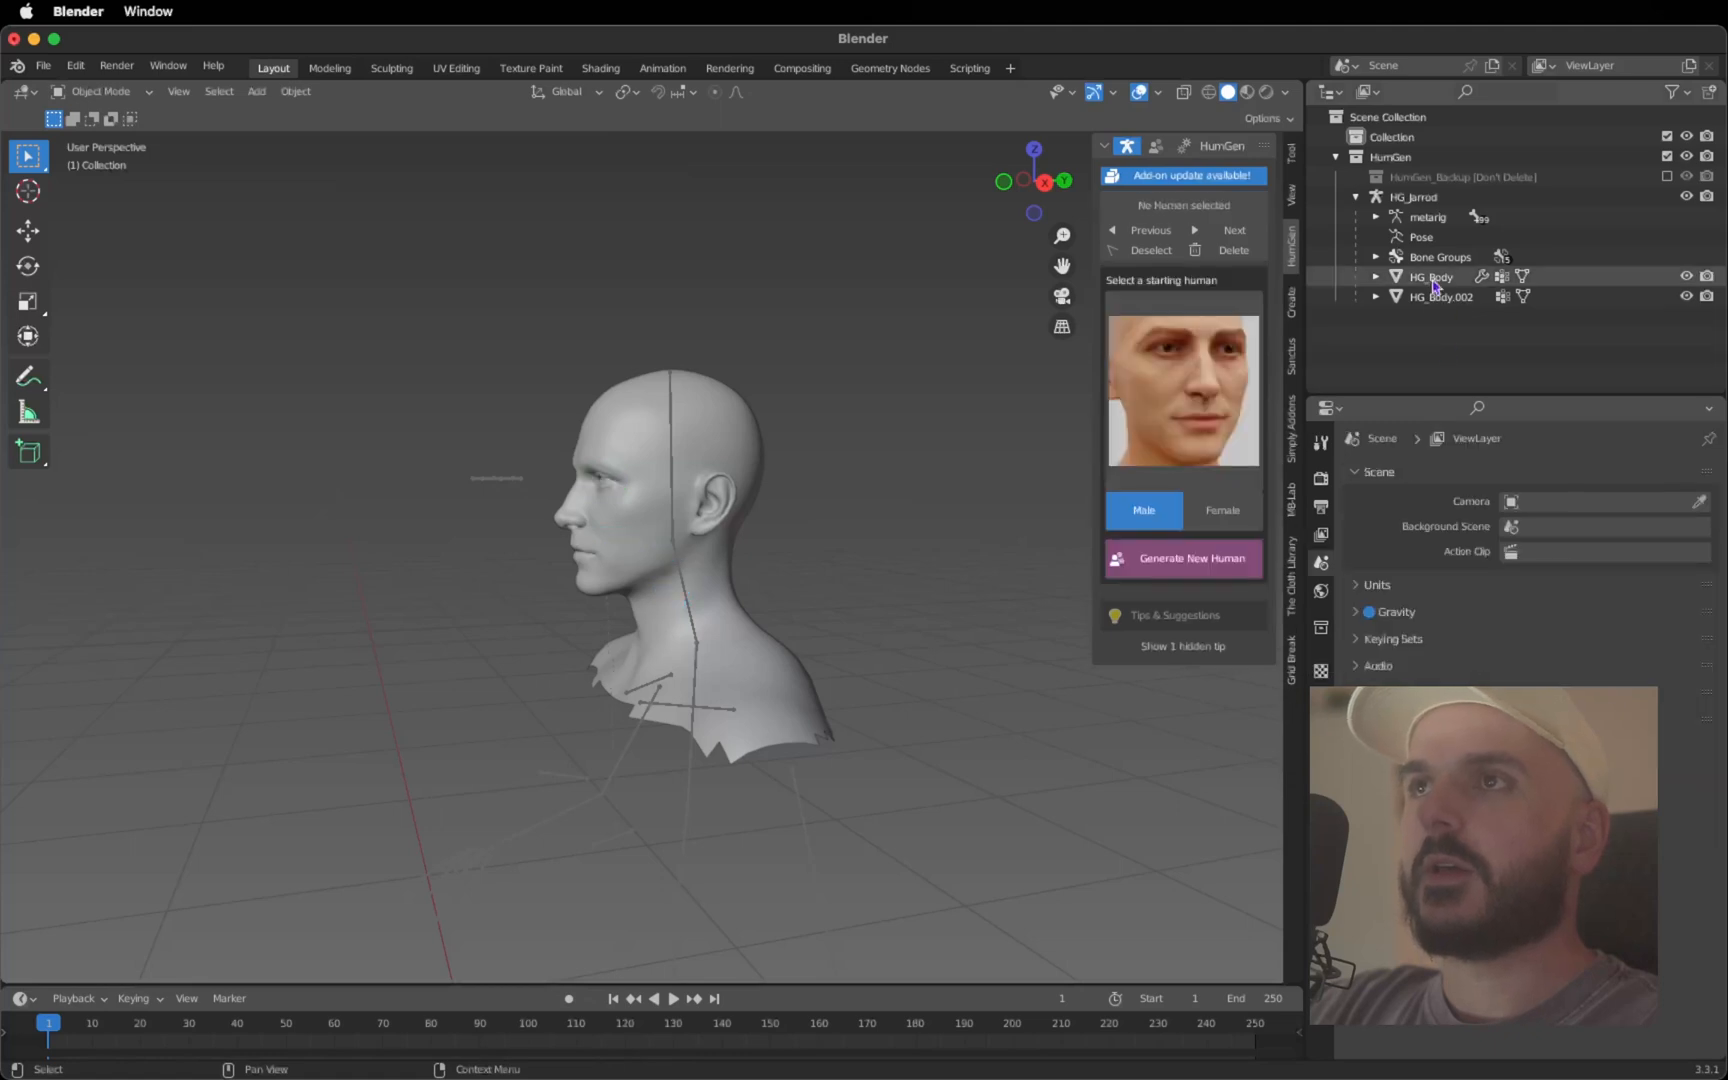
Delete the original body and rig, leaving HG_Body.002 selected as the bust
left_click(1432, 276)
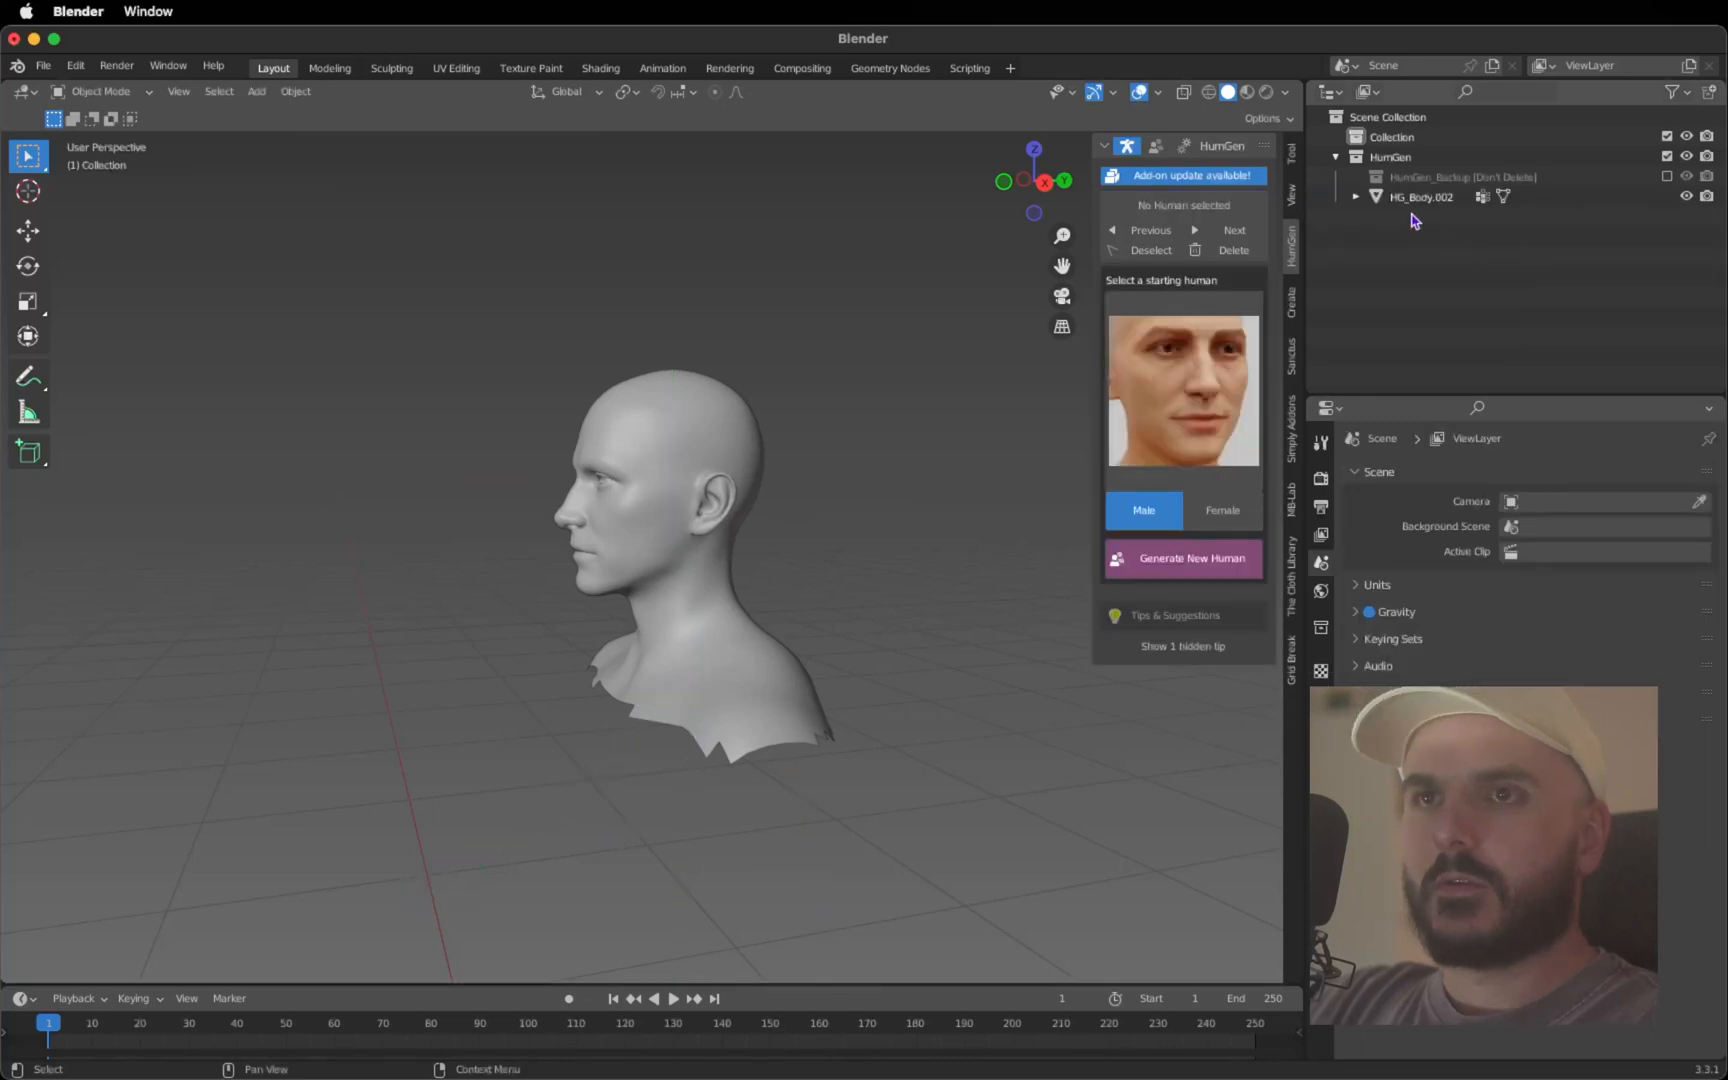
left_click(684, 528)
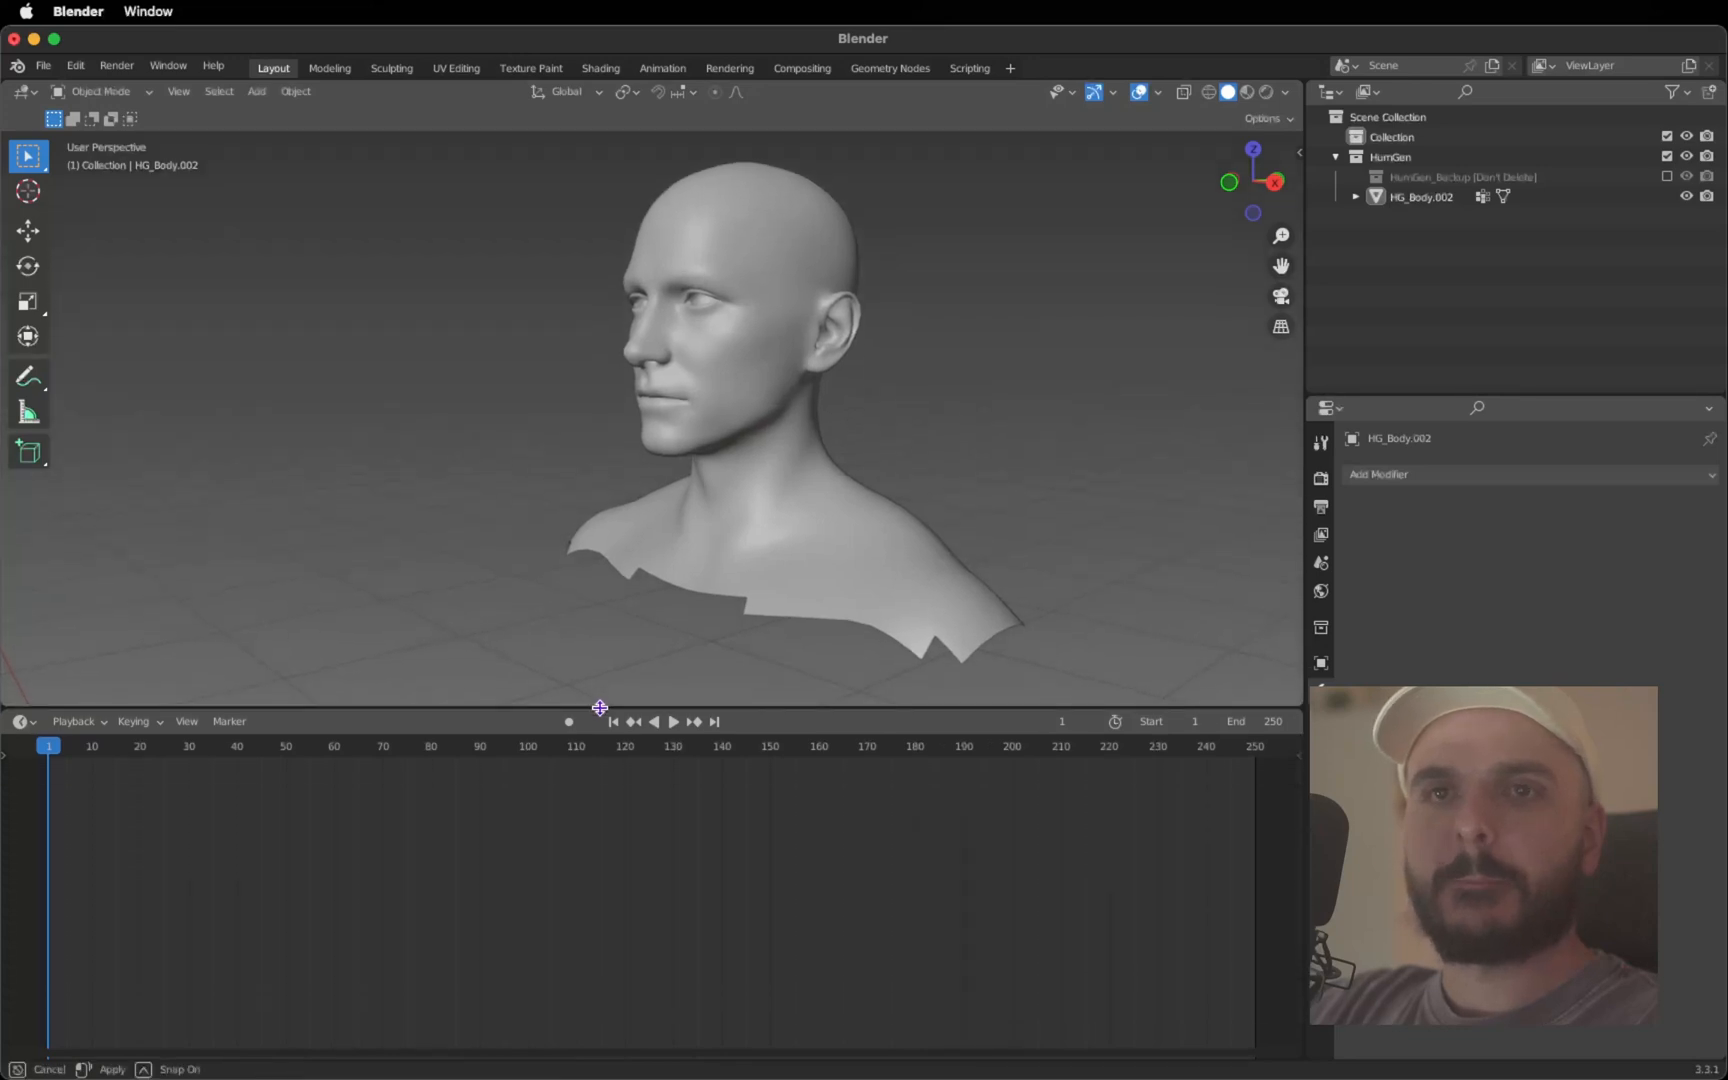
Turn the lower timeline area into a Geometry Node Editor for the bust's new node tree
left_click(22, 720)
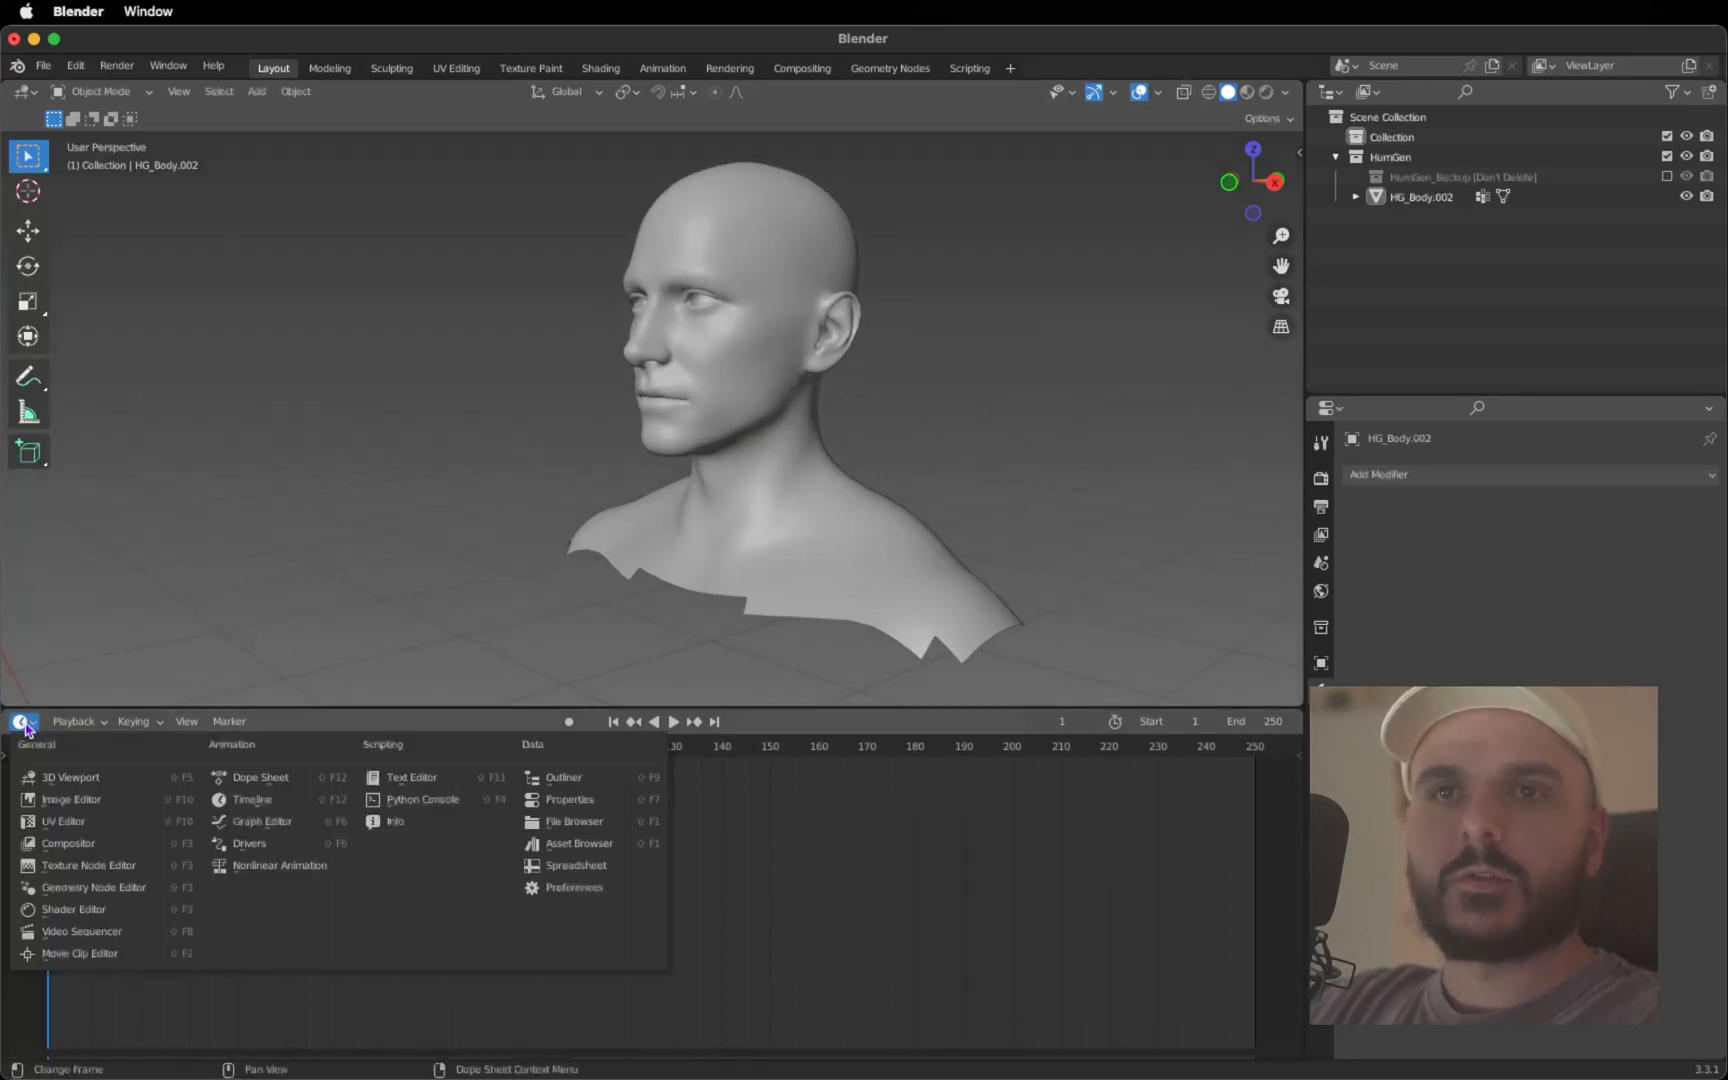
mouse_move(264, 822)
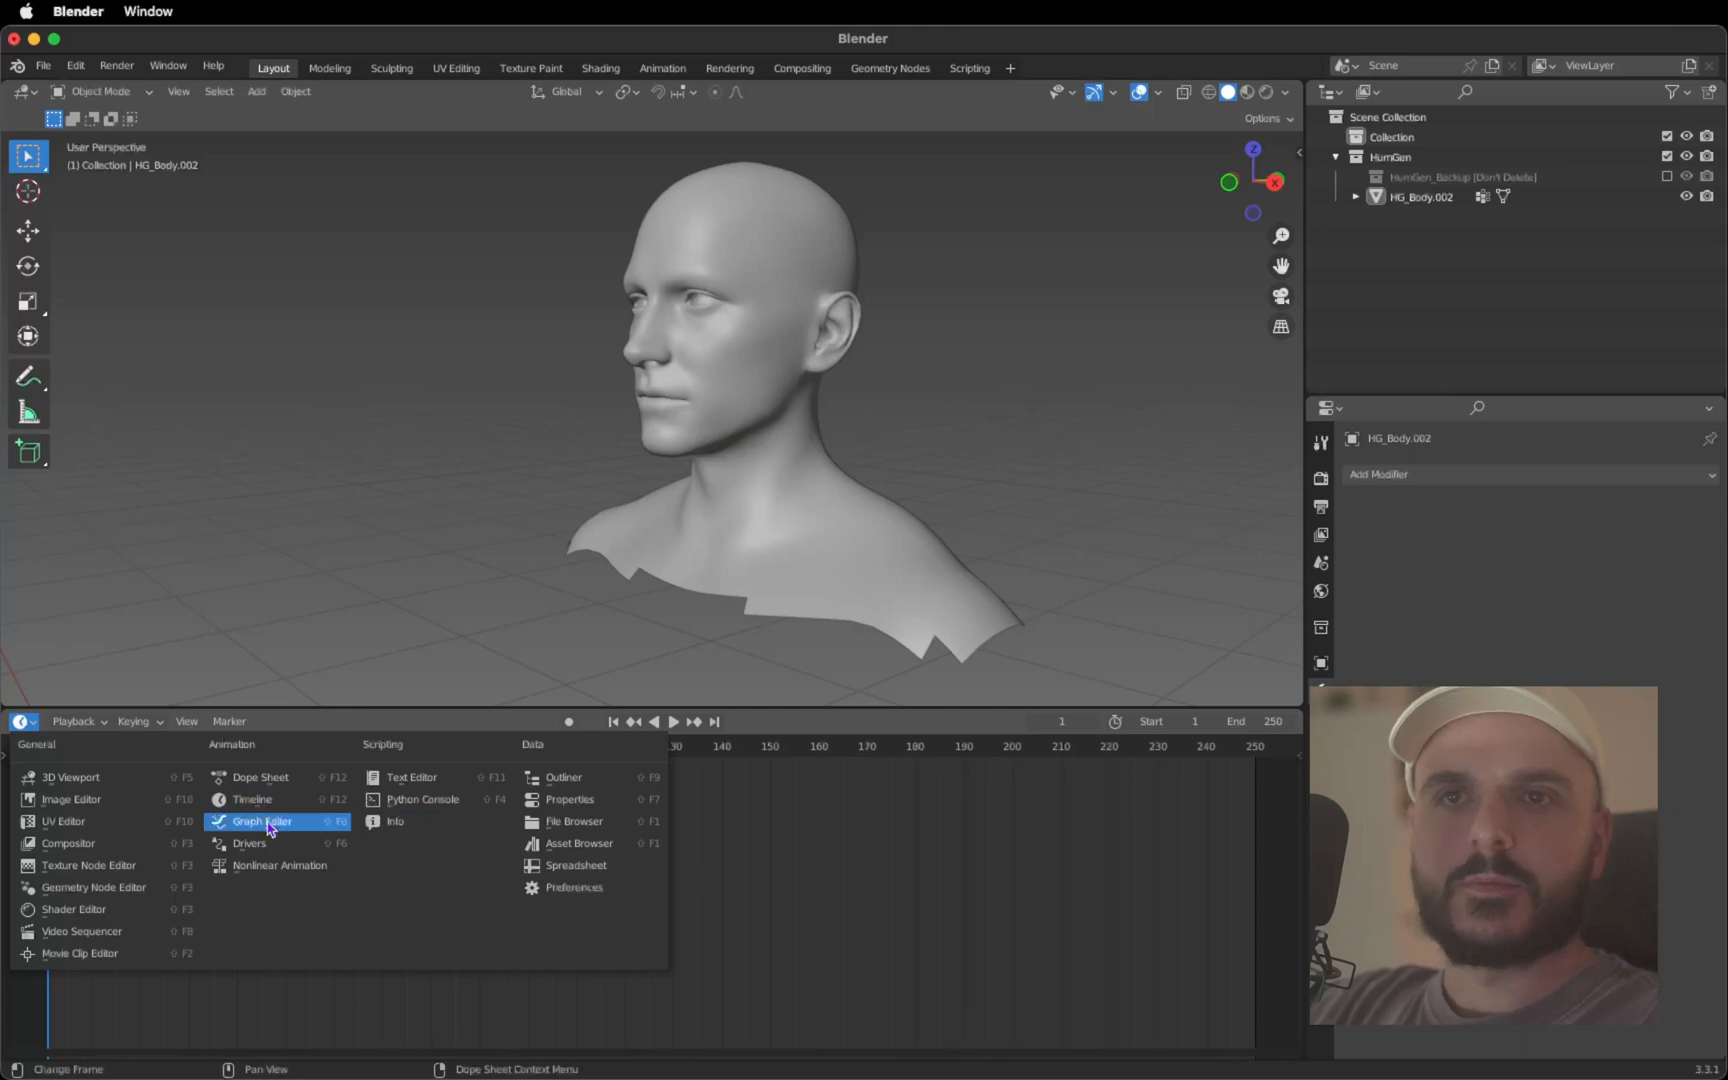
mouse_move(100, 888)
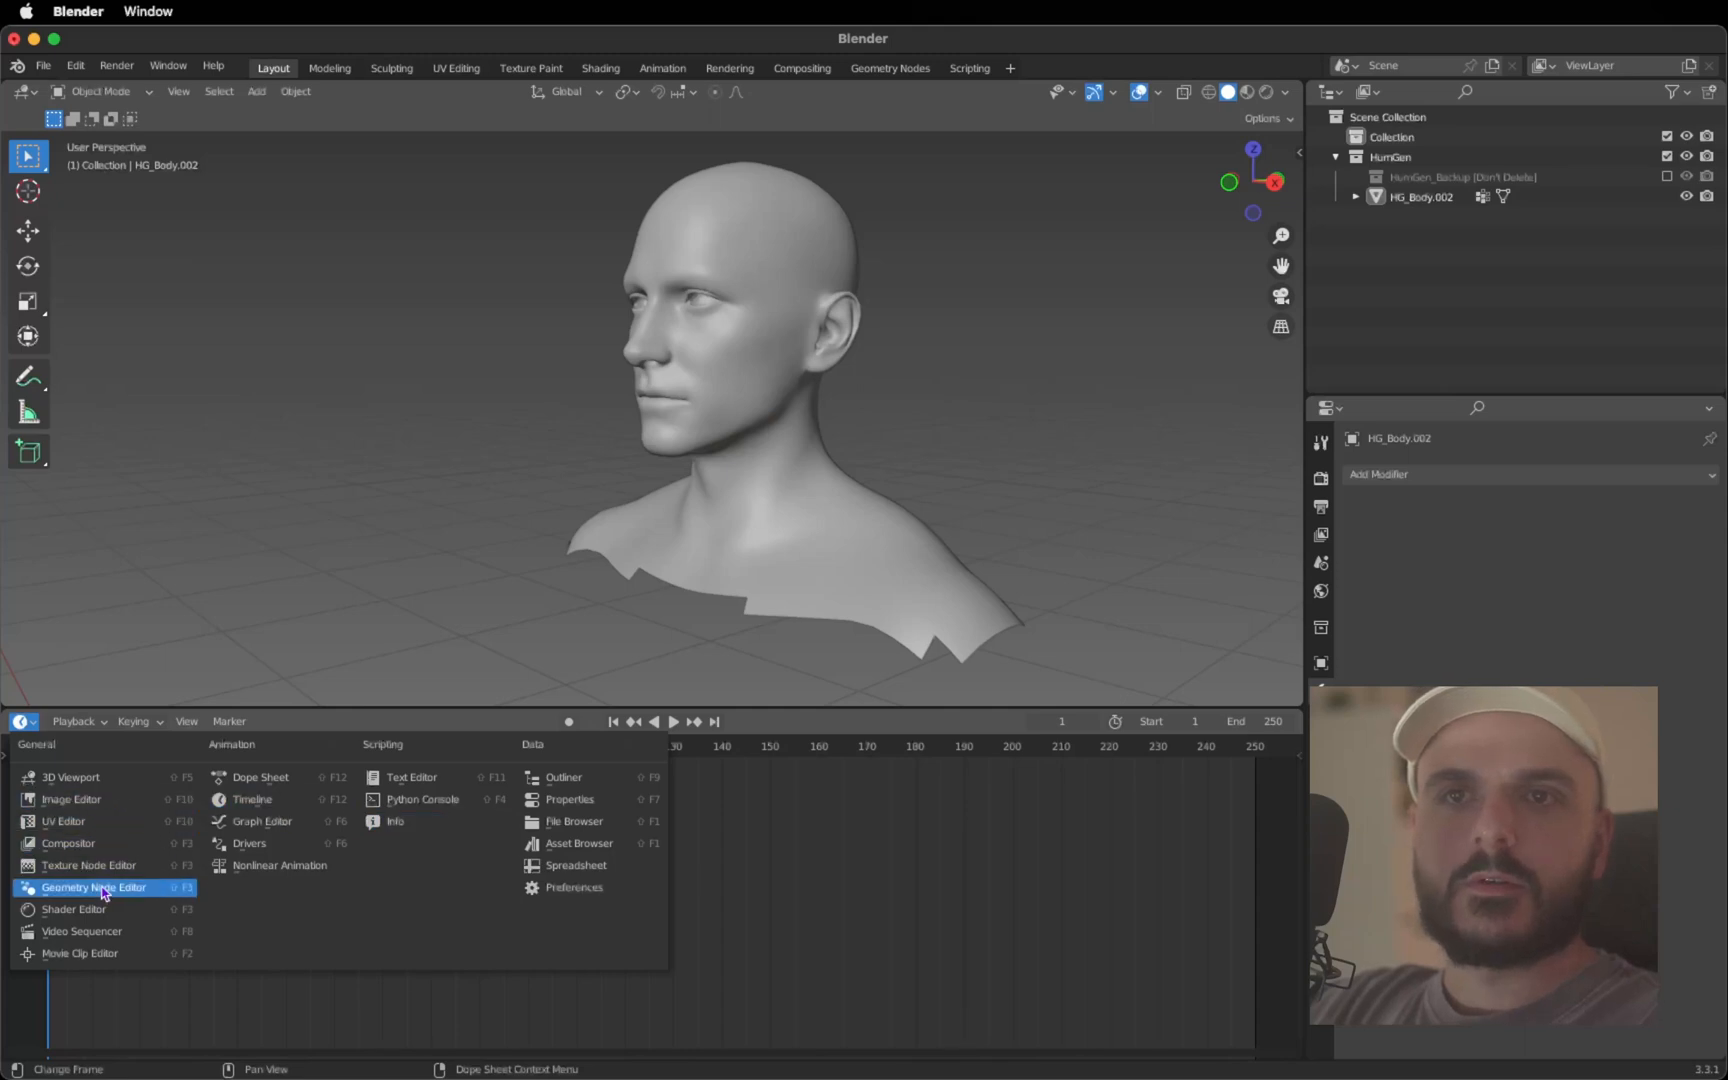
left_click(94, 888)
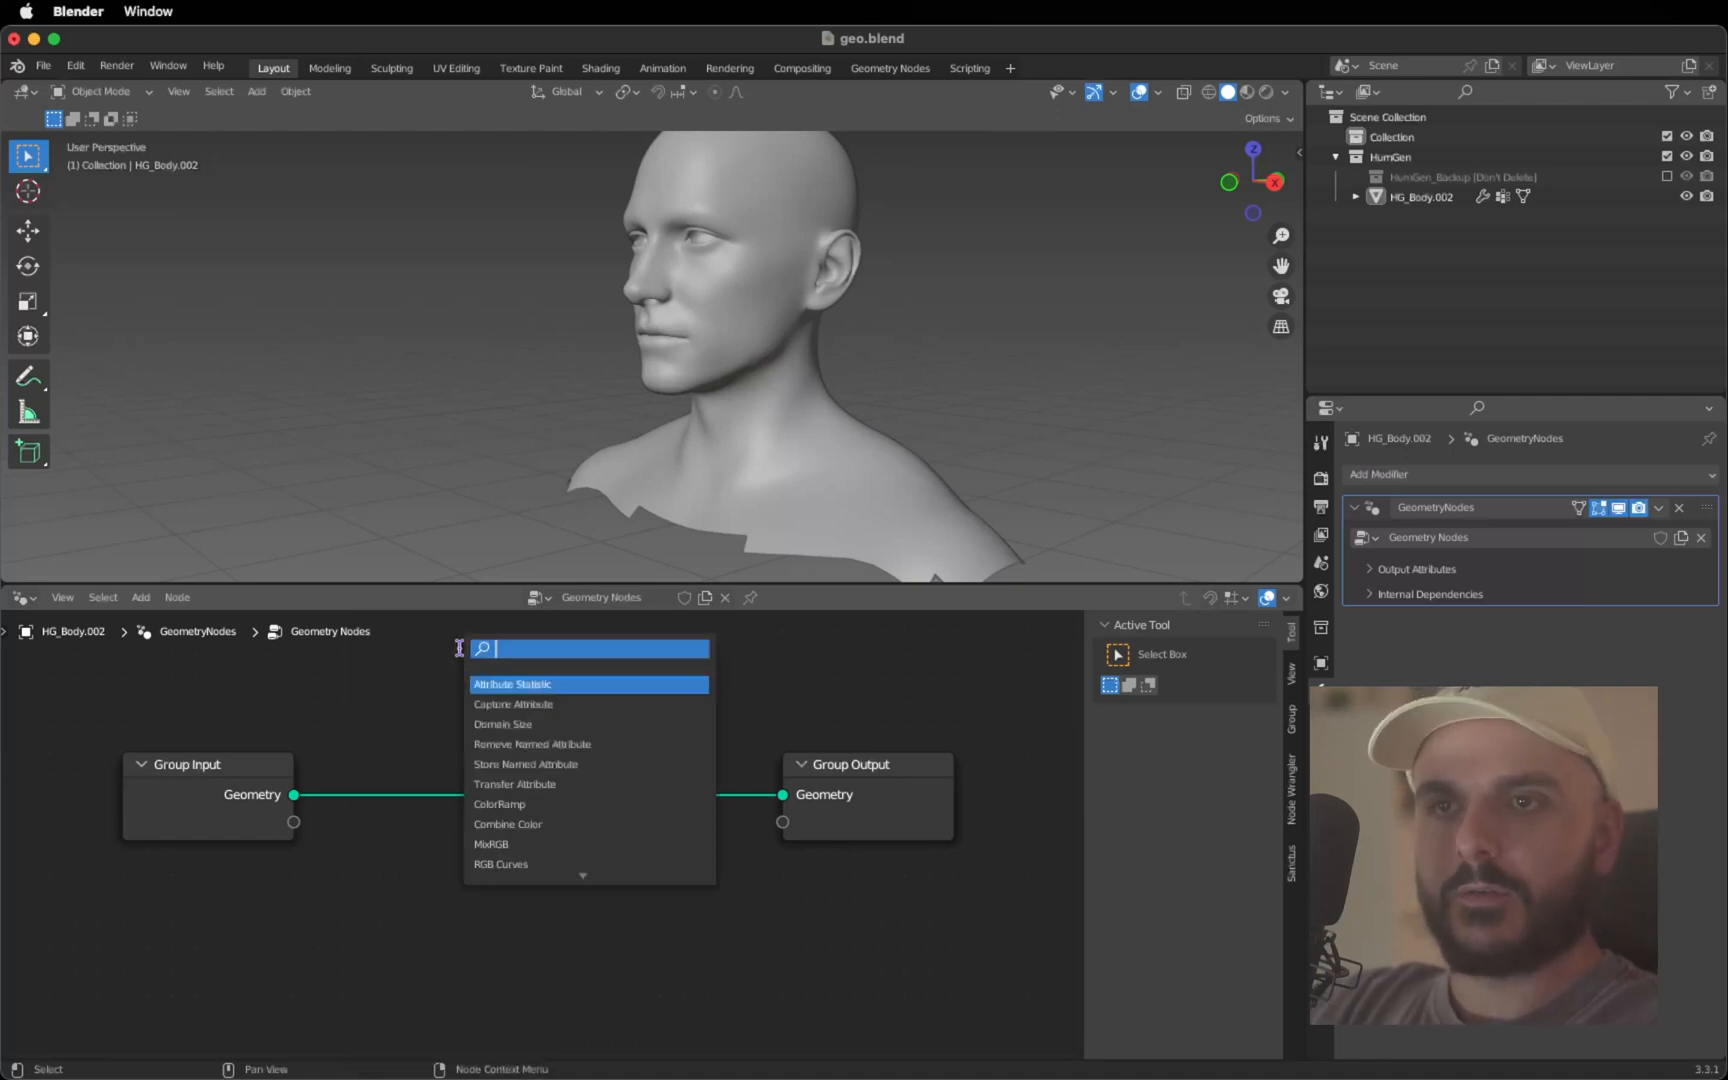
Add Distribute Points on Faces, Instance on Points and Realize Instances nodes to the chain
type("distr")
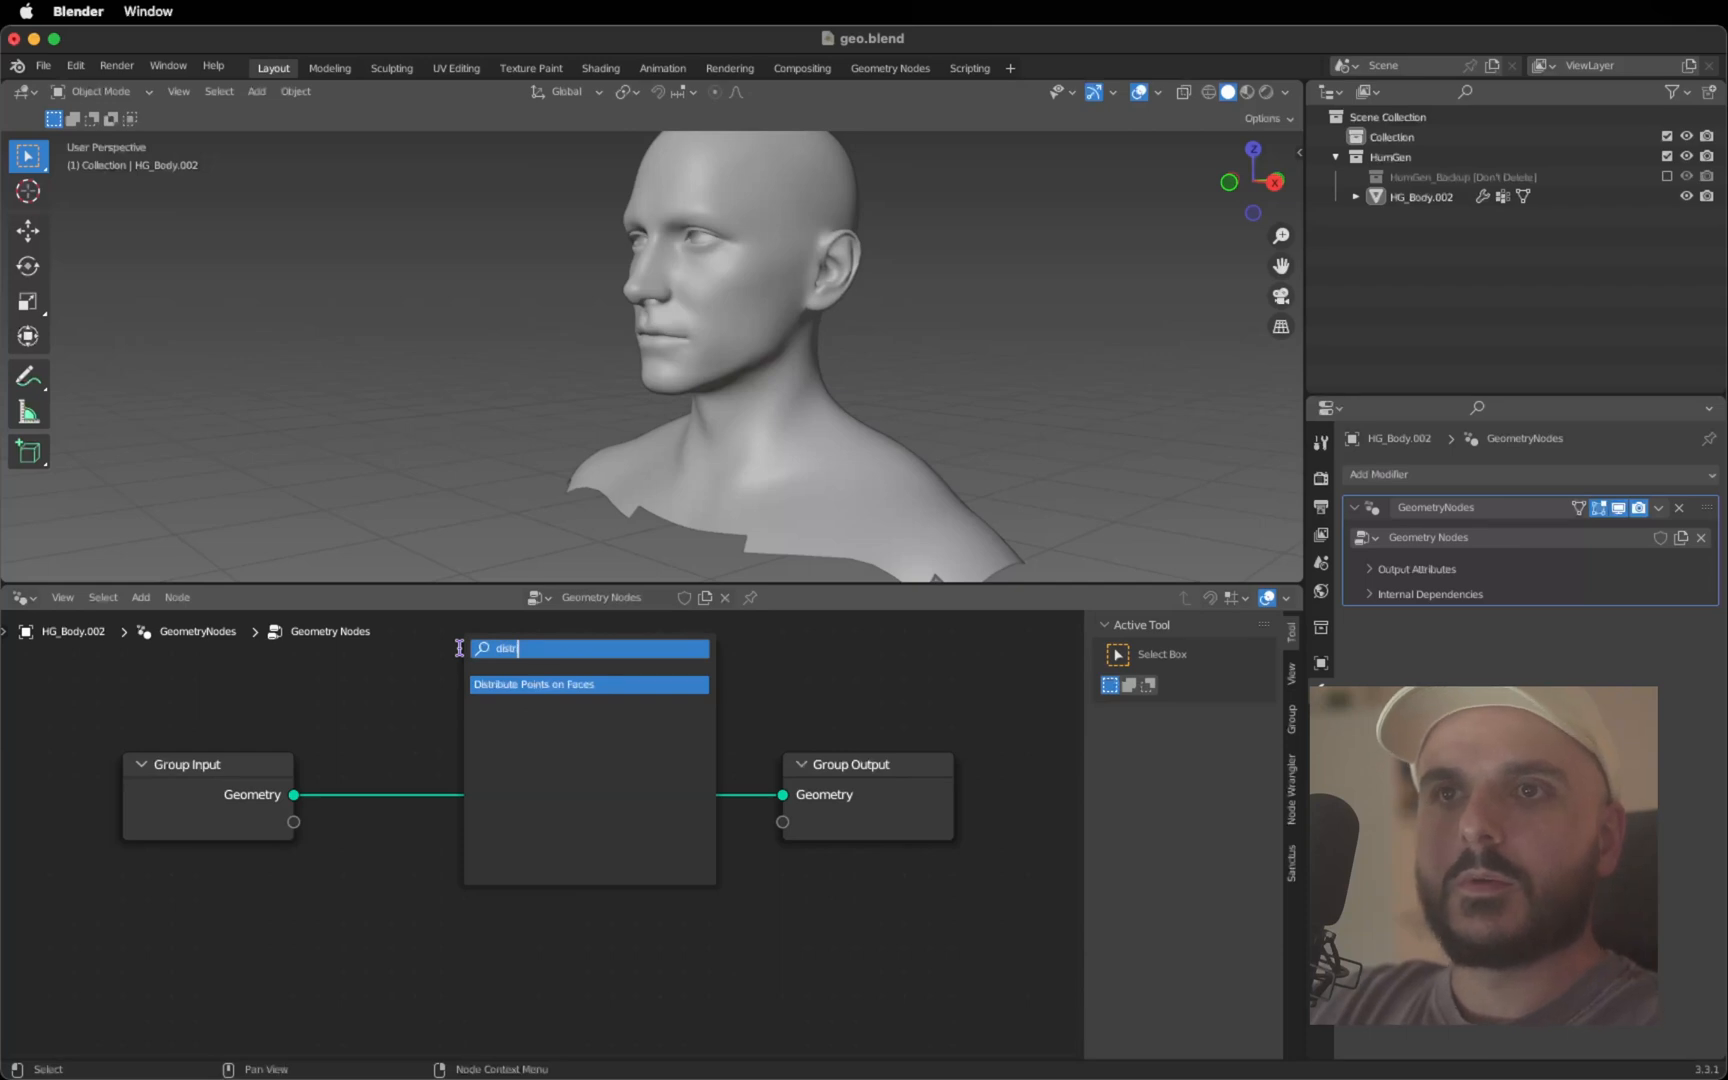
left_click(532, 684)
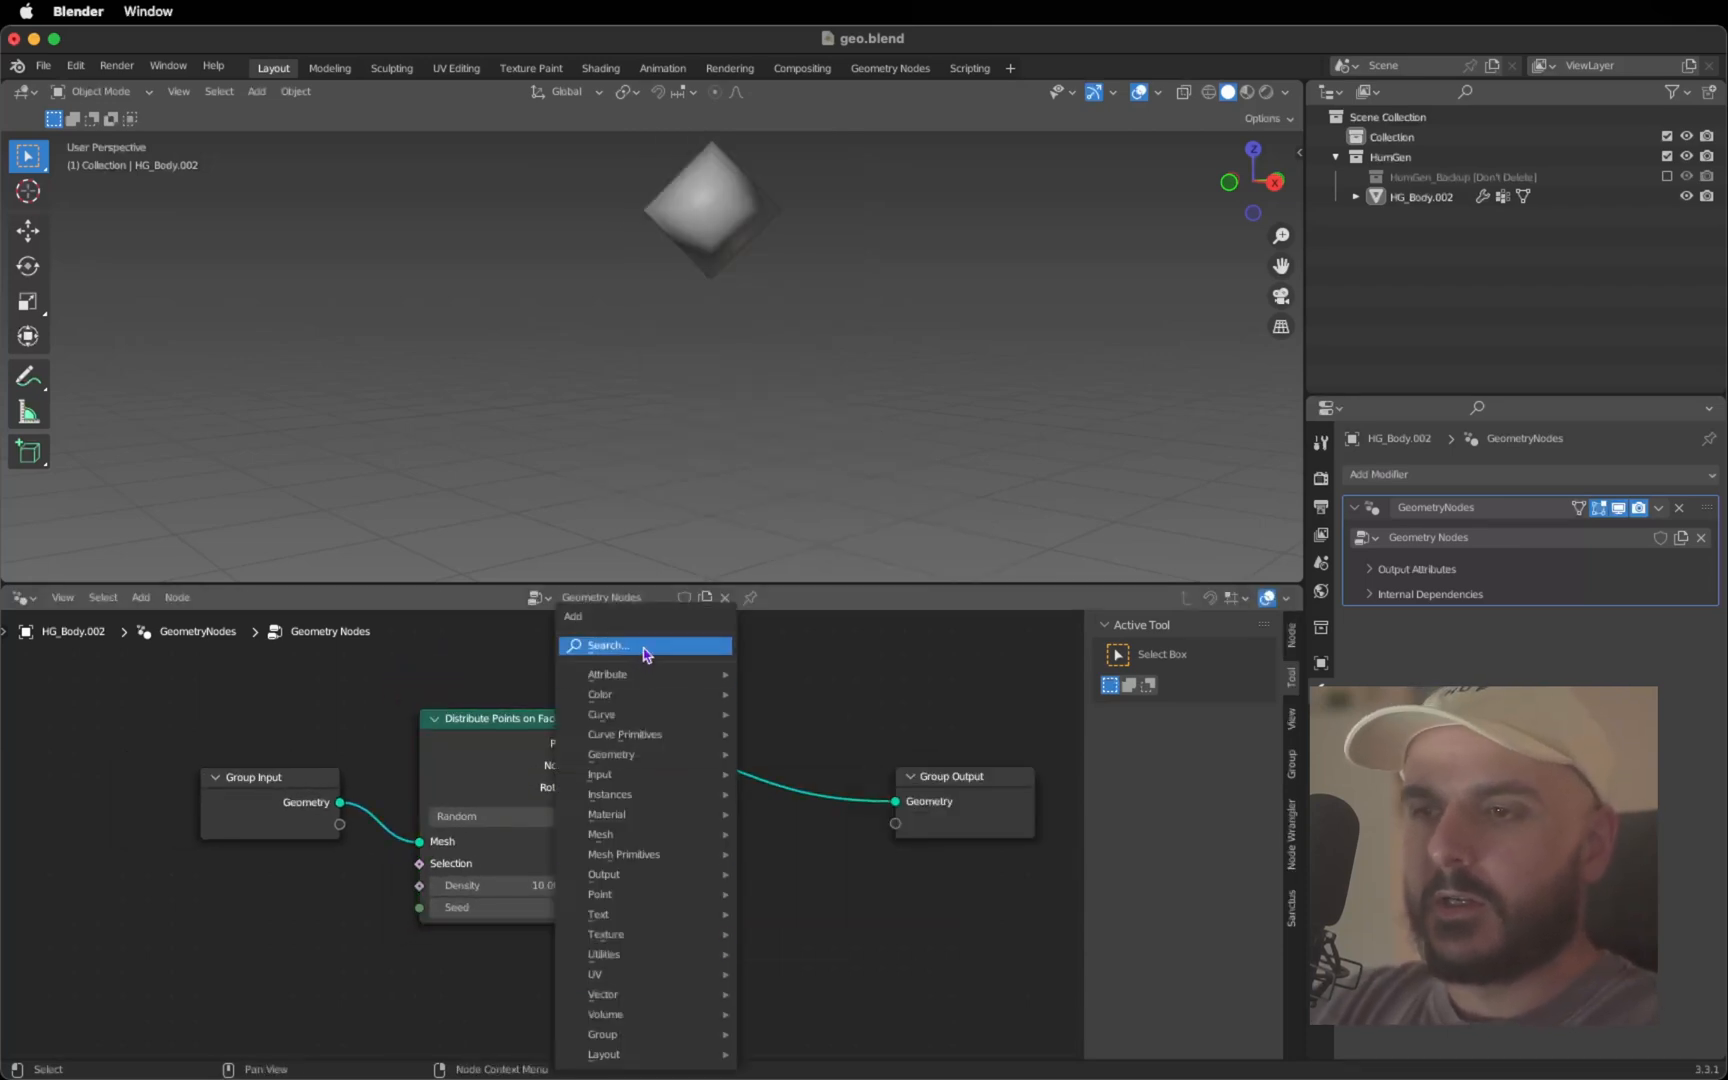
left_click(608, 644)
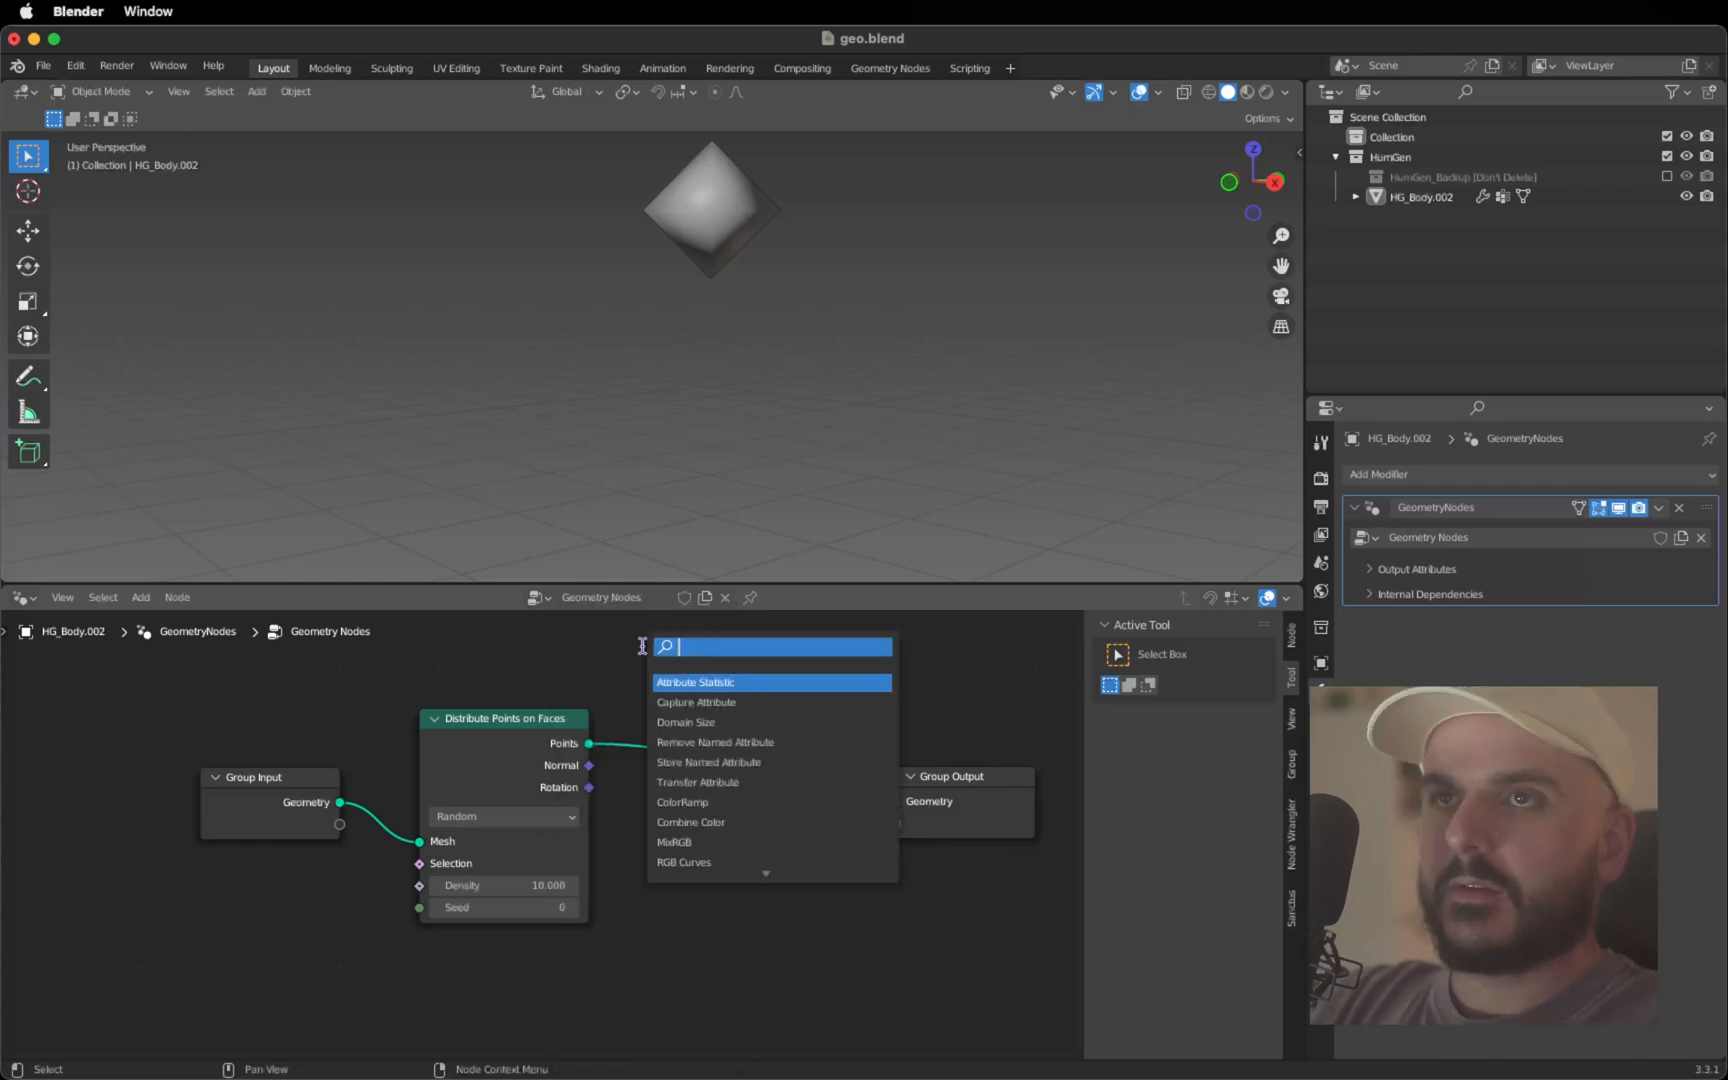
type("instance")
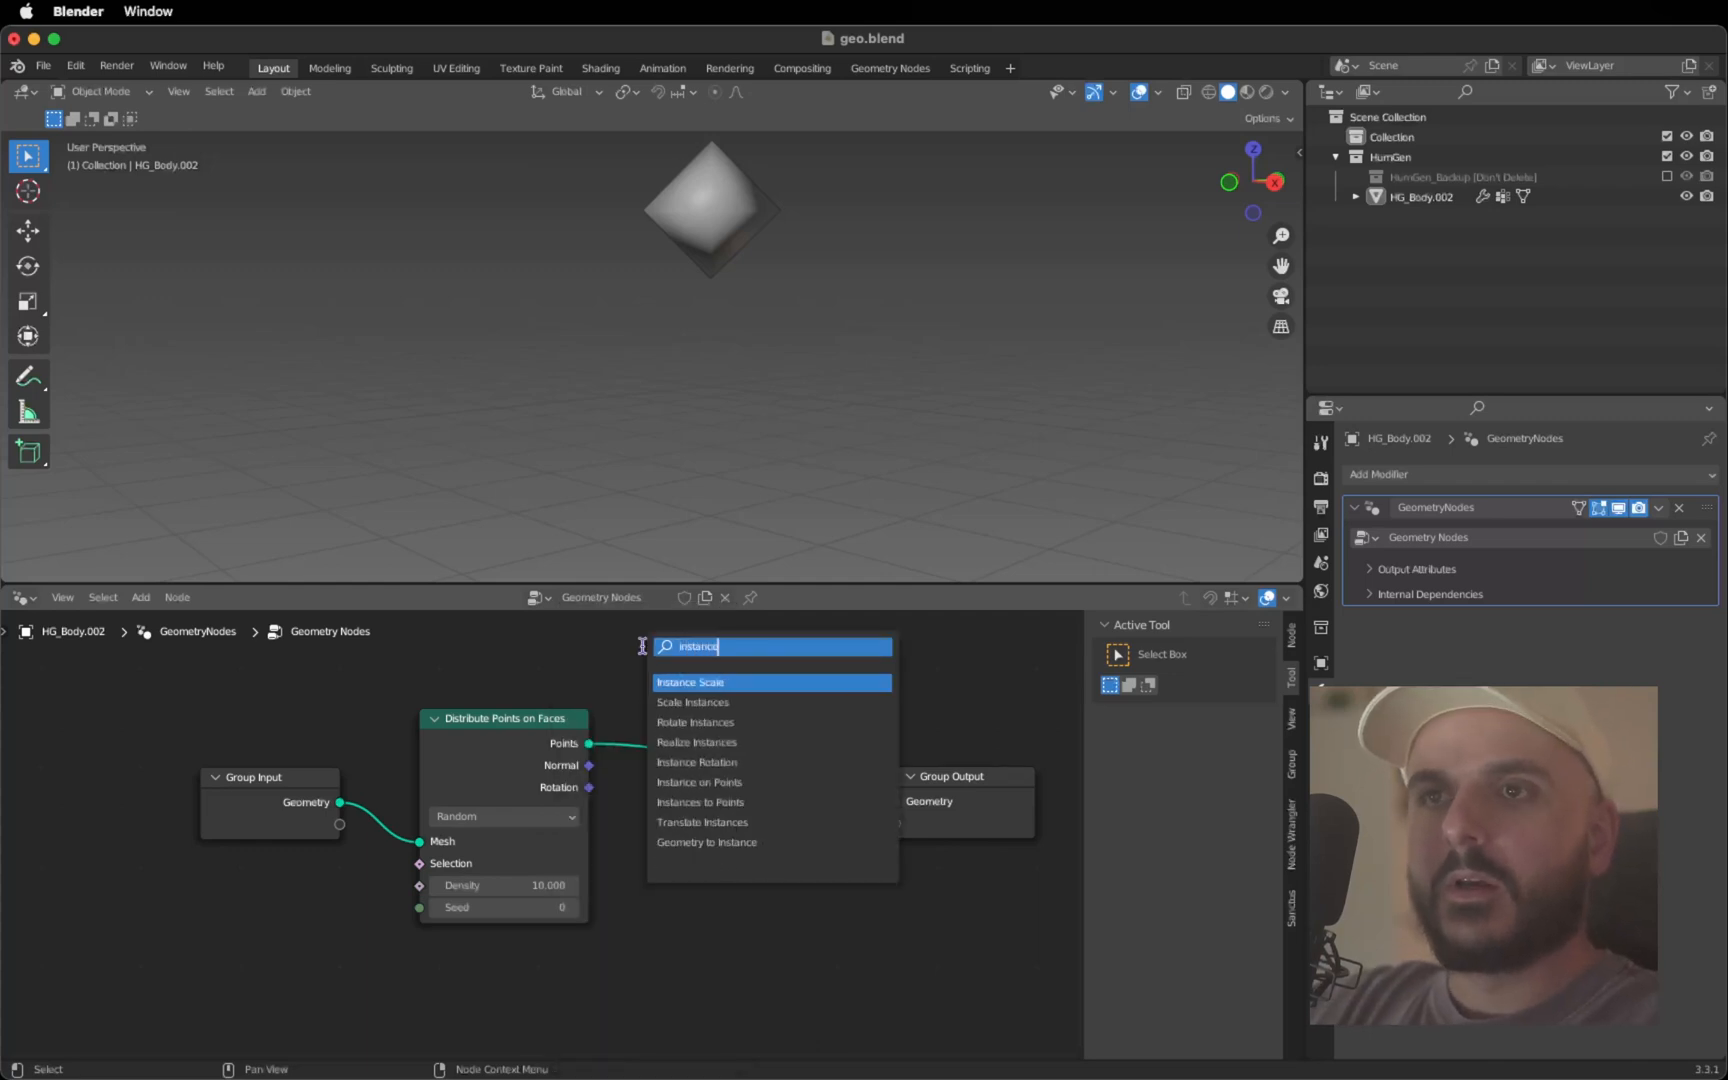
left_click(696, 762)
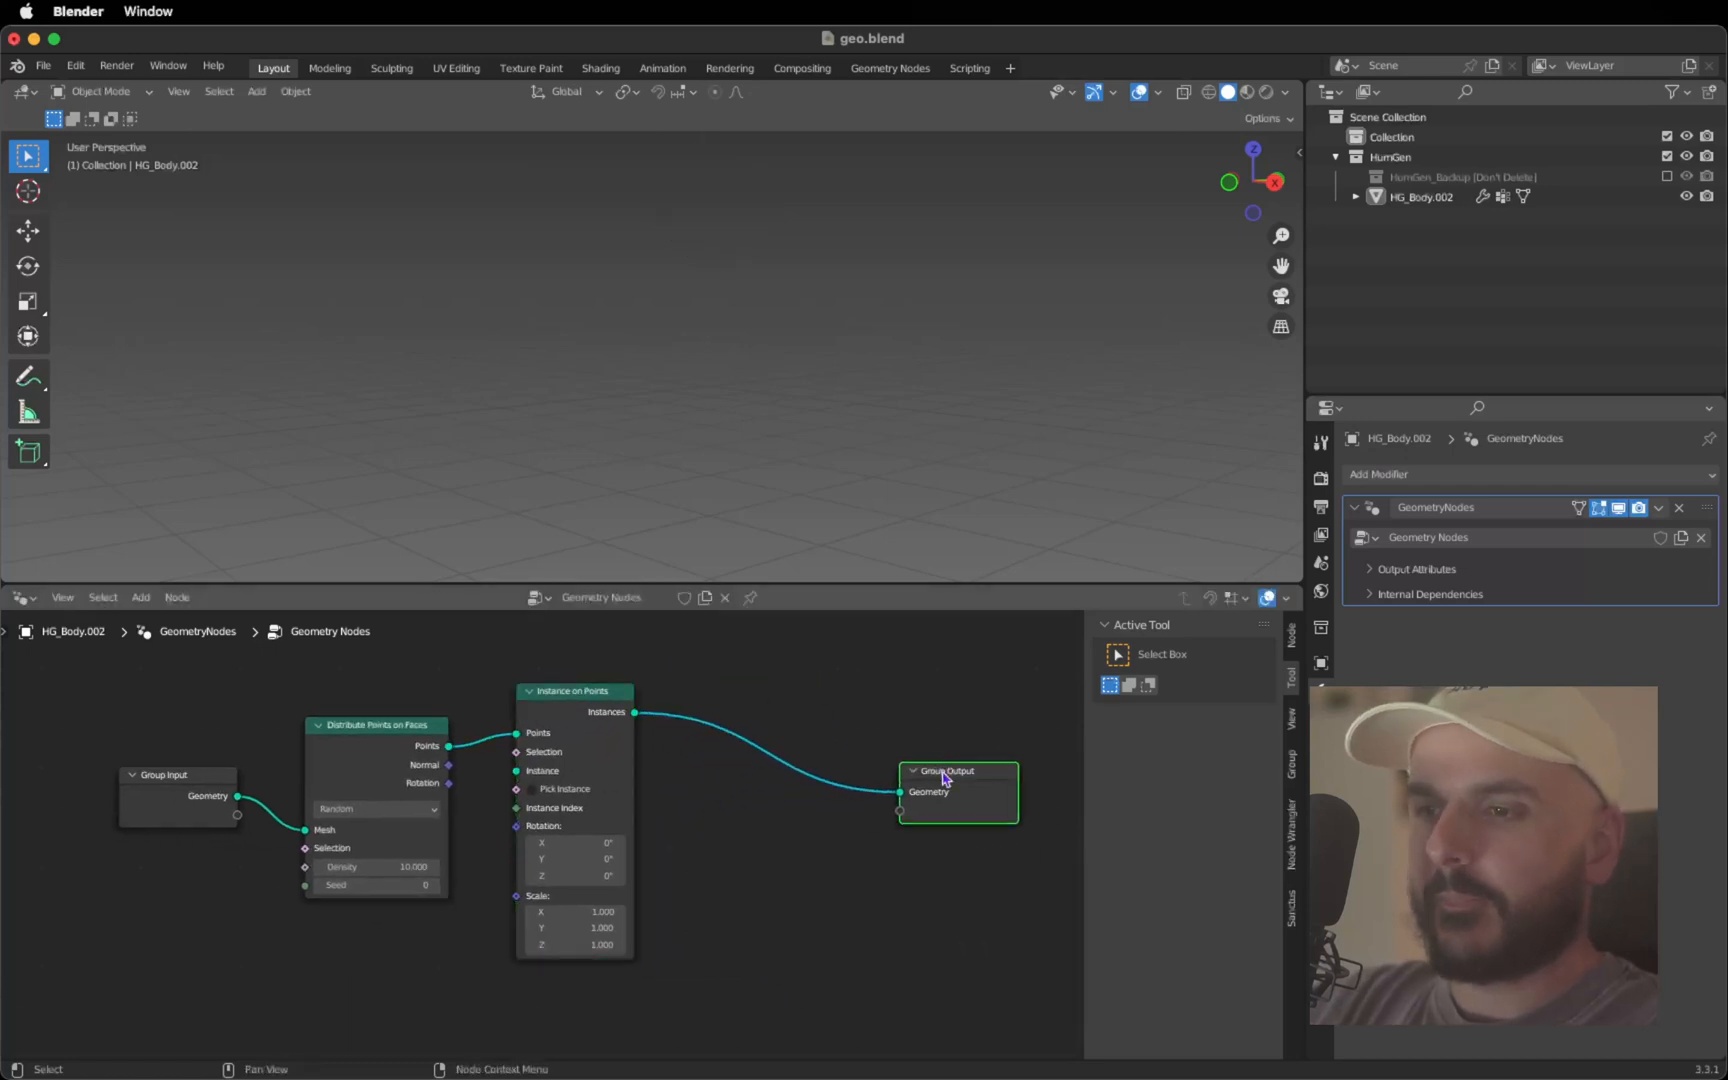
left_click(140, 596)
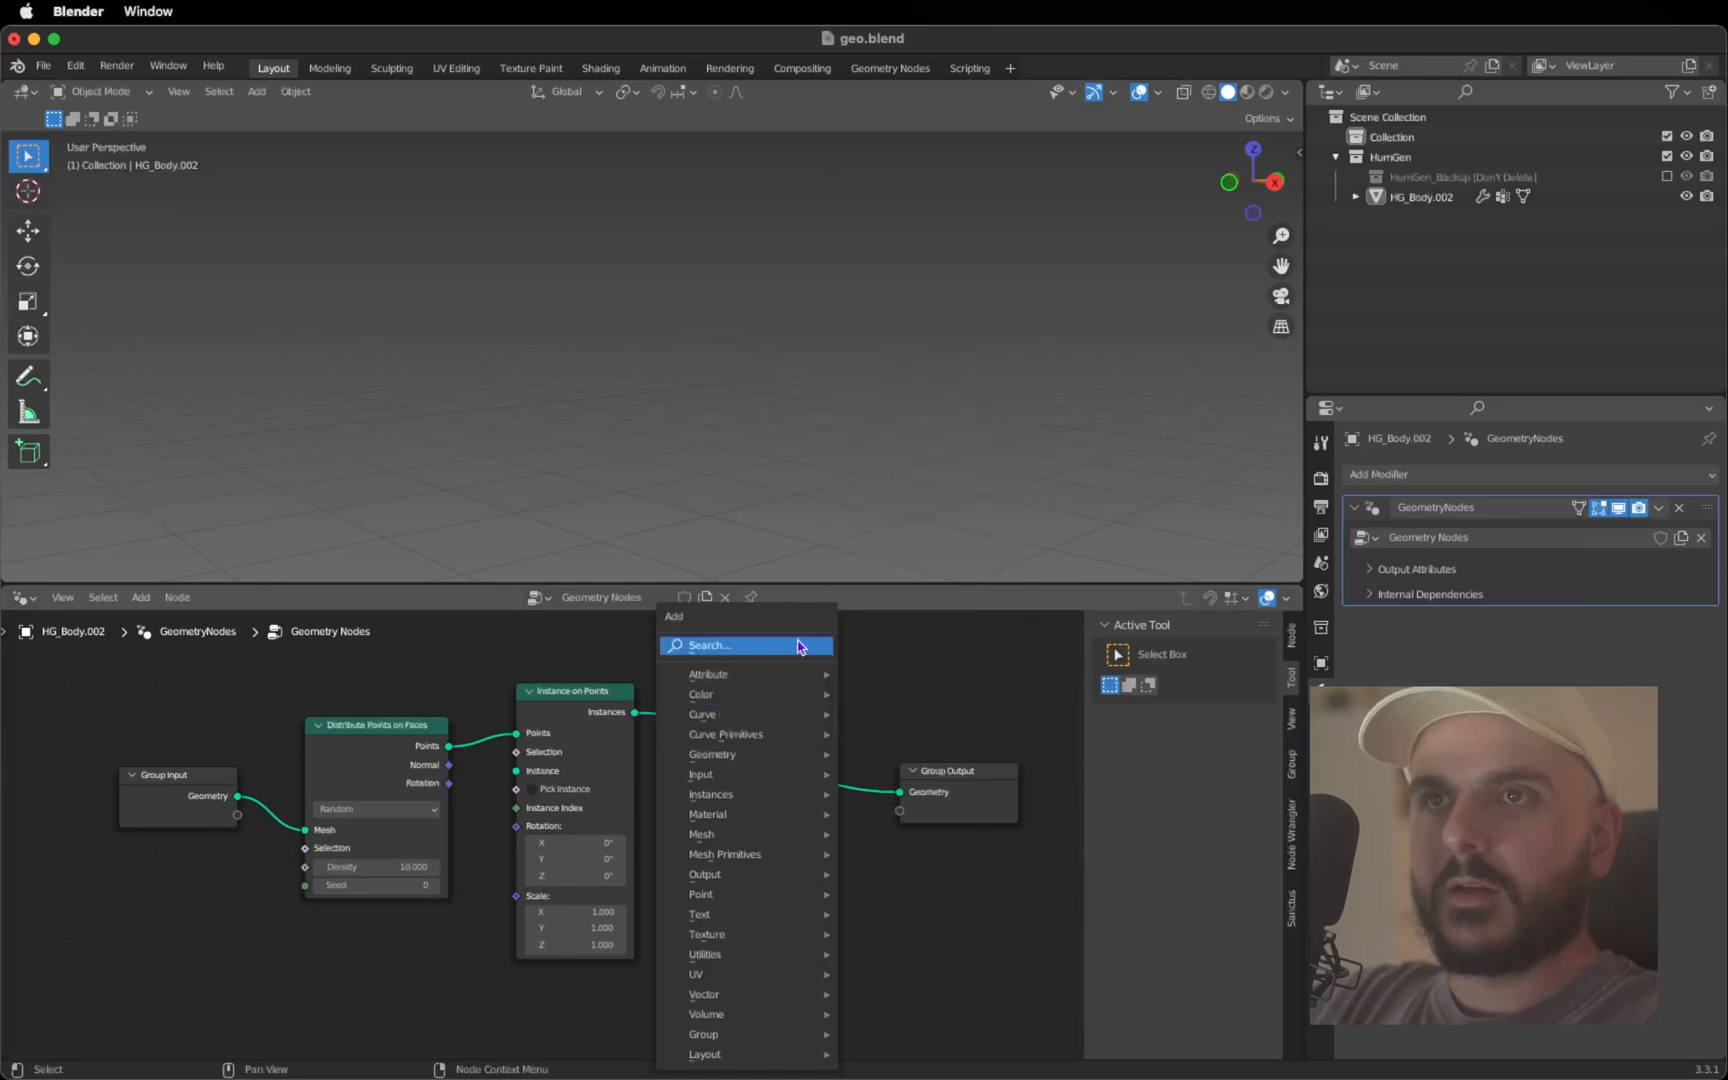
type("real")
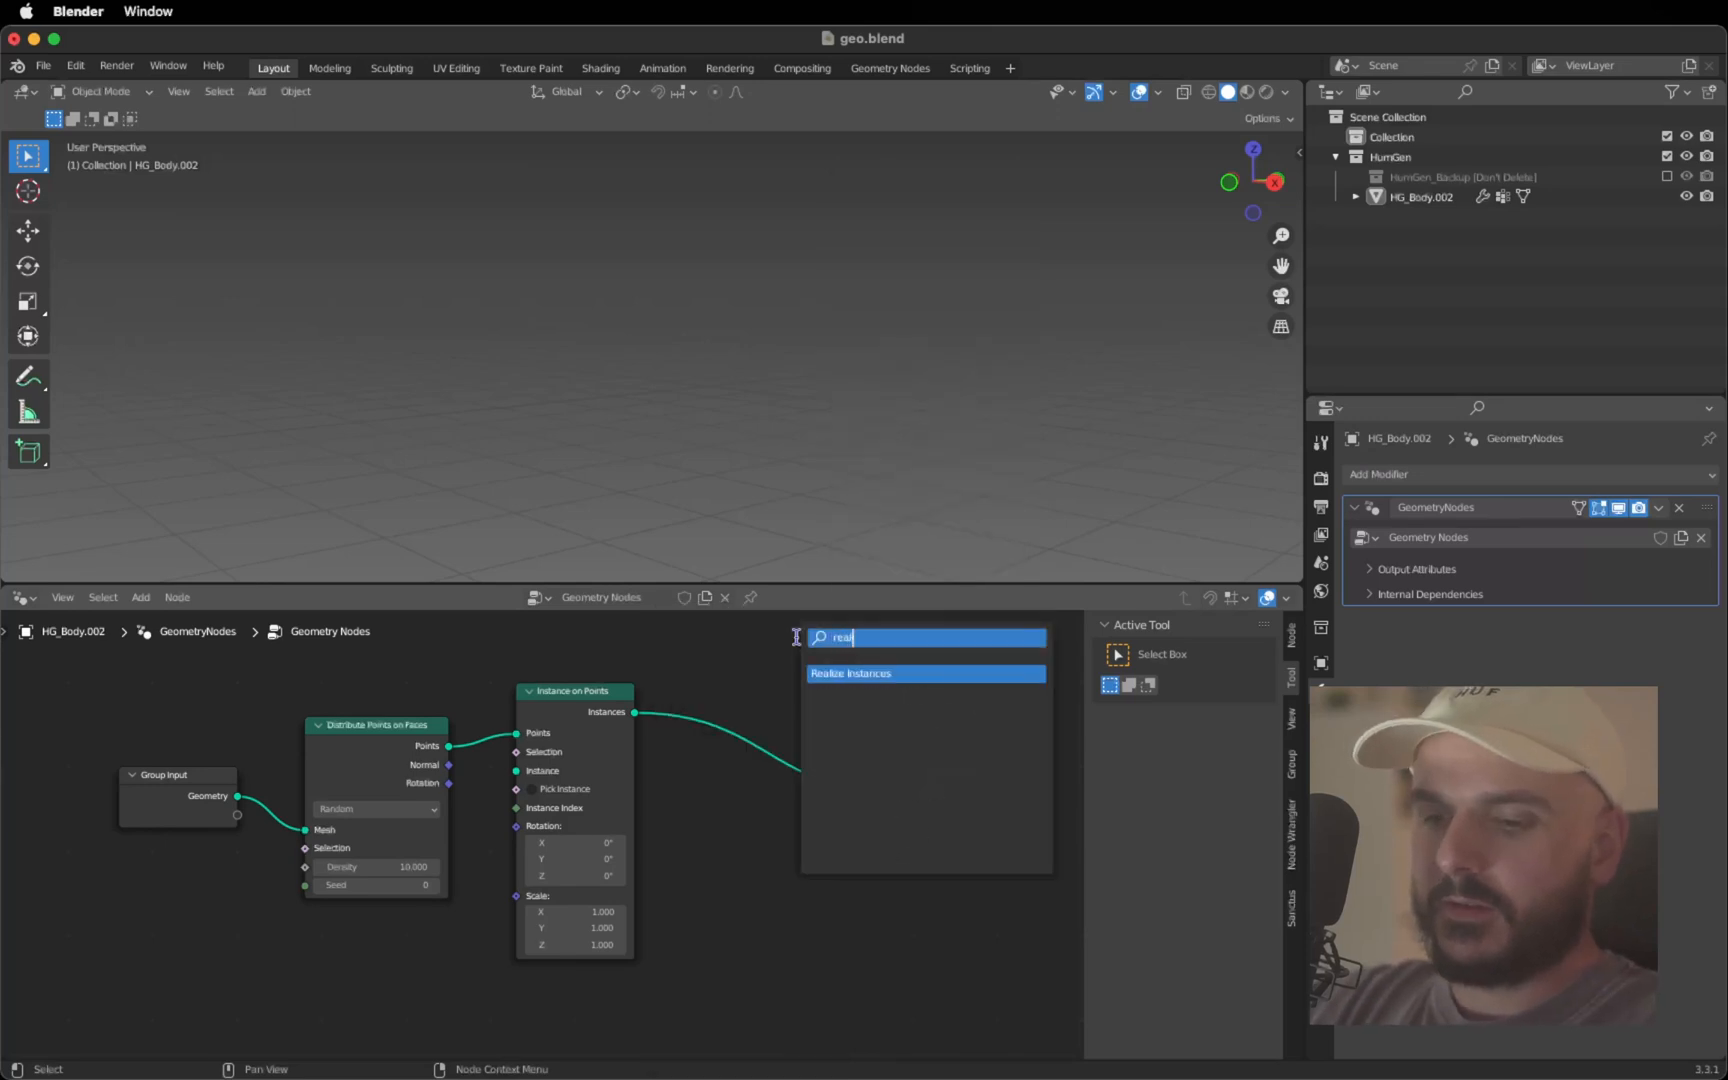
left_click(850, 674)
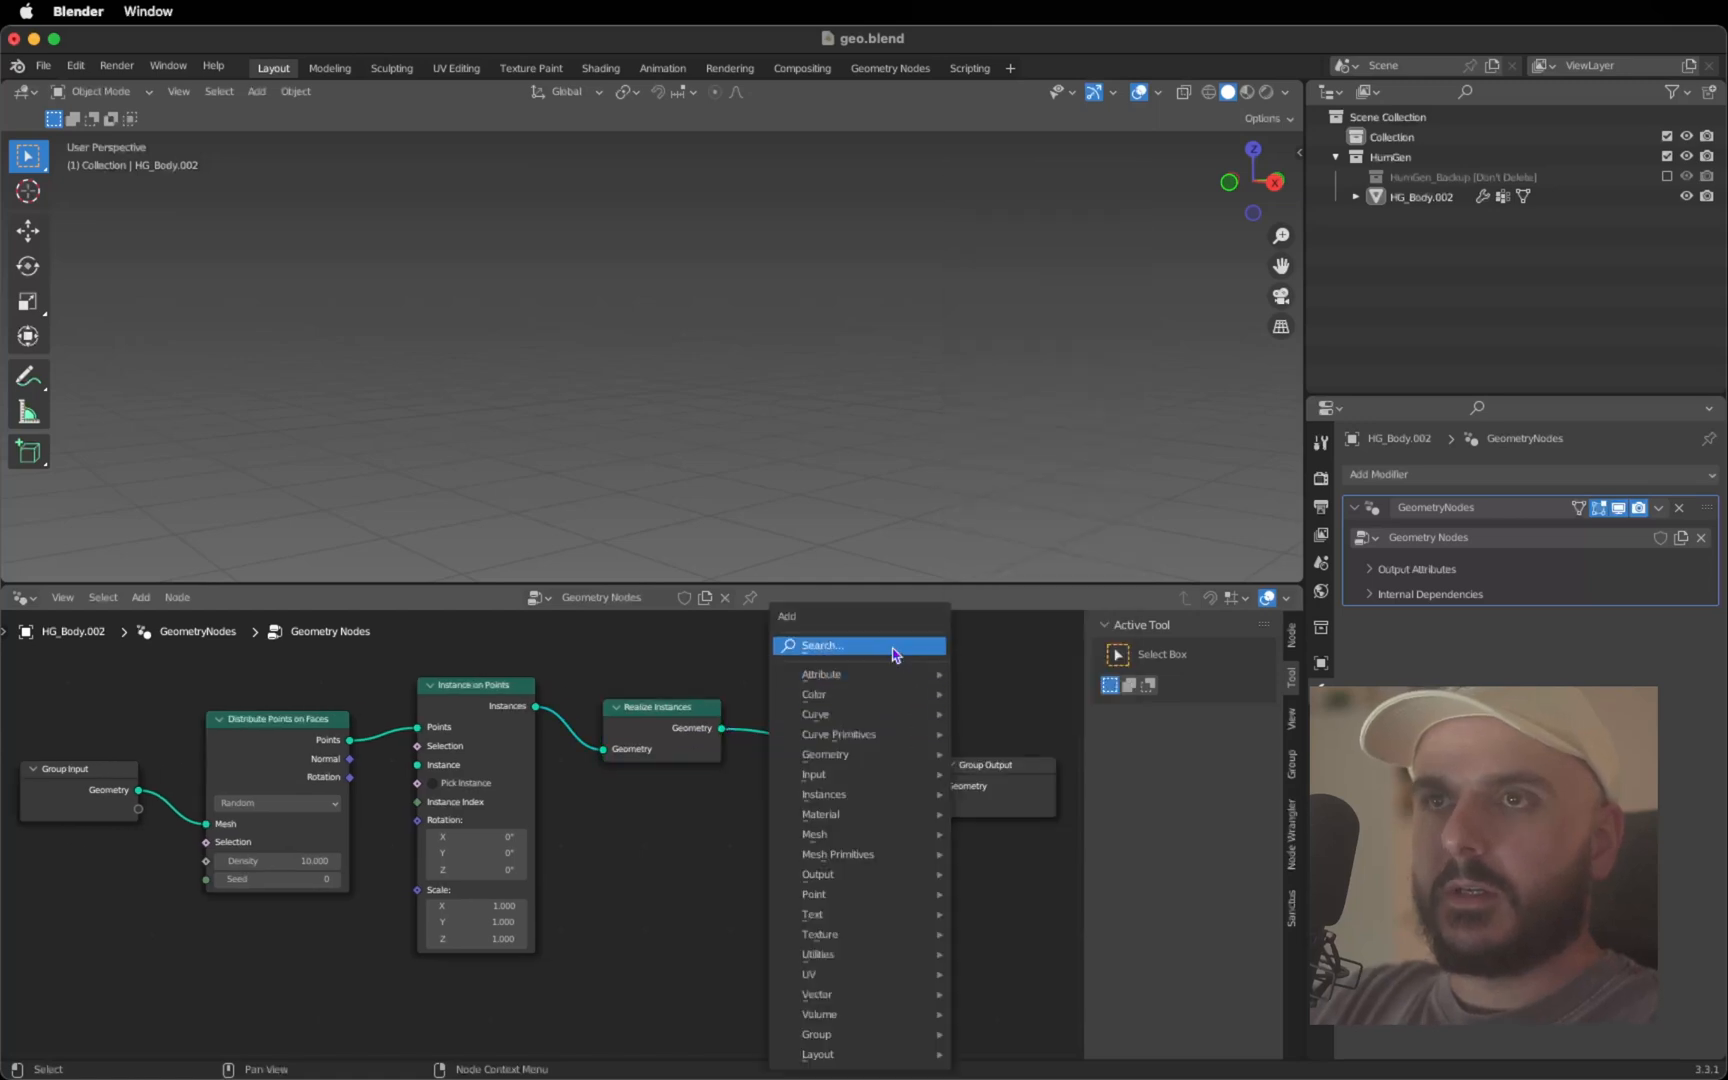
Add Geometry Proximity and Set Position nodes after Realize Instances
type("geomt")
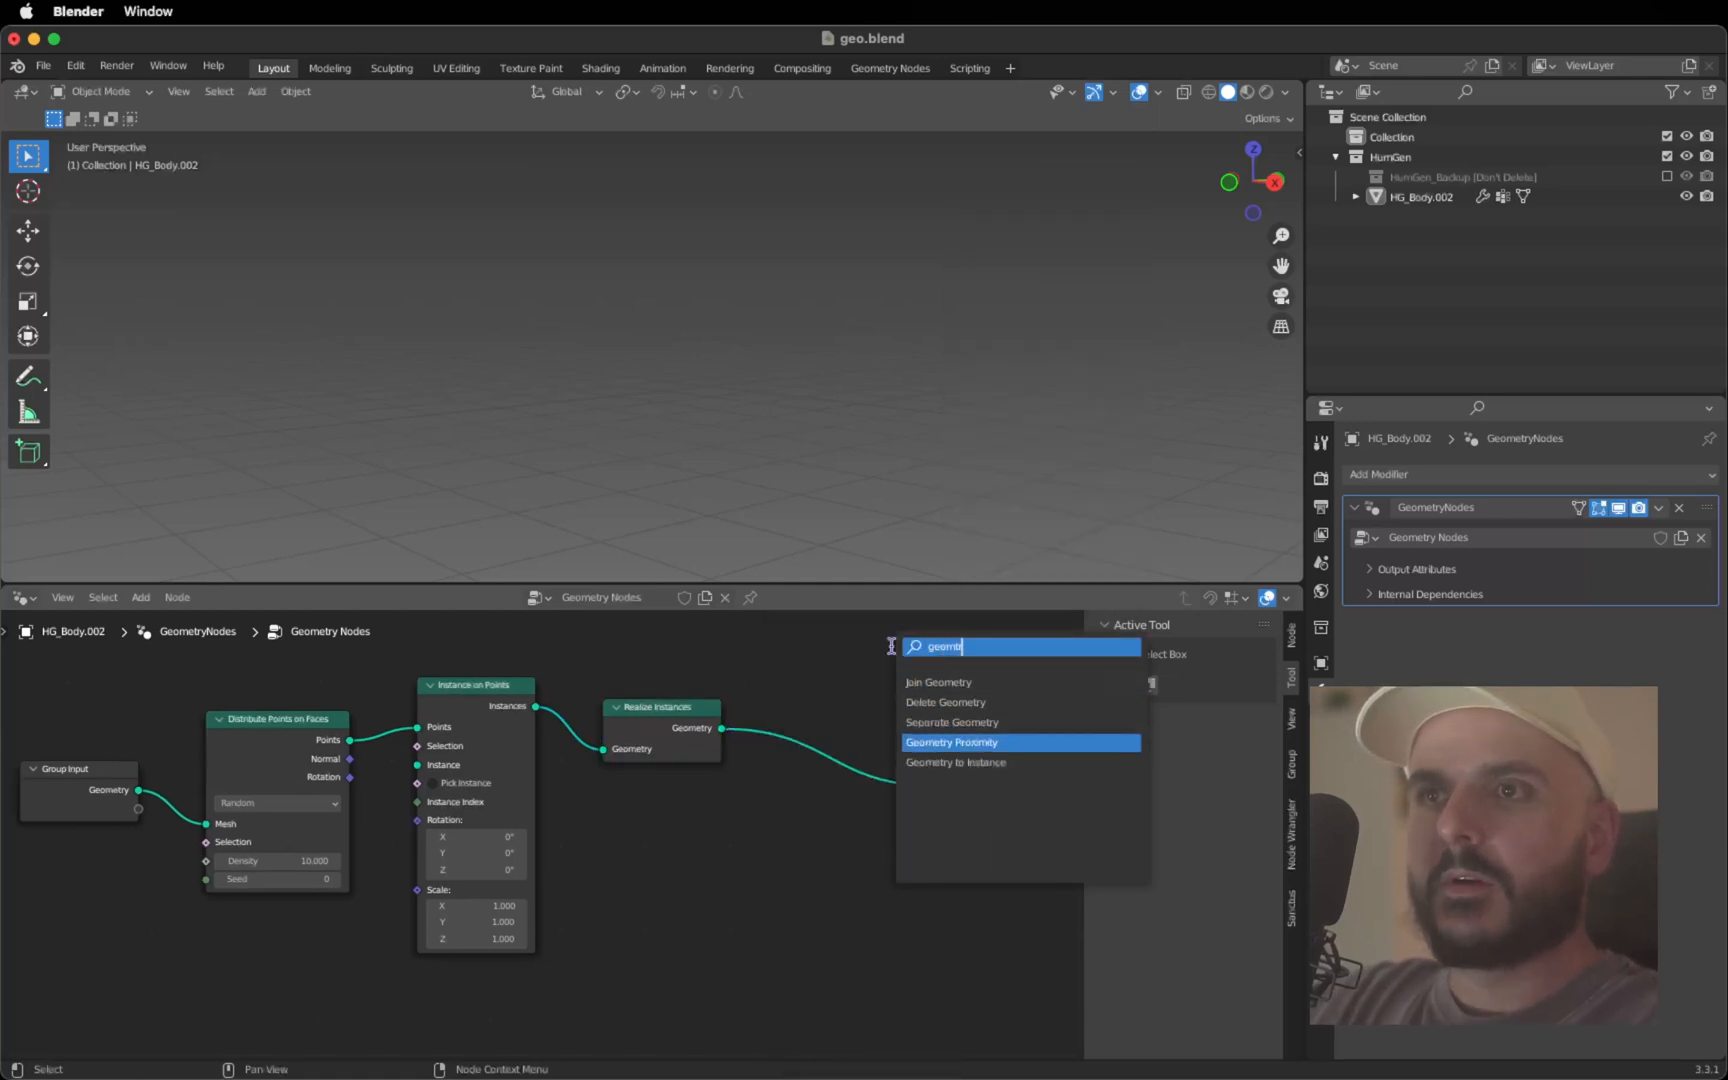
left_click(952, 742)
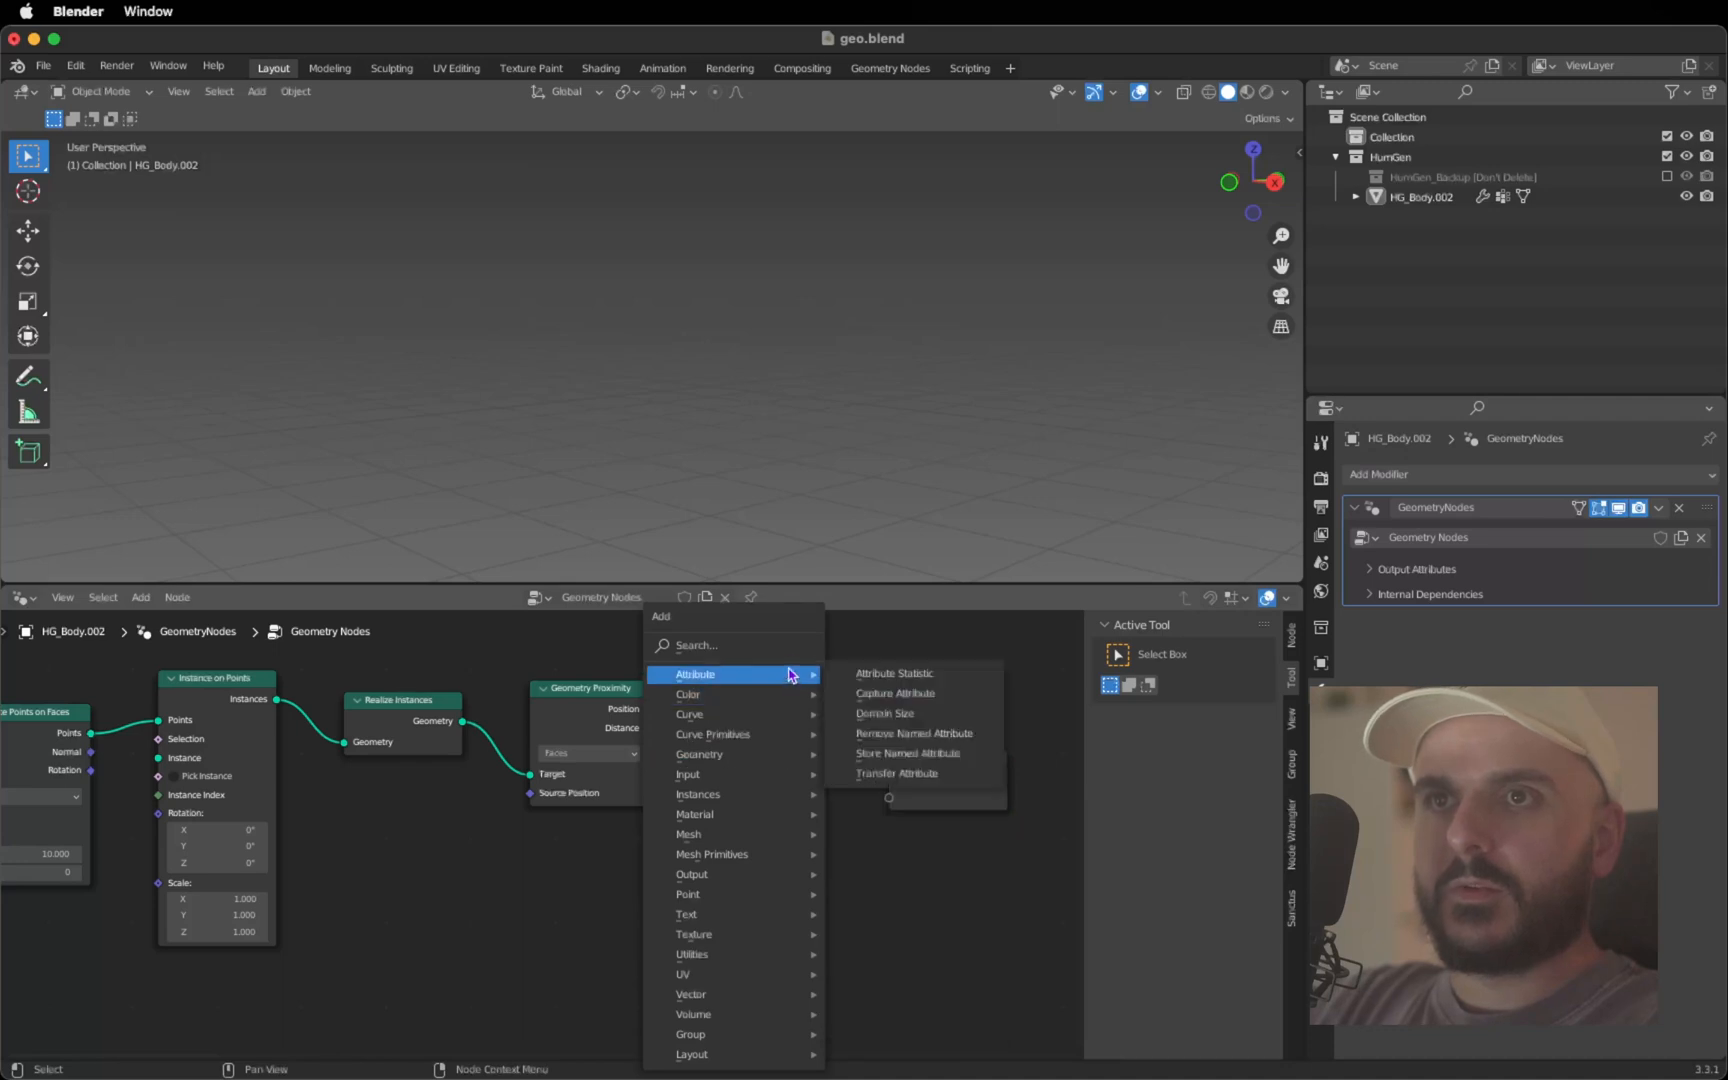
type("setp")
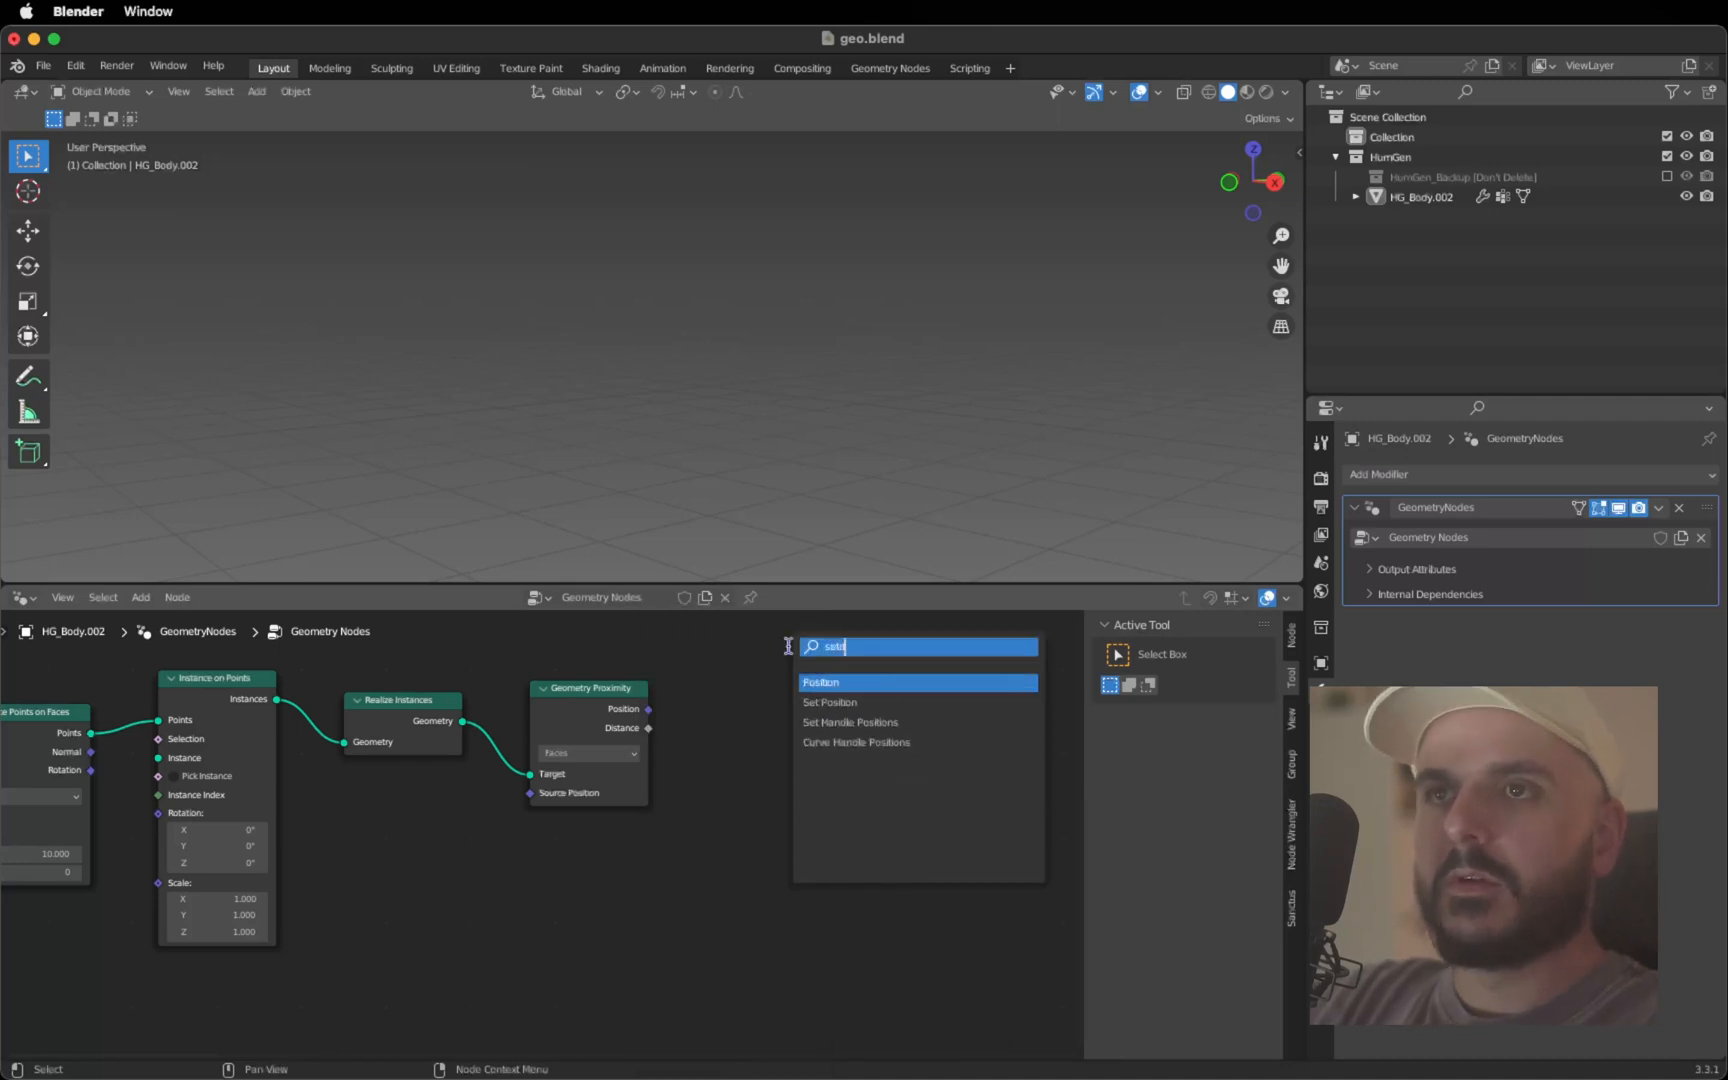
left_click(828, 702)
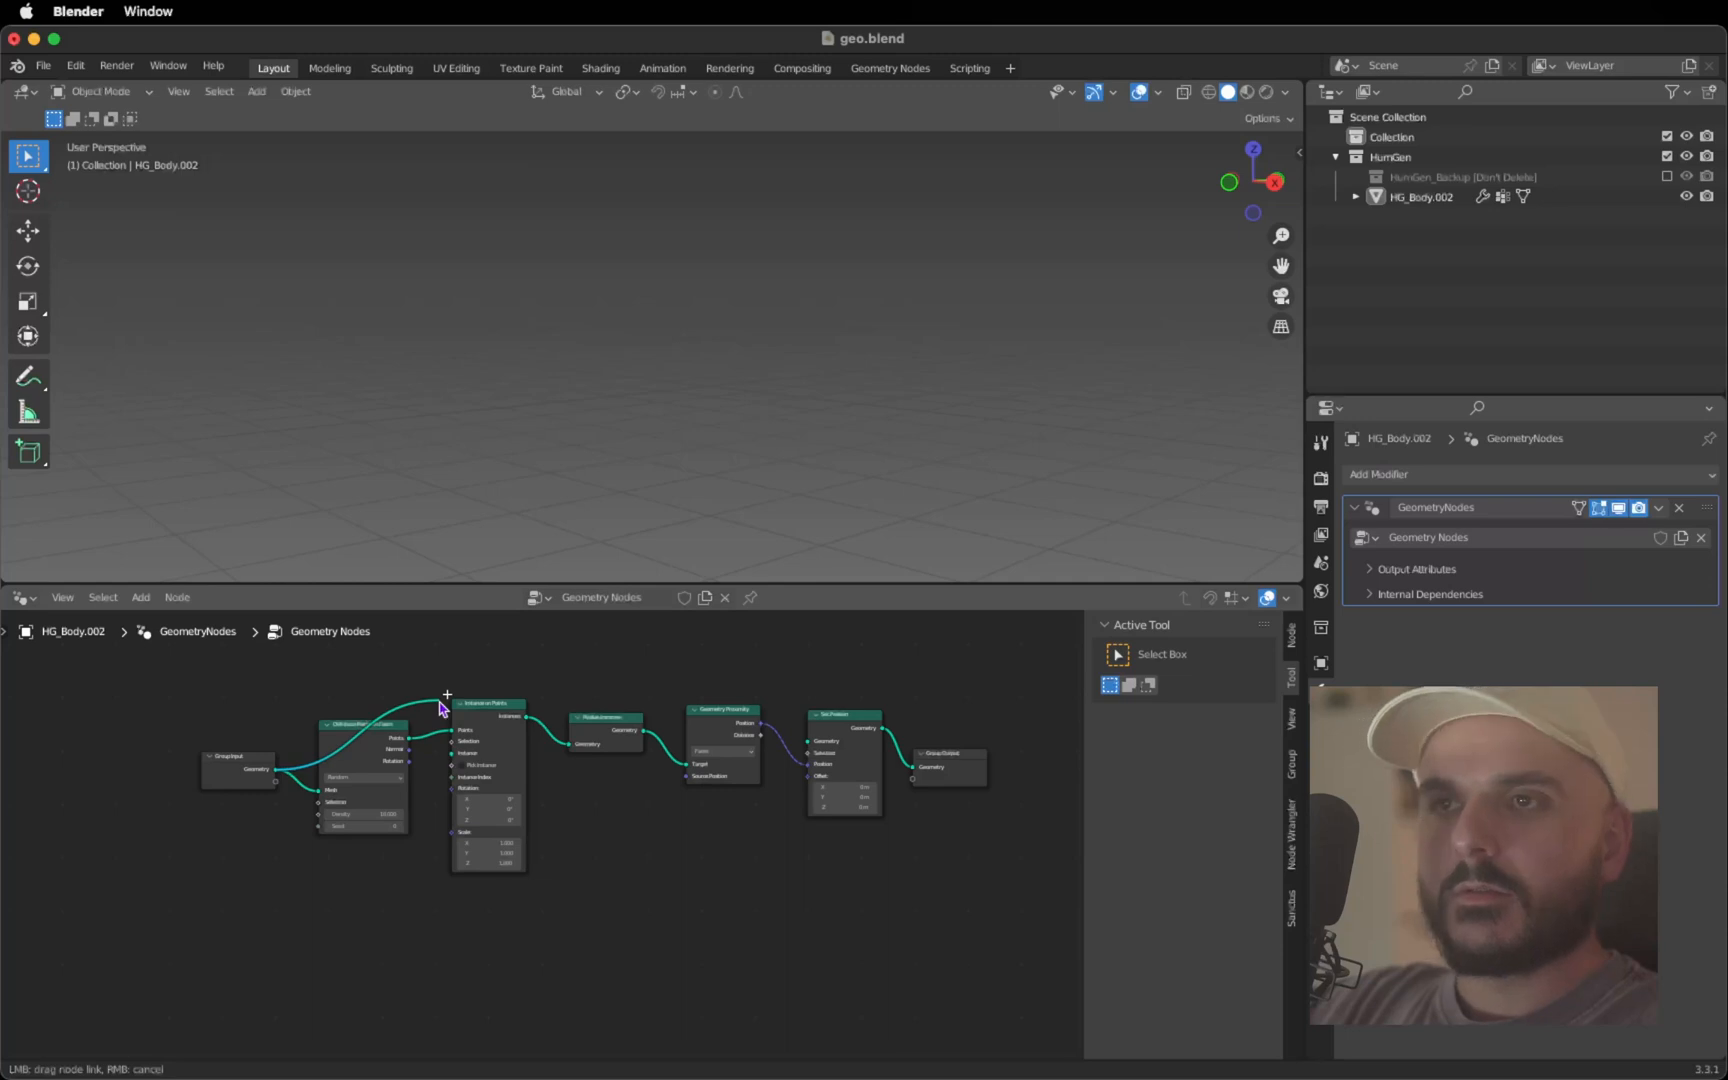
Wire the Group Input geometry into Geometry Proximity as the proximity target
left_click_drag(446, 694, 730, 698)
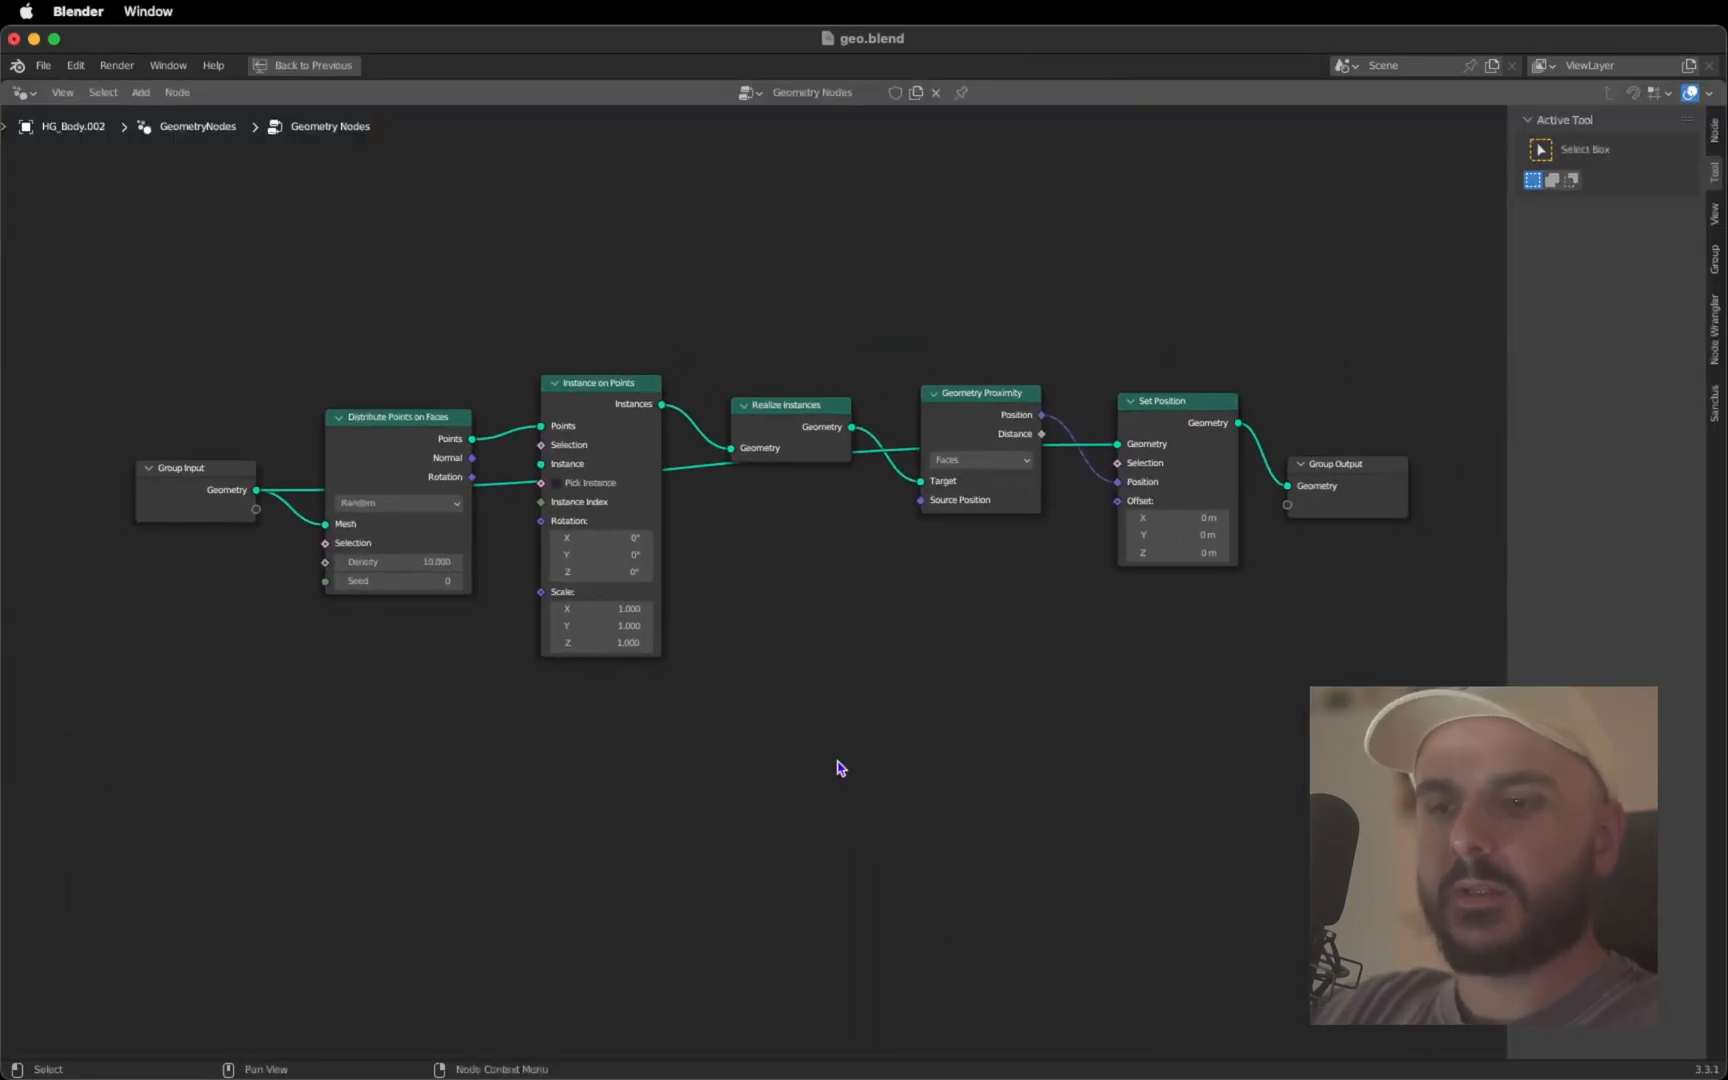
mouse_move(252, 846)
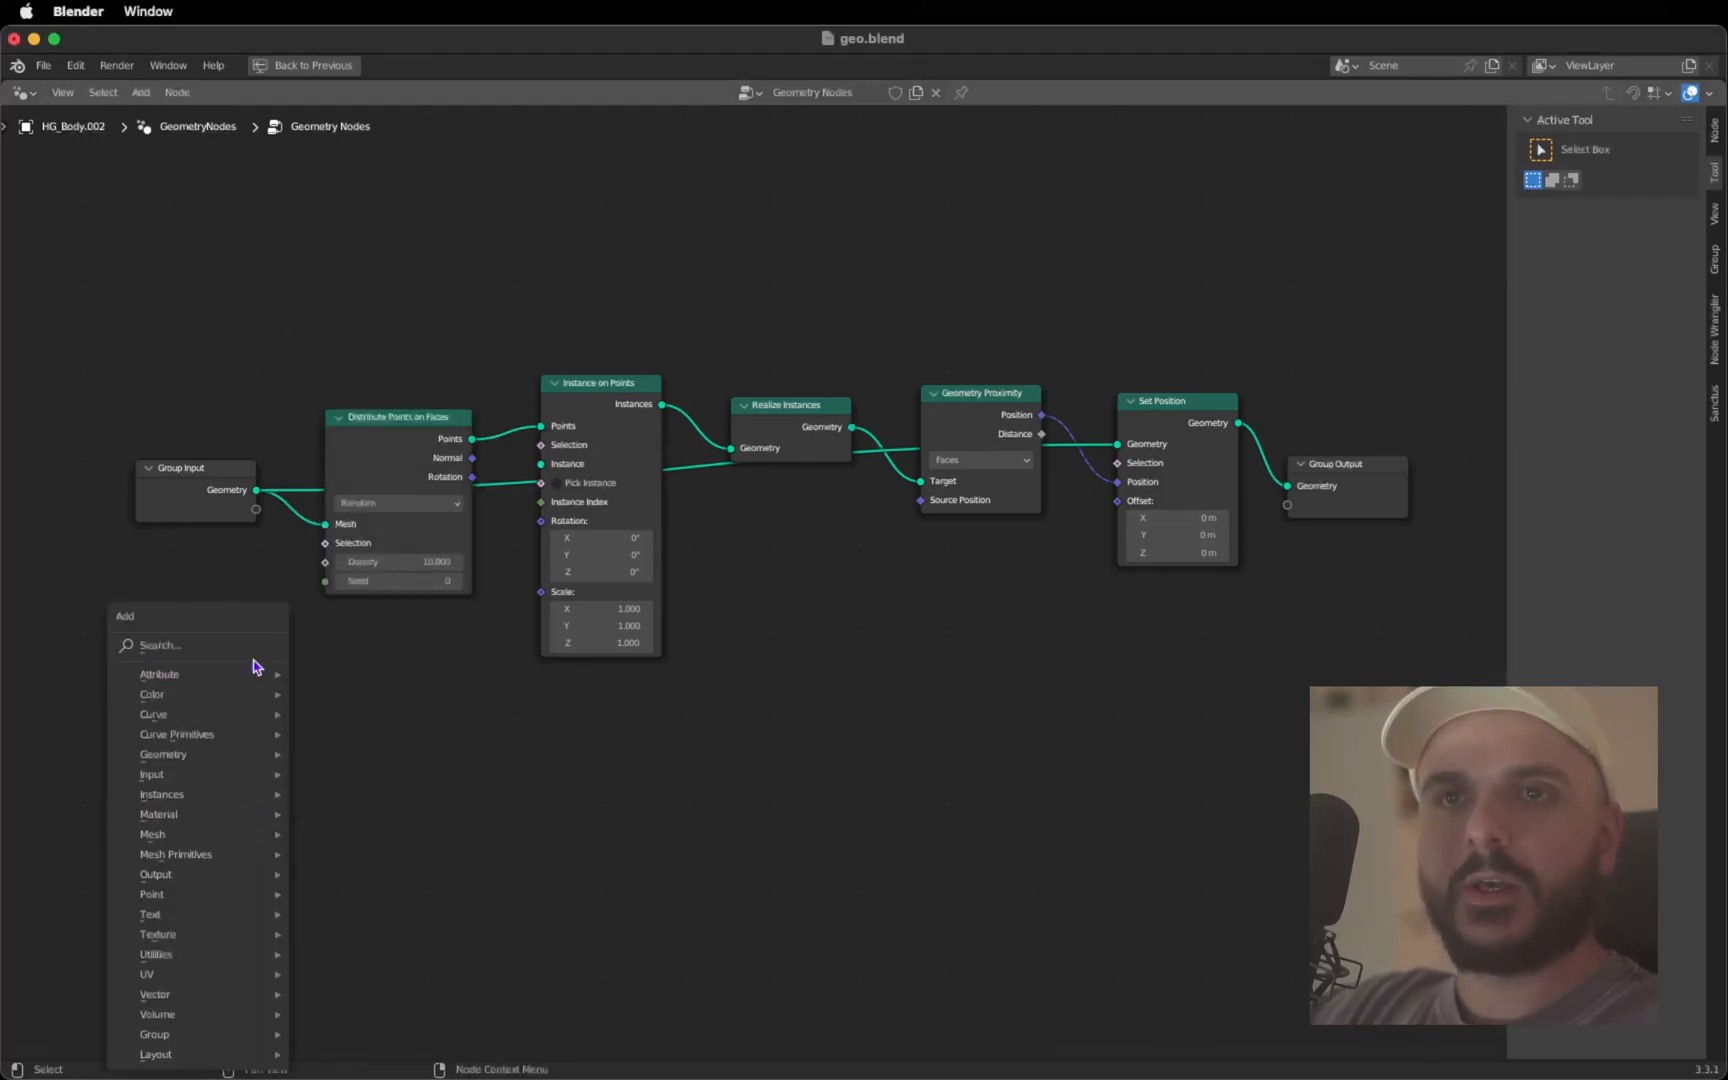
Add an Ico Sphere feeding Join Geometry, which drives the Instance on Points instance
type("ico")
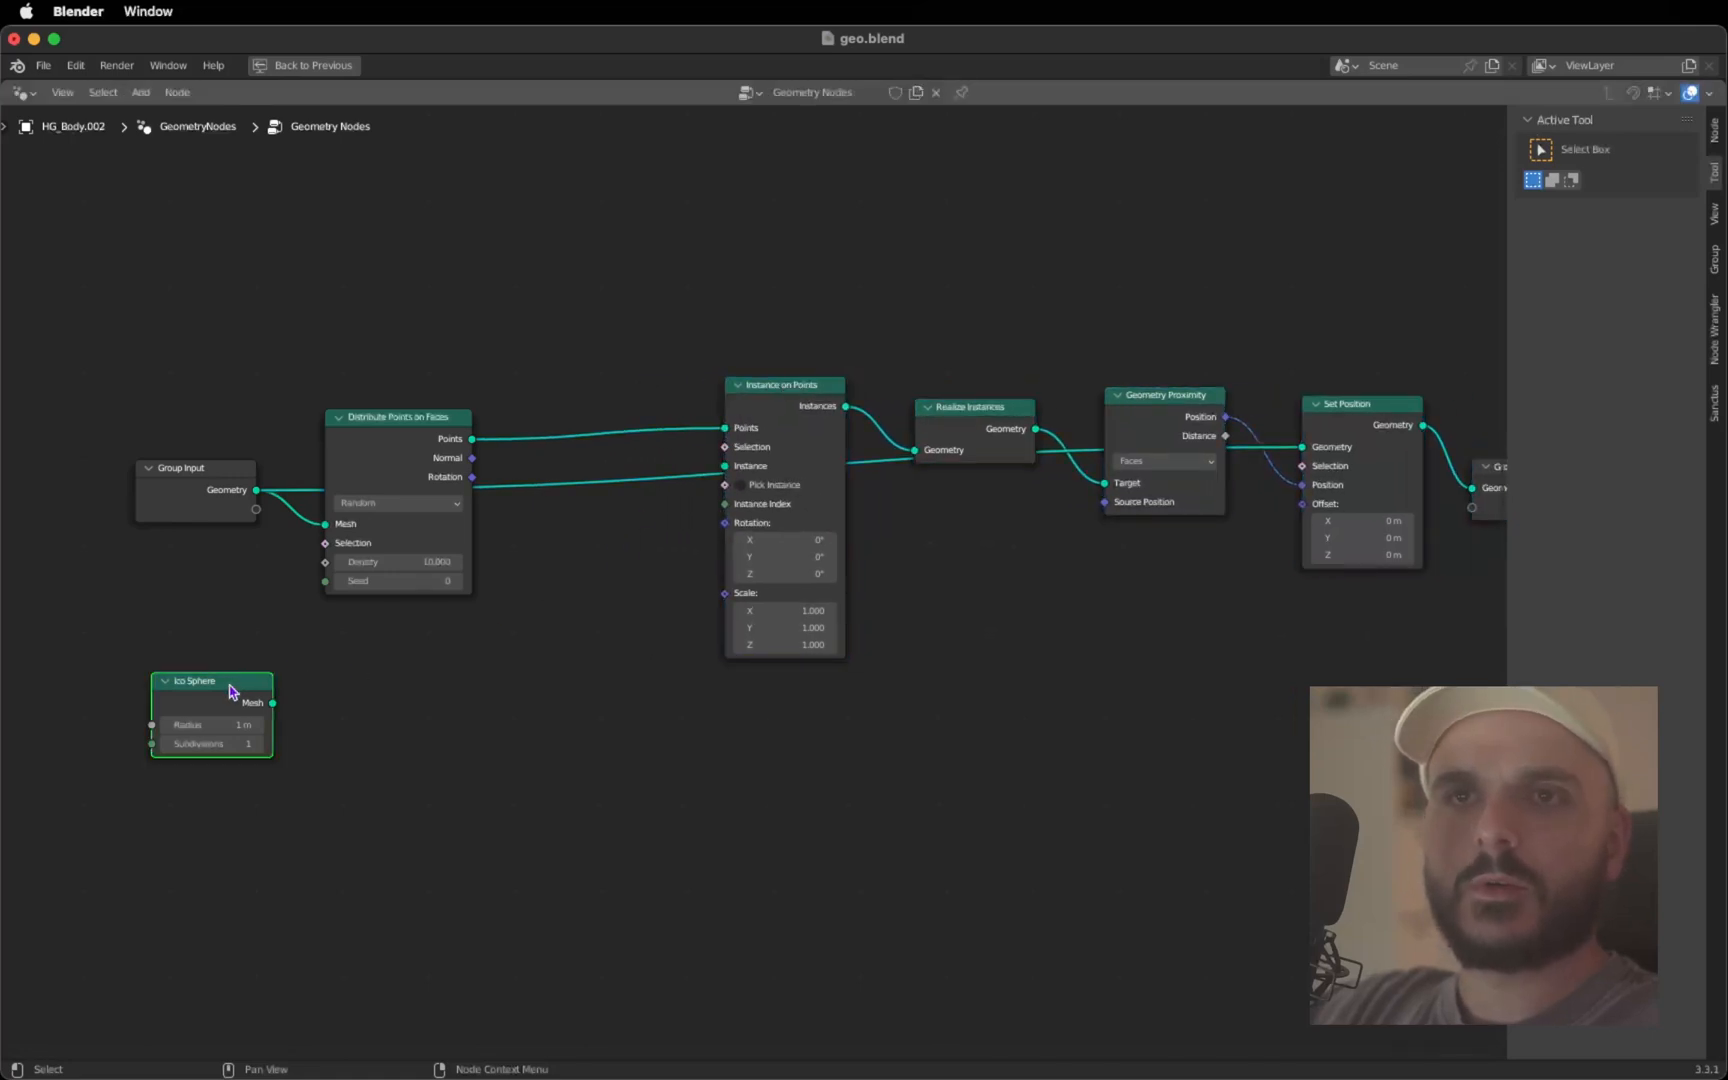
left_click_drag(232, 680, 376, 680)
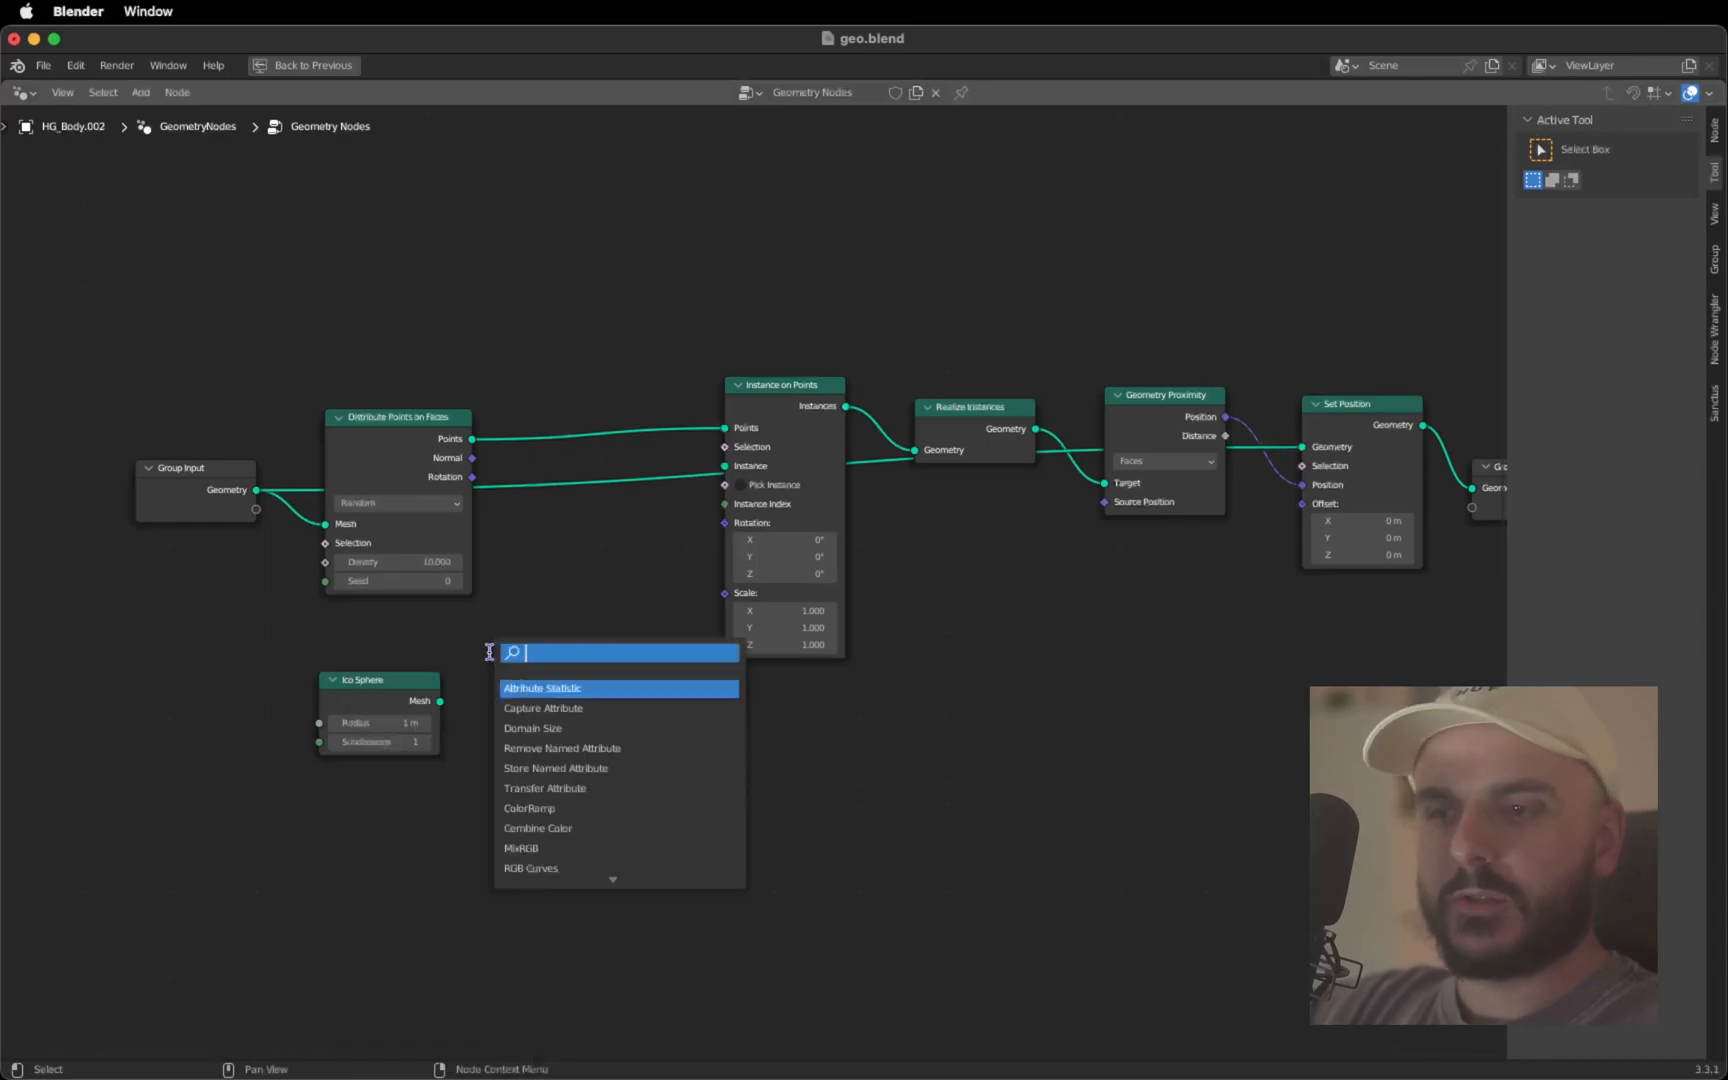
type("join")
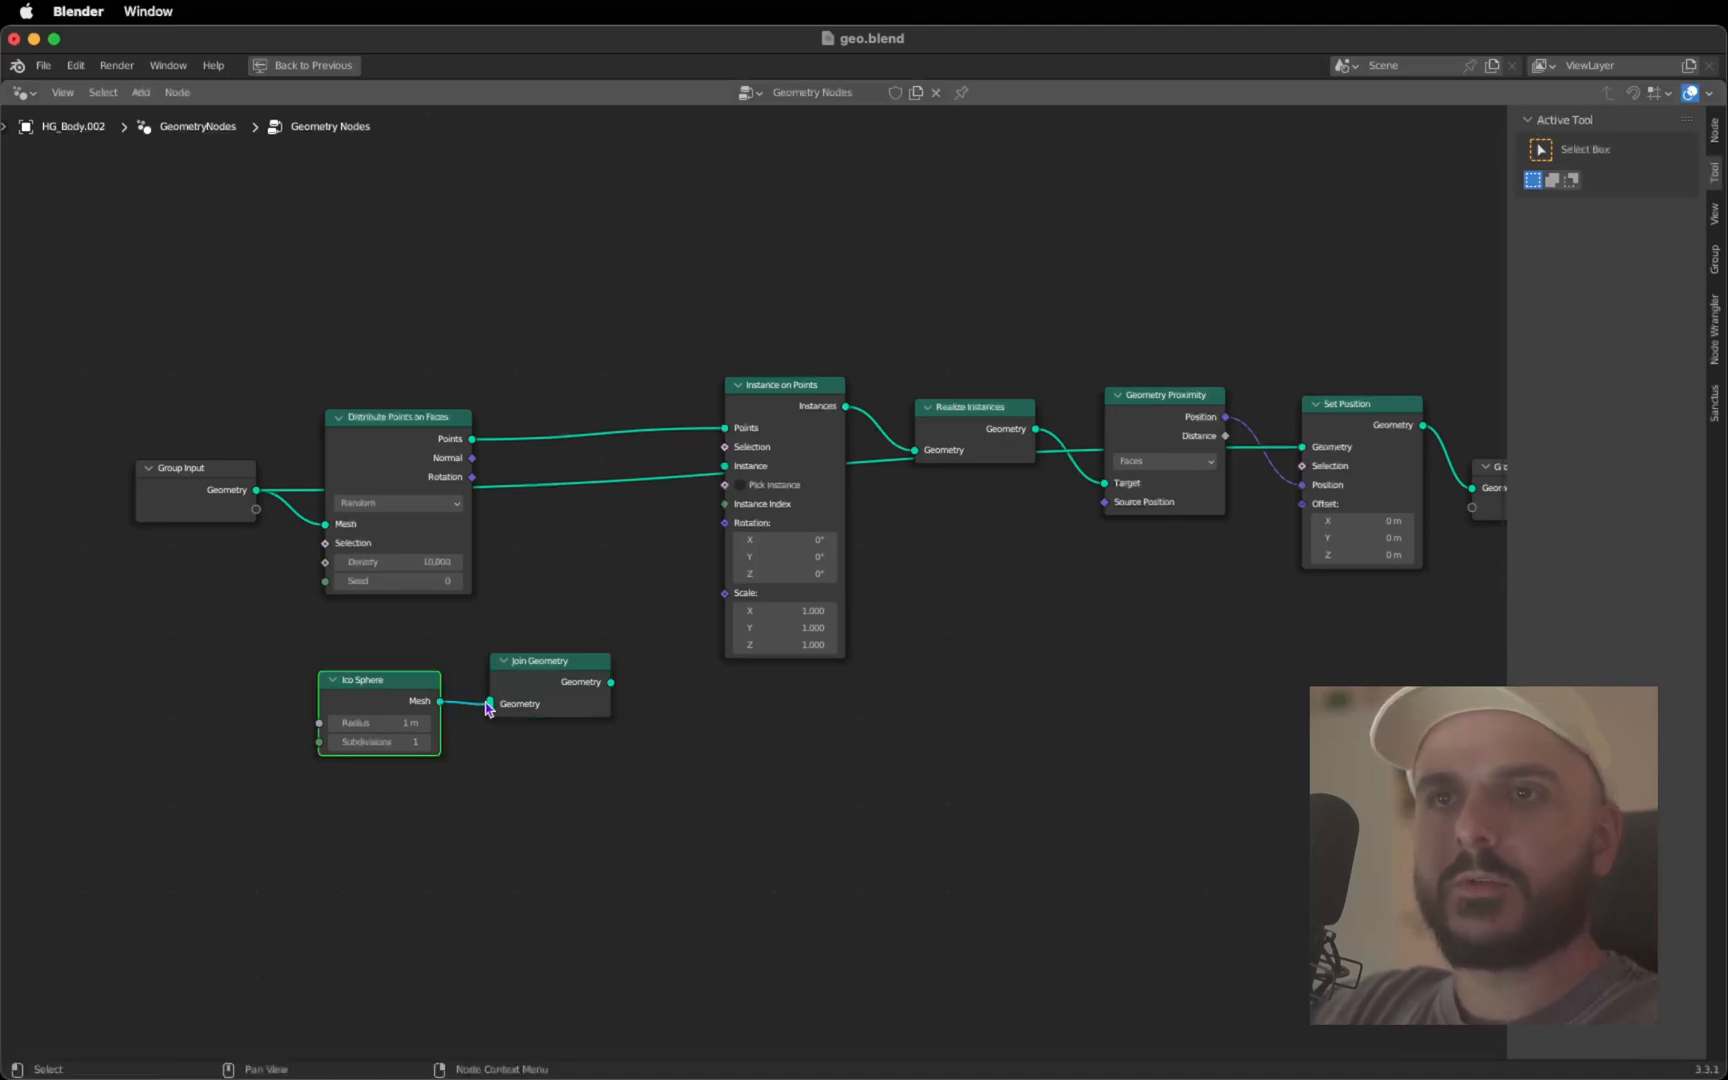
mouse_move(612, 682)
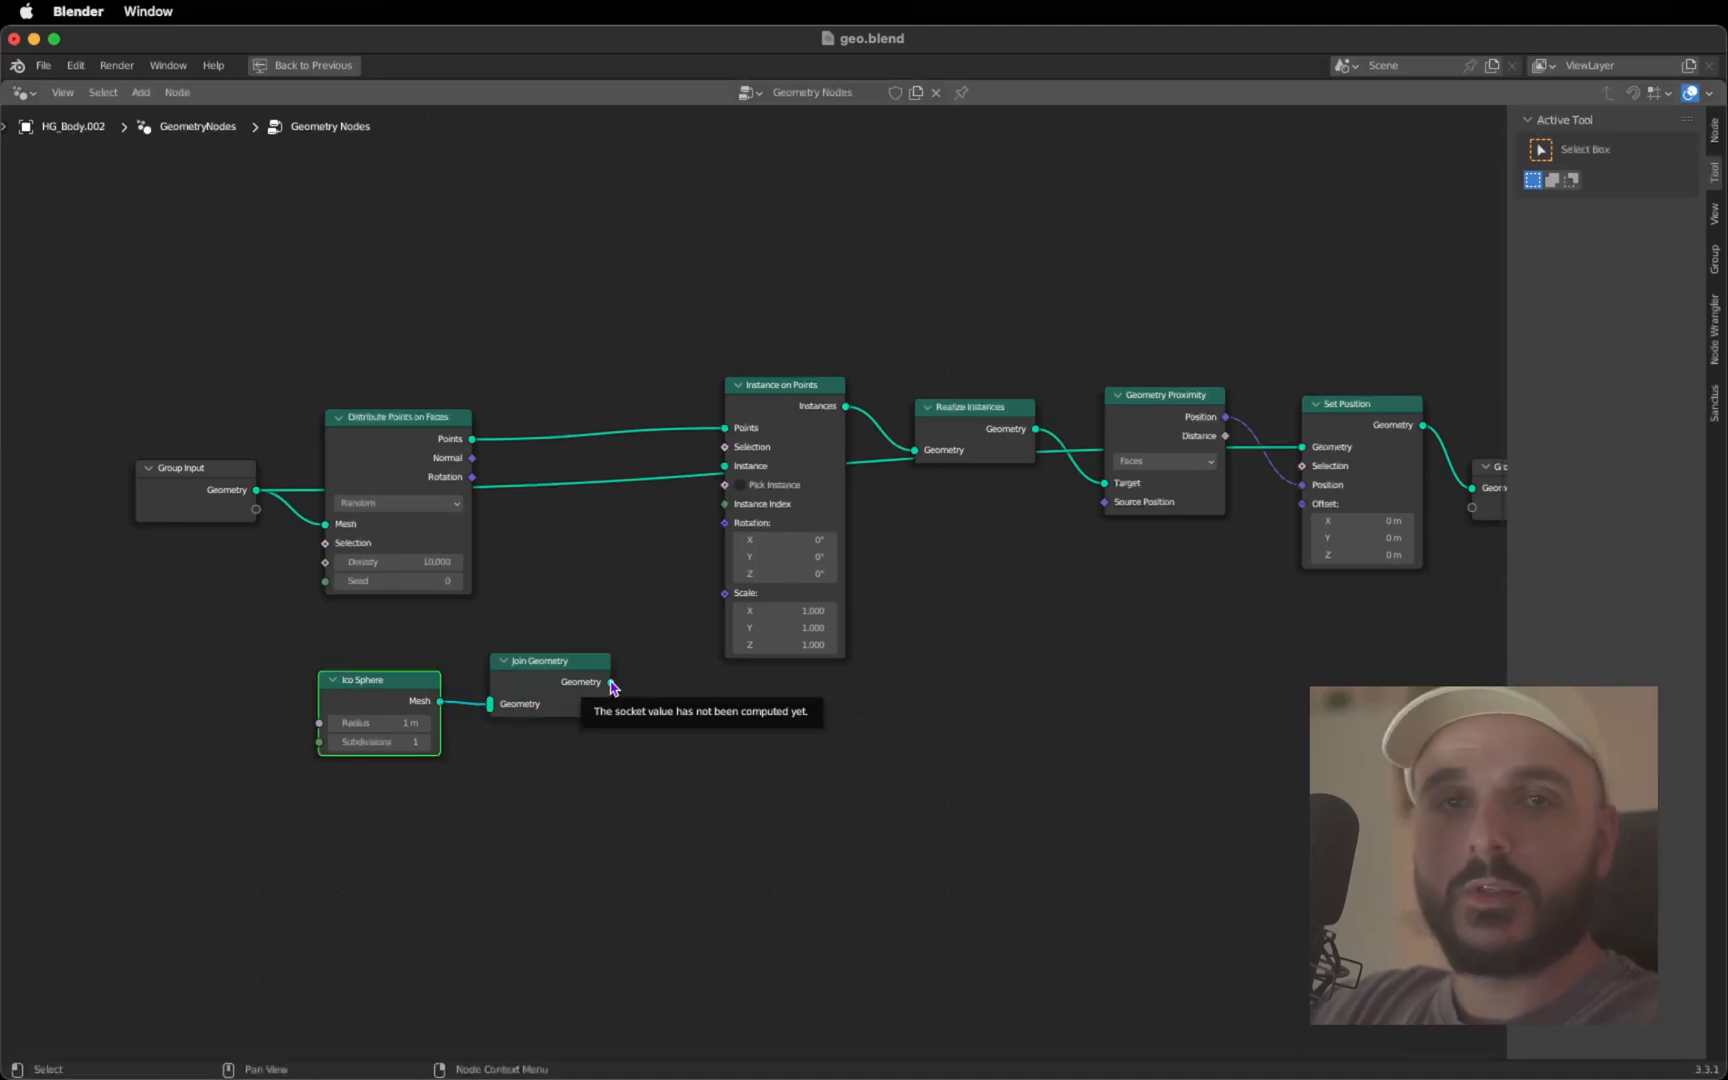
left_click_drag(612, 682, 704, 518)
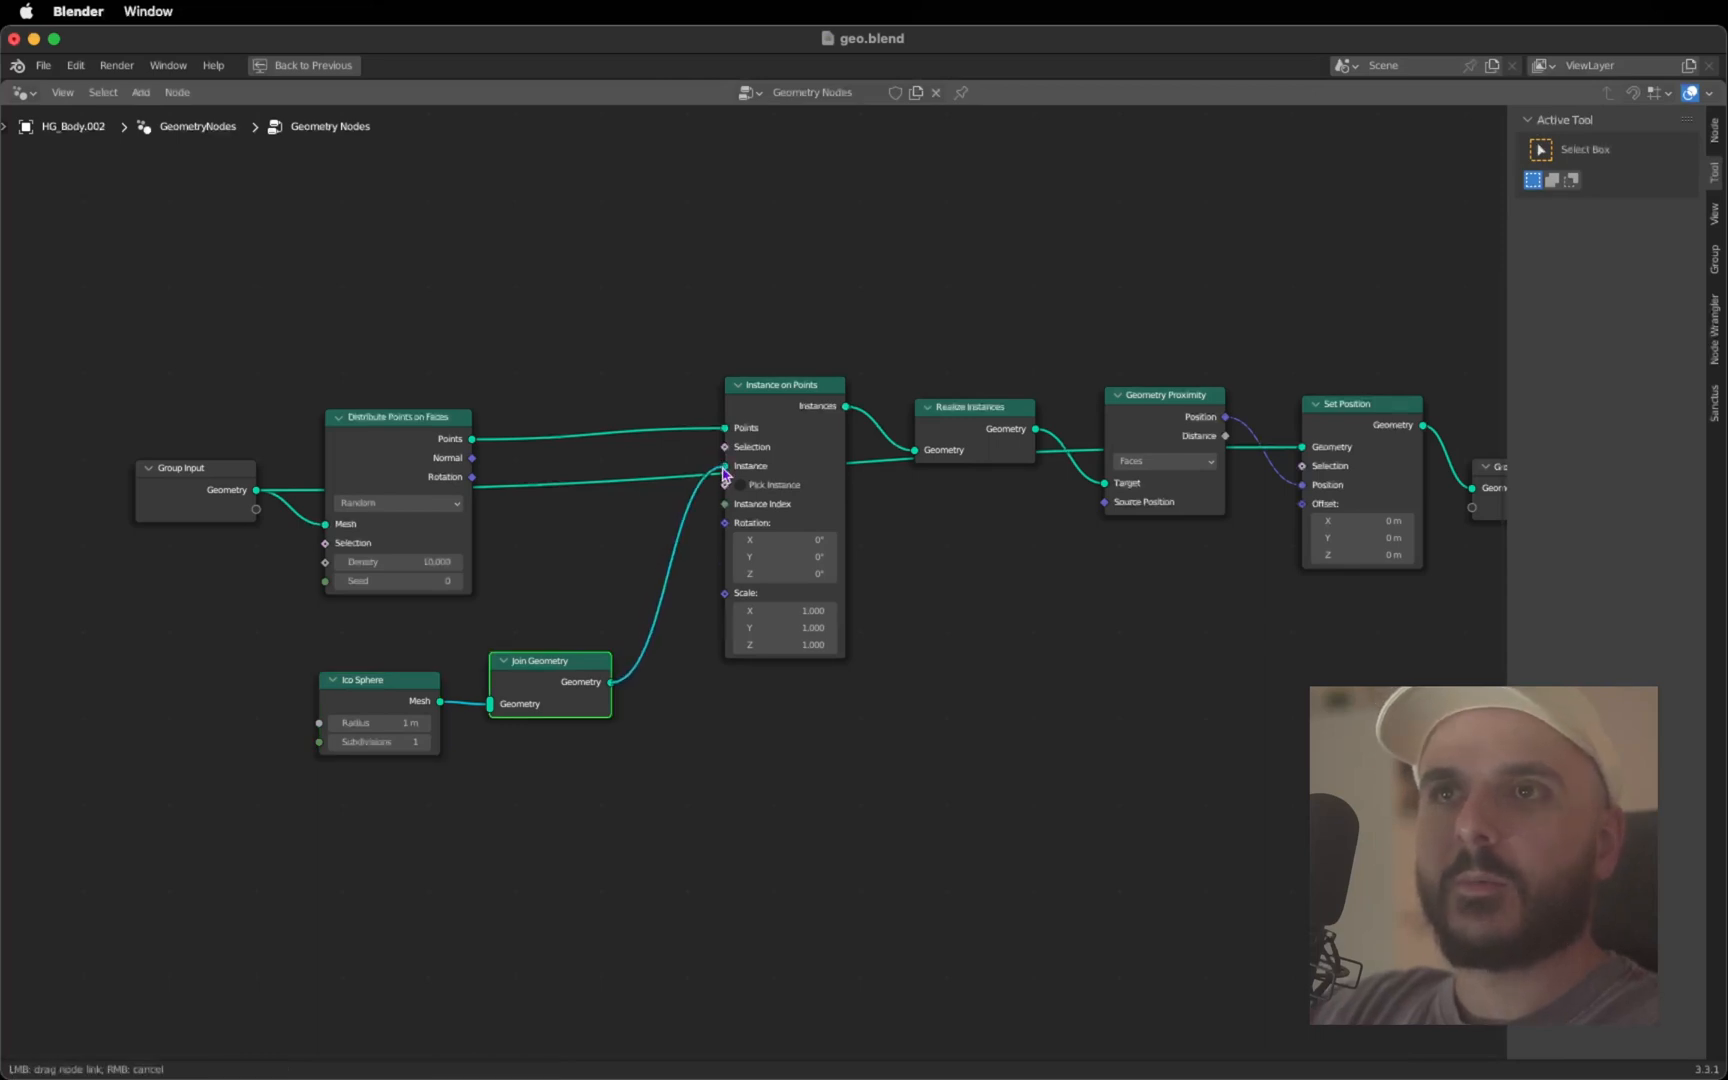
Add a Transform node for the second sphere branch into Join Geometry
left_click(782, 366)
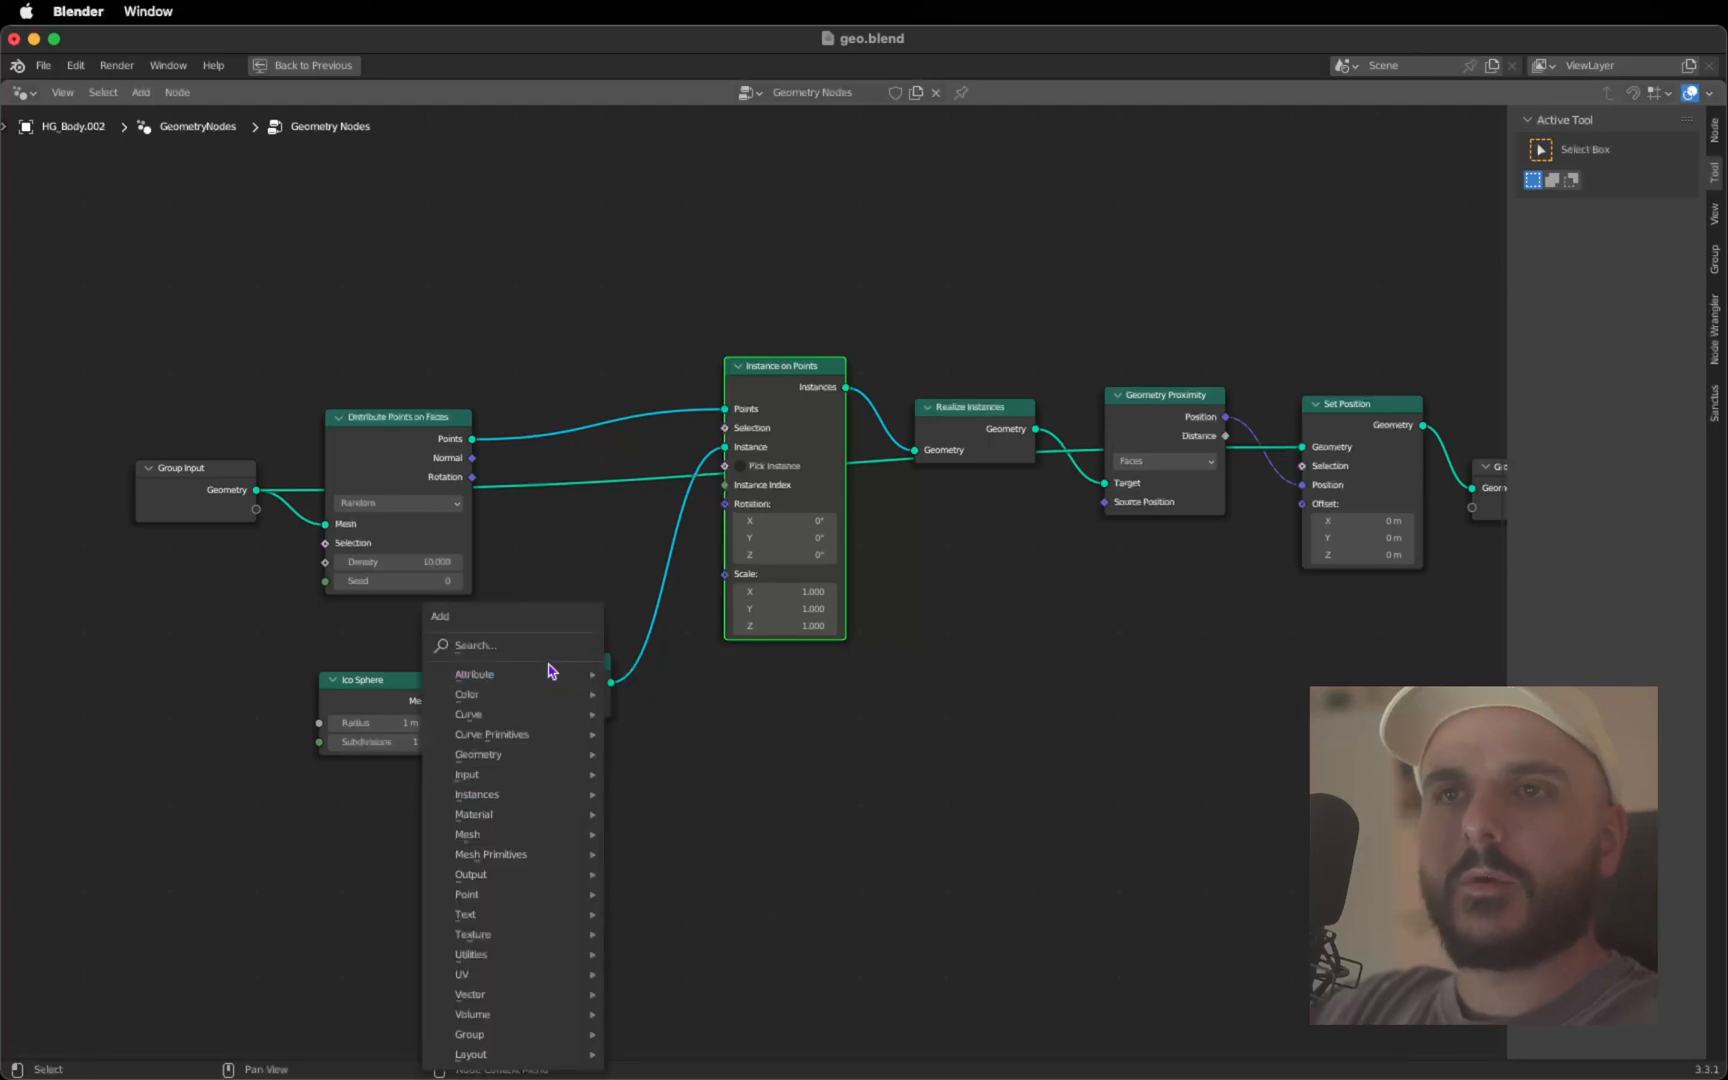
type("trans")
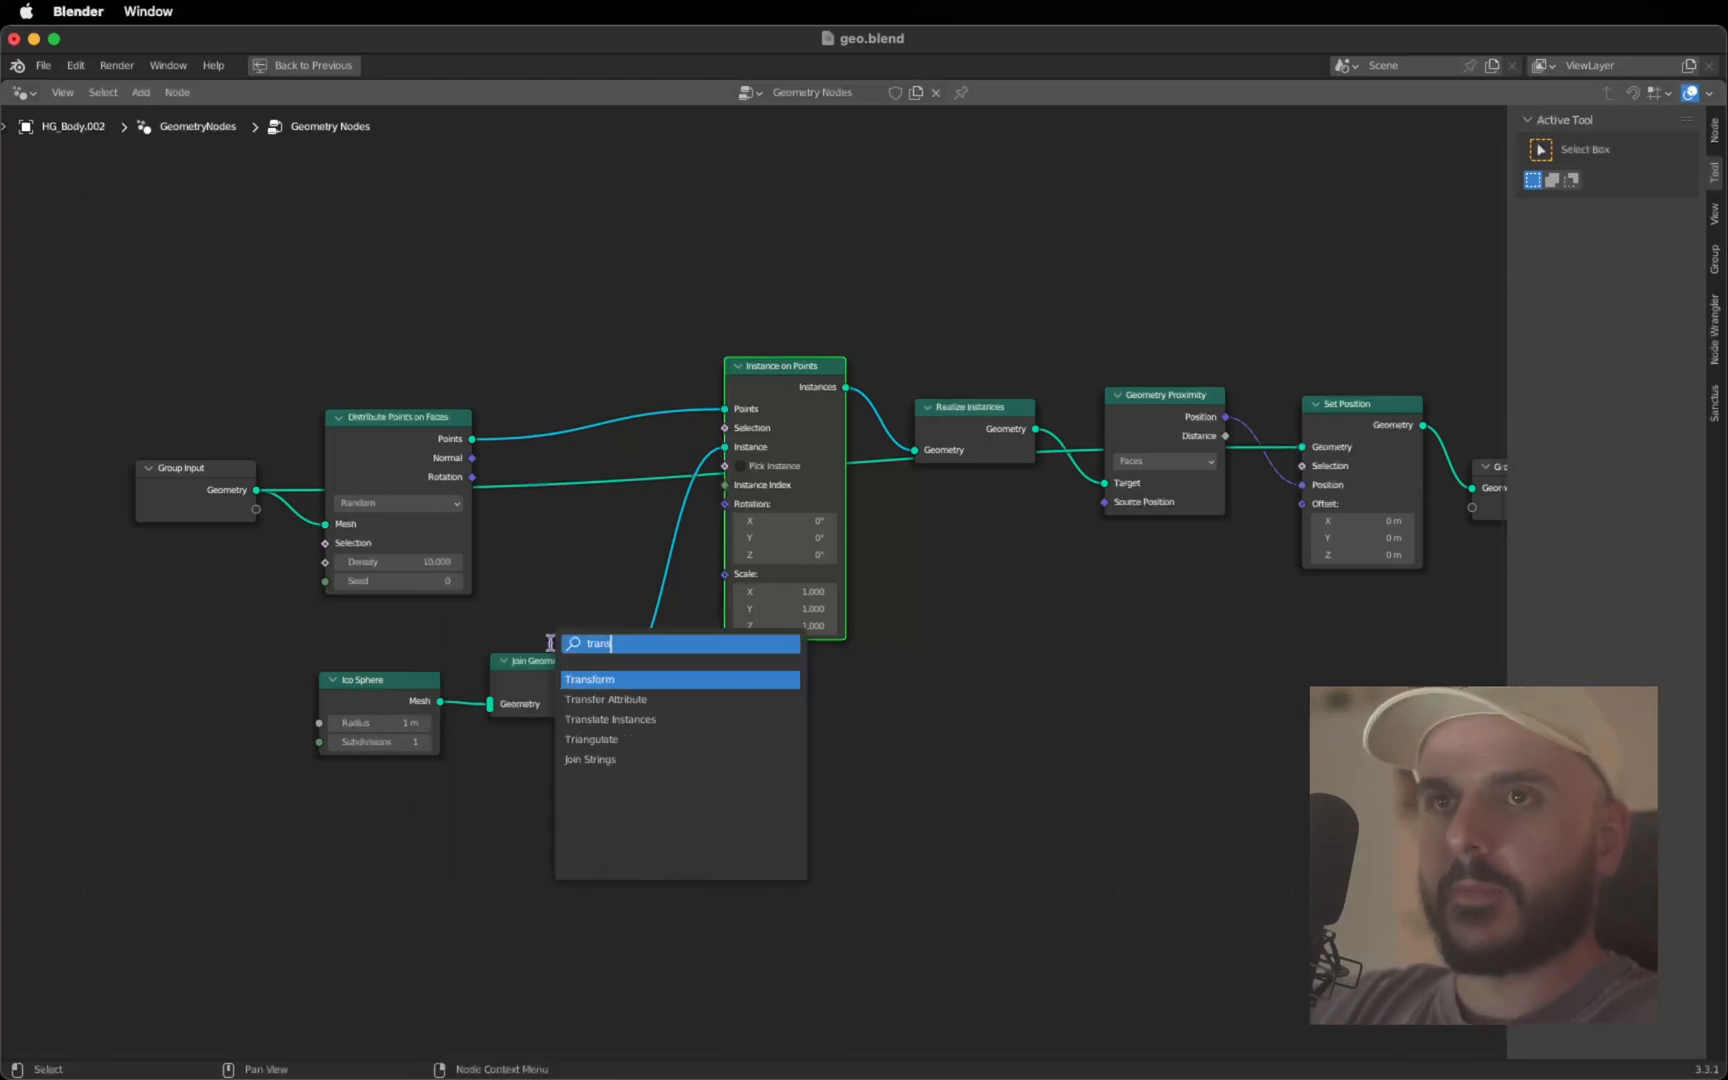
left_click(590, 678)
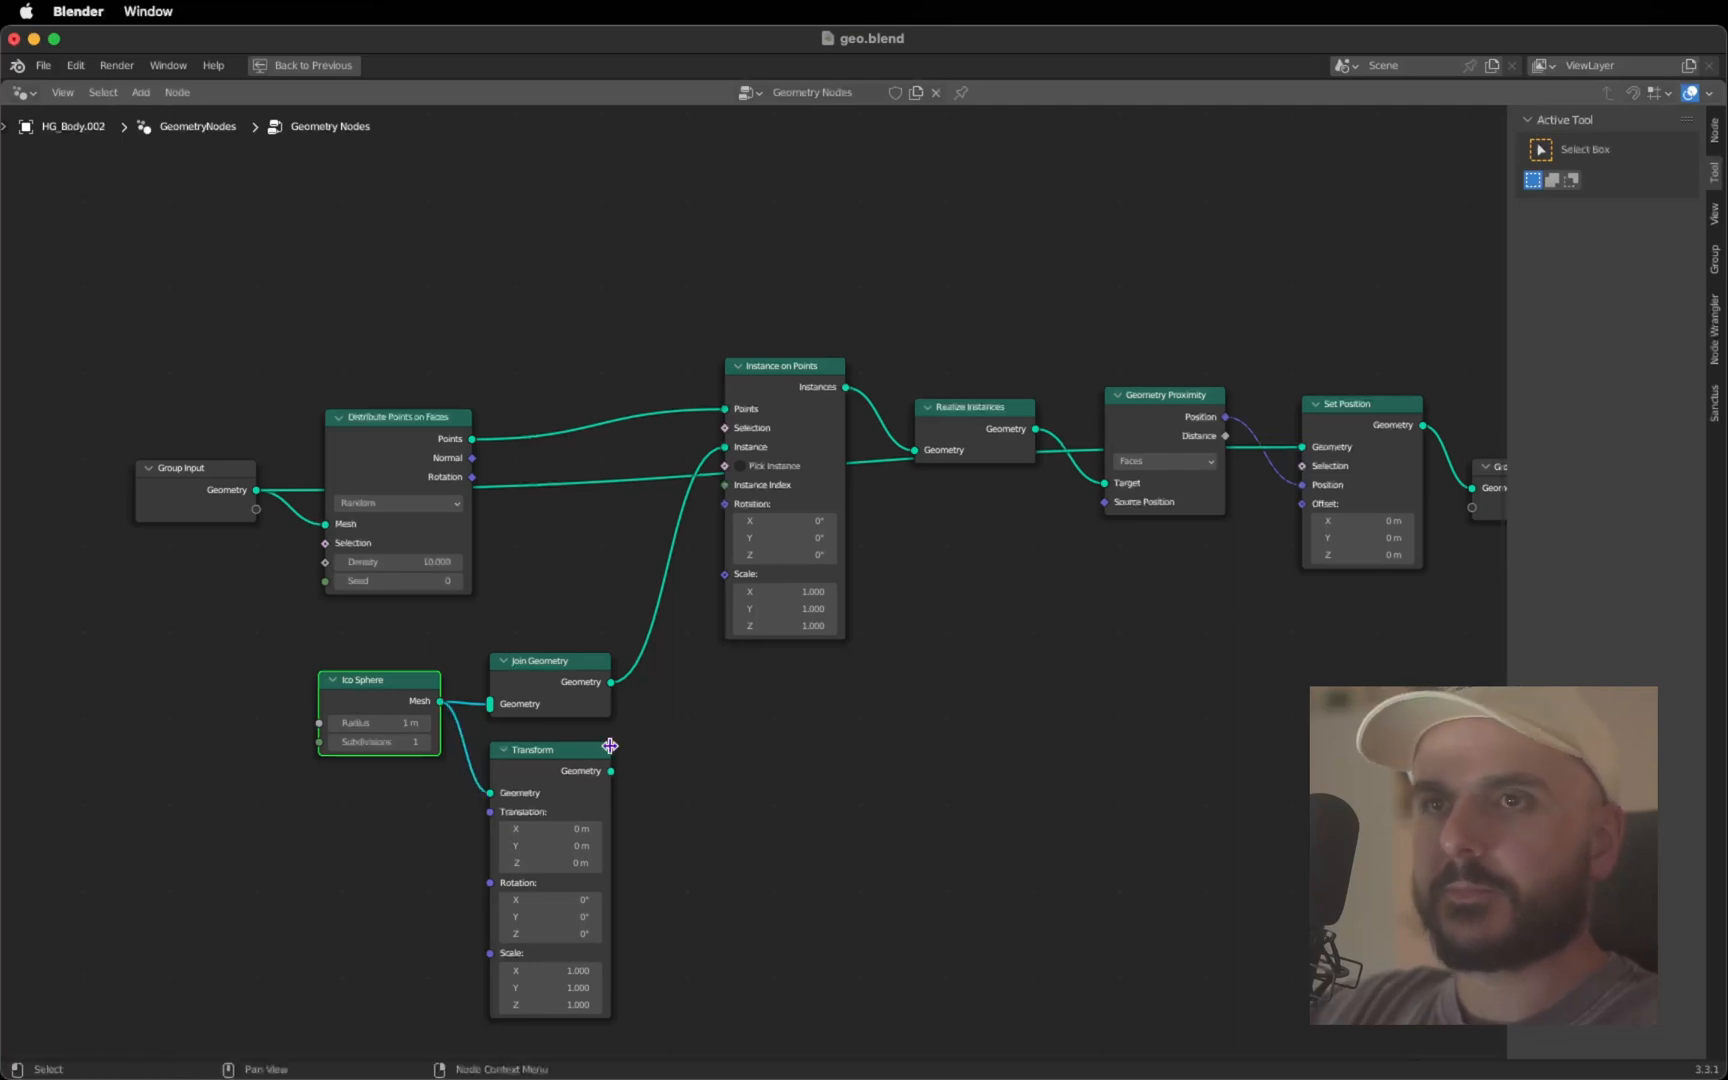
mouse_move(612, 770)
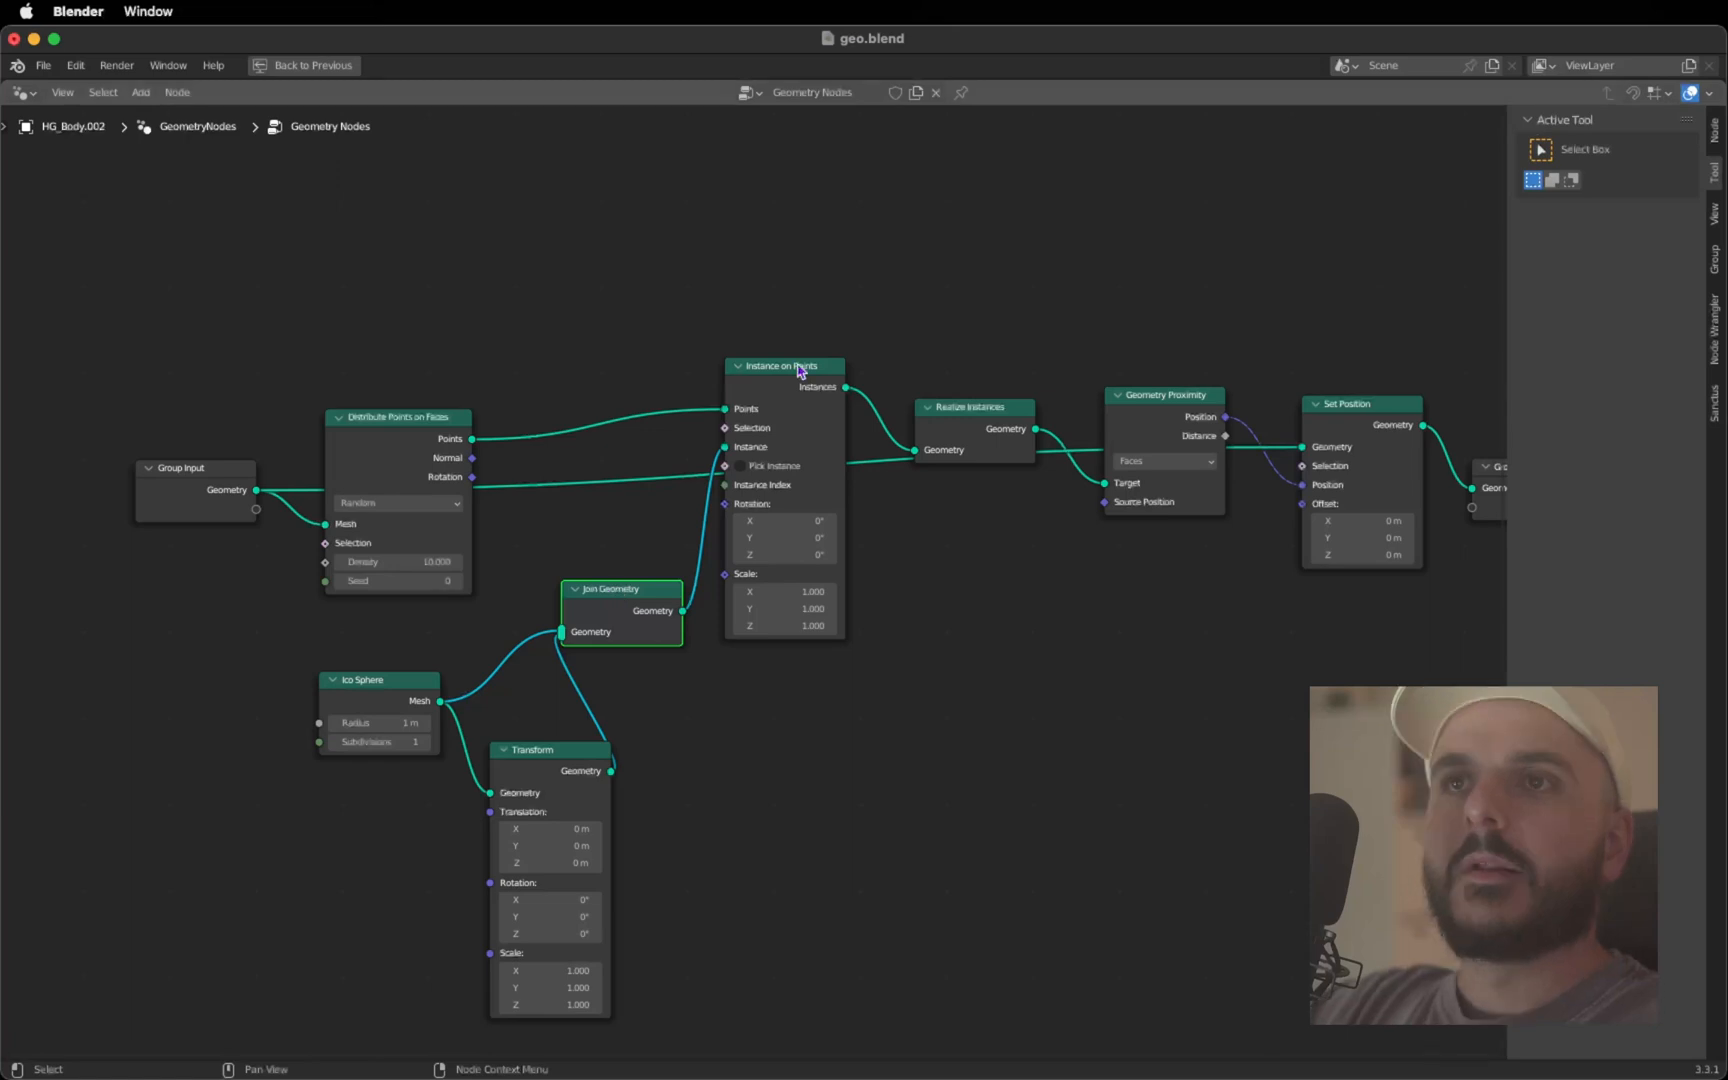
Add two Random Value nodes, the first as vectors, the second with minimum 0.200
left_click(784, 366)
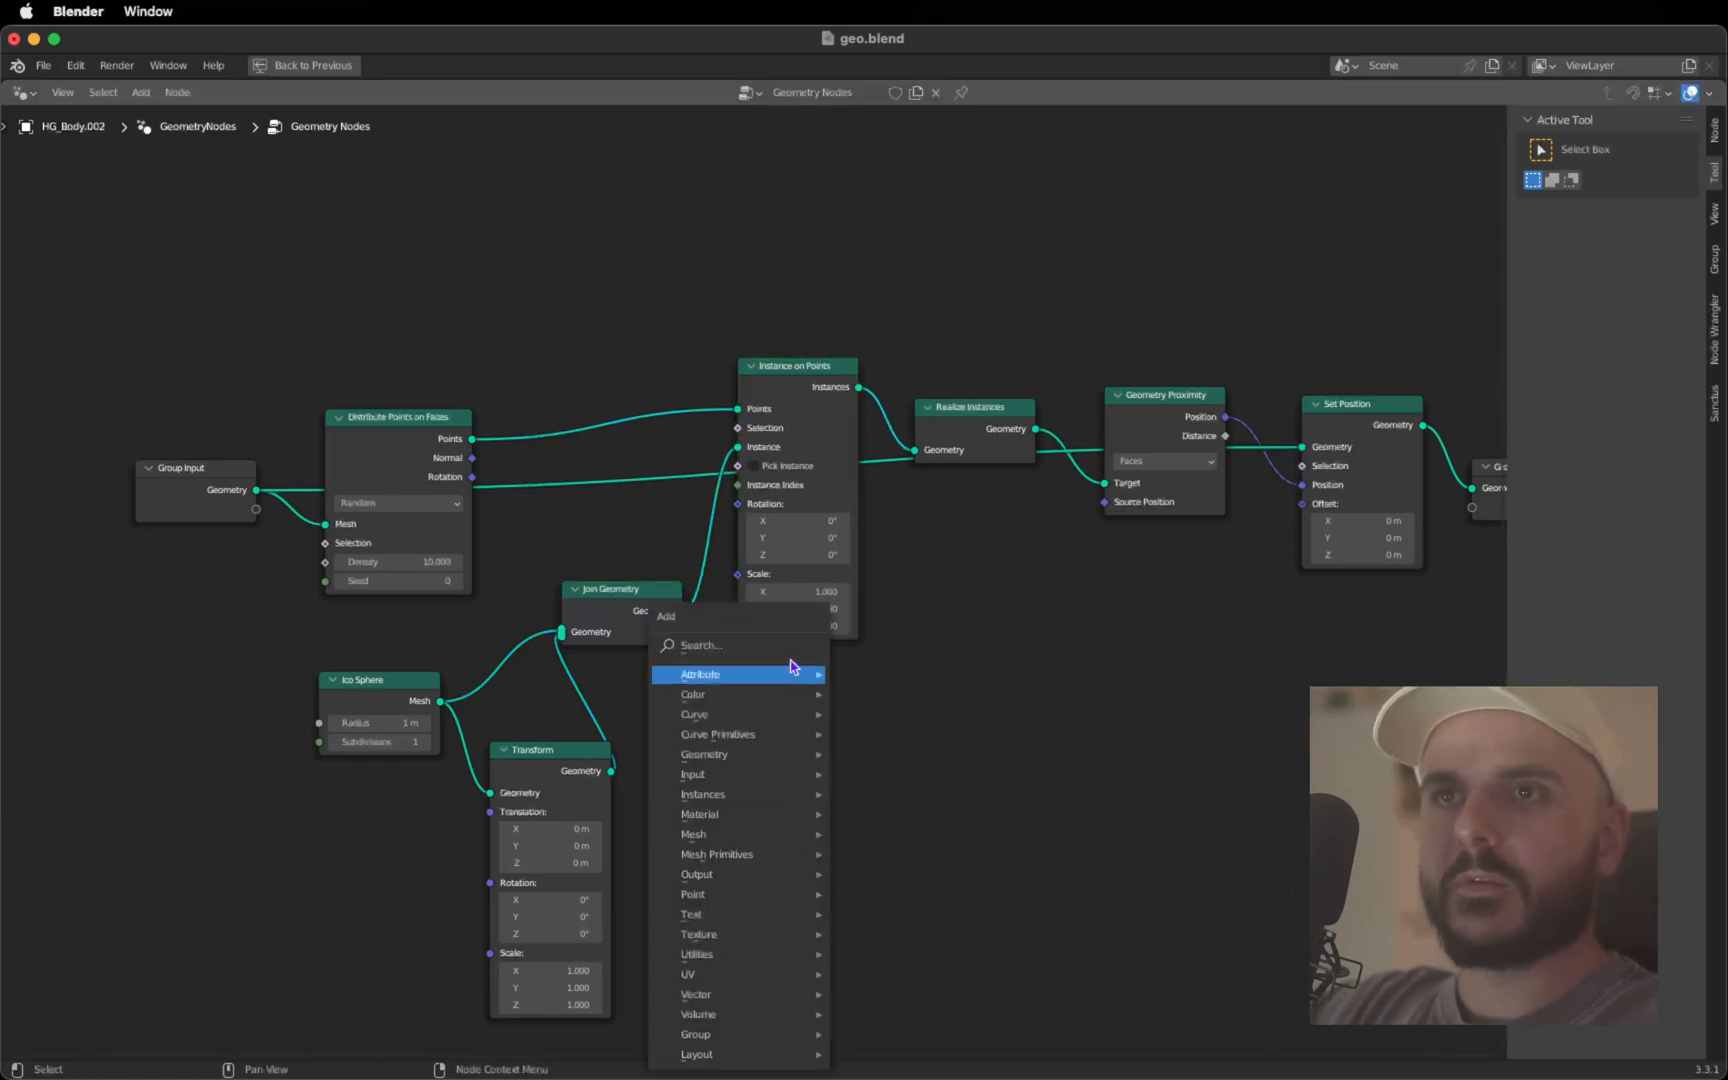
type("rand")
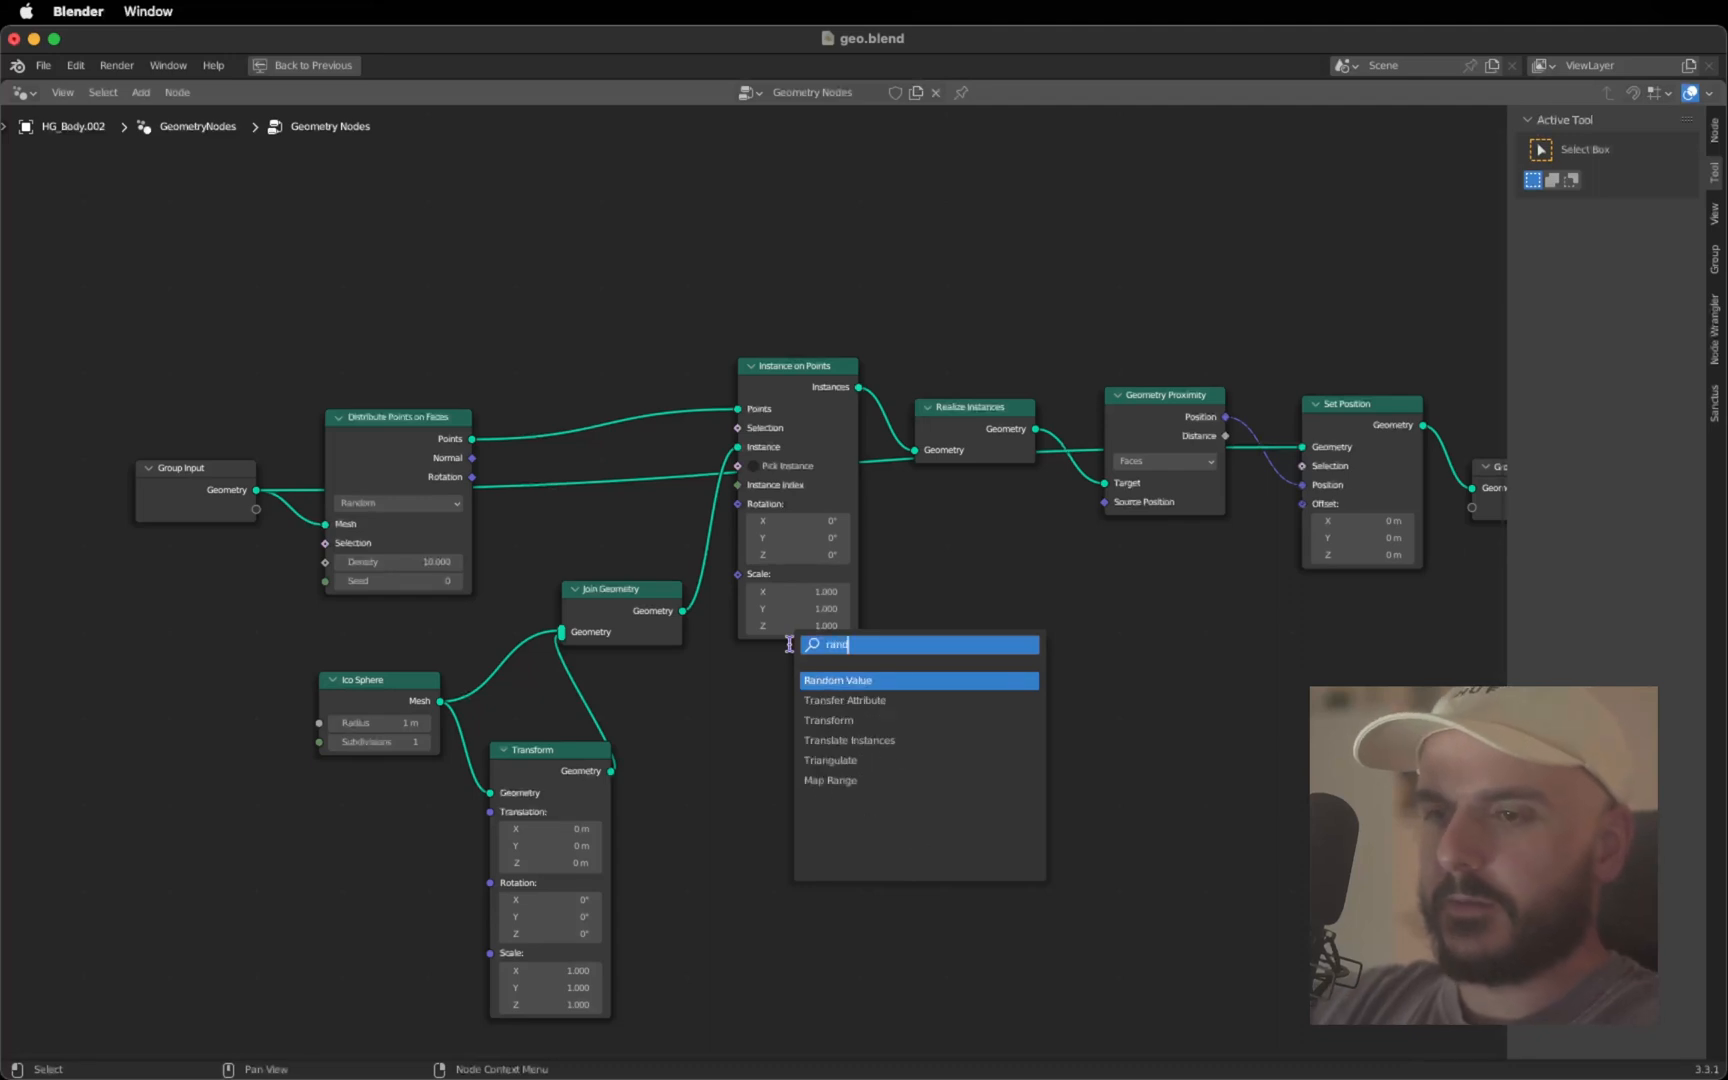
left_click(838, 680)
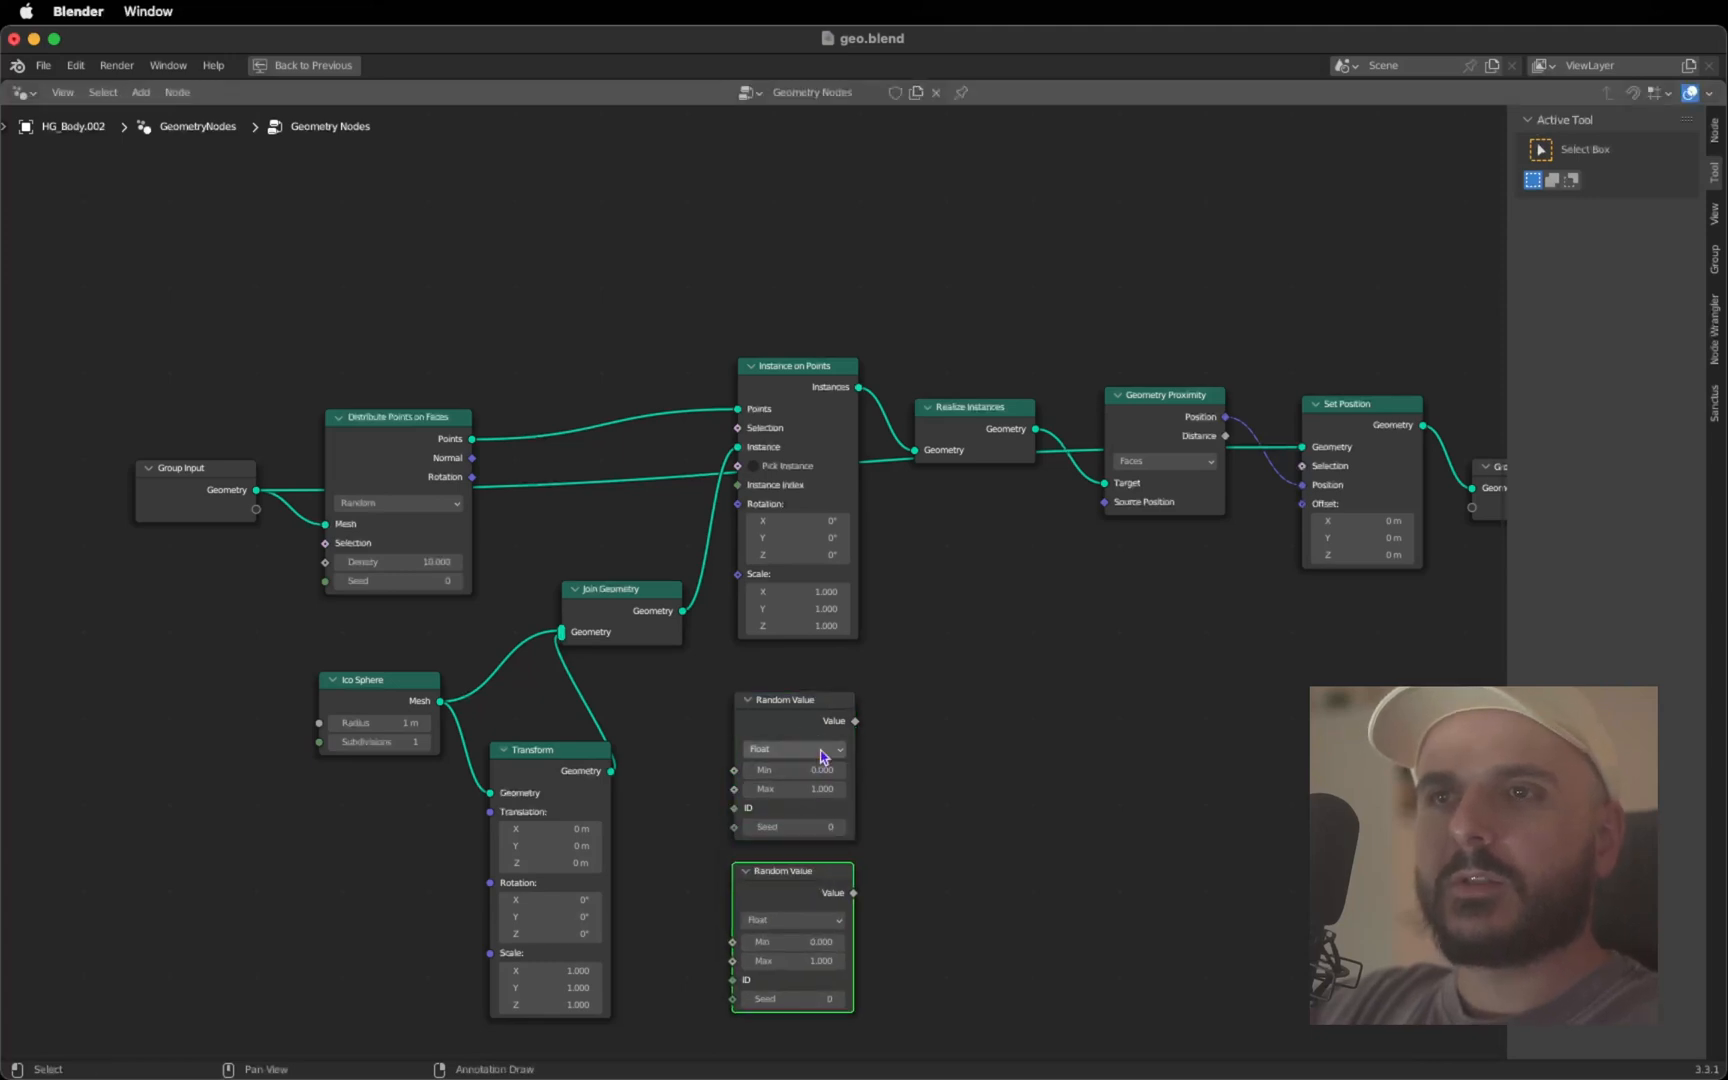
left_click(794, 750)
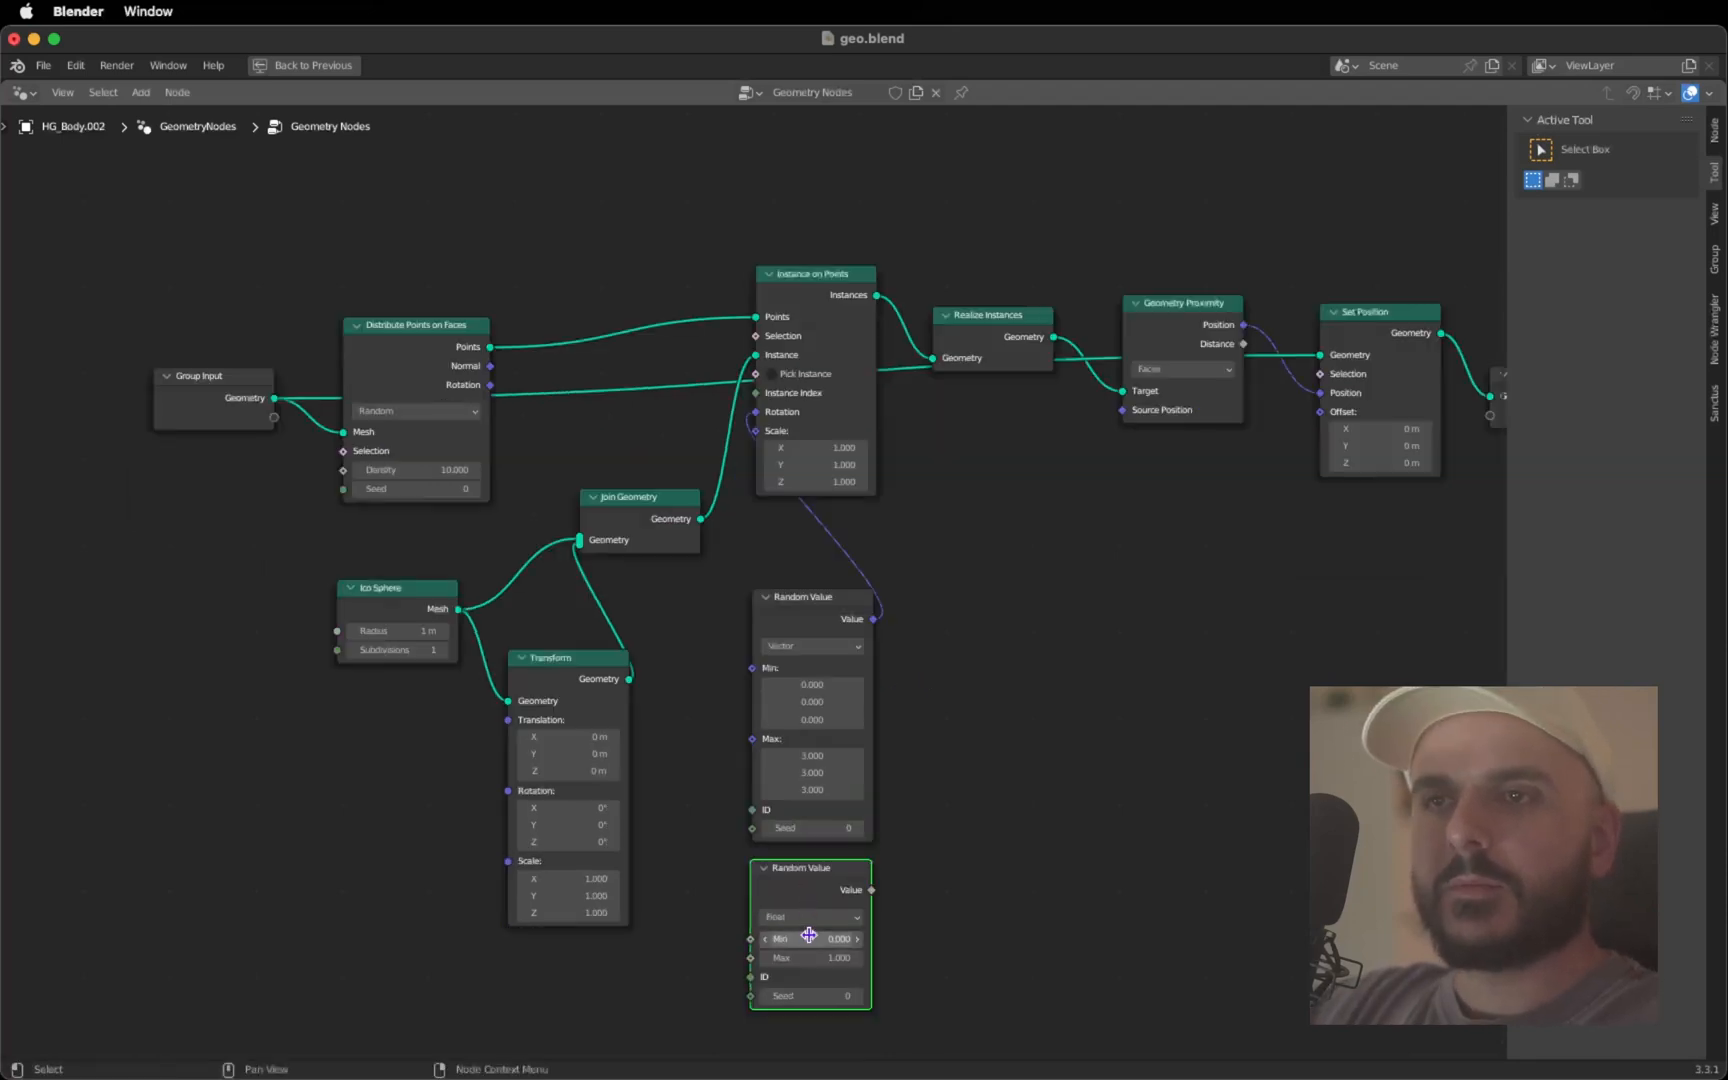
double_click(808, 938)
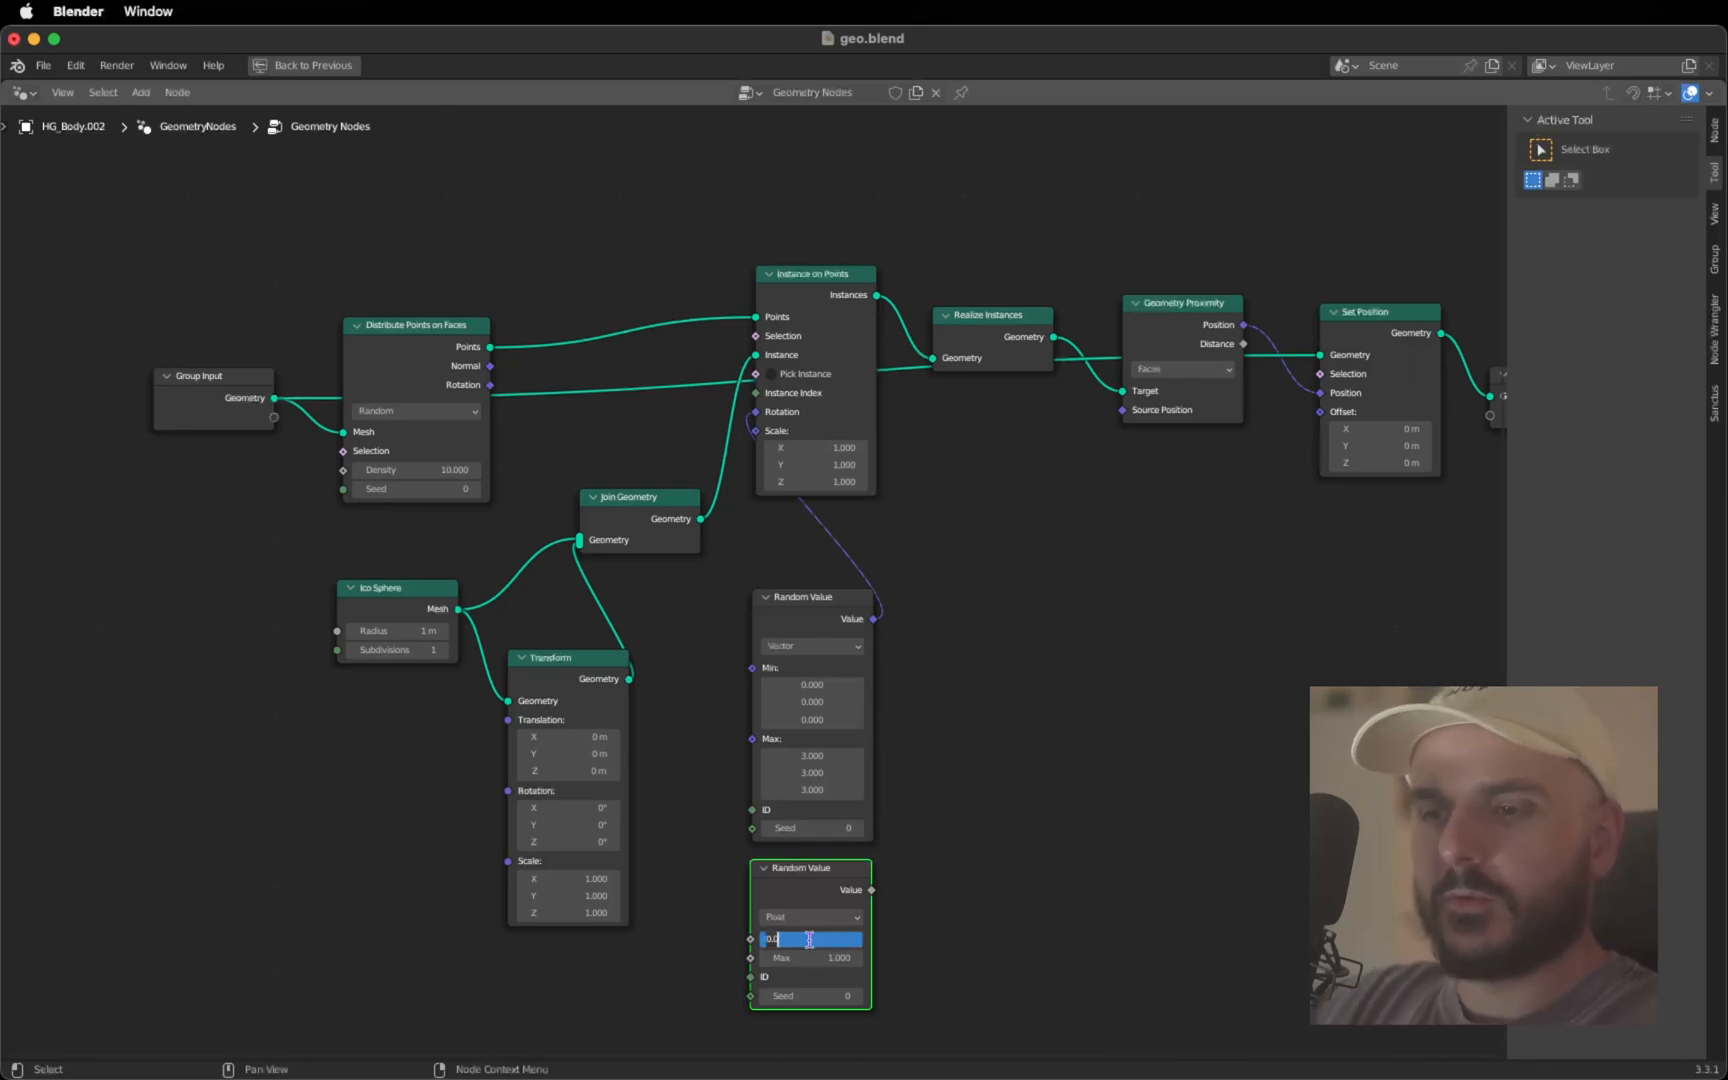
key("Tab")
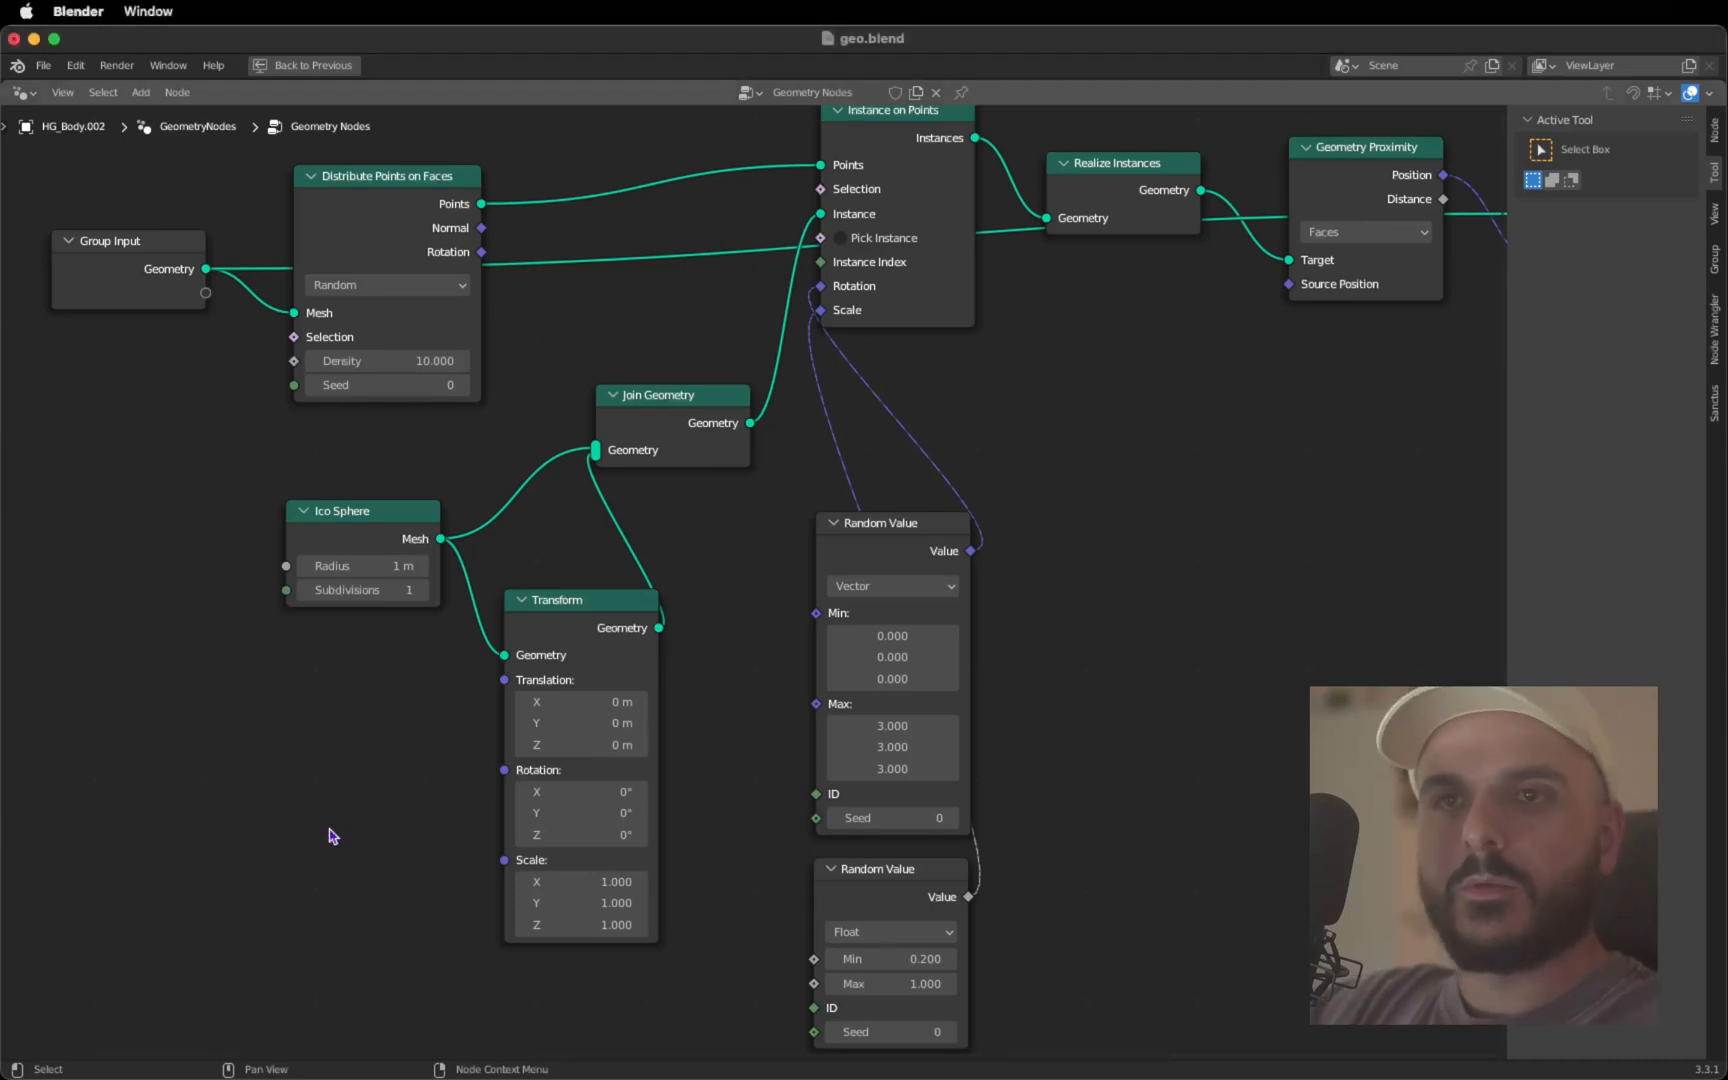
Add a Value node set to 0.75 driving the Transform scale, then return to the main layout
type("va")
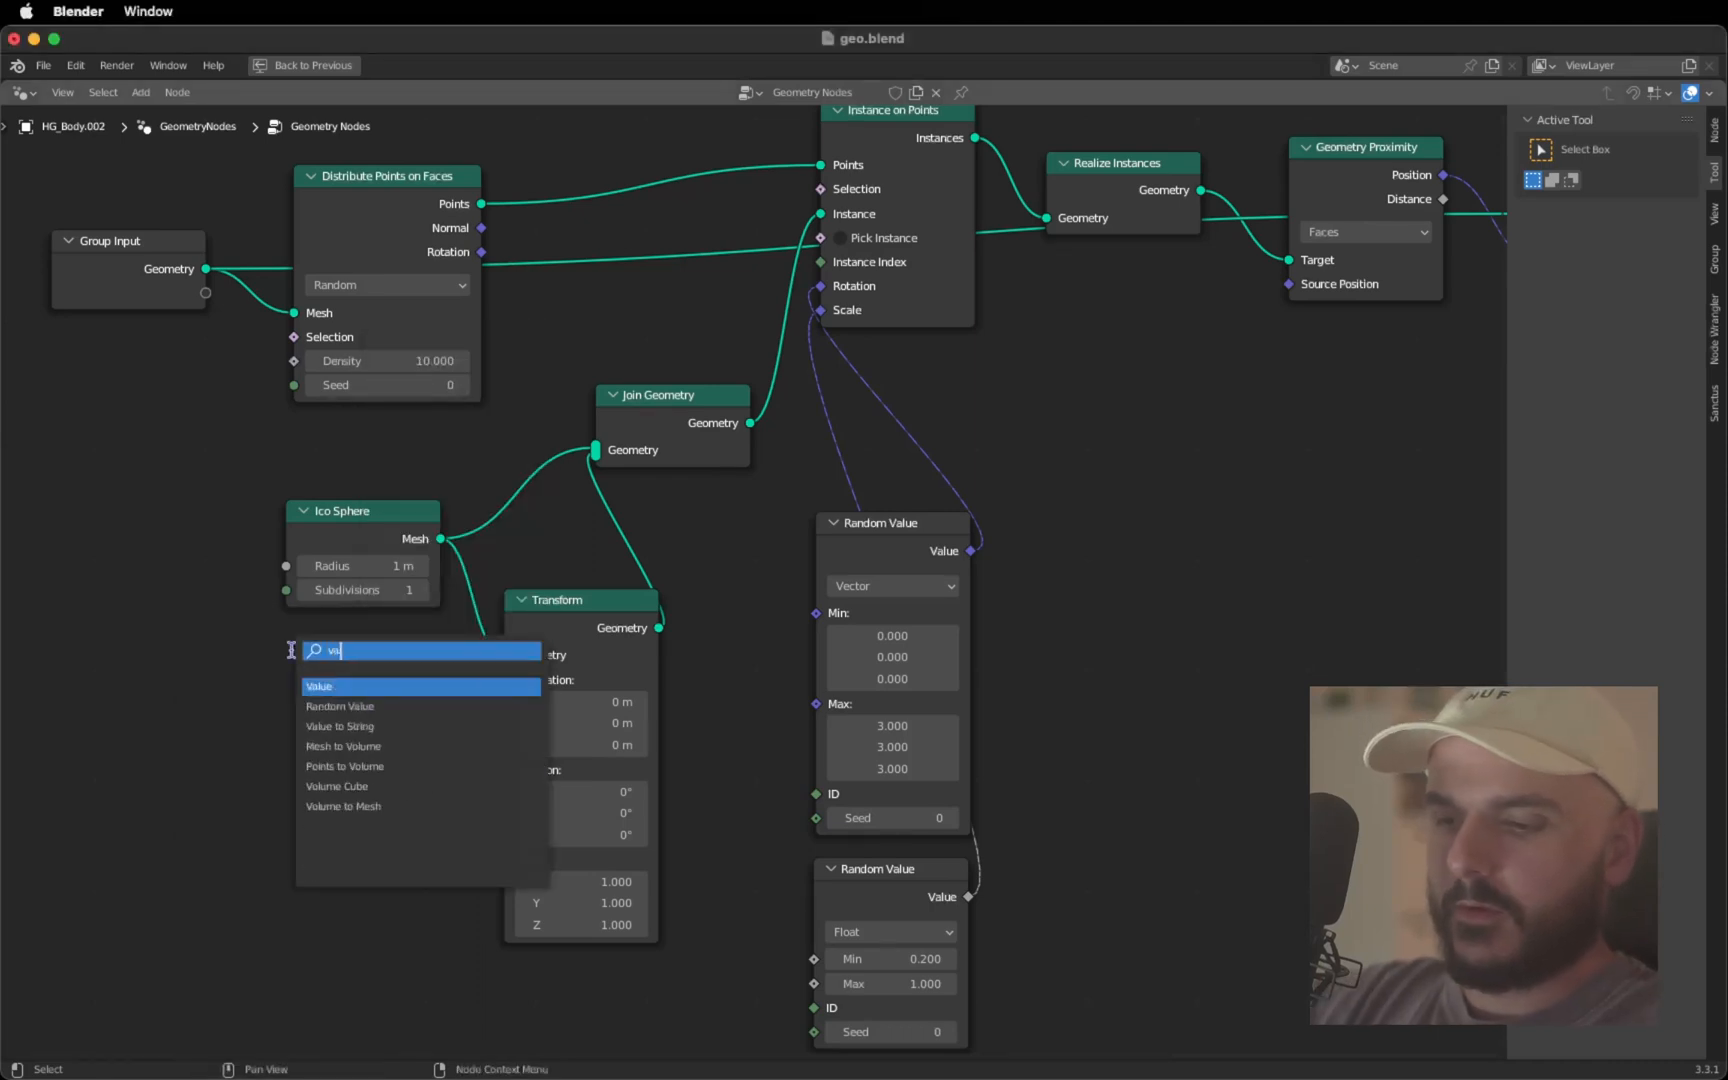
left_click(320, 686)
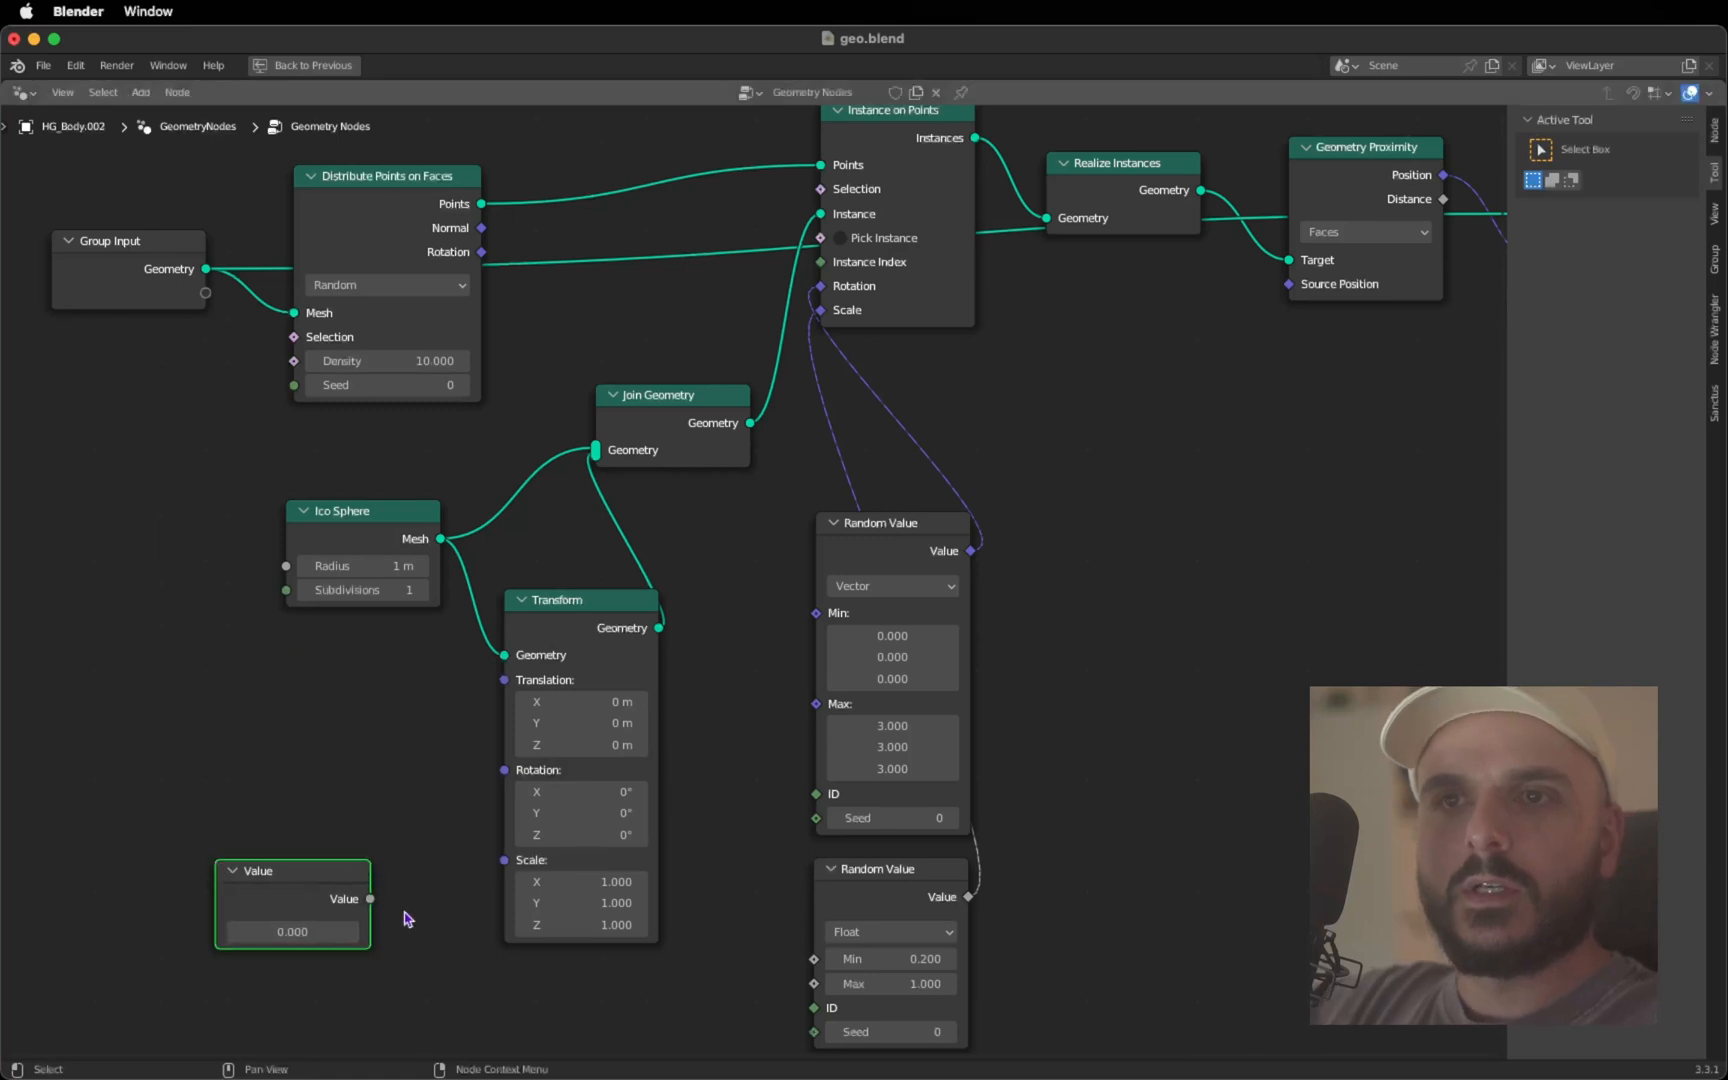
left_click_drag(372, 900, 502, 860)
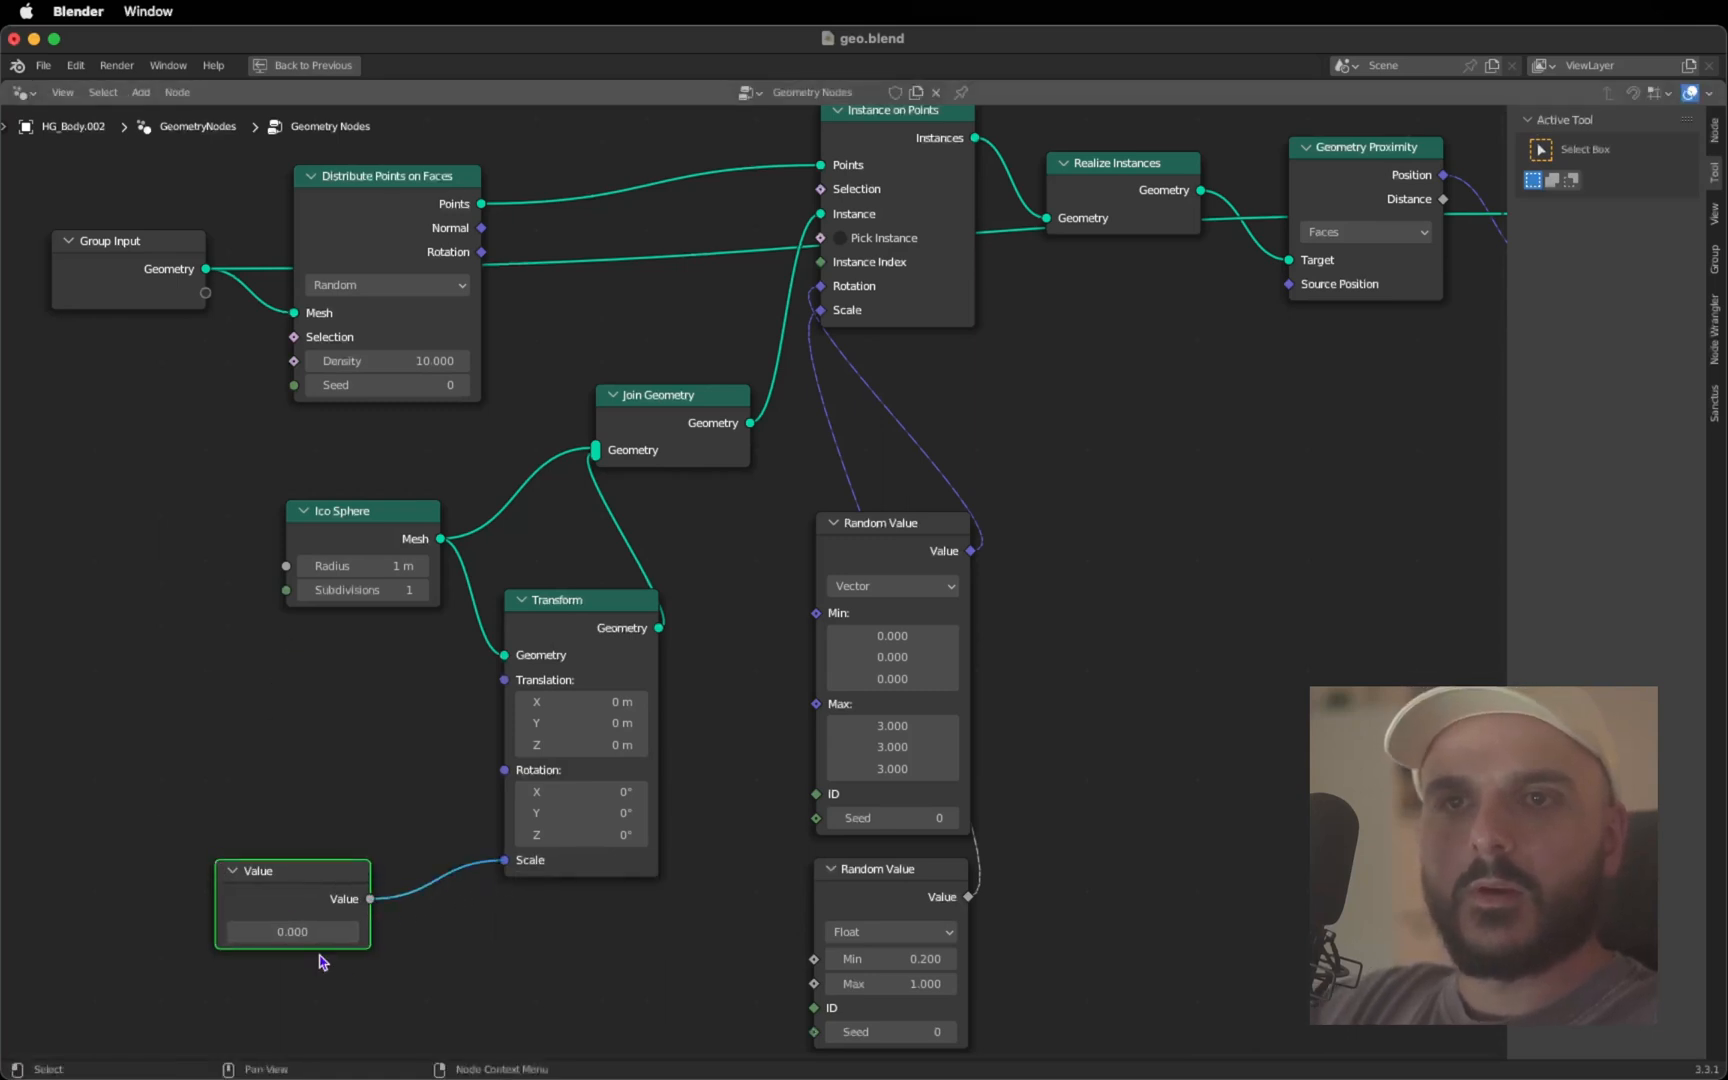
double_click(292, 932)
type("0.750")
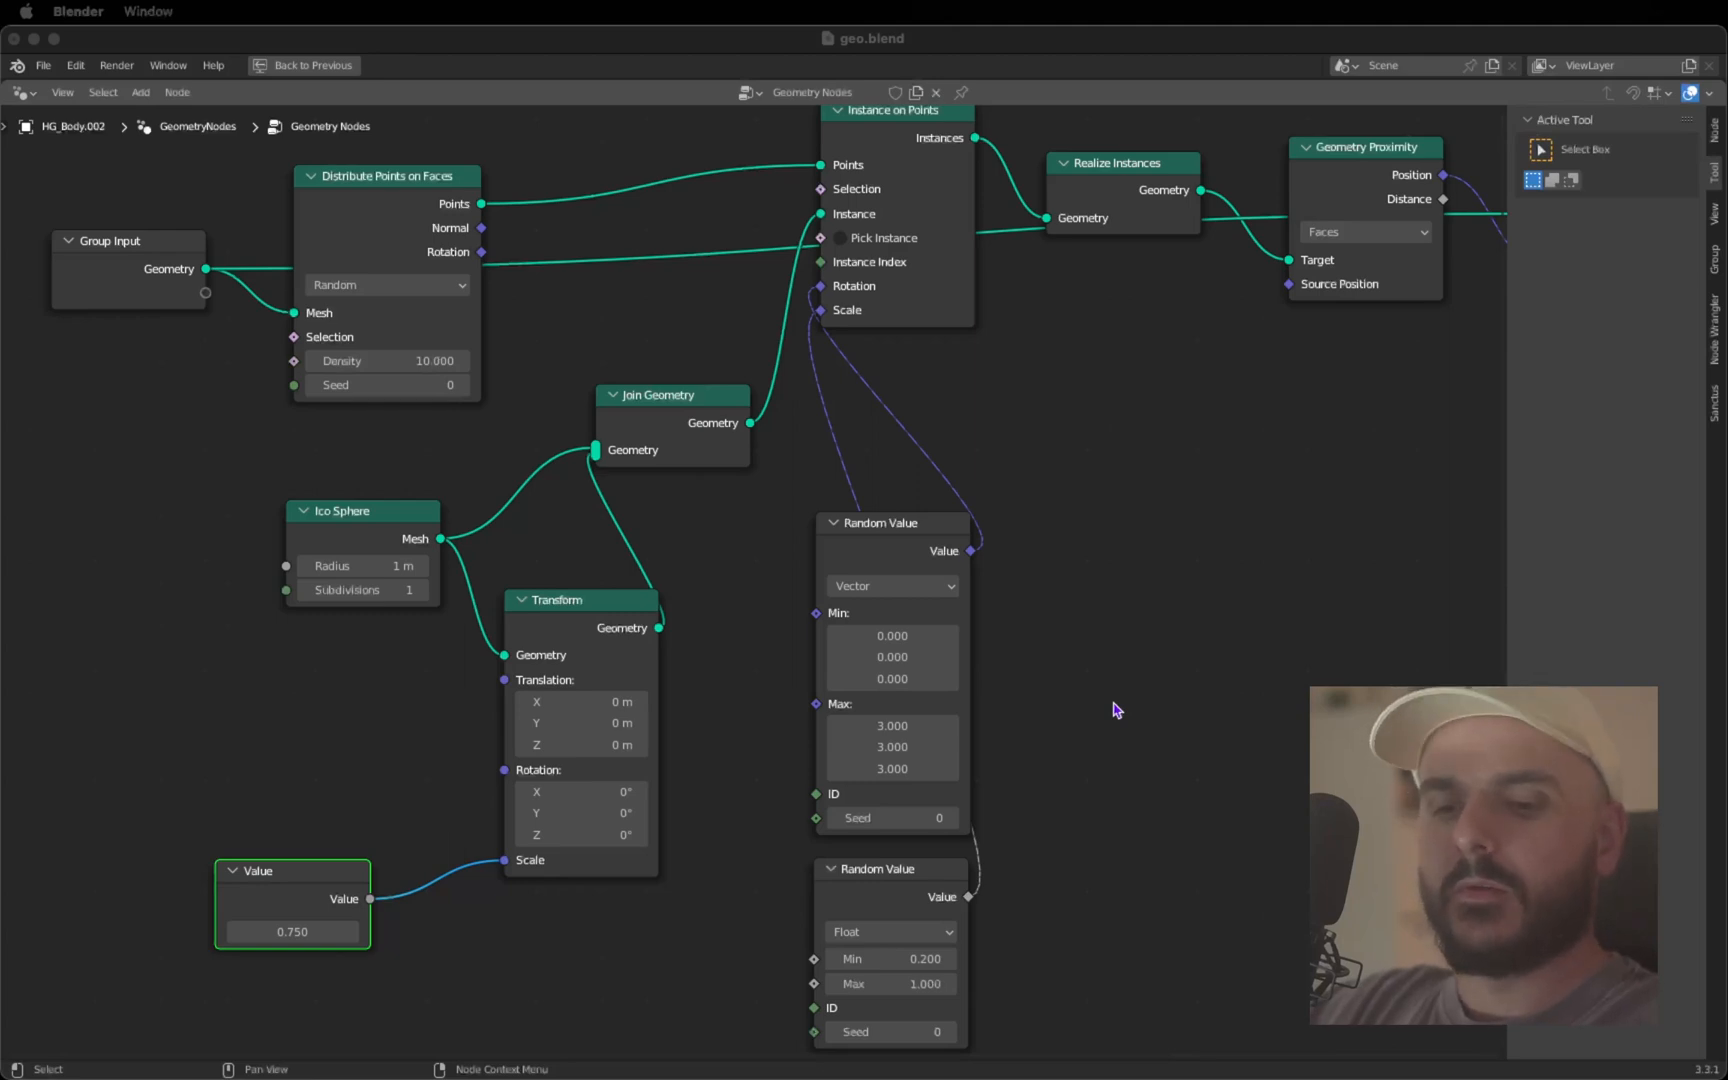
left_click(304, 66)
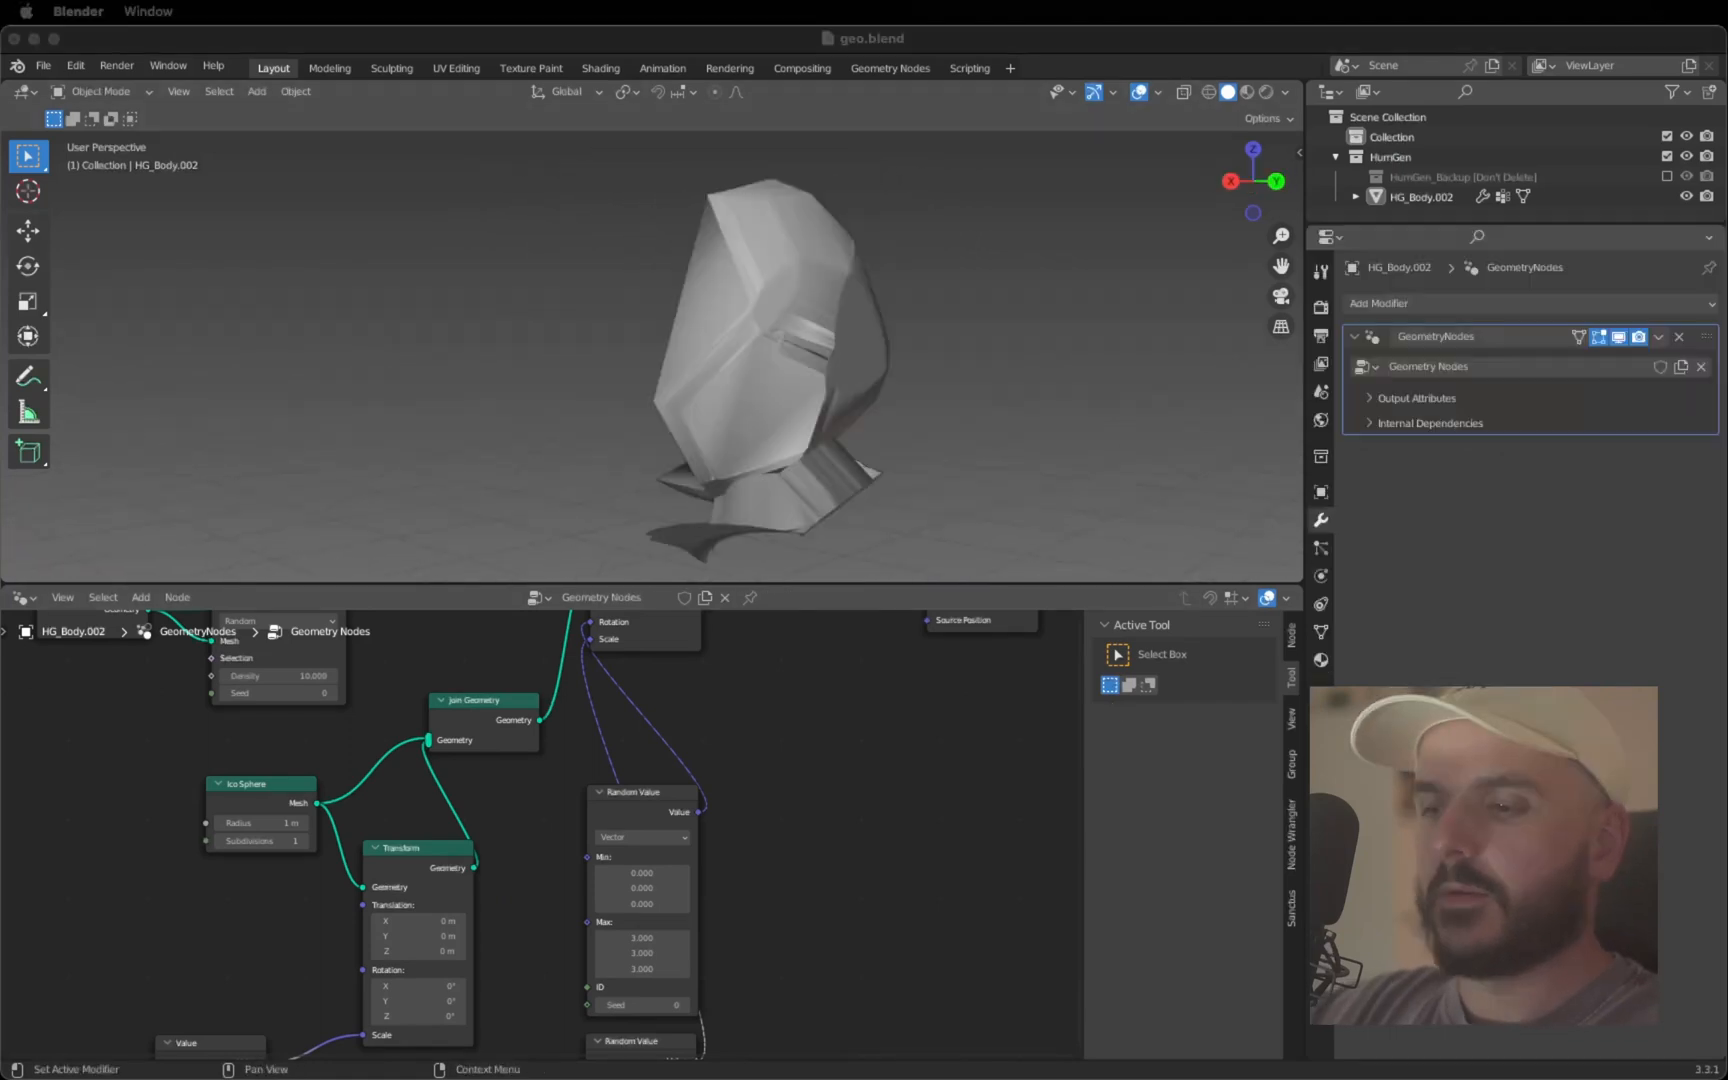
Add a Wireframe modifier at 0.02 m thickness below the Geometry Nodes modifier
left_click(1378, 304)
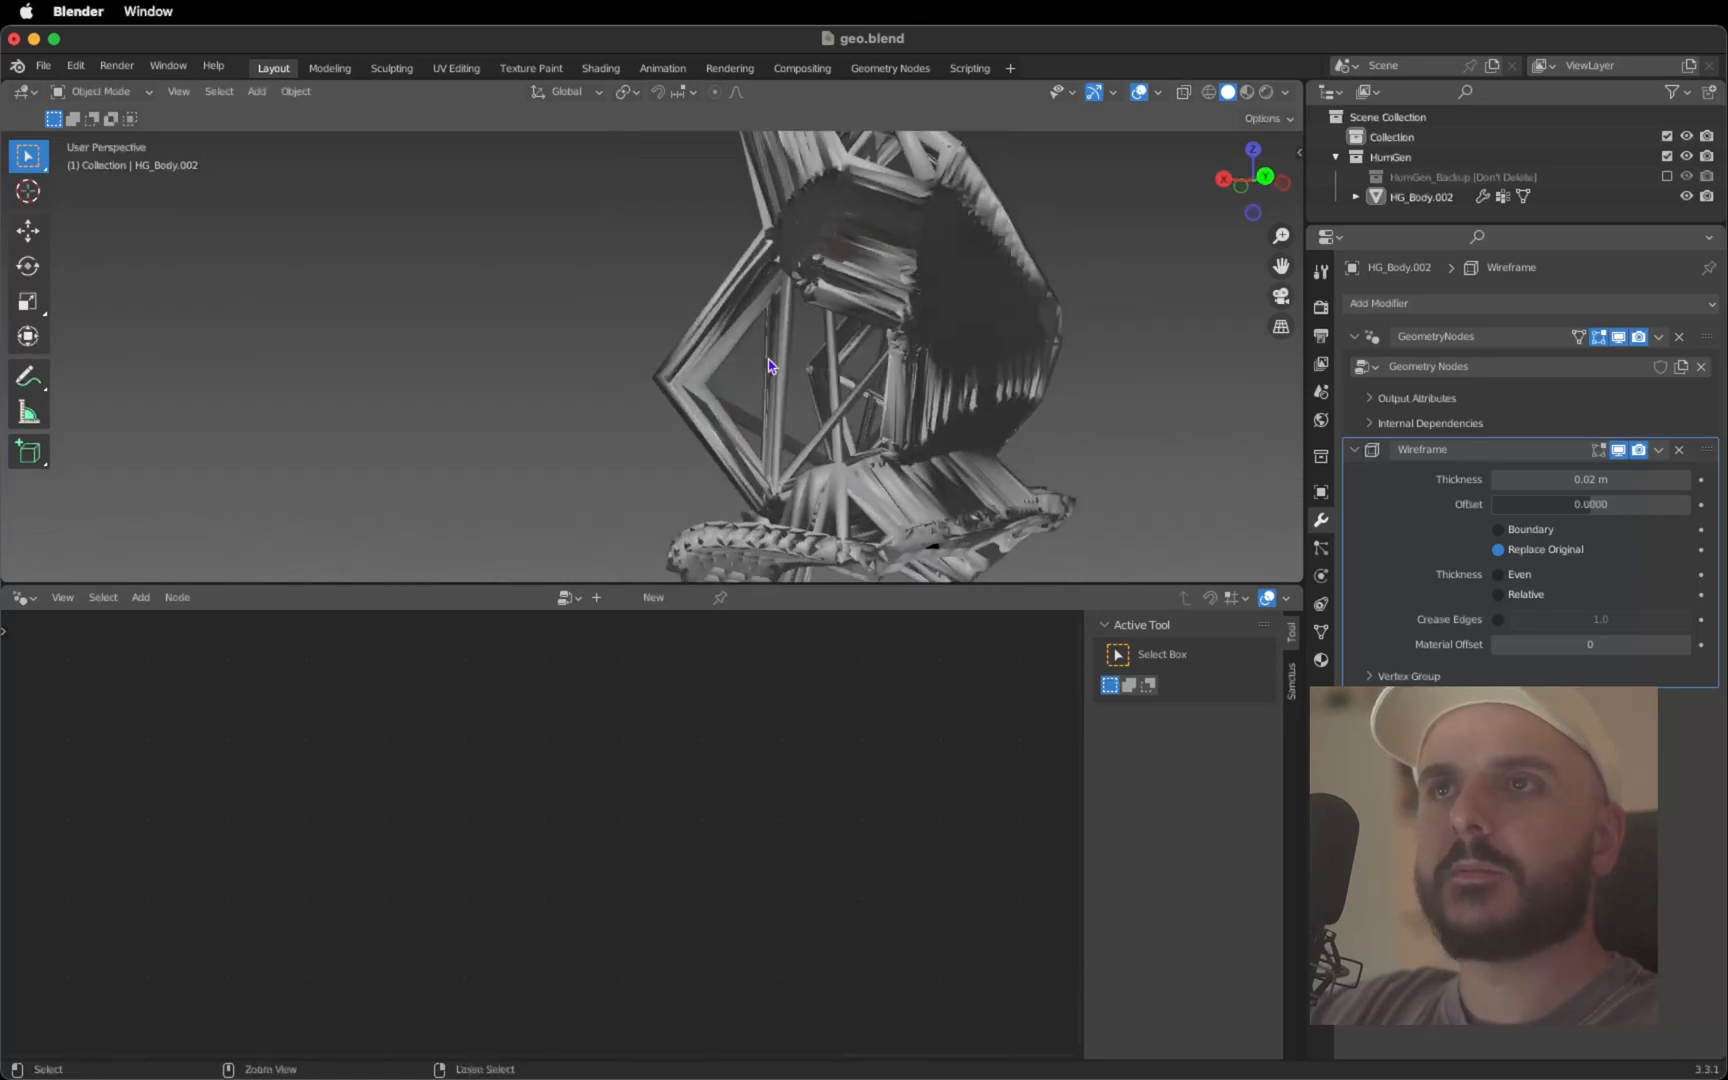
left_click(772, 342)
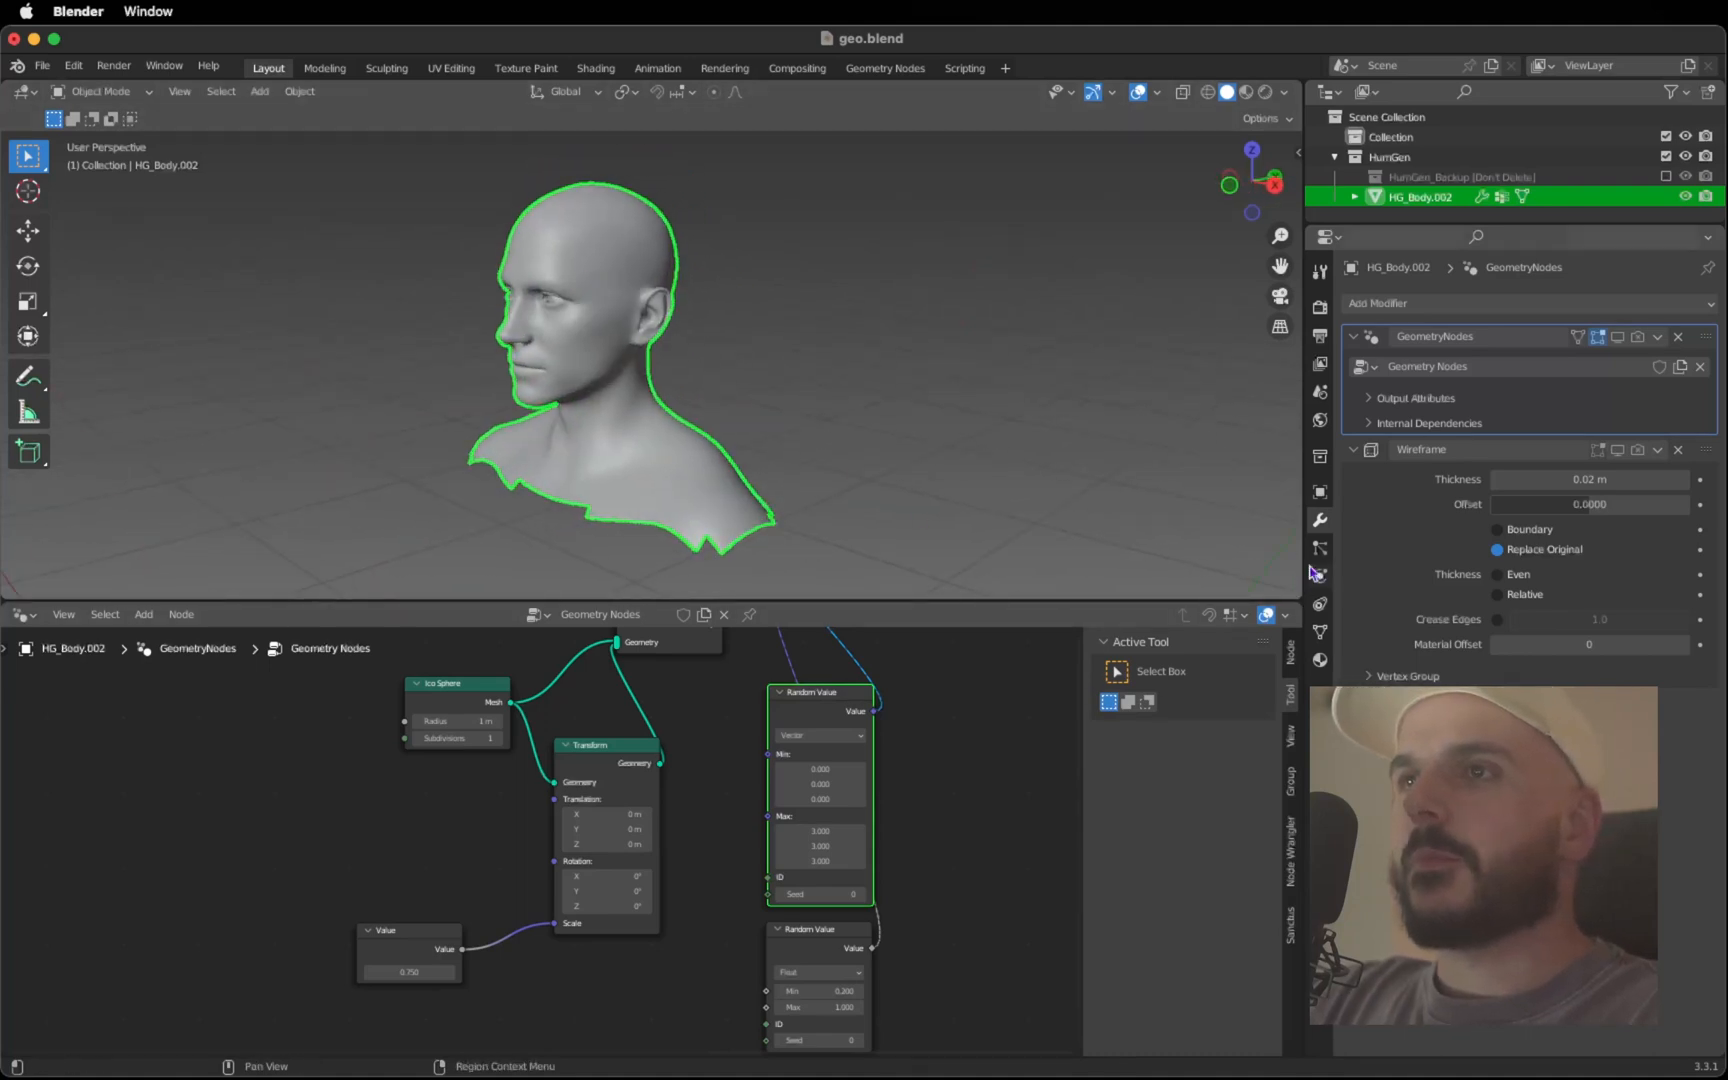
Inspect the bust mesh in Edit Mode, then QuadriFlow-remesh it to about 4000 faces
left_click(1318, 630)
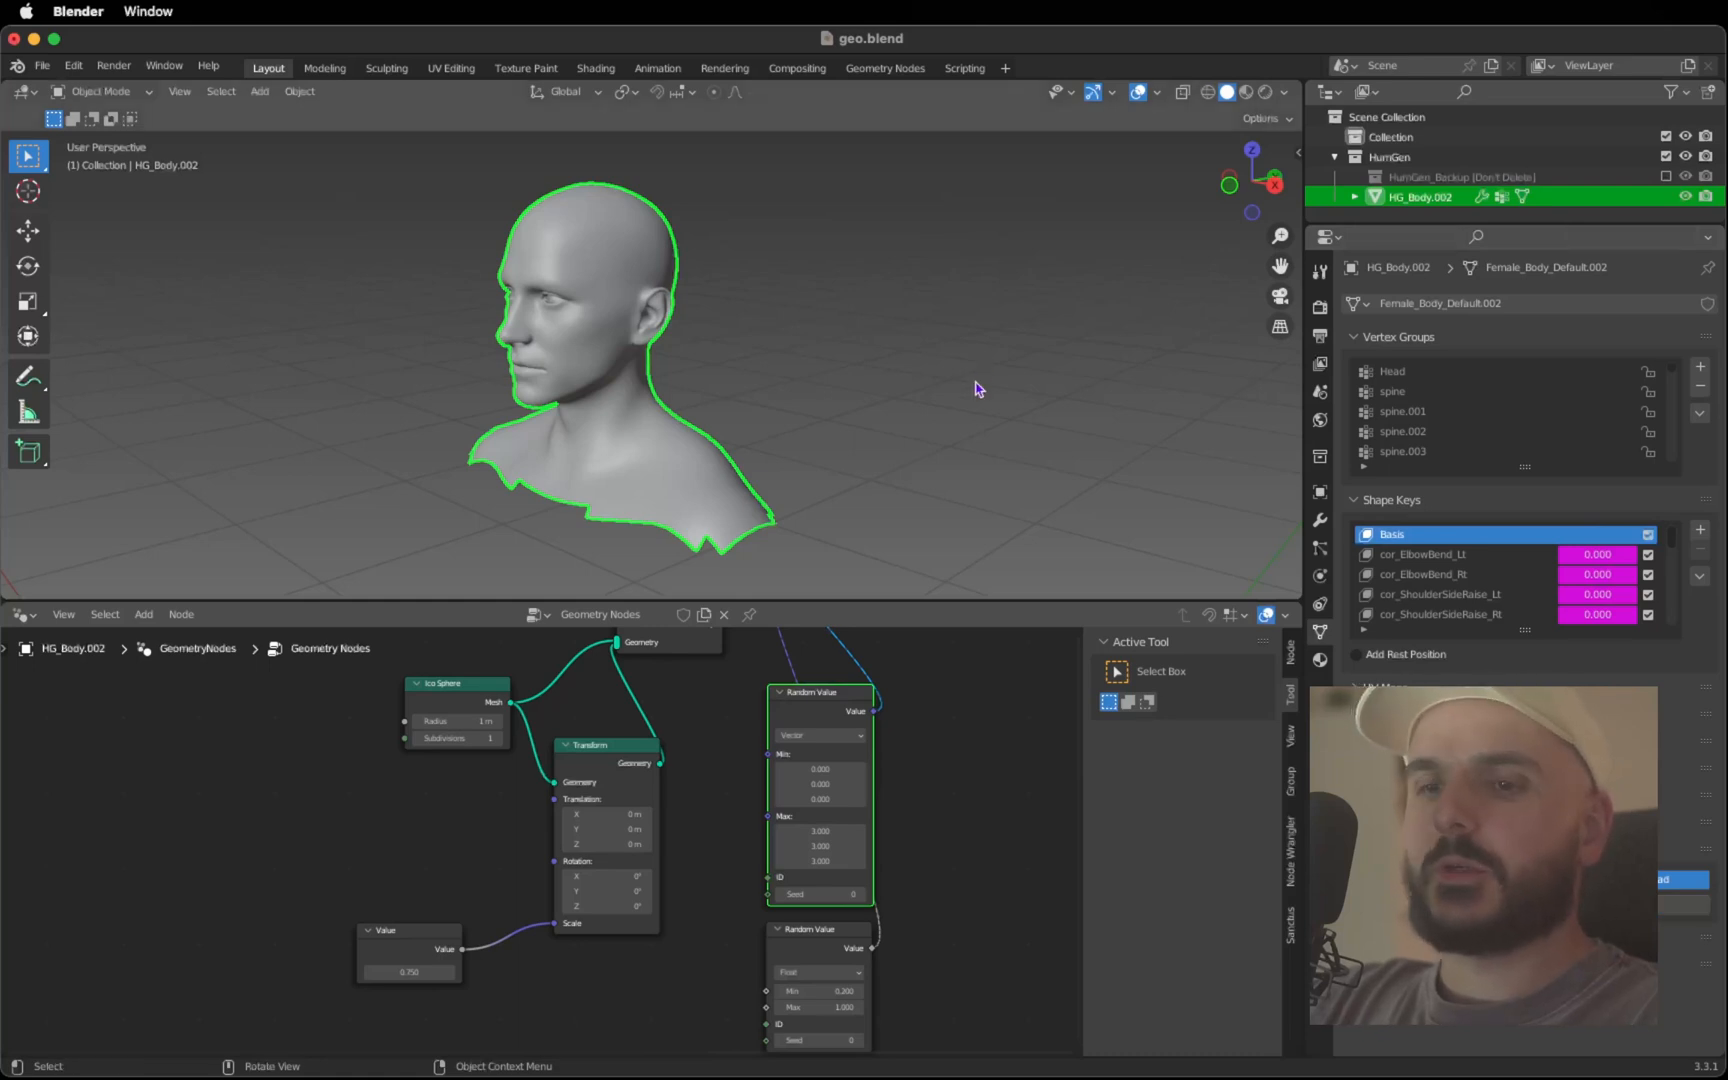
key("Tab")
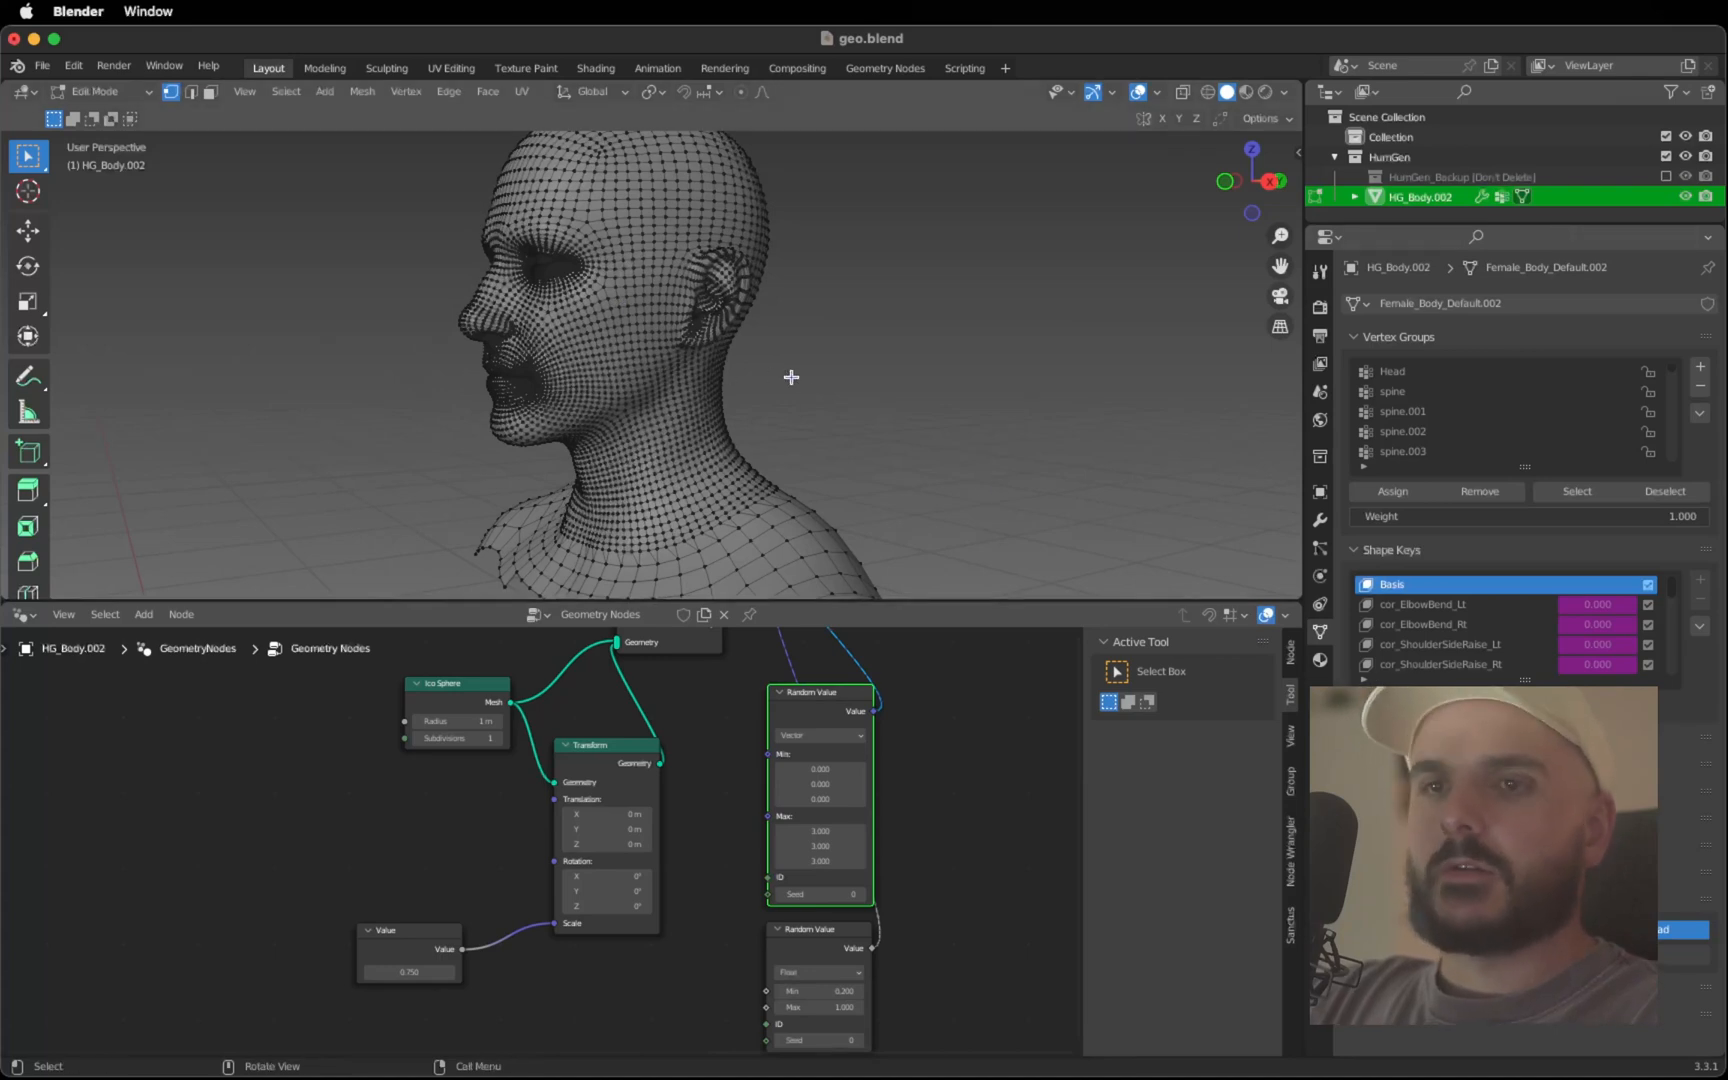
key("Tab")
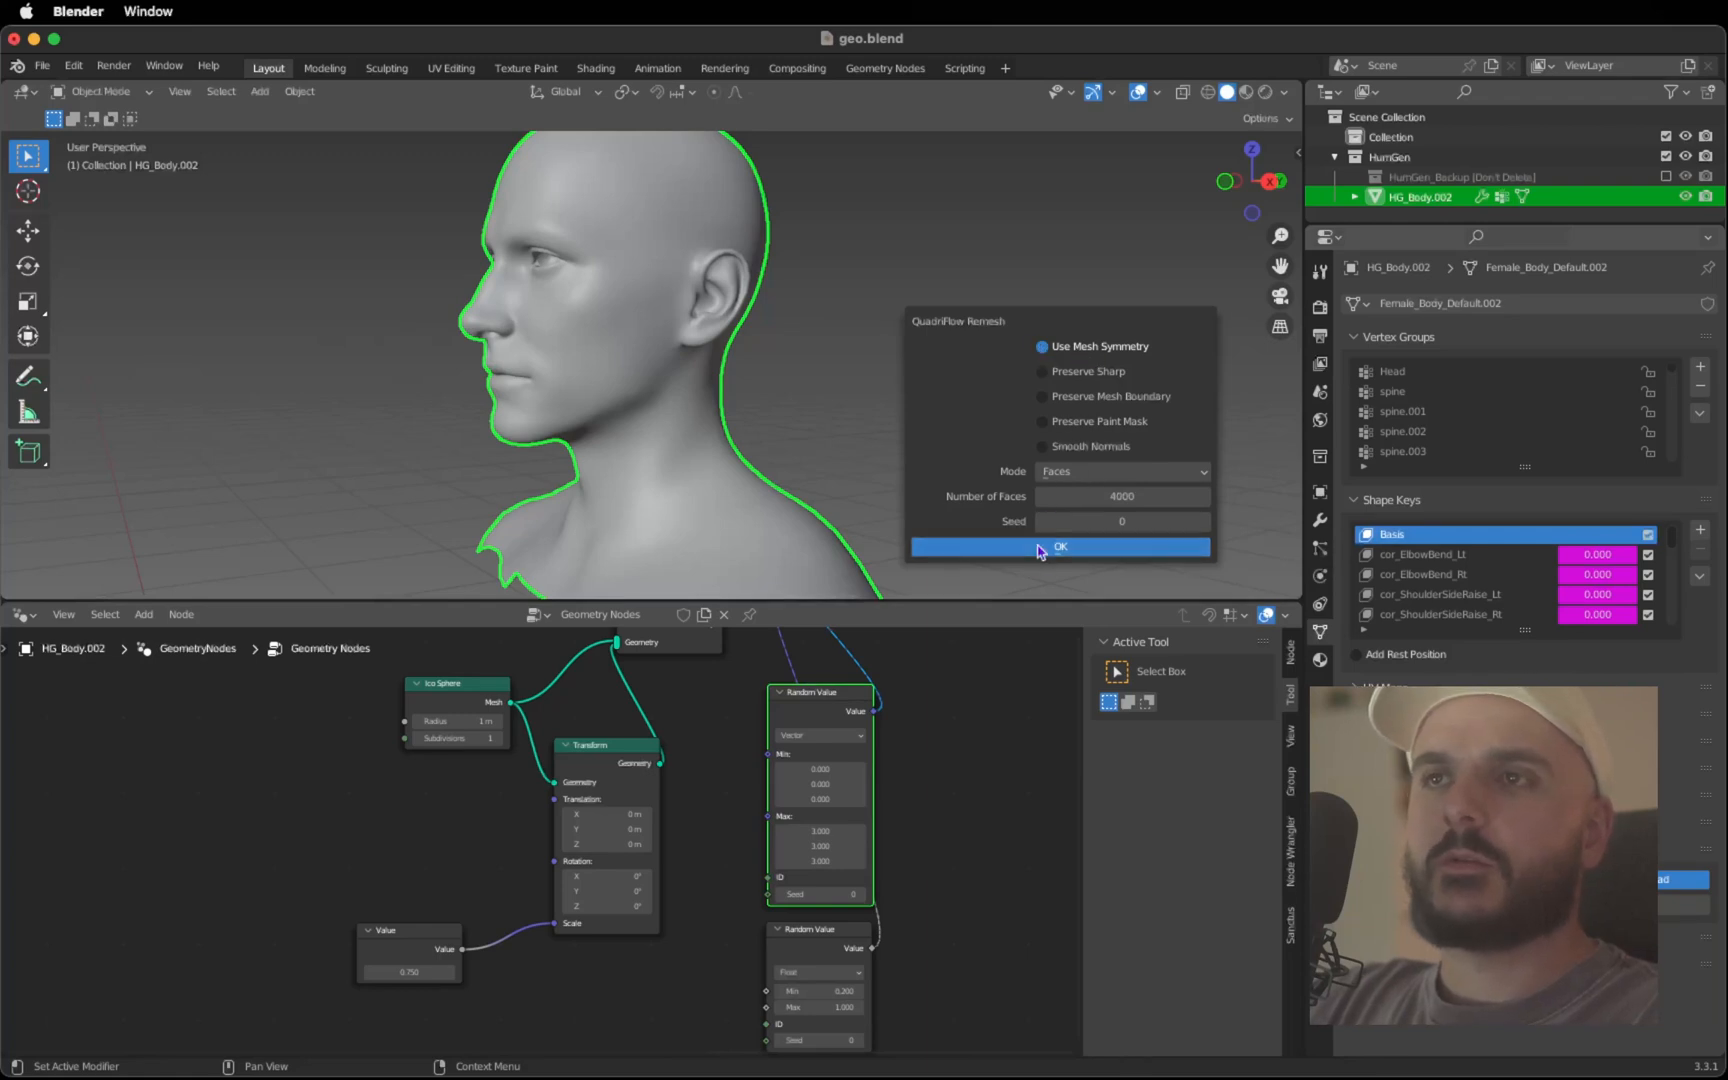
left_click(1060, 546)
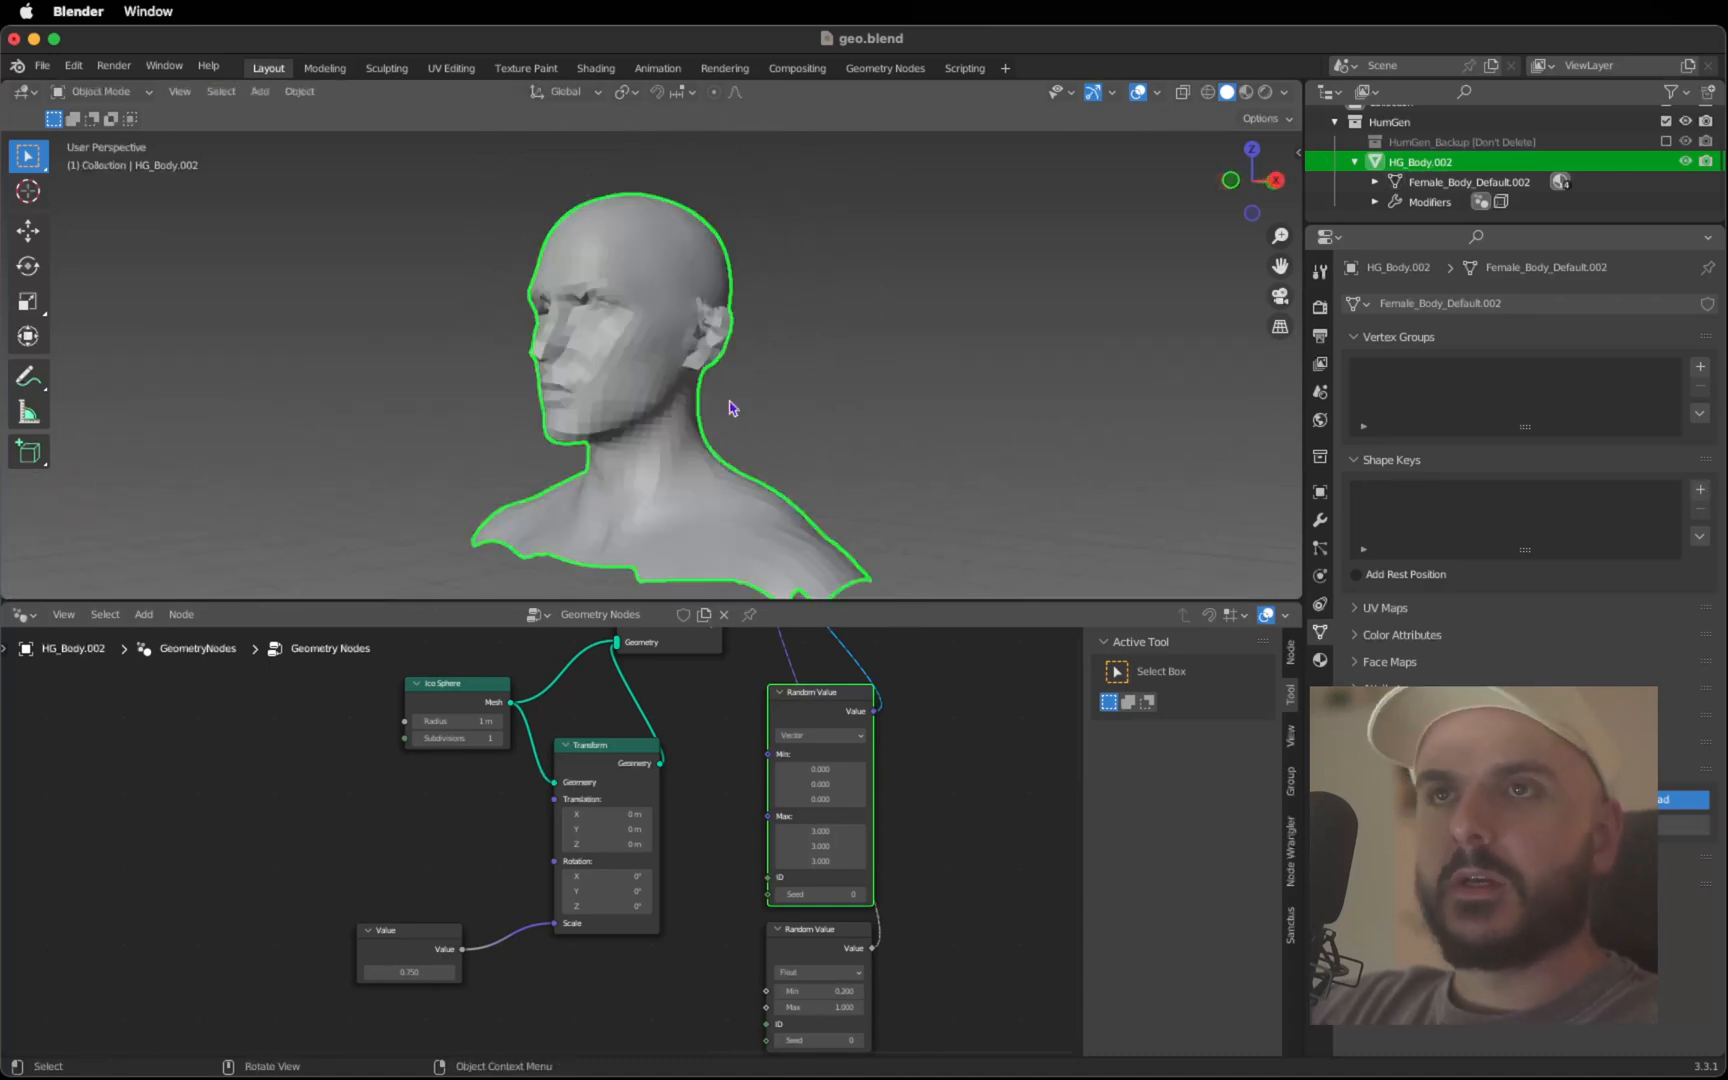
Add a level-1 Subdivision Surface modifier at the top of the bust's modifier stack
left_click(1320, 520)
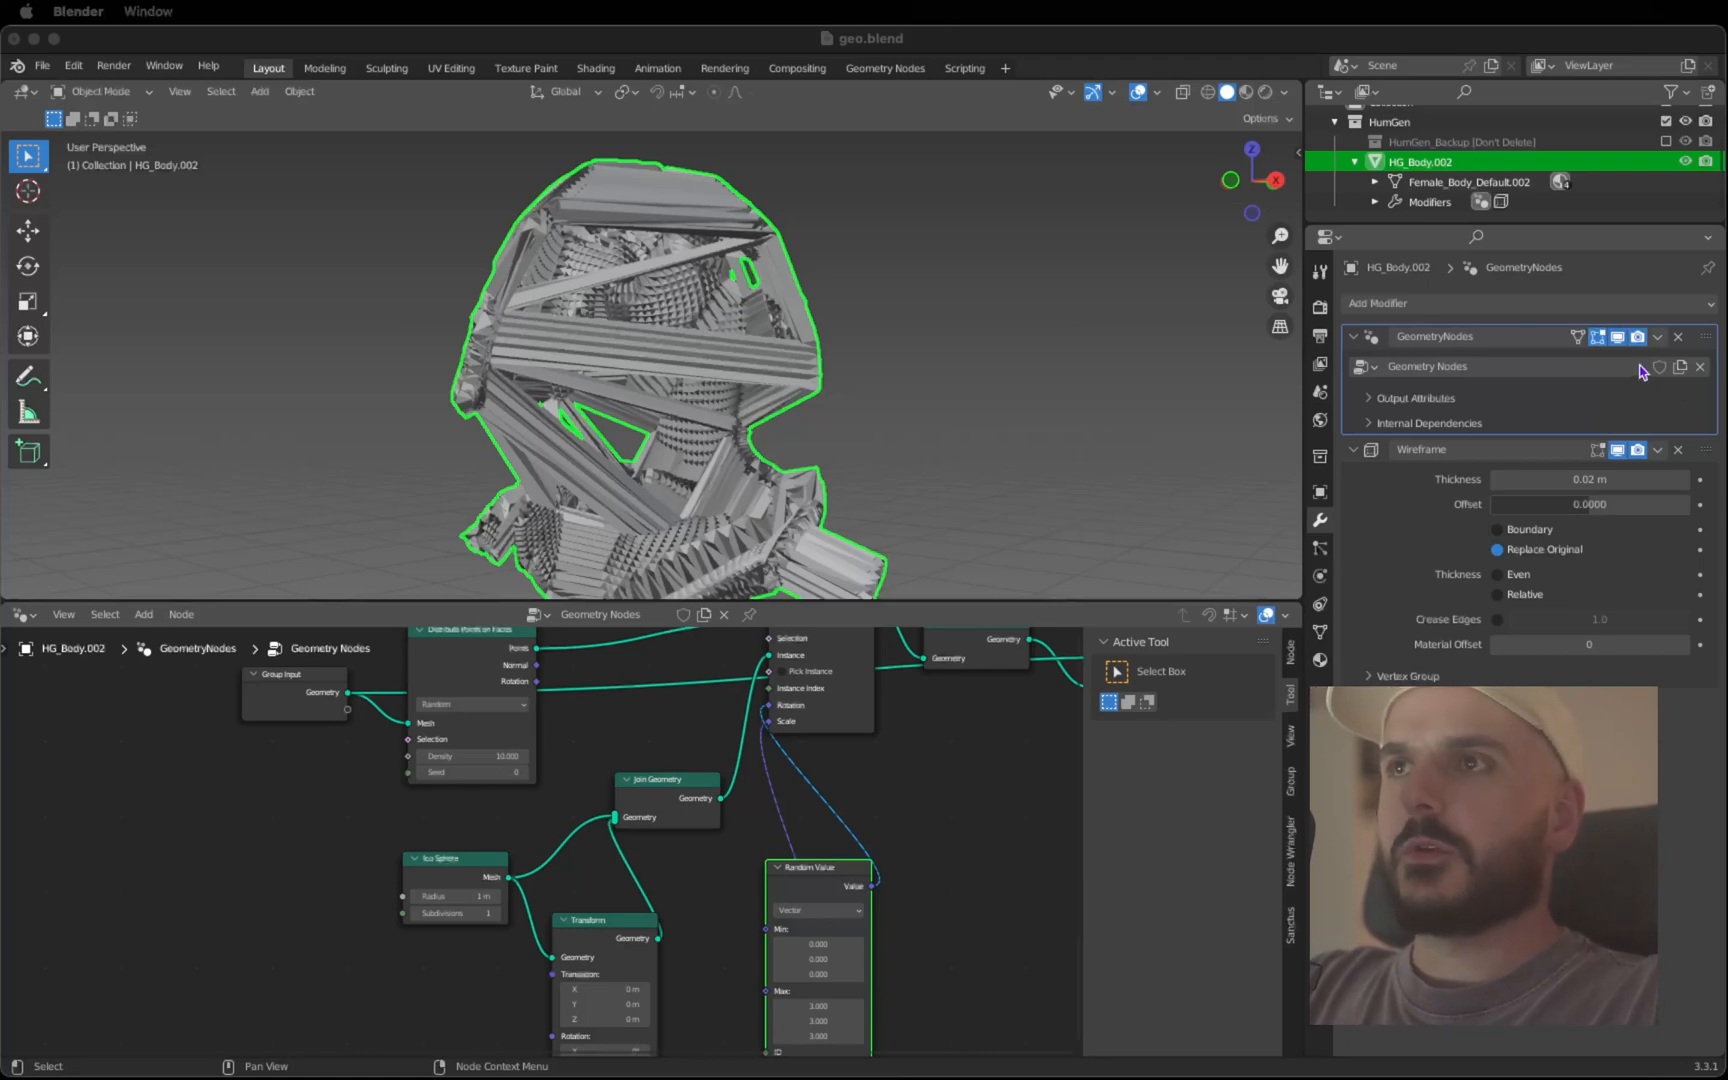
left_click(1636, 336)
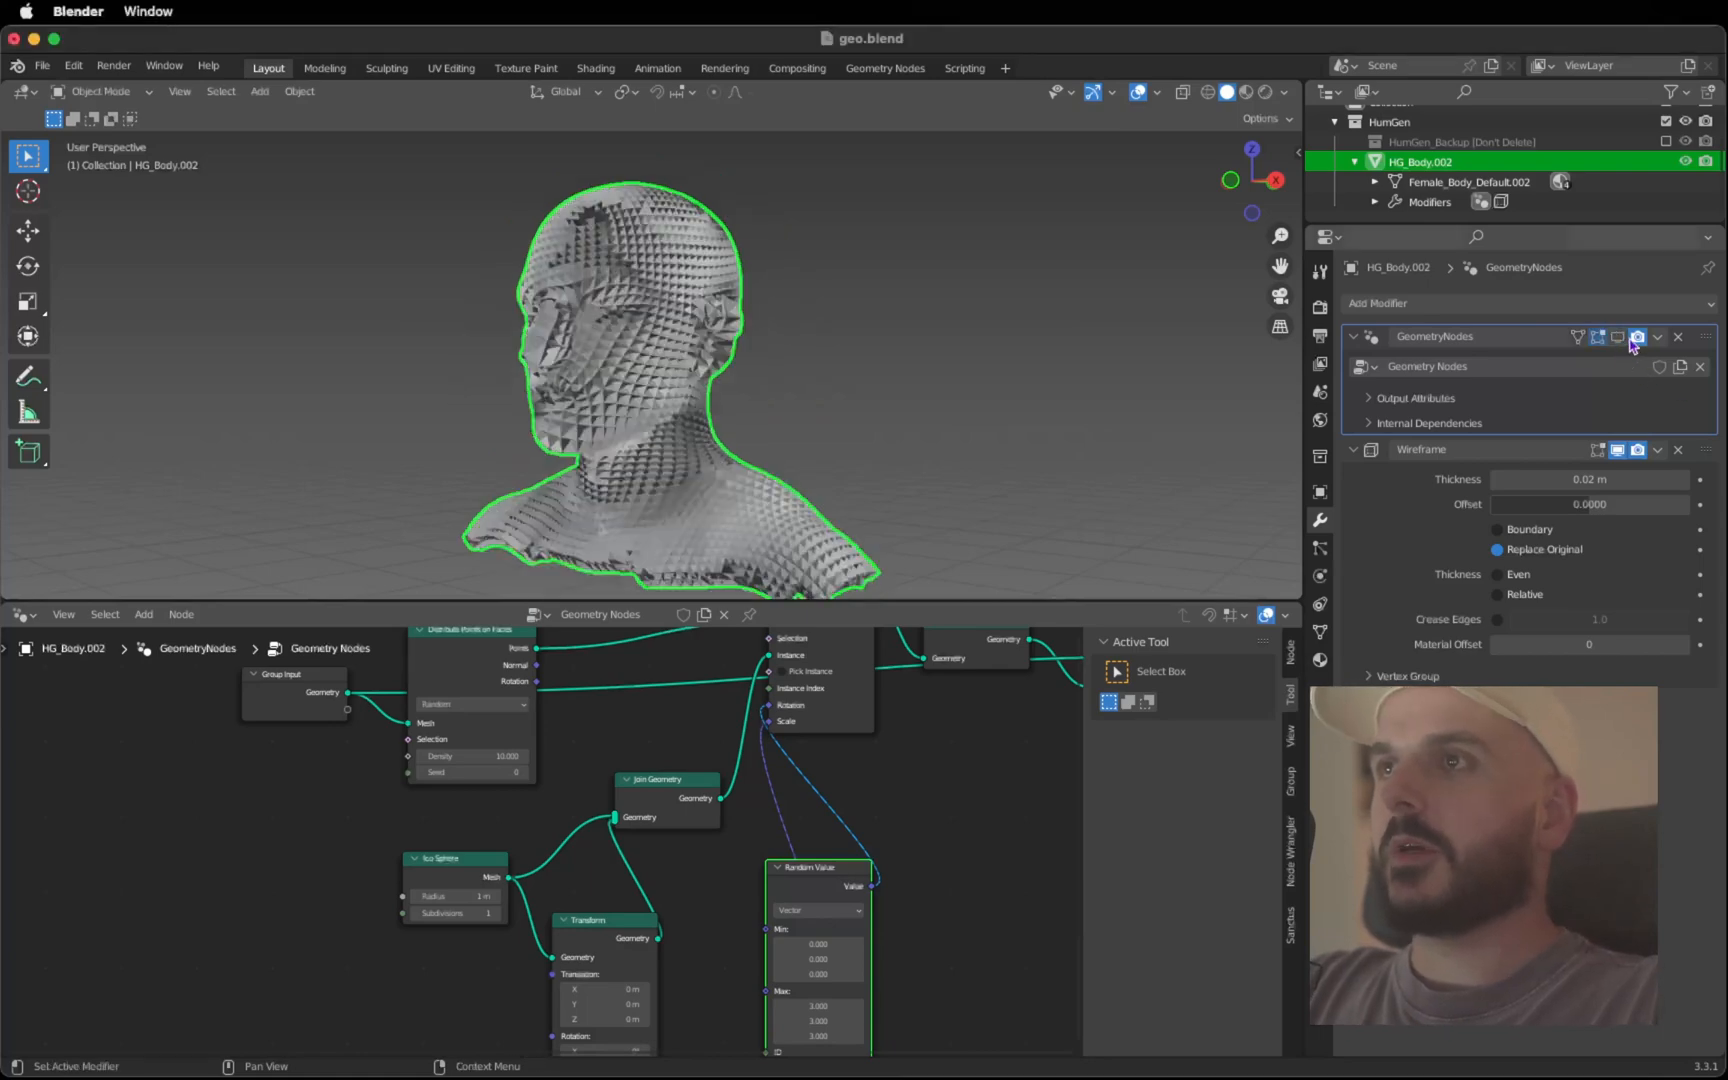
left_click(1638, 336)
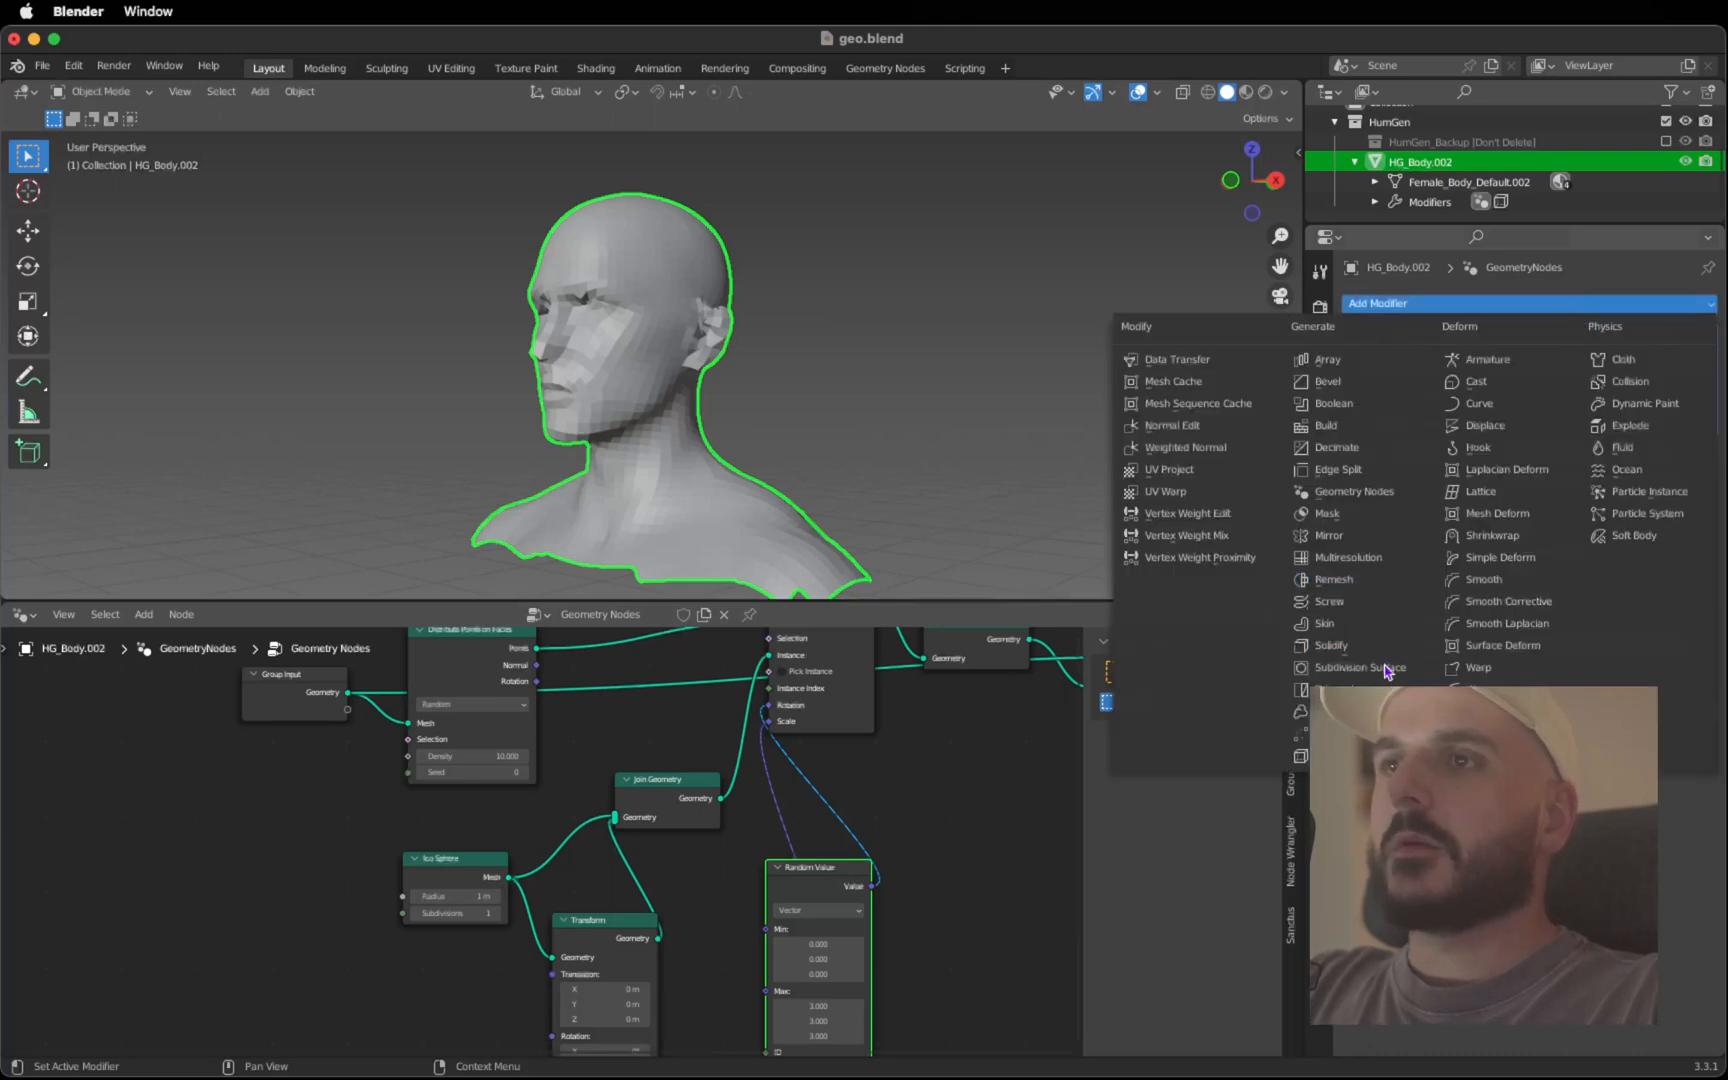
left_click(1366, 666)
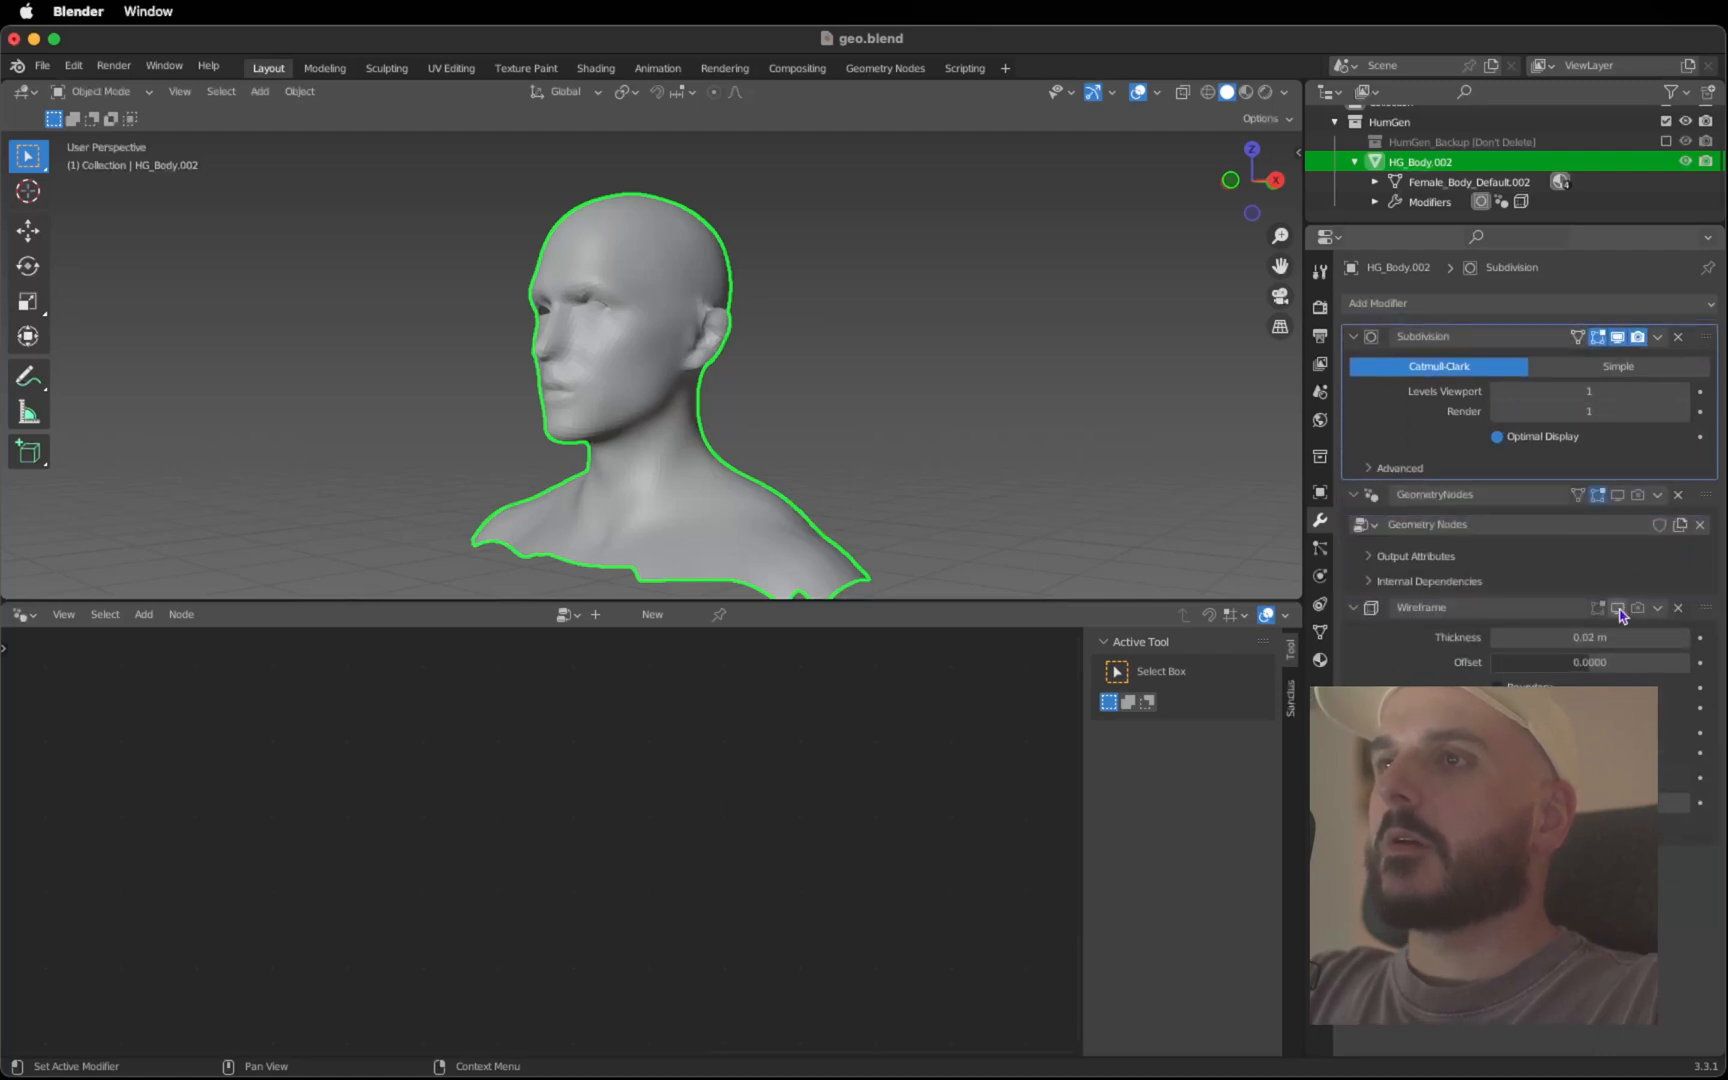
left_click(1638, 494)
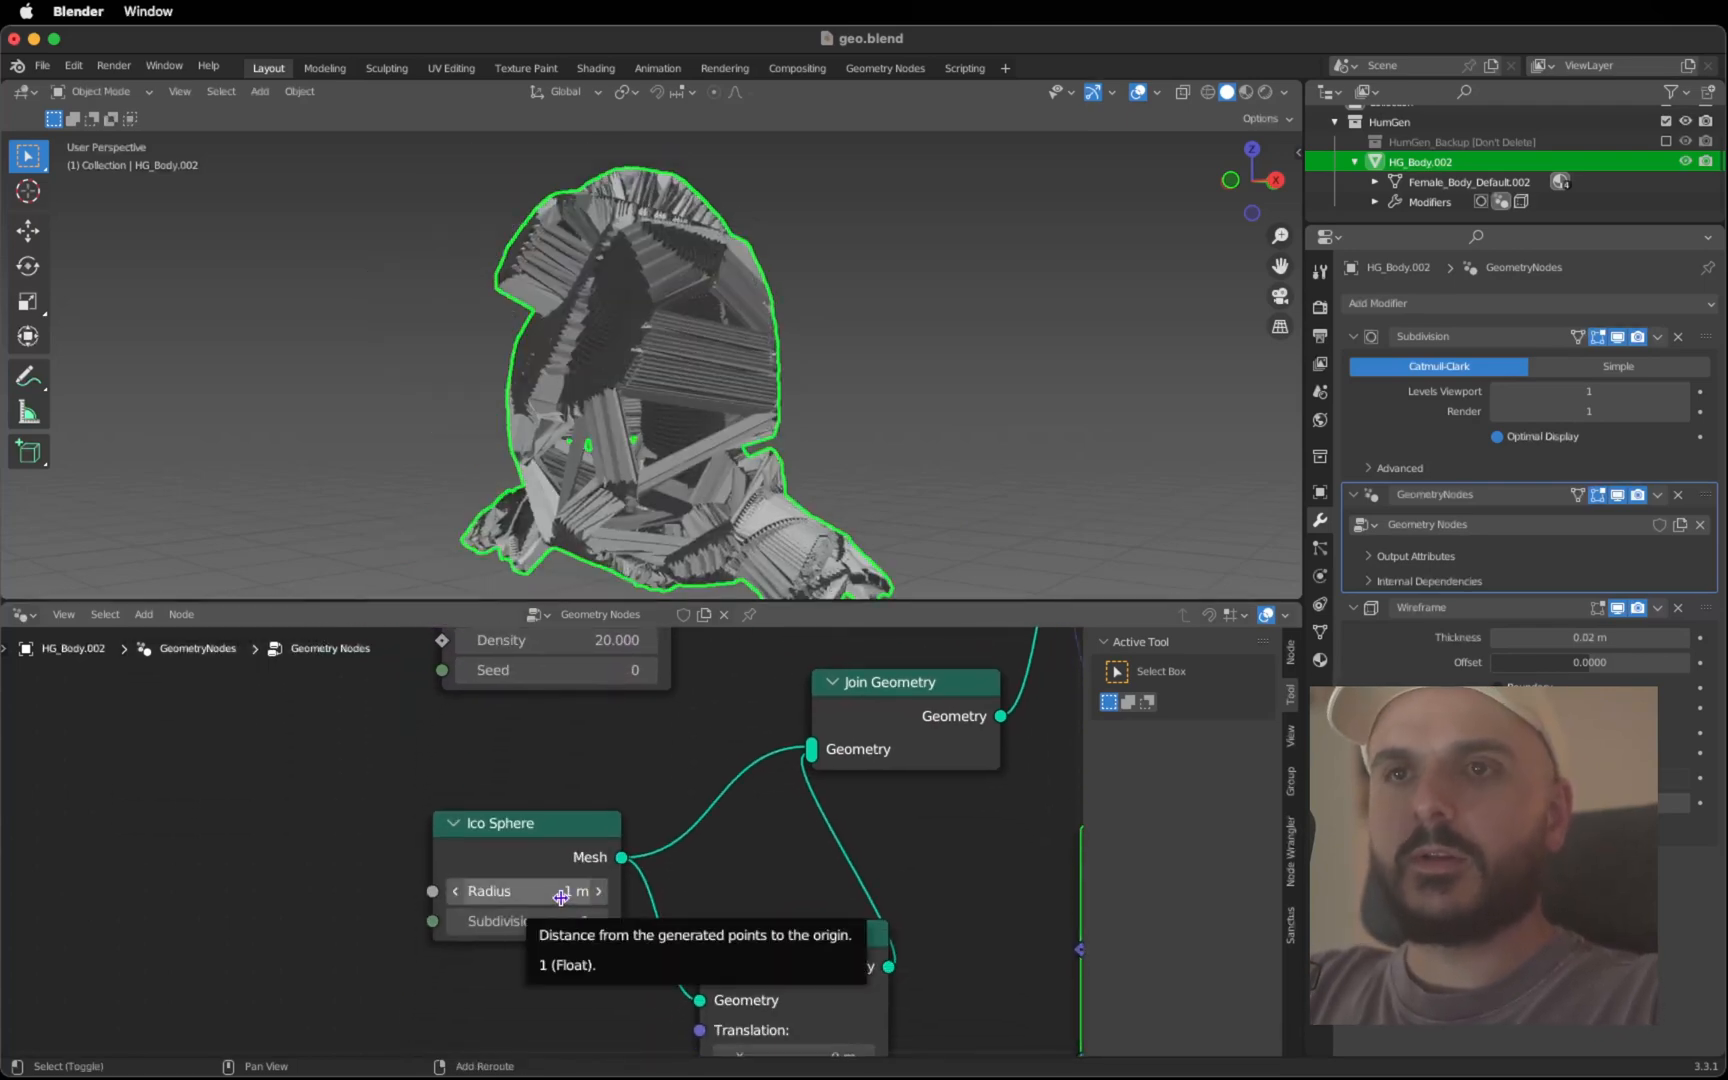
Set the Ico Sphere radius to about 0.34 m
left_click_drag(574, 890, 540, 890)
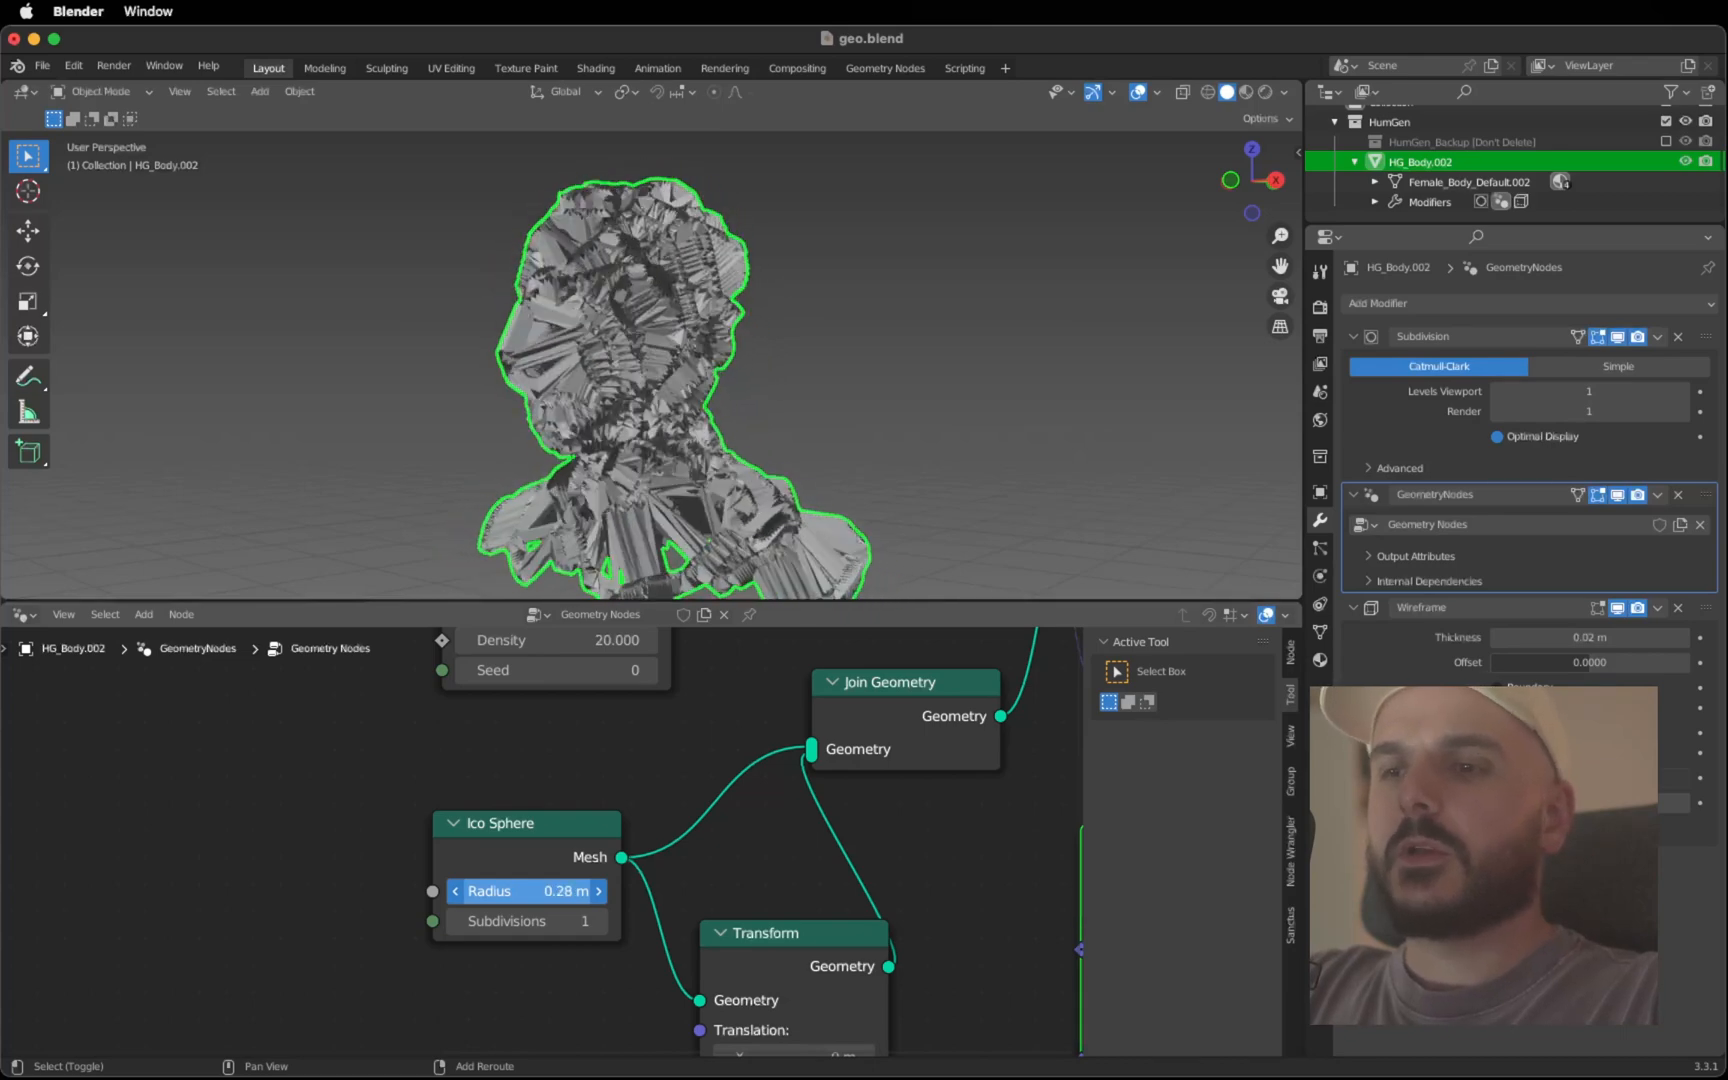
left_click_drag(528, 890, 562, 890)
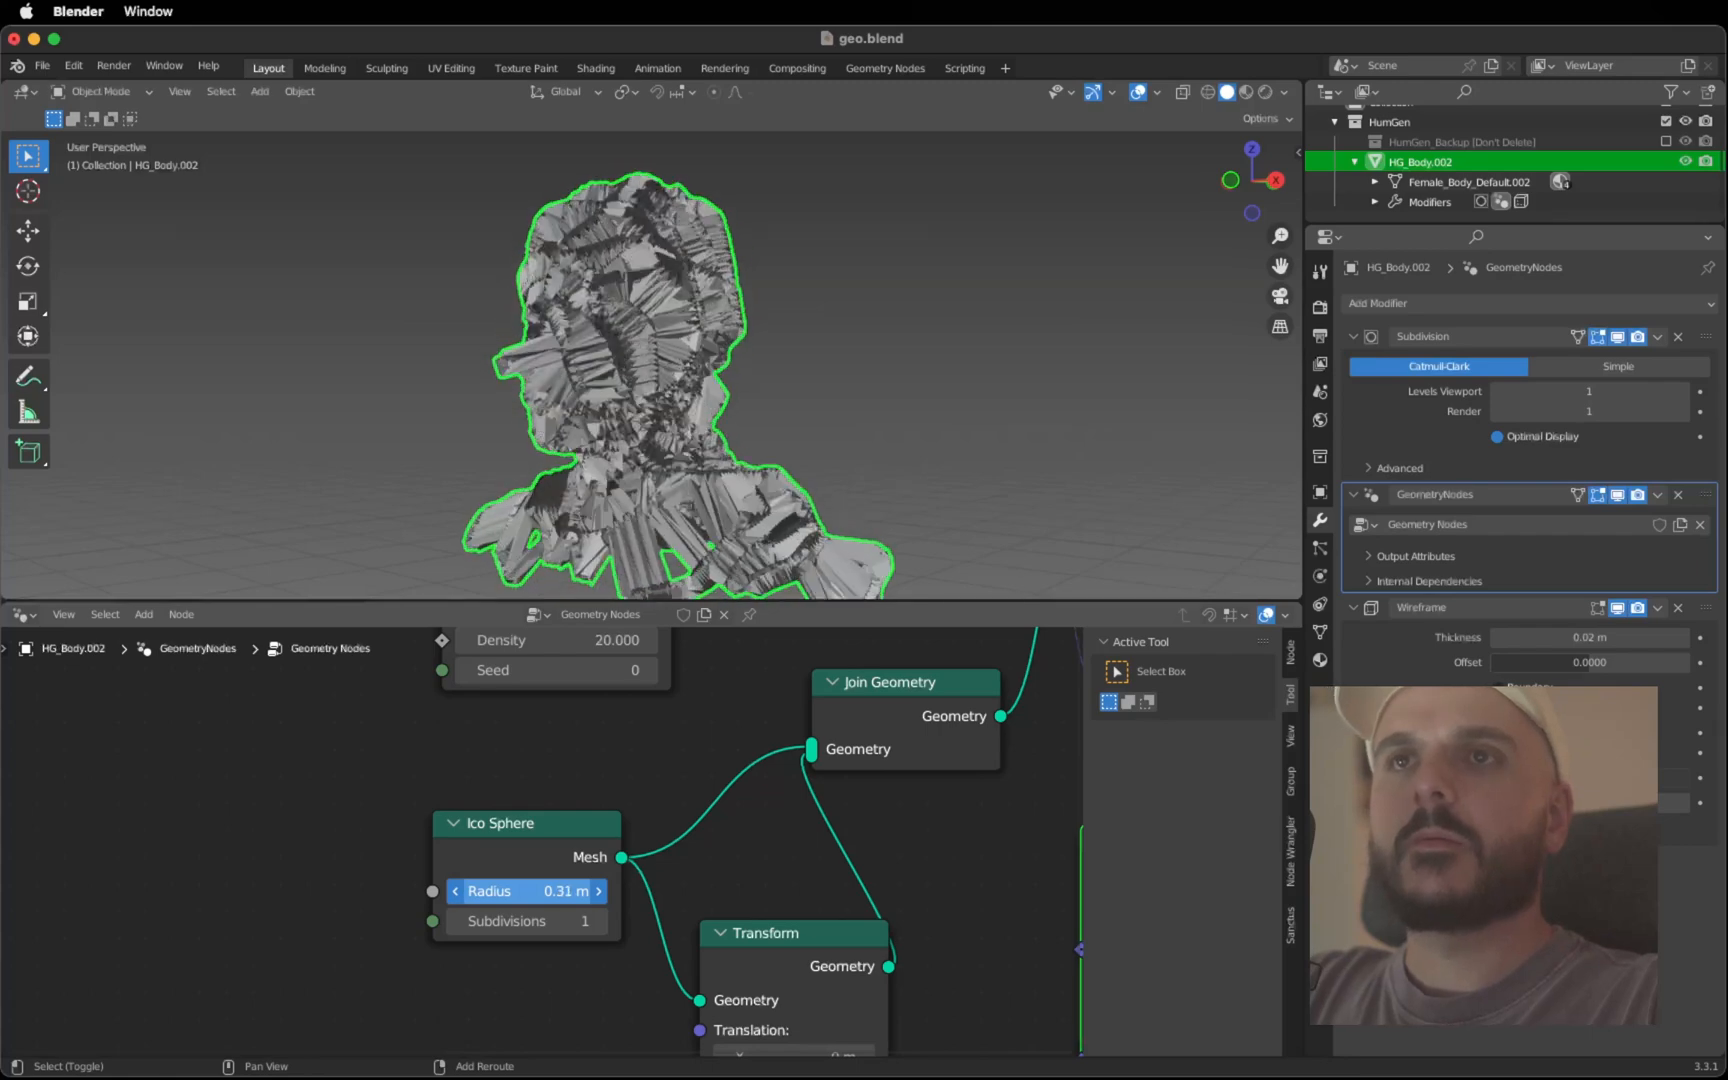
left_click_drag(540, 890, 562, 890)
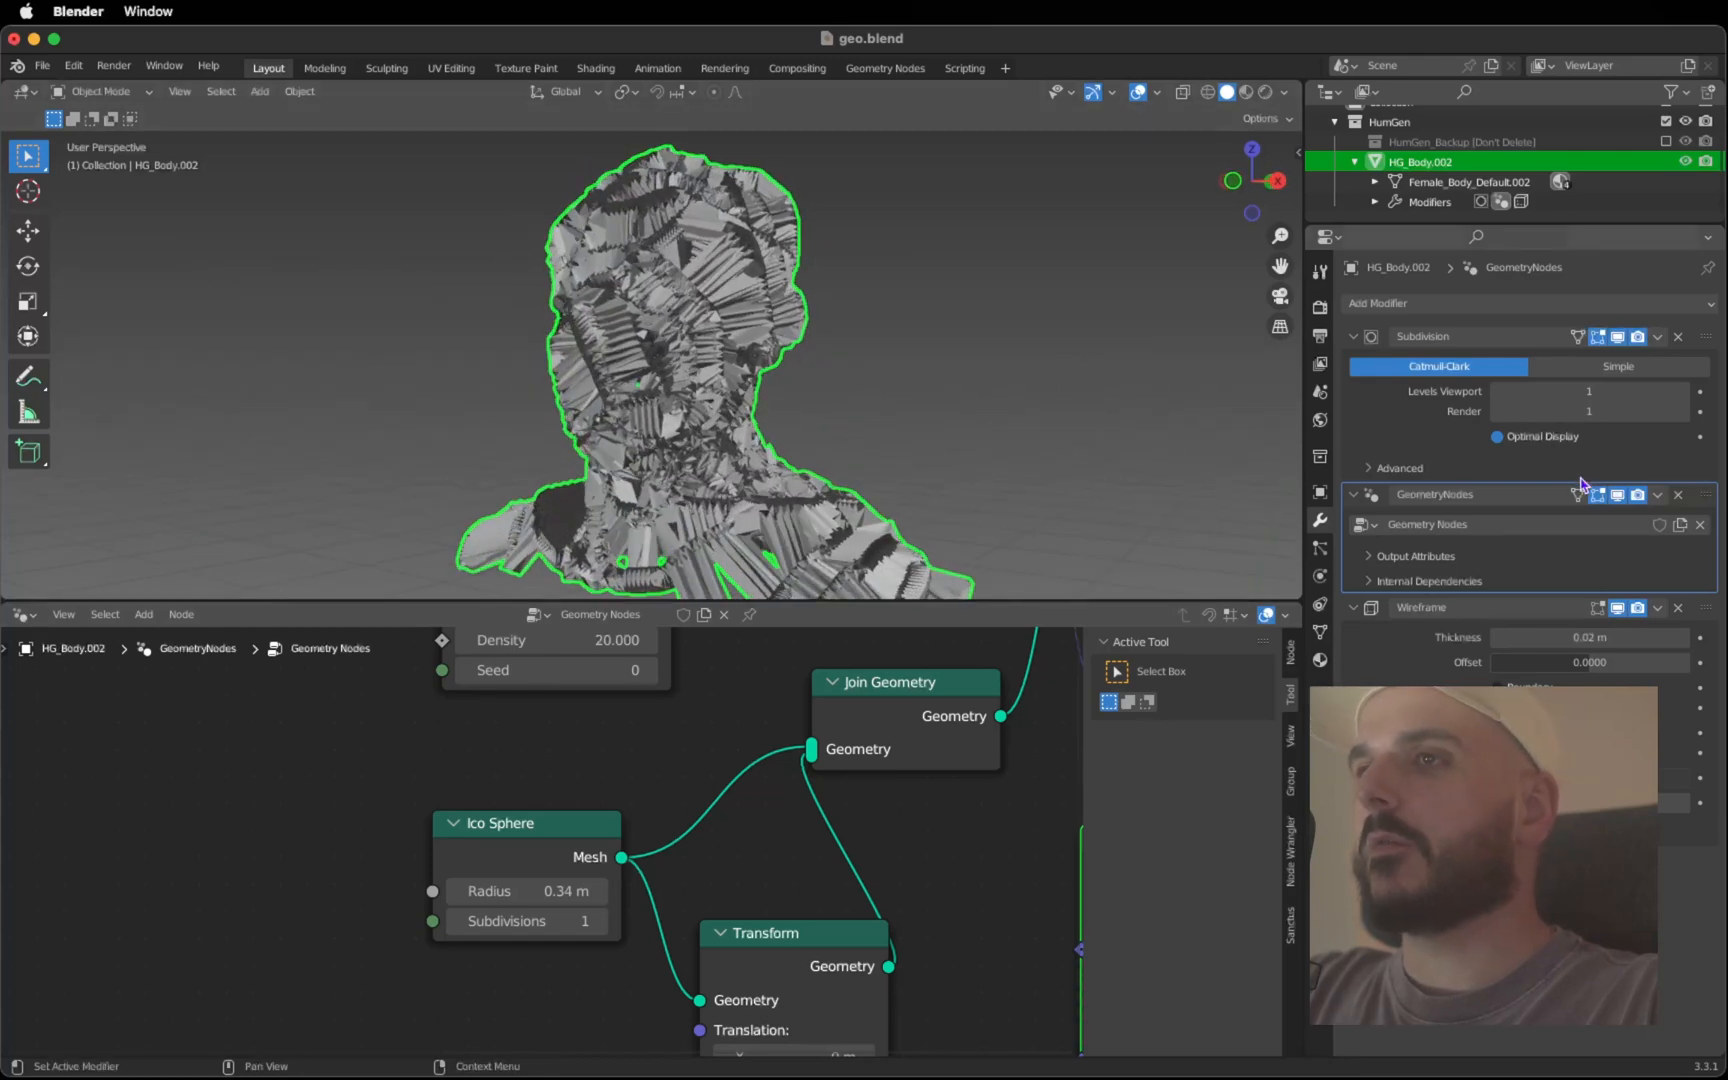
mouse_move(1590, 636)
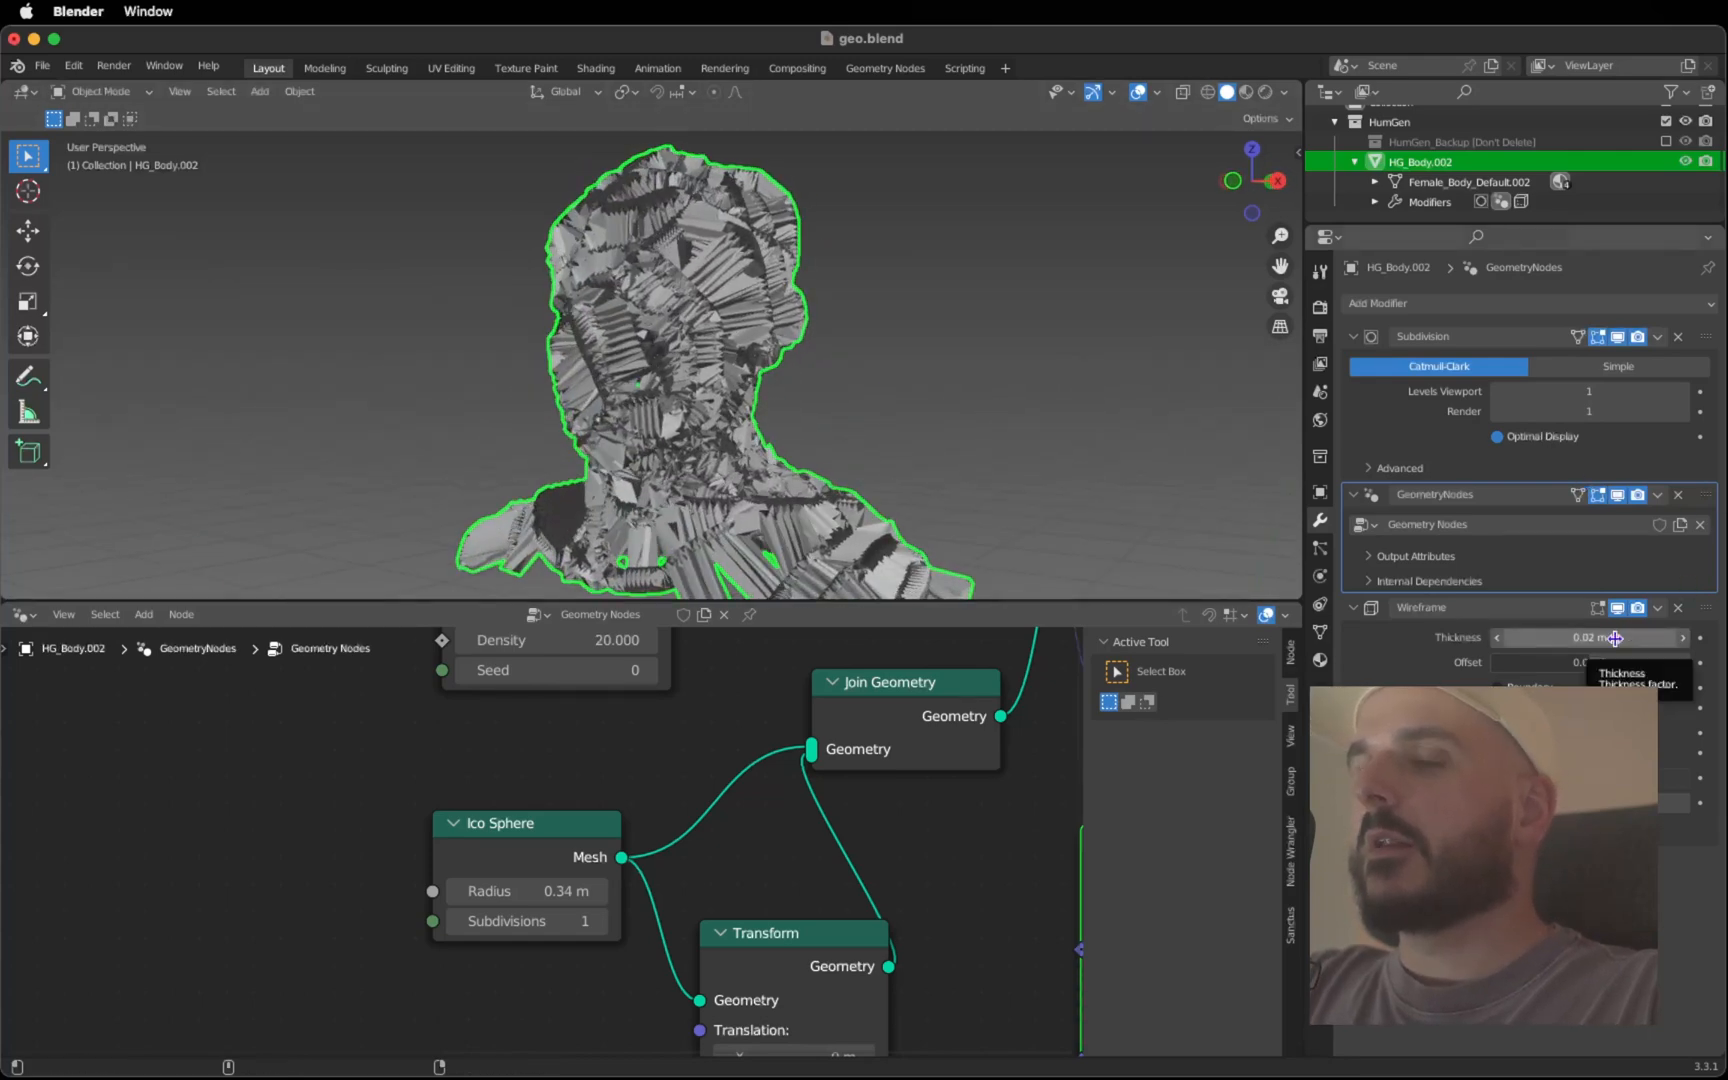
Thin the Wireframe thickness down to 0.0015 m for fine struts
left_click(1590, 636)
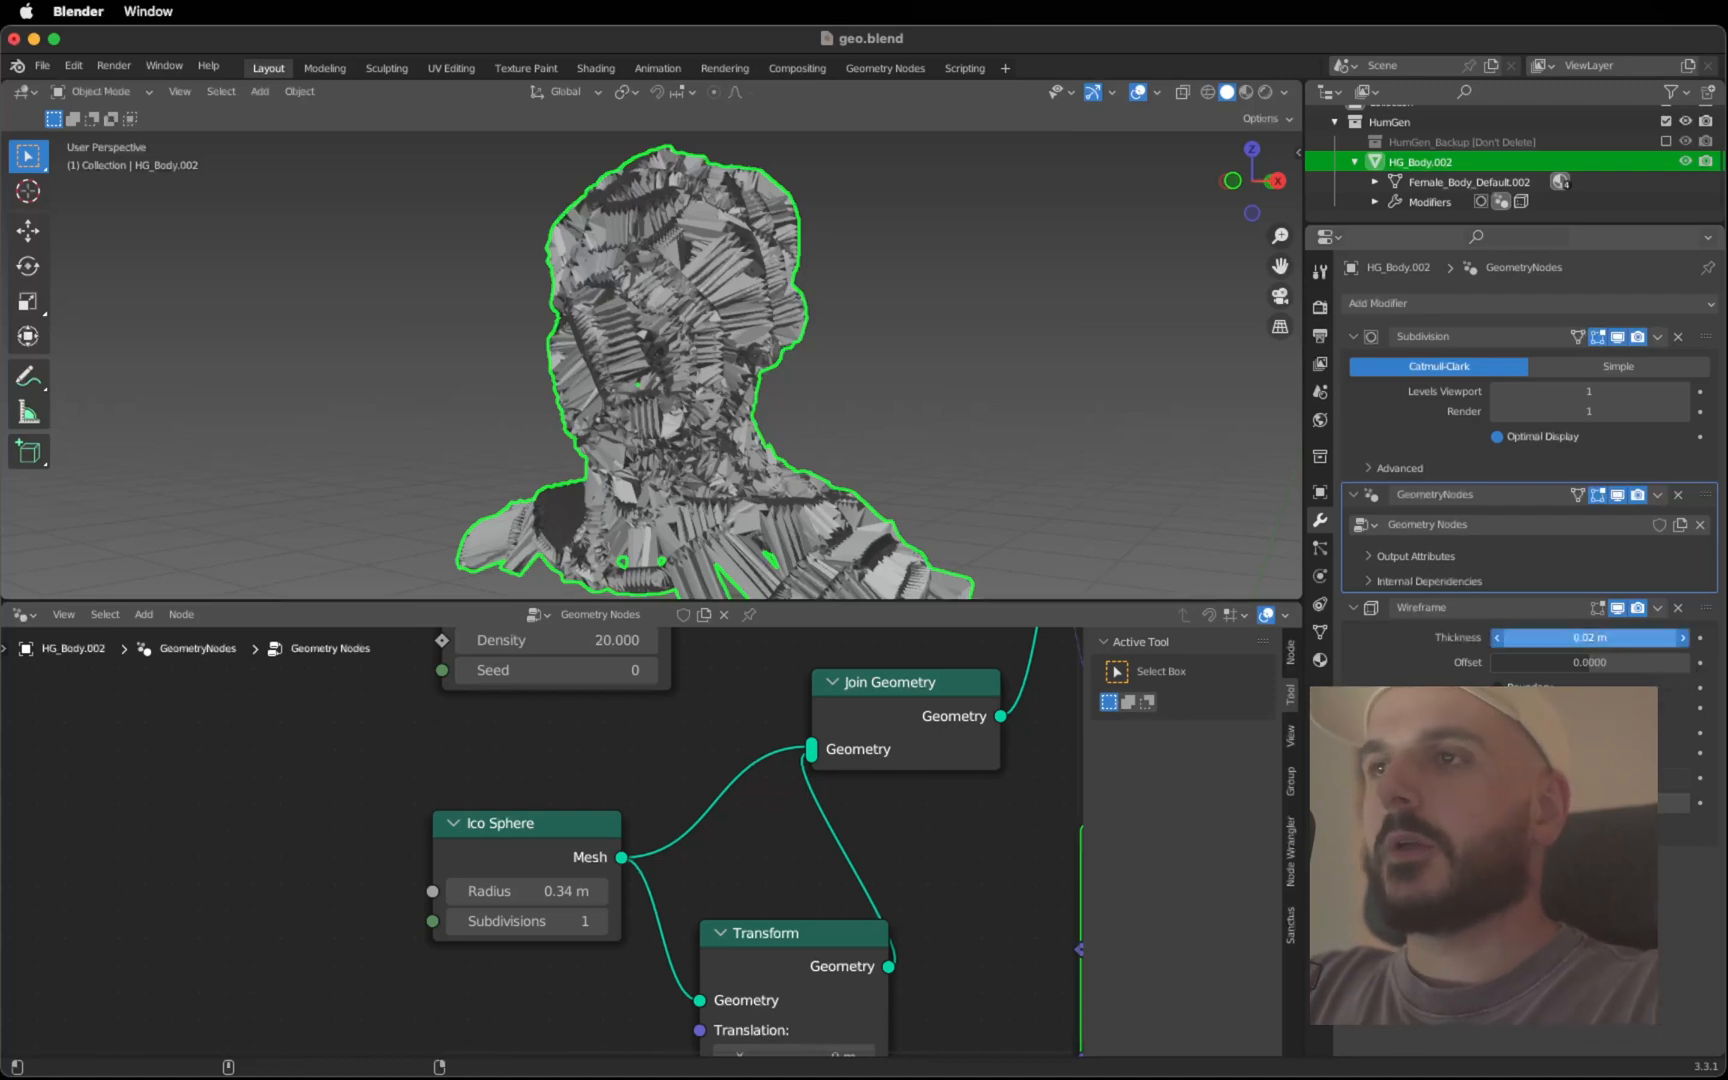
left_click_drag(1592, 636, 1564, 636)
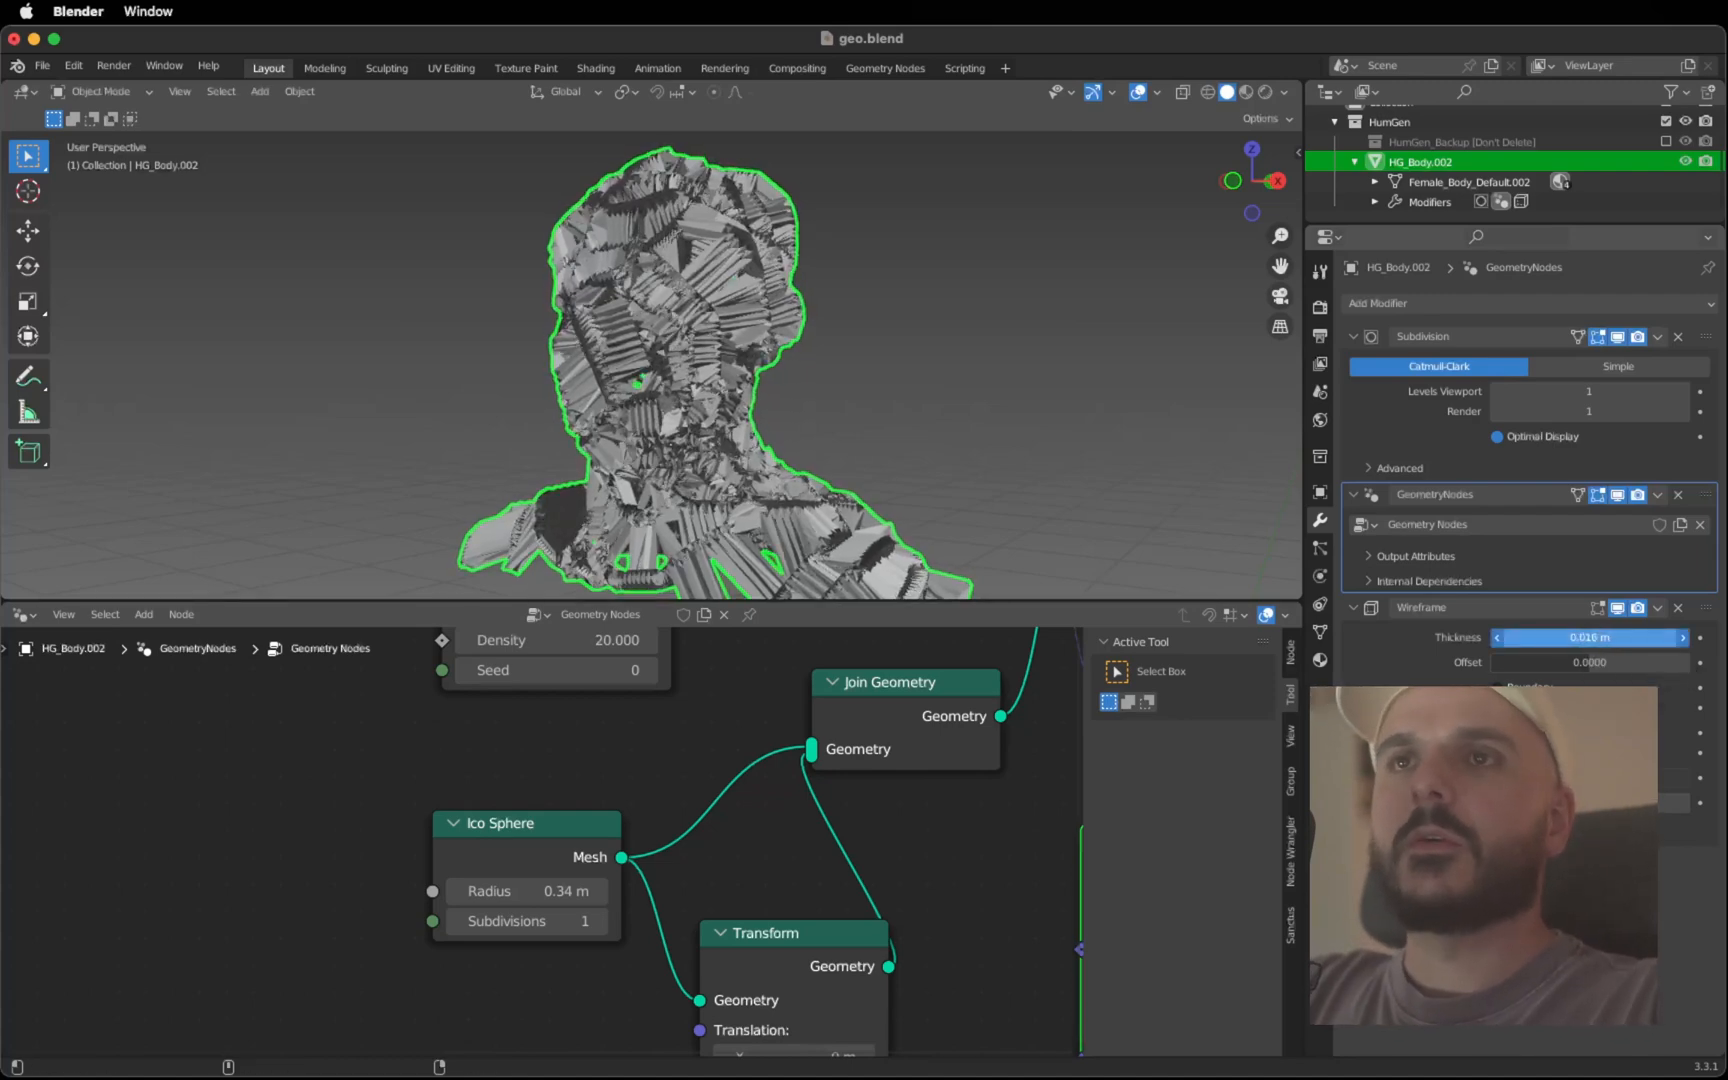
left_click_drag(1598, 636, 1520, 636)
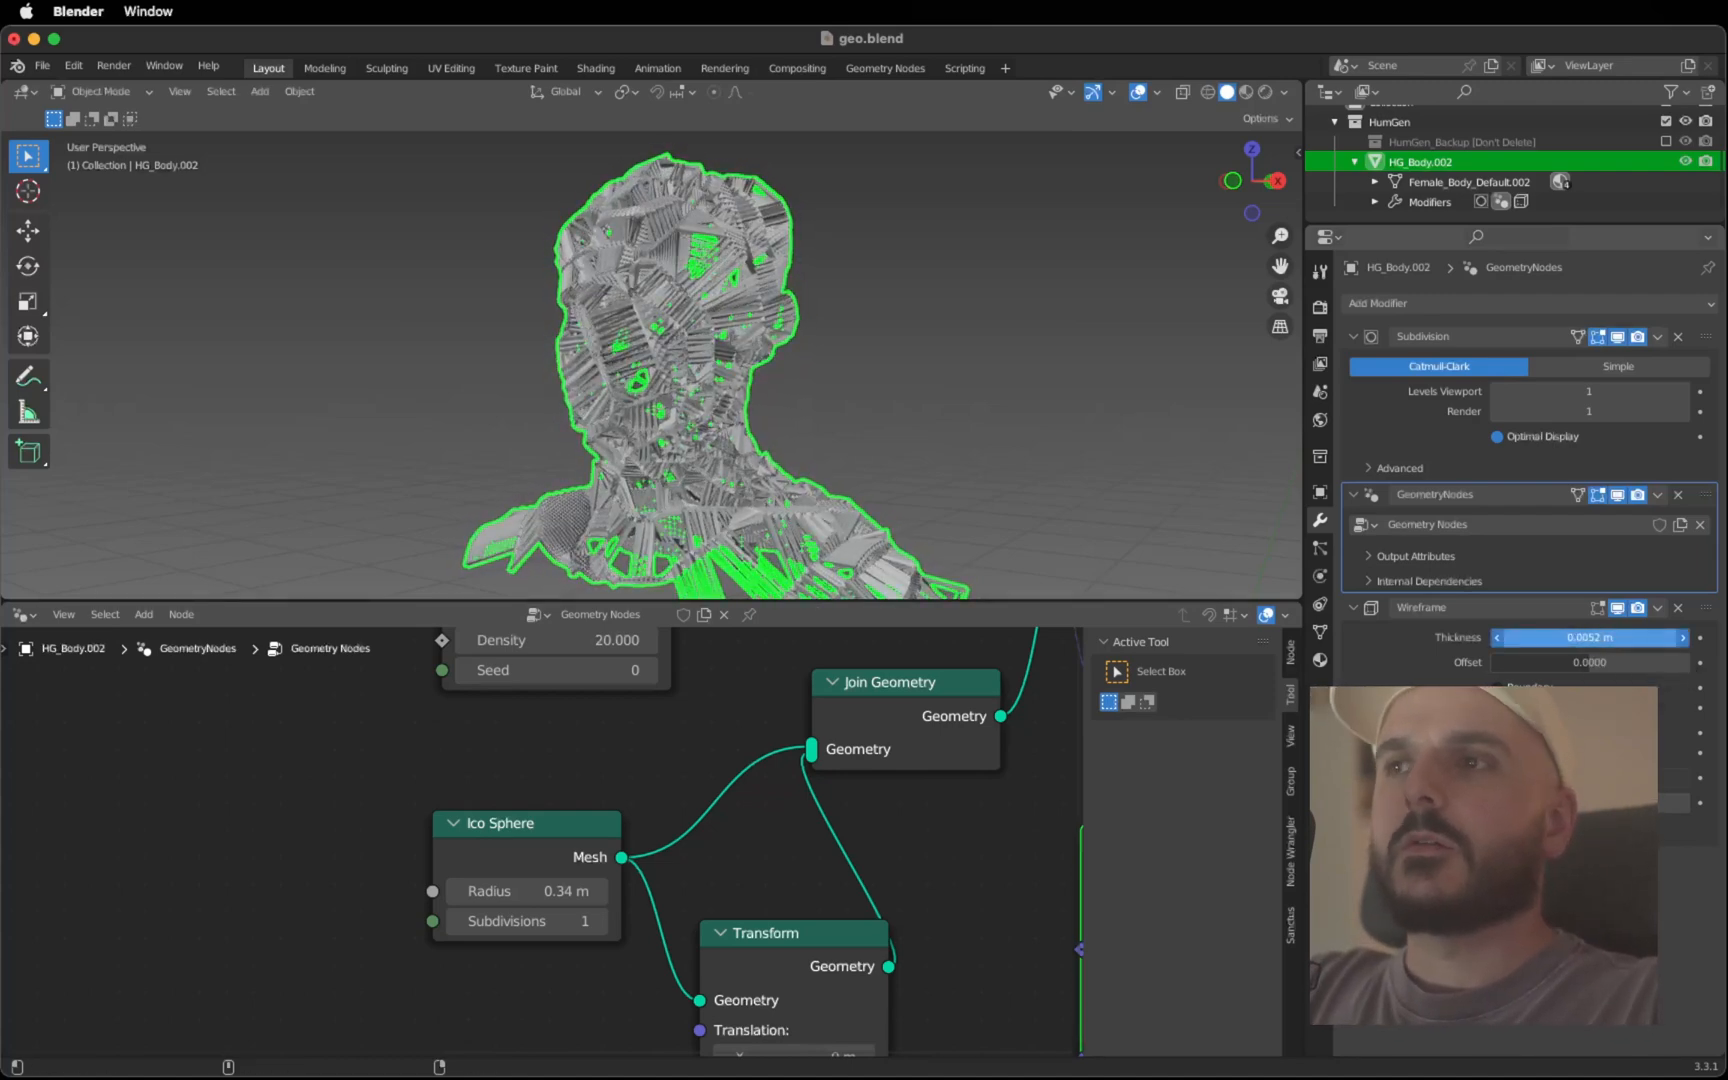
left_click_drag(1620, 636, 1564, 636)
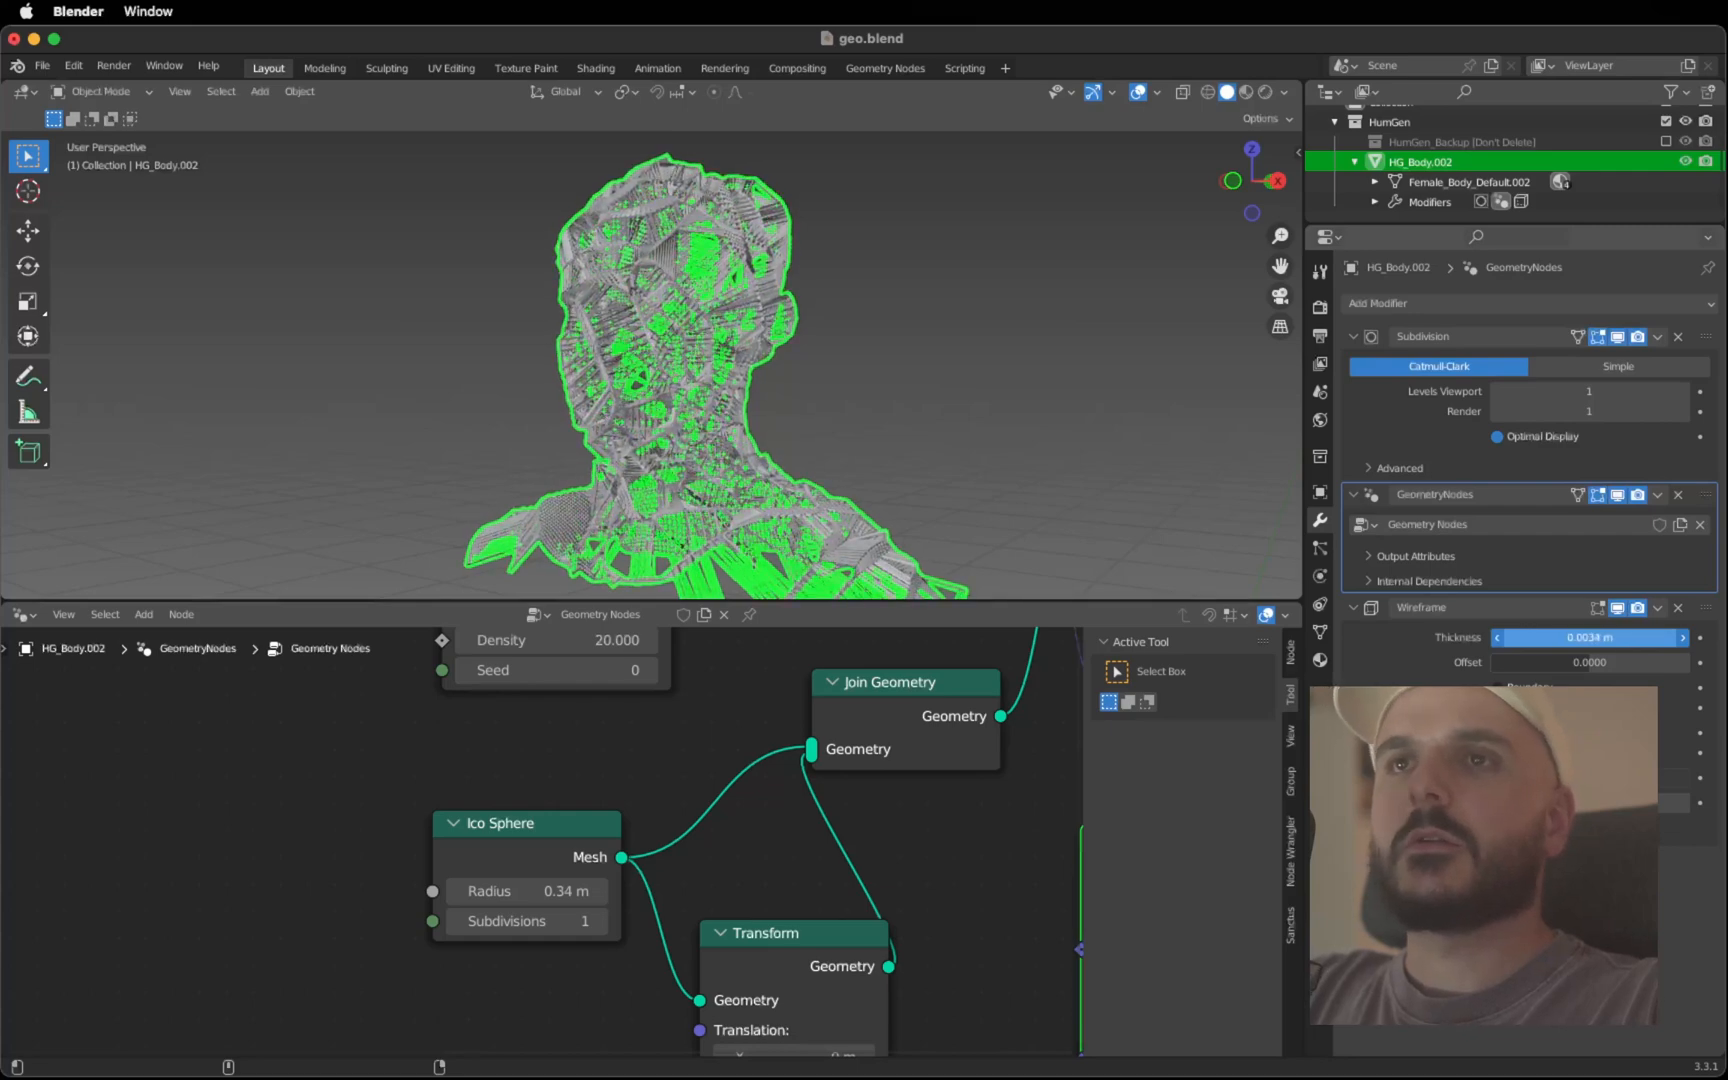
left_click_drag(1620, 636, 1592, 636)
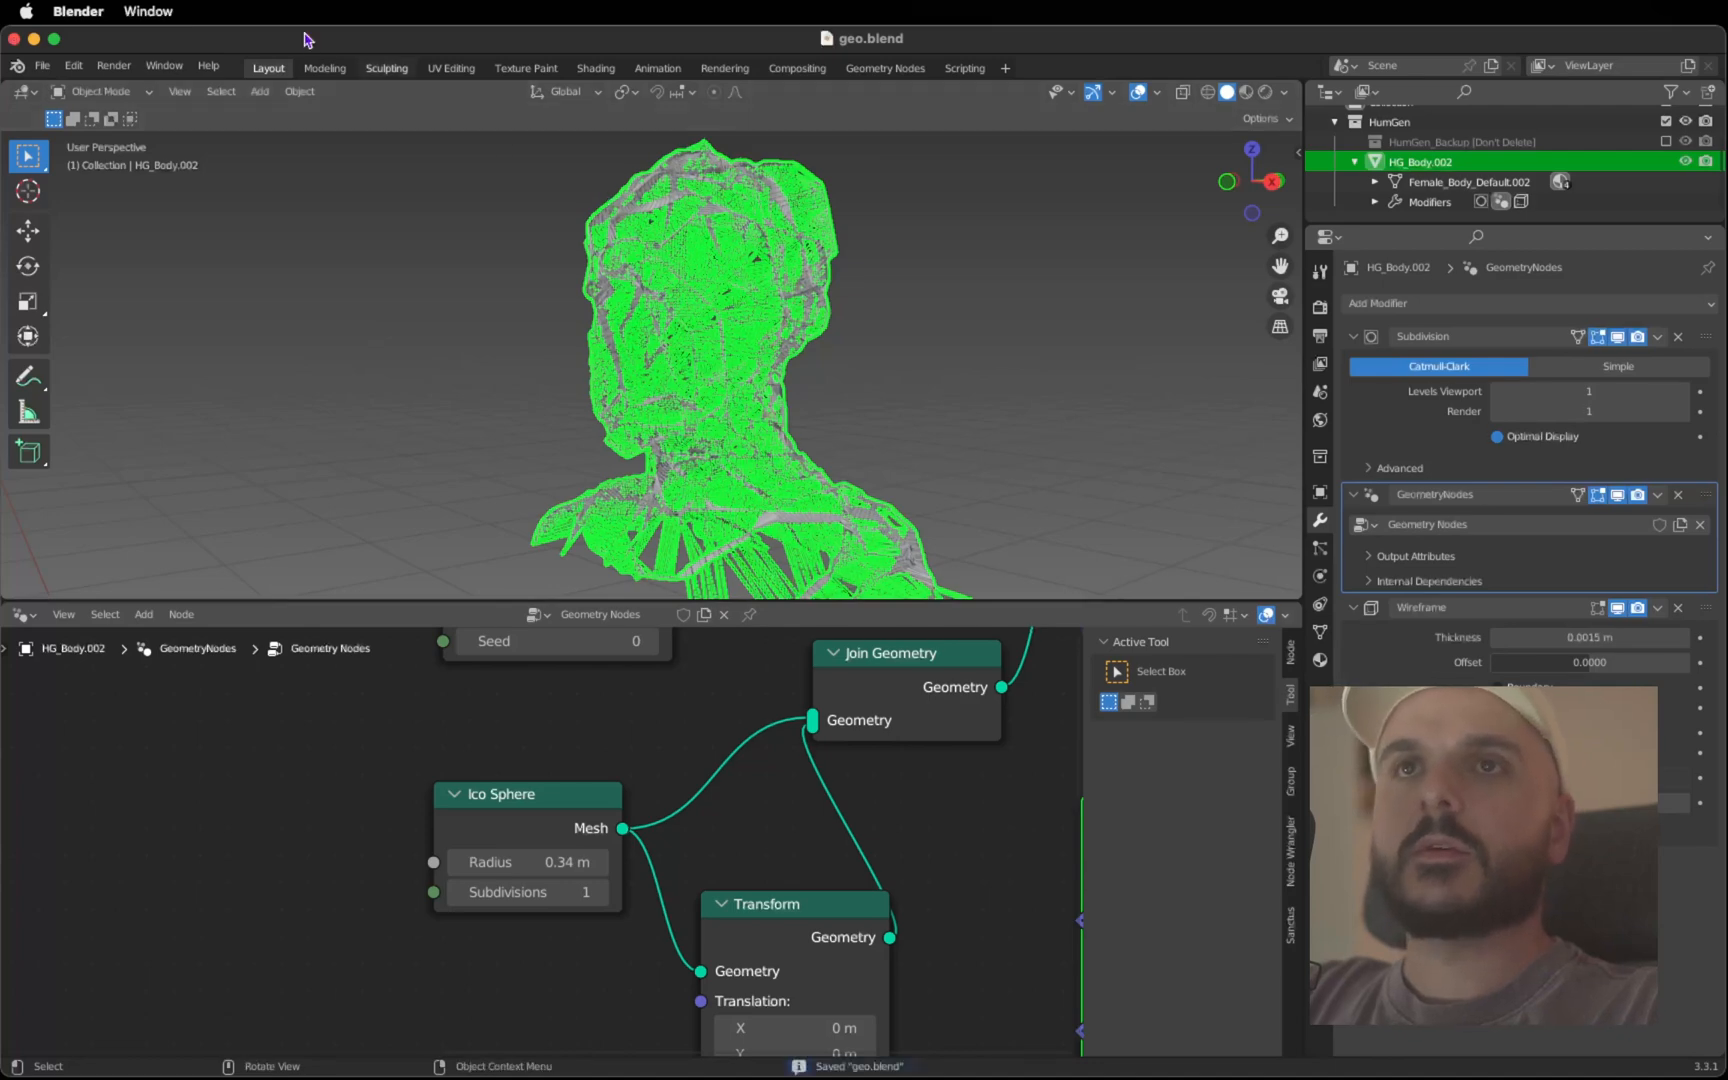
Duplicate the workspace, add a camera rotated 90° and move it about 1.93 m back, 1.61 m up
right_click(268, 68)
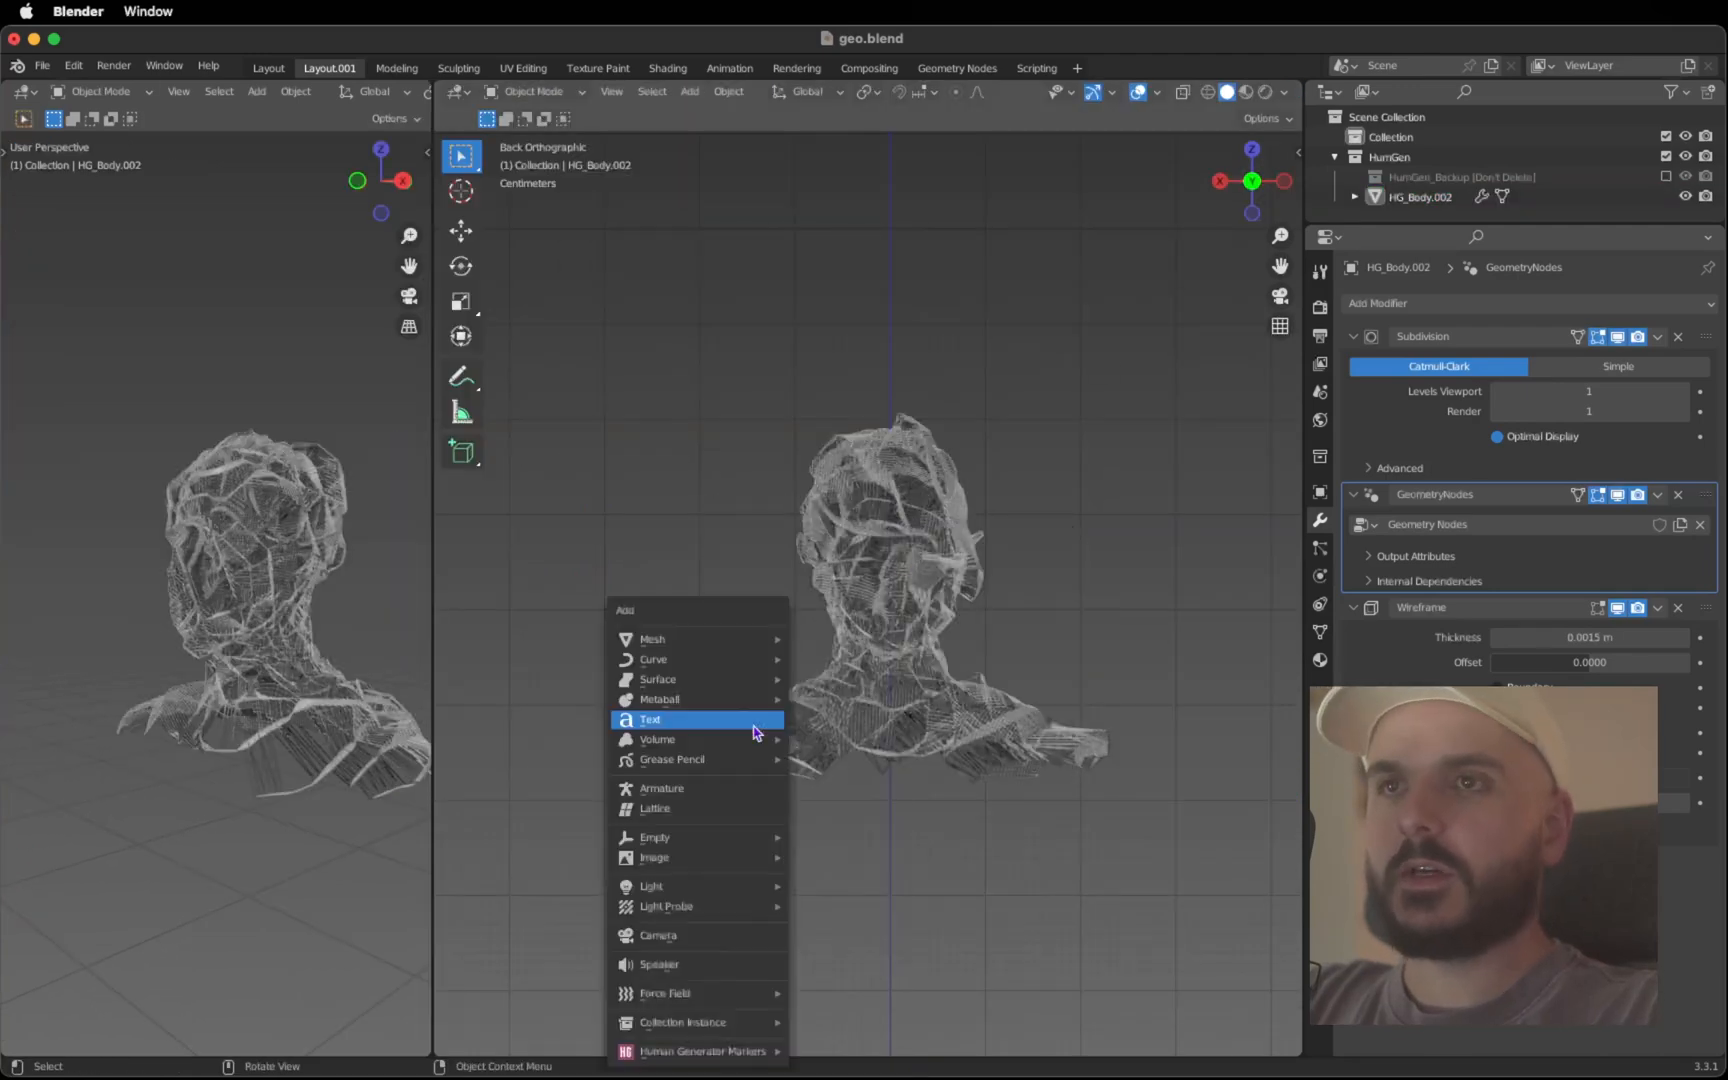
mouse_move(736, 936)
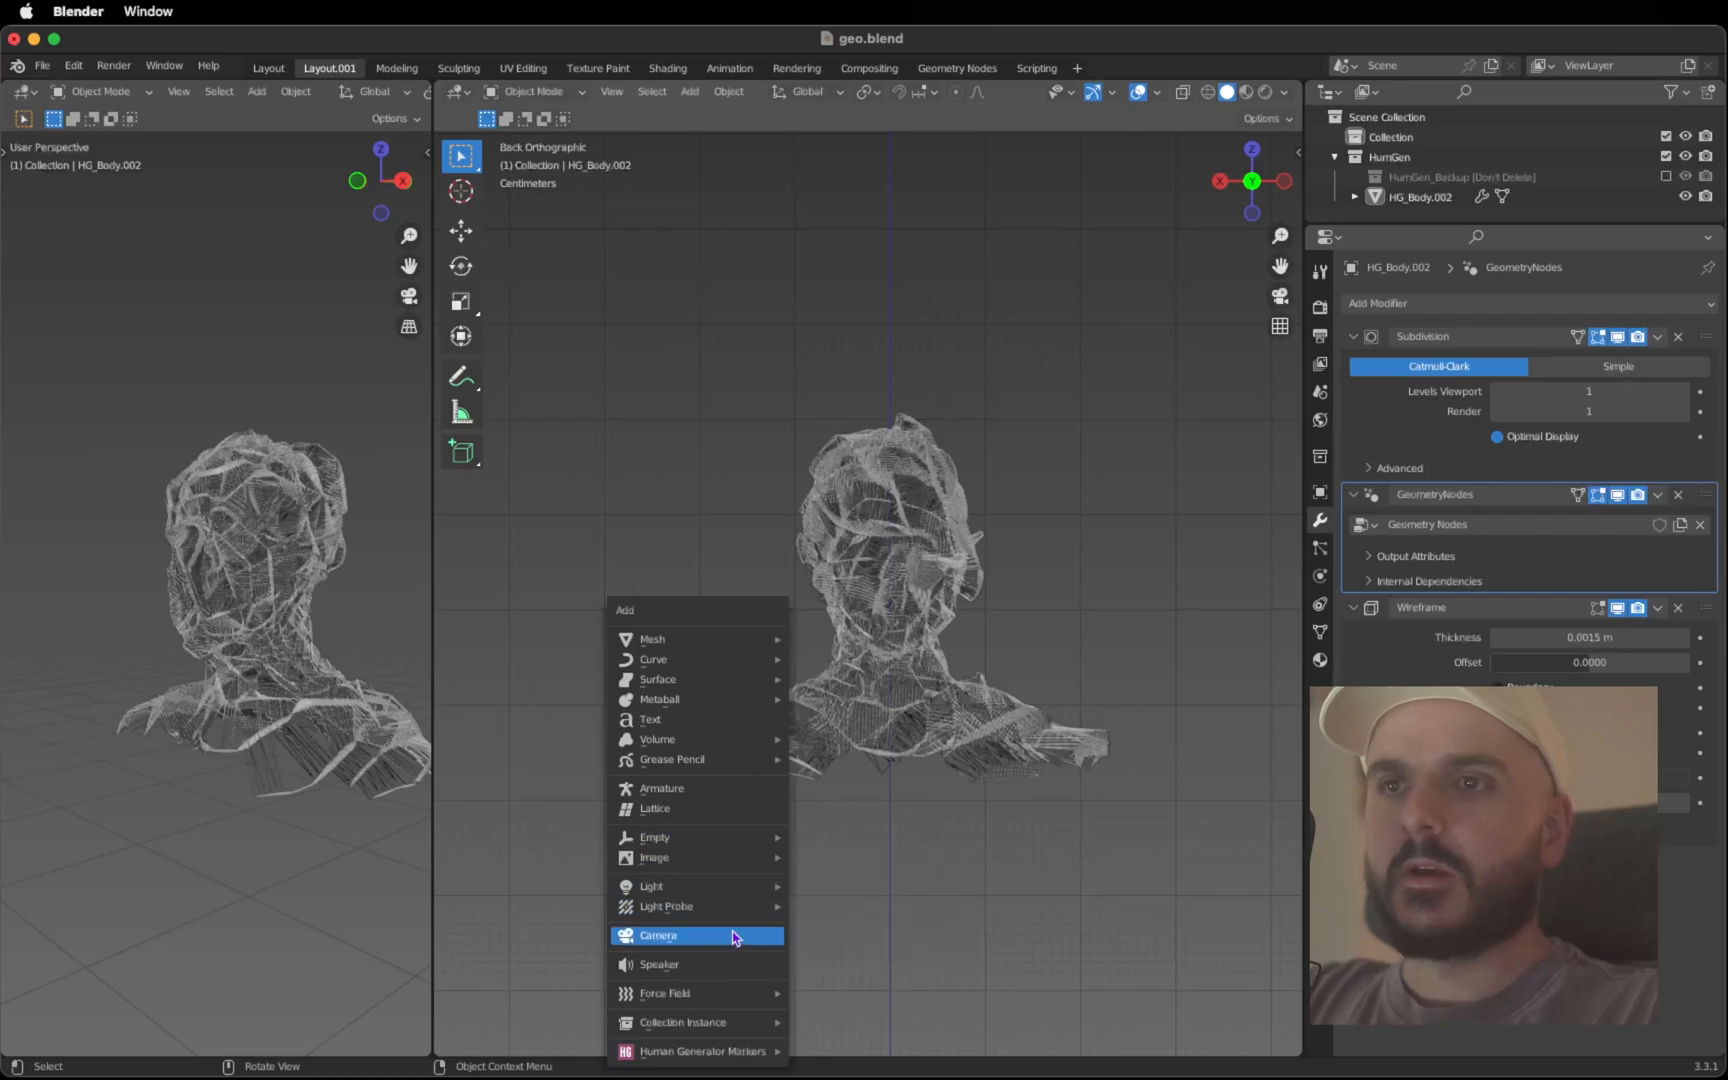
left_click(660, 936)
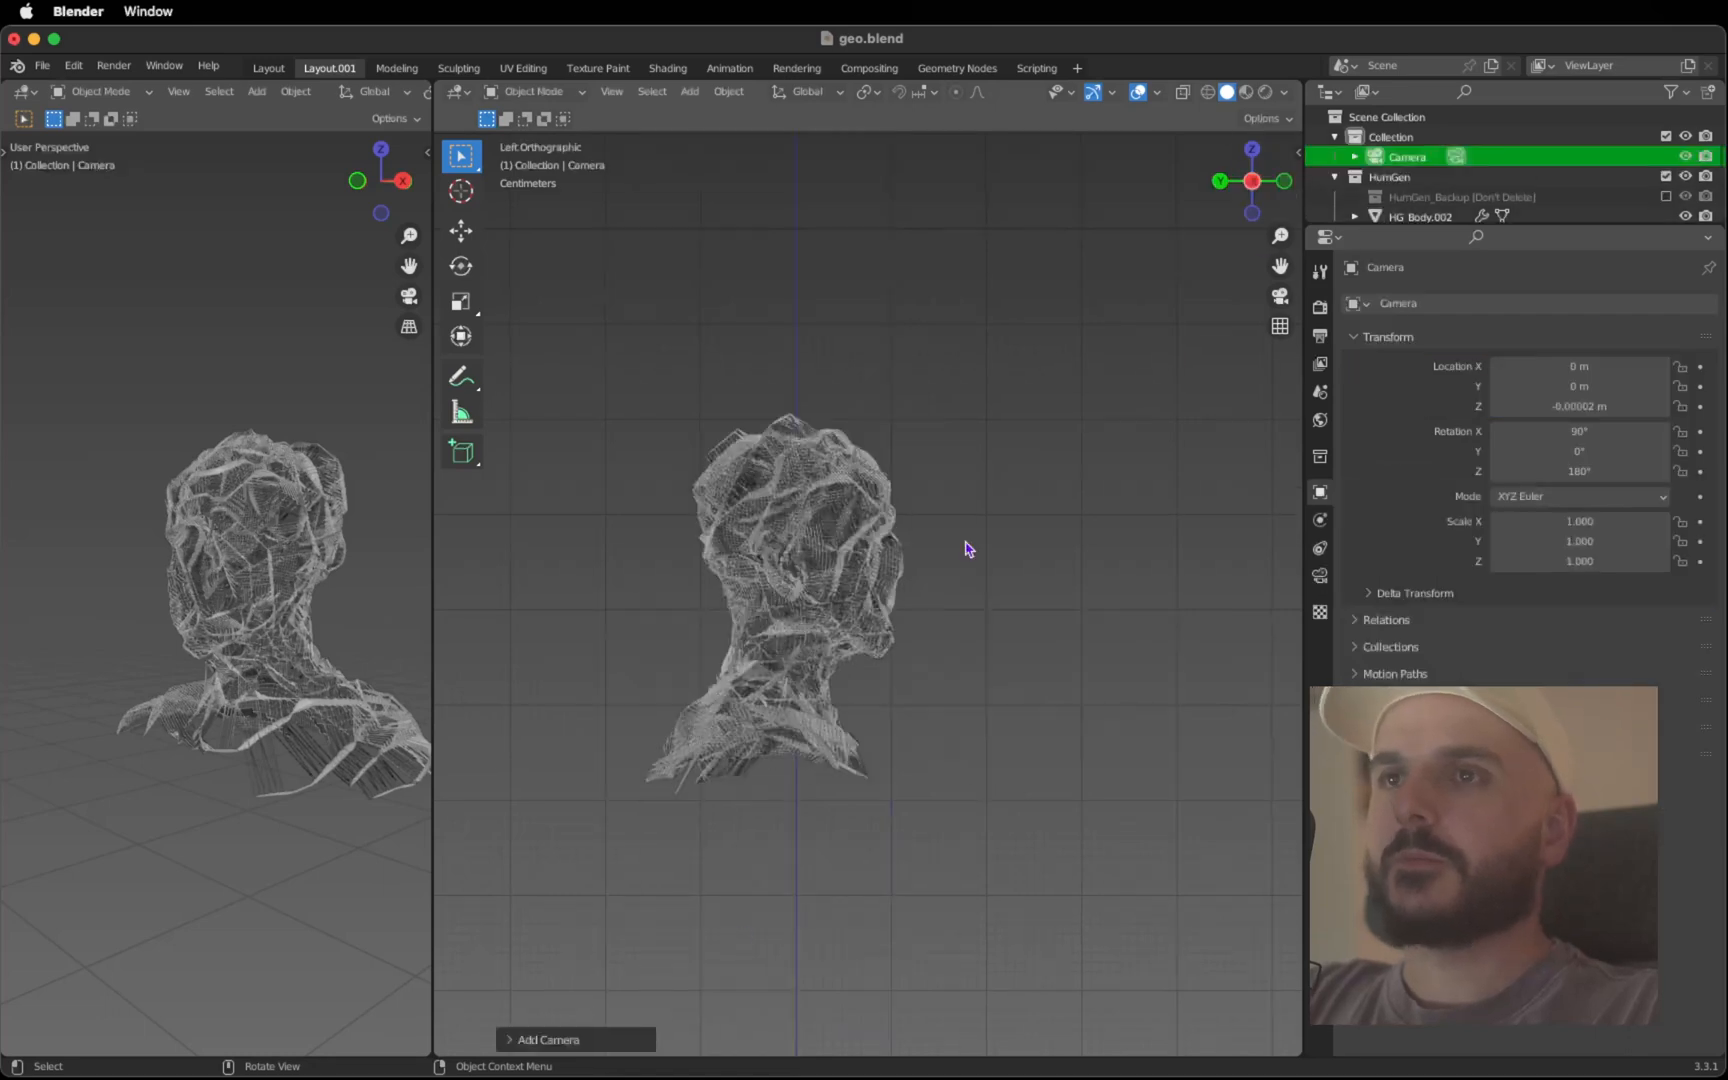
scroll("down", 3)
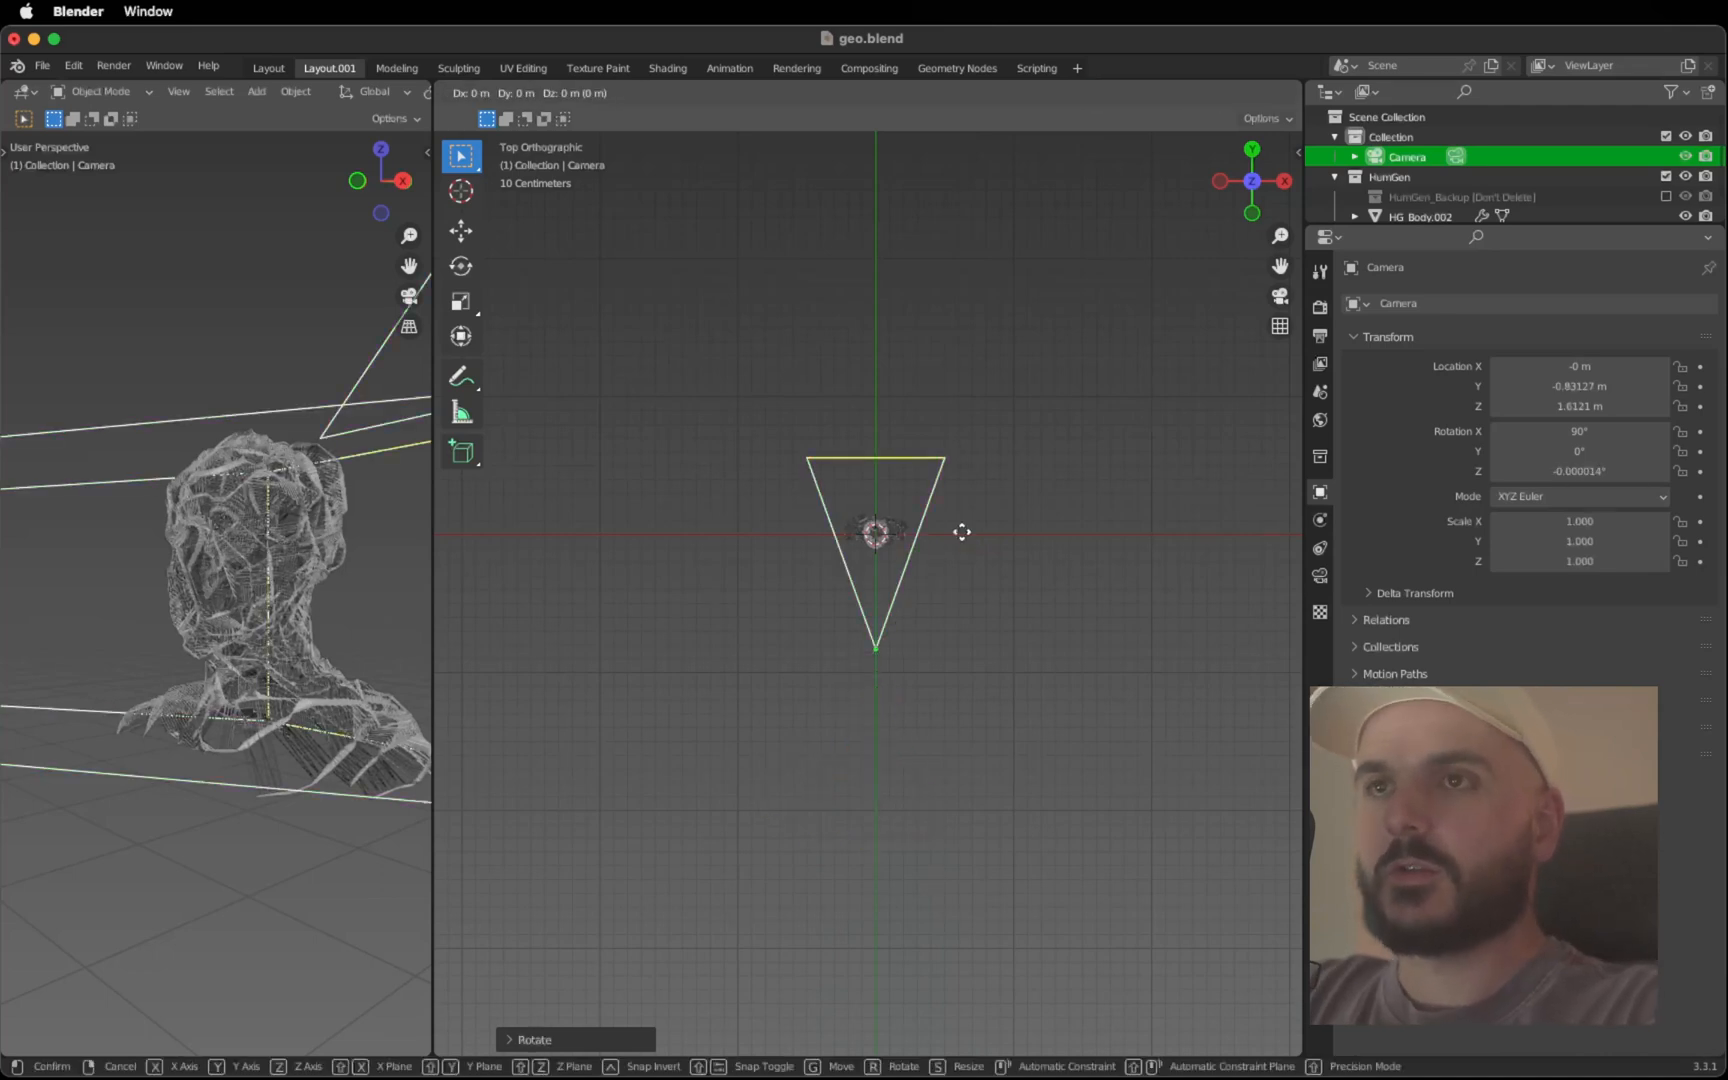
left_click_drag(962, 532, 950, 640)
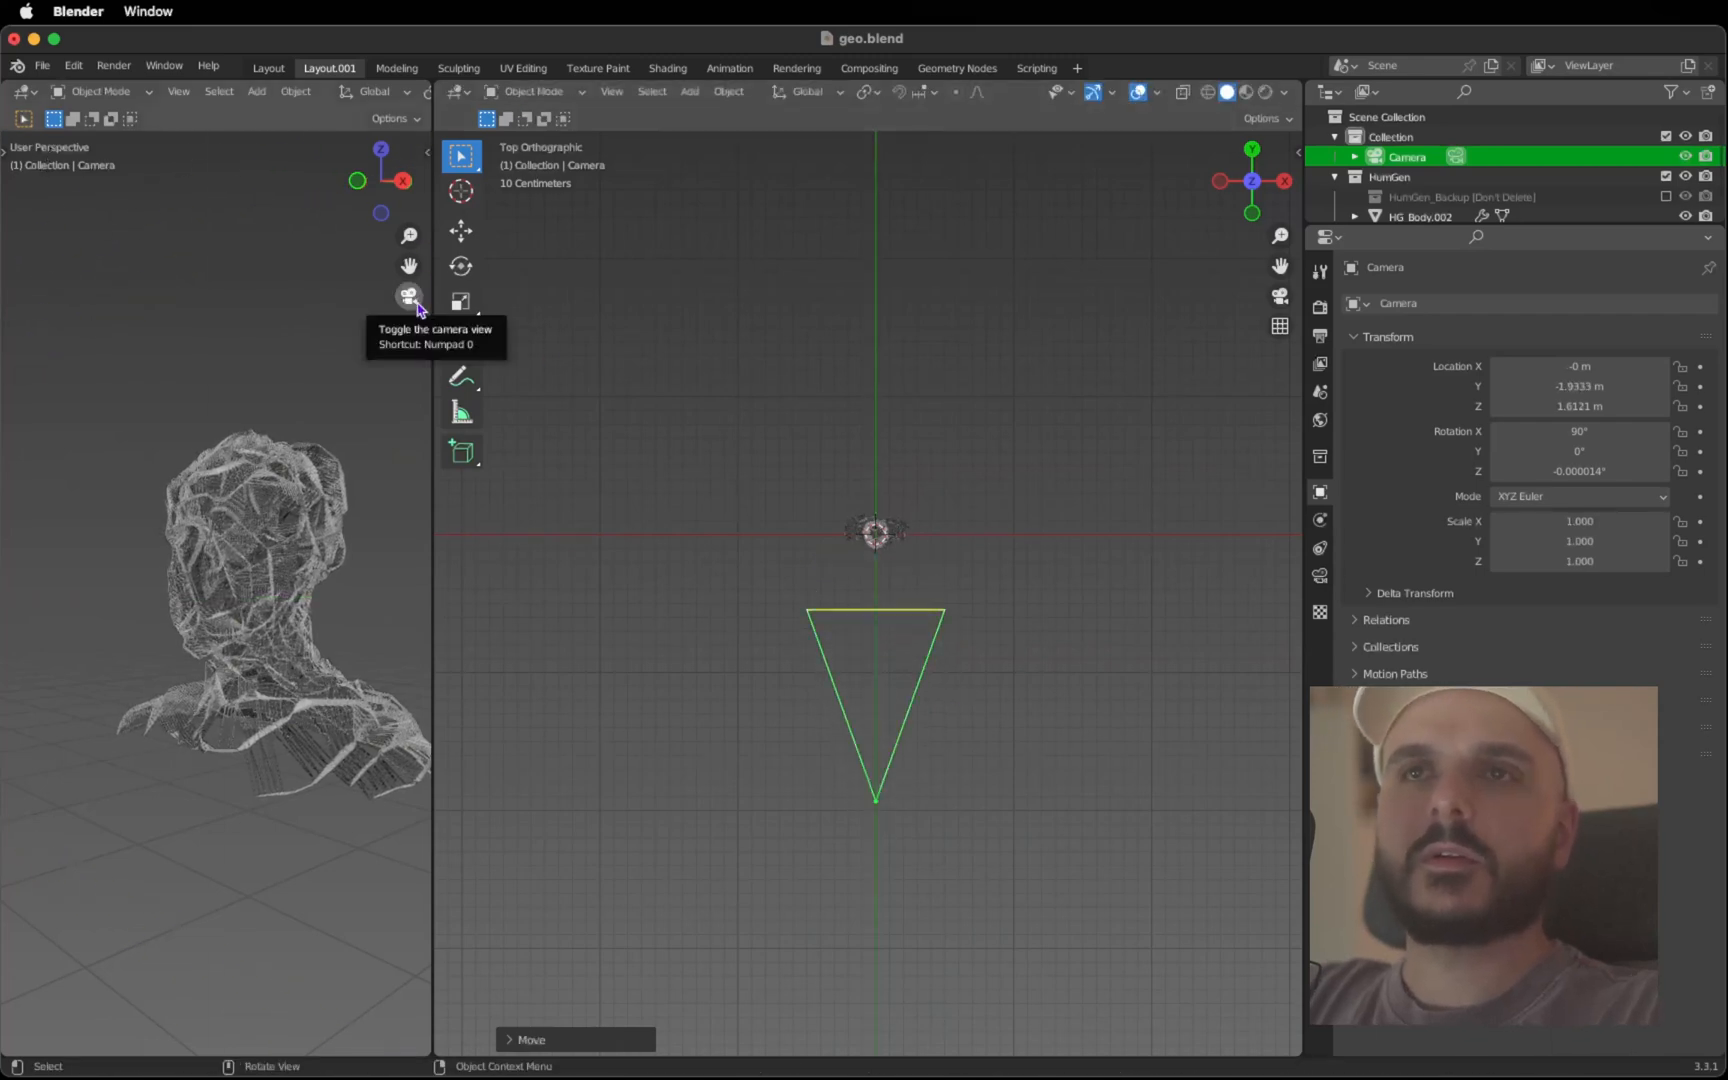
Set render resolution to 4000 × 5000 px and frame the bust in the camera view
left_click(408, 296)
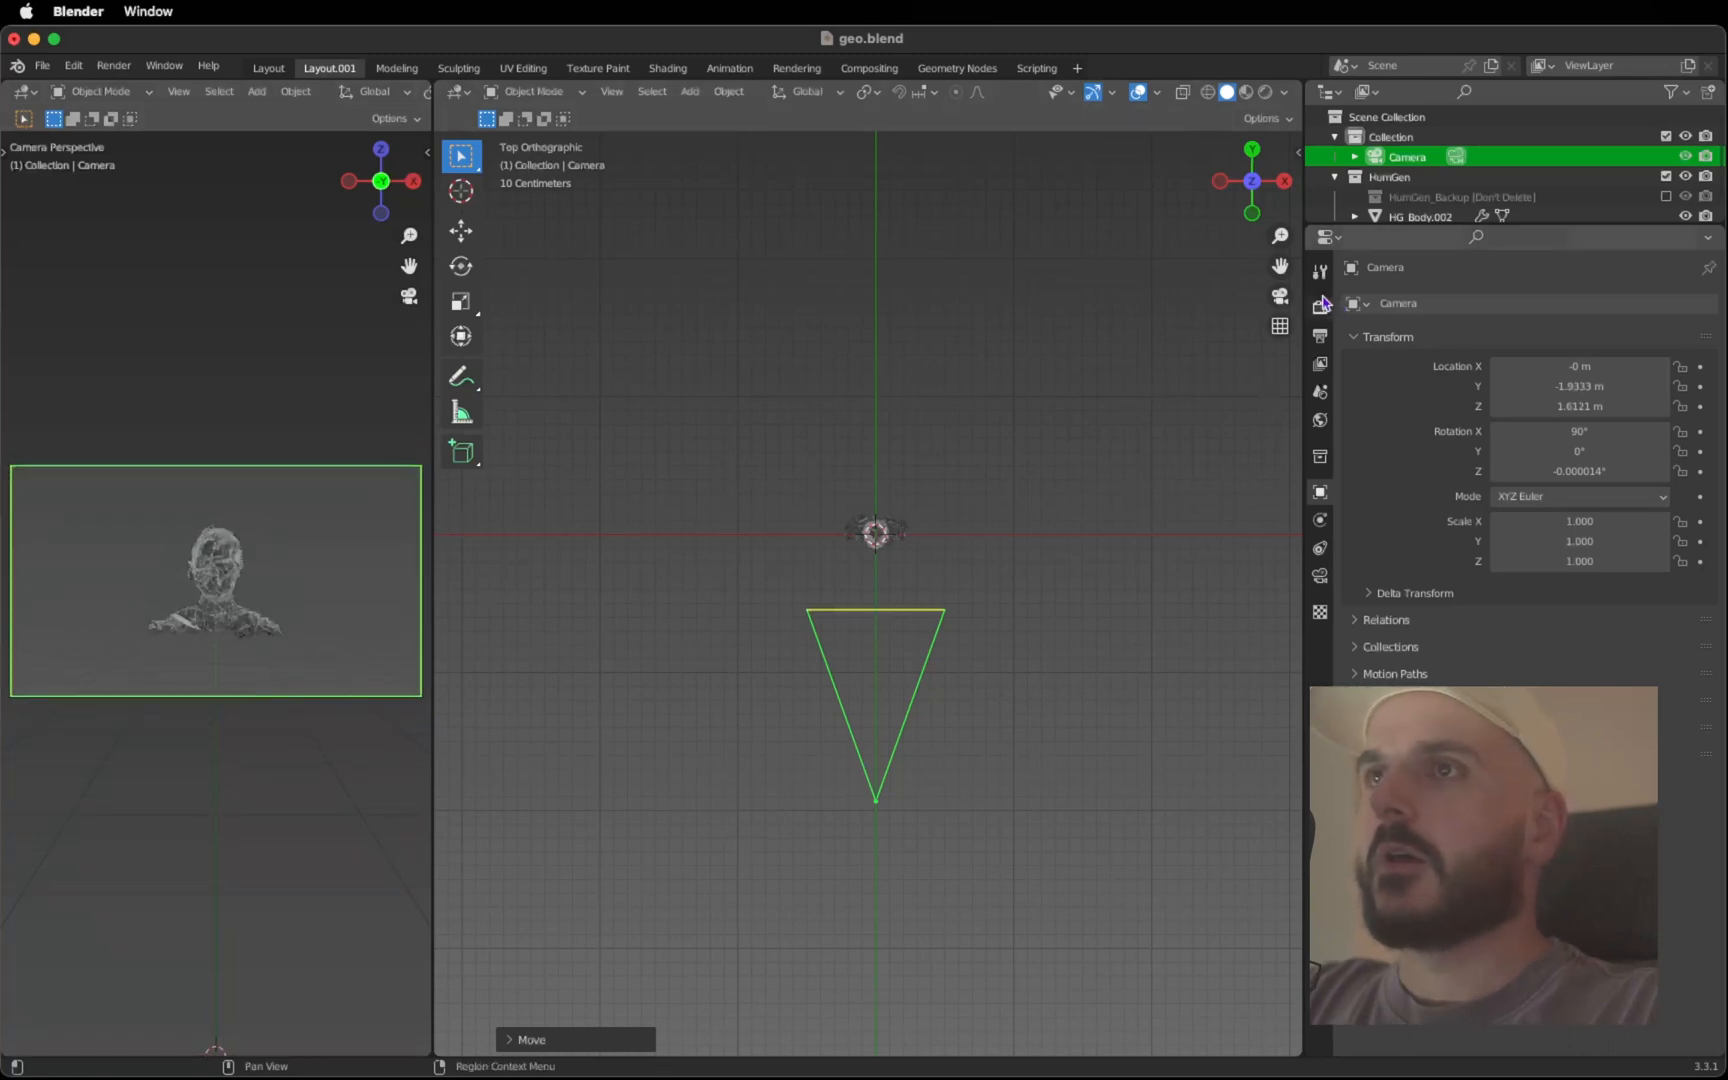
mouse_move(1320, 308)
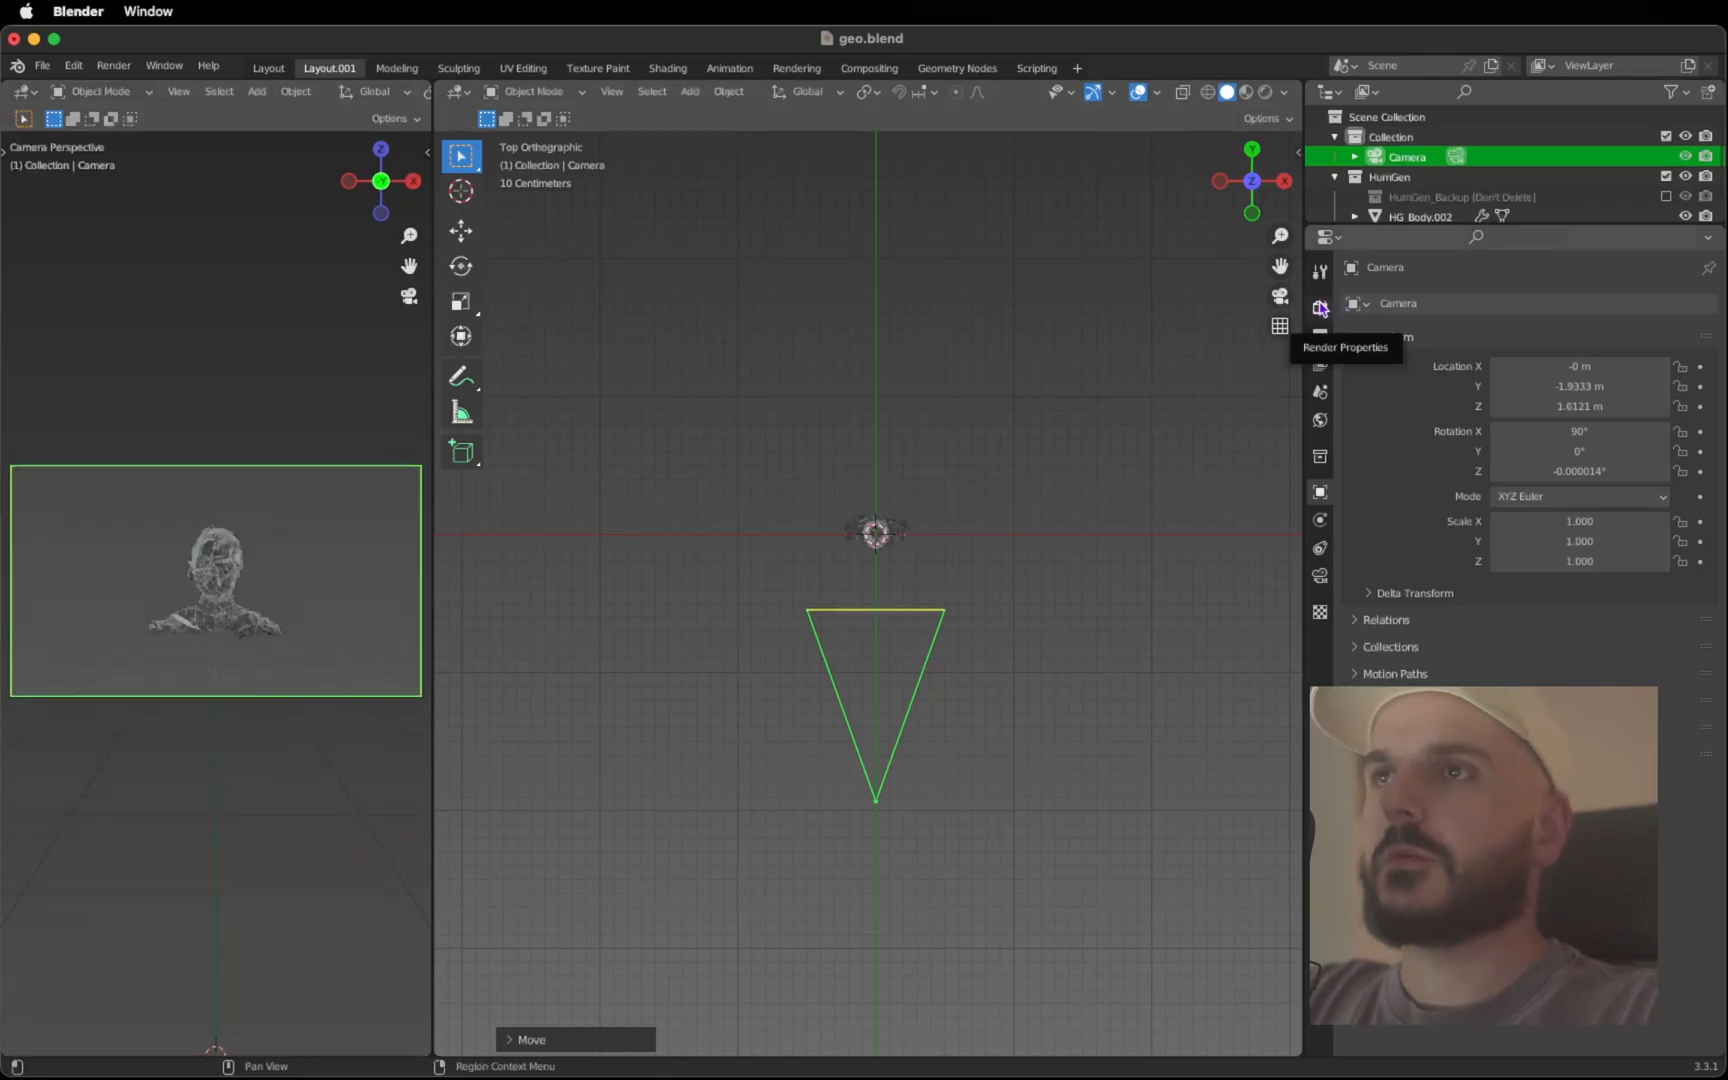
left_click(1320, 310)
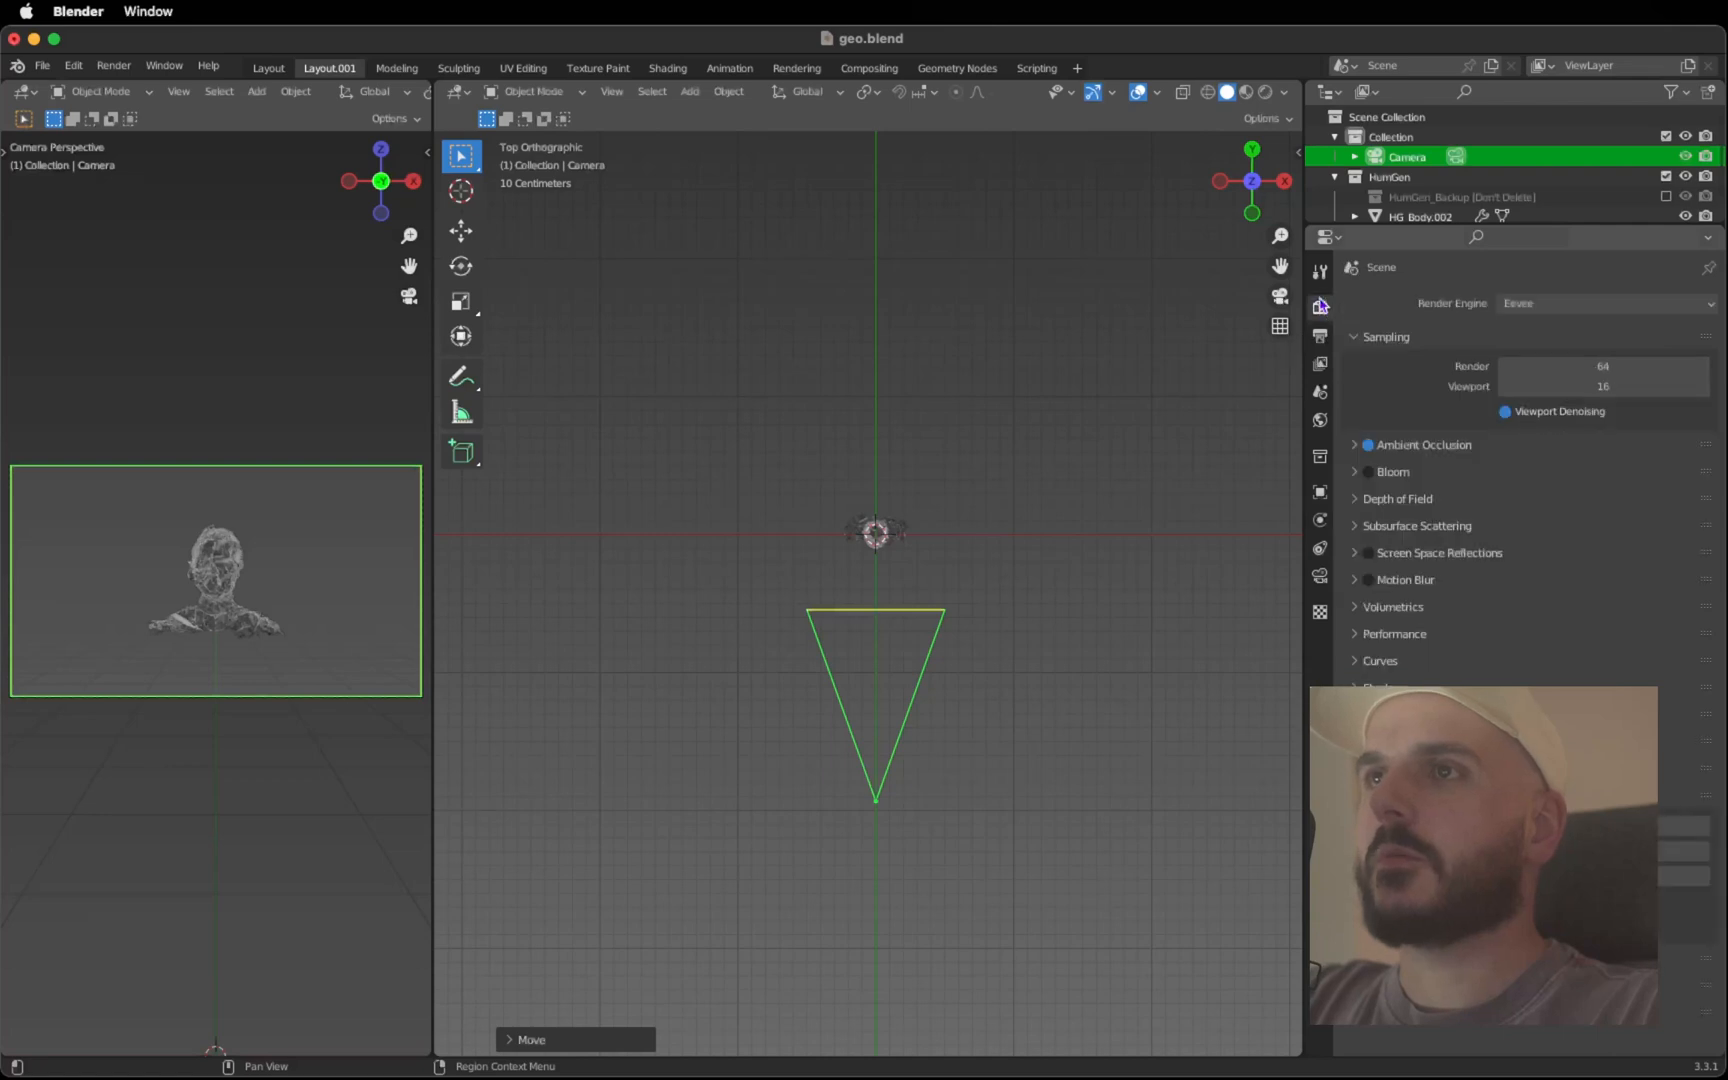
left_click(1320, 336)
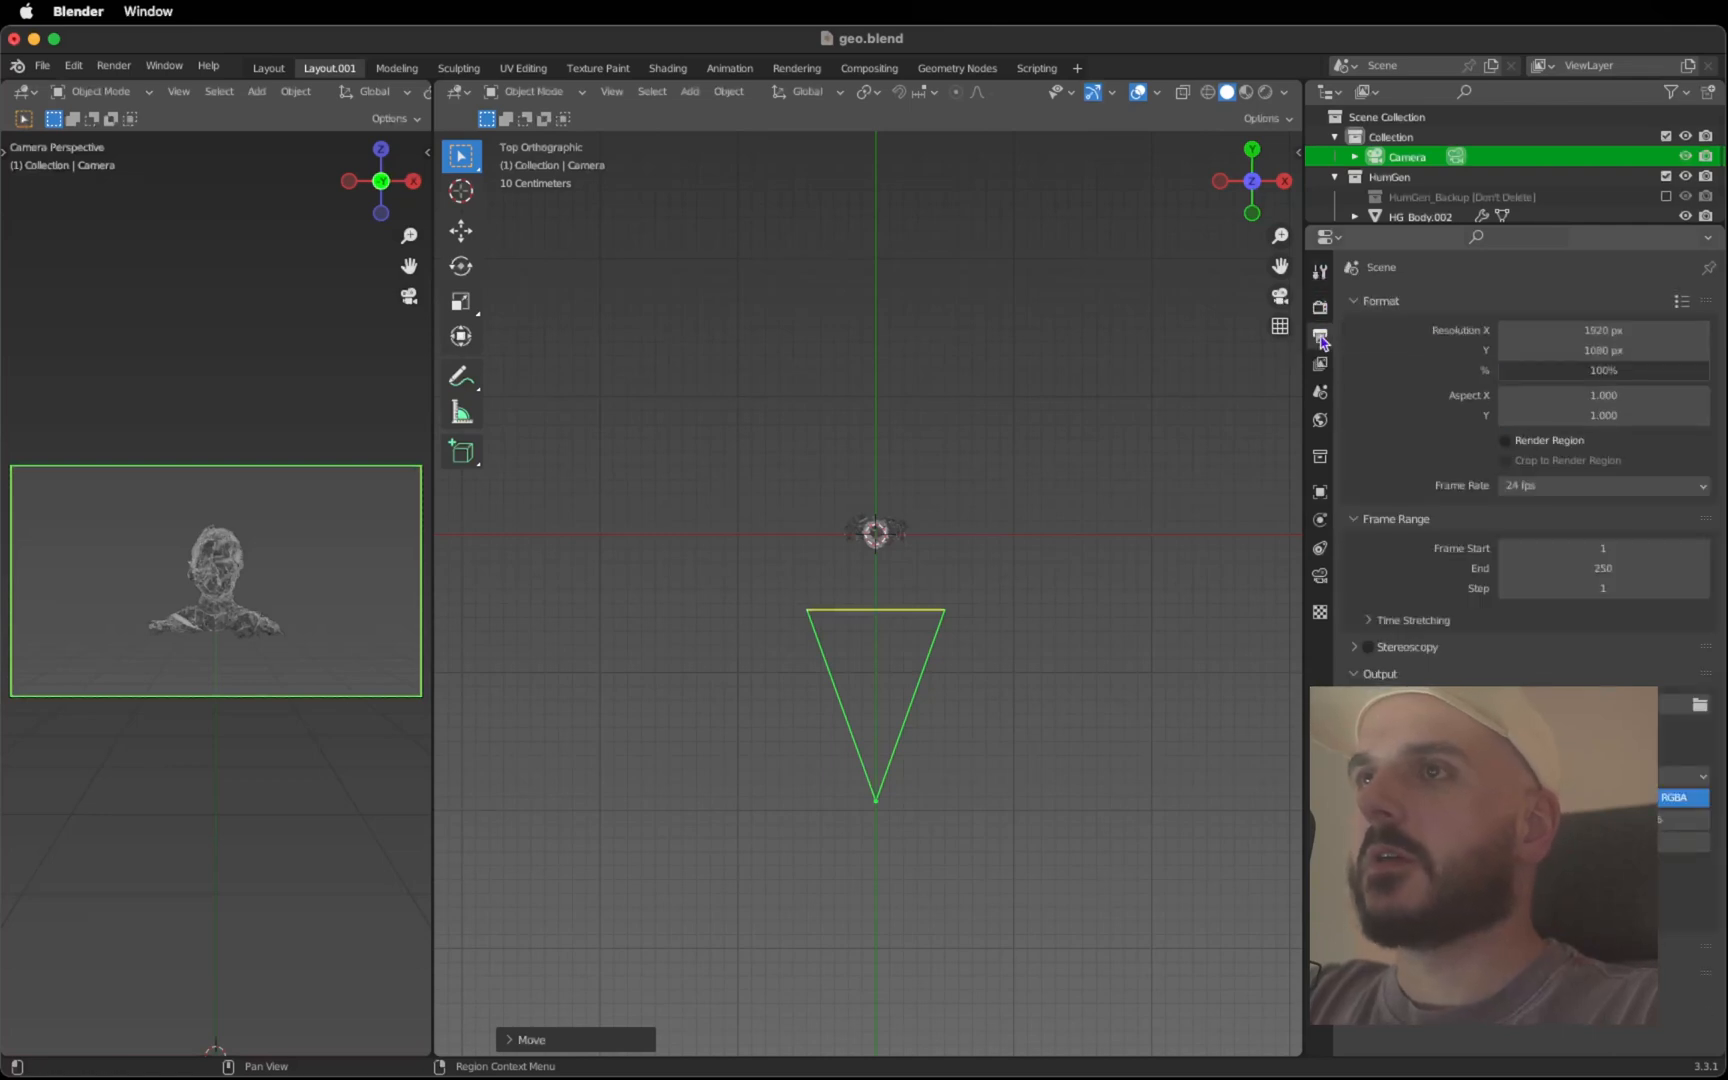
left_click(1602, 330)
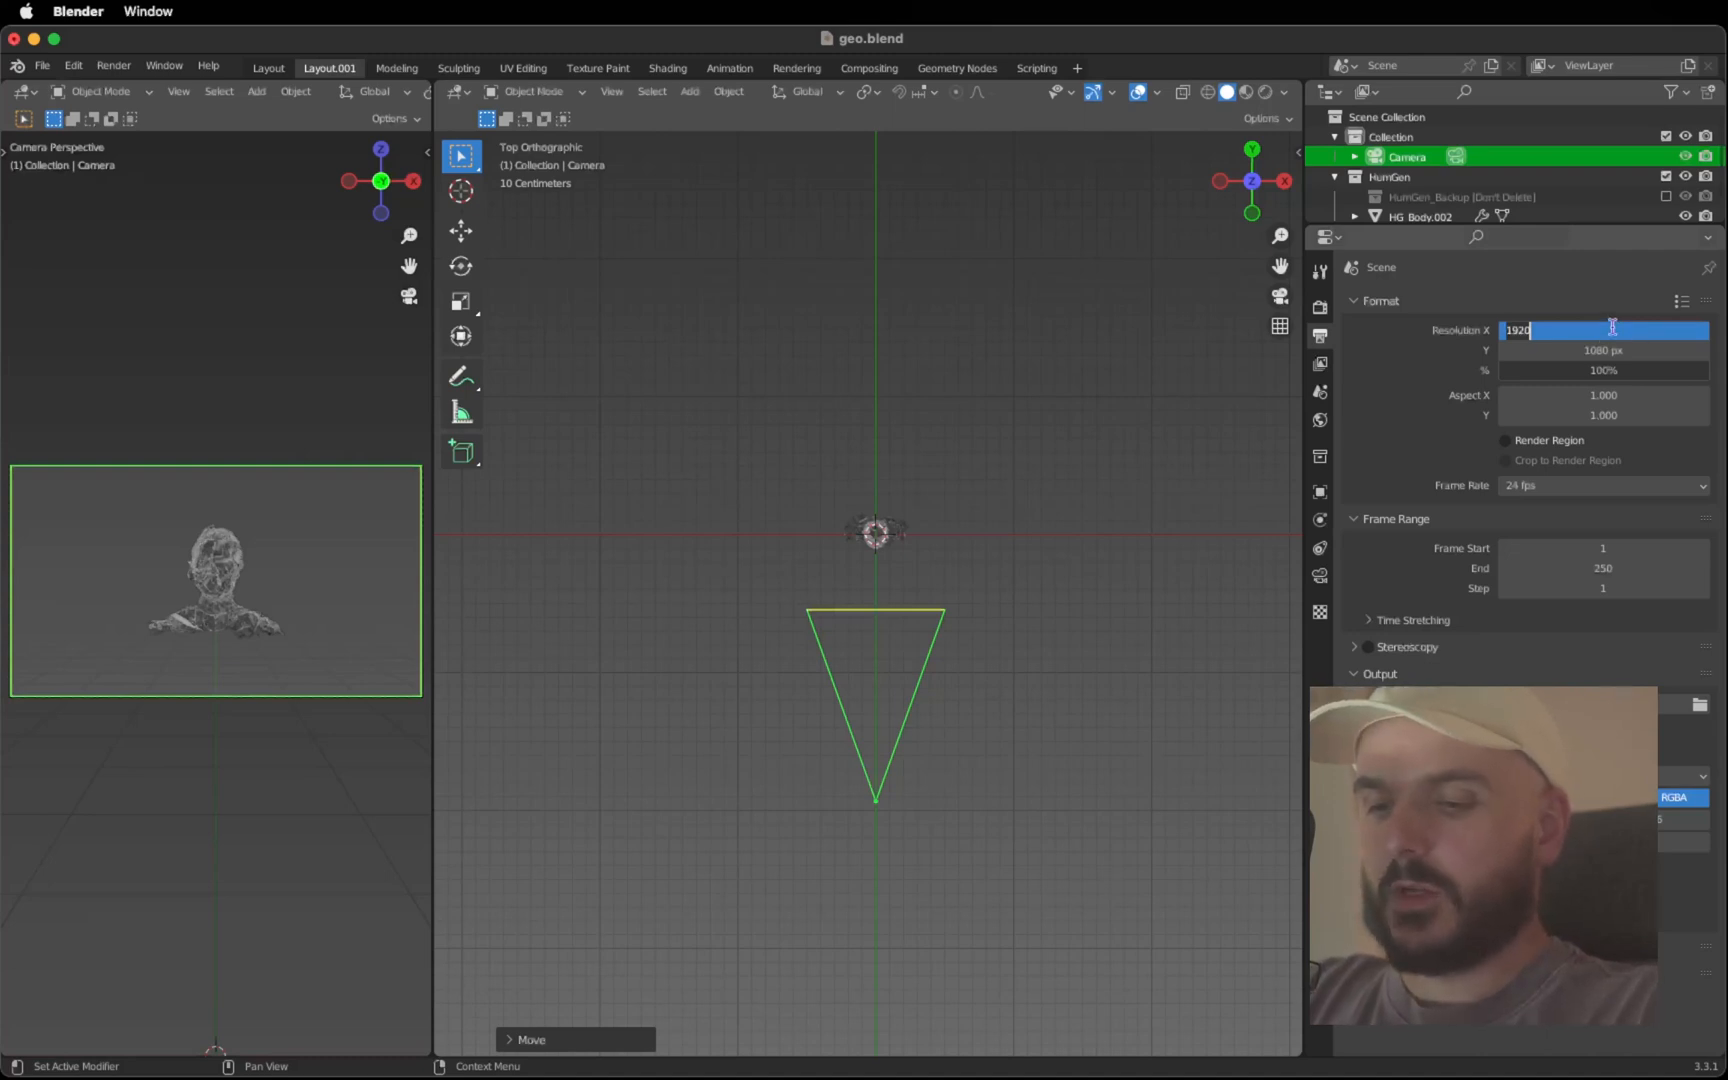
type("4000 px")
left_click(1604, 350)
type("5000")
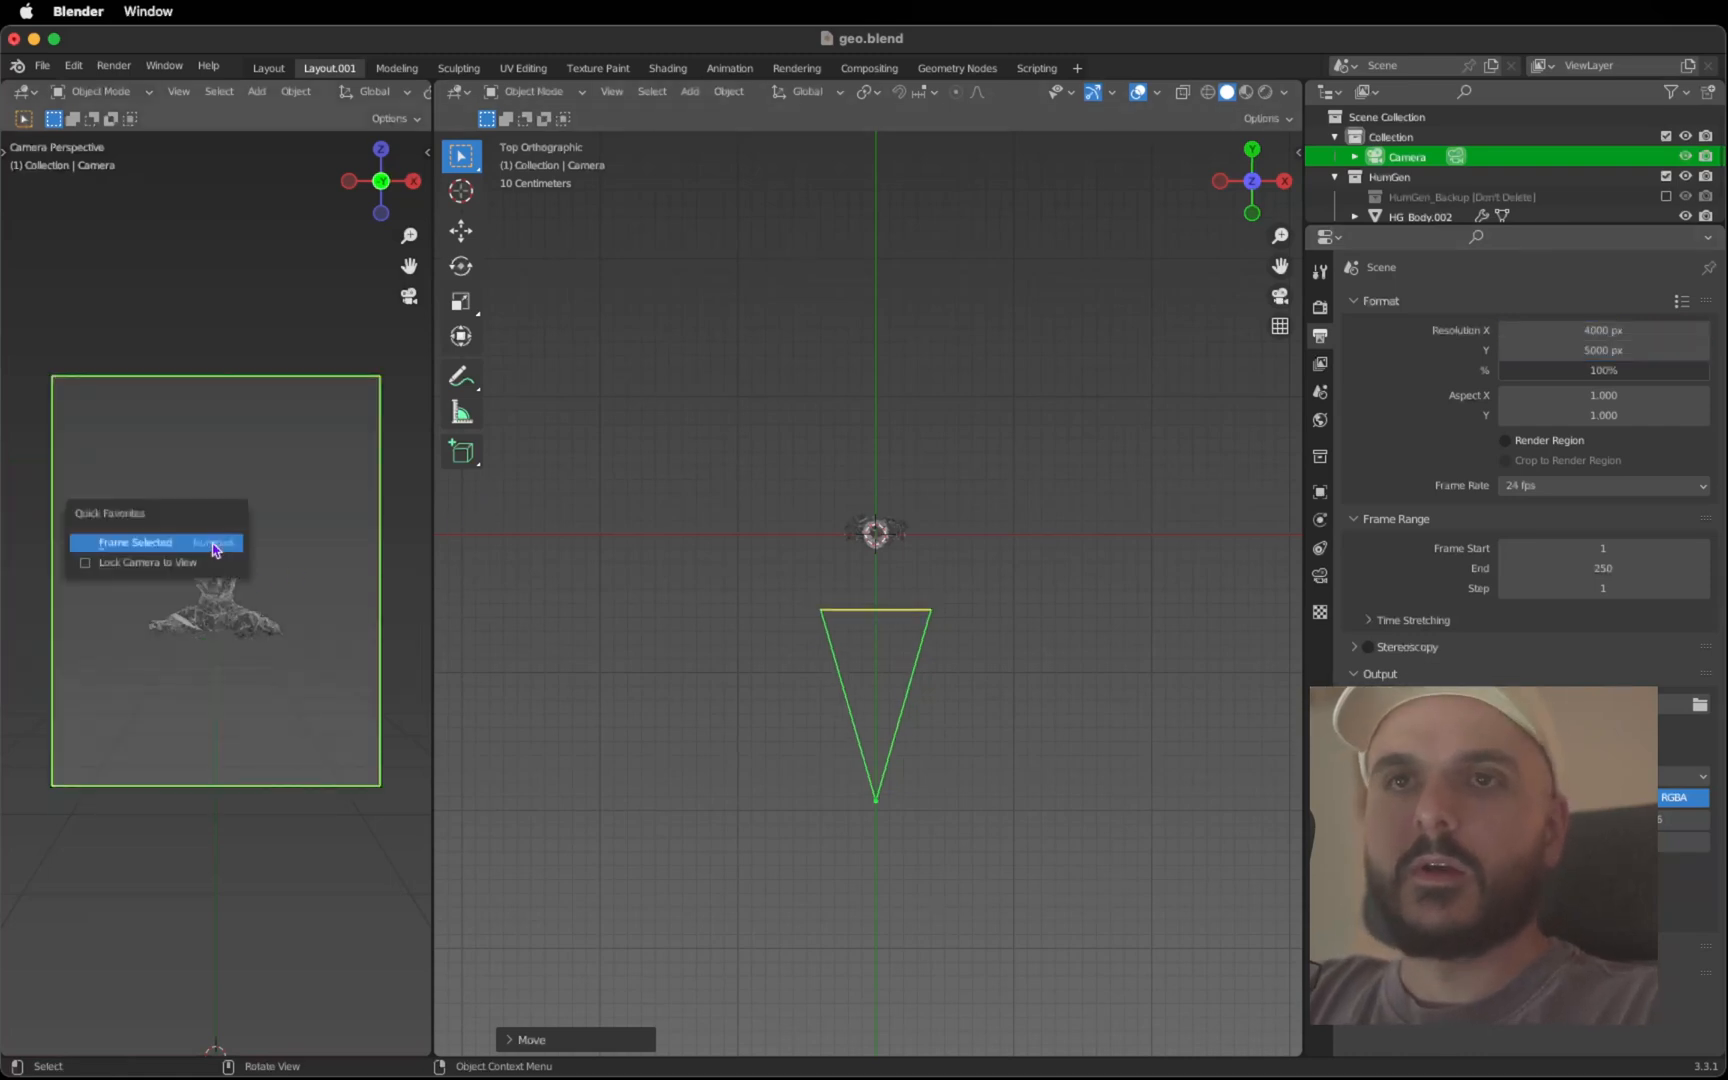
left_click(134, 542)
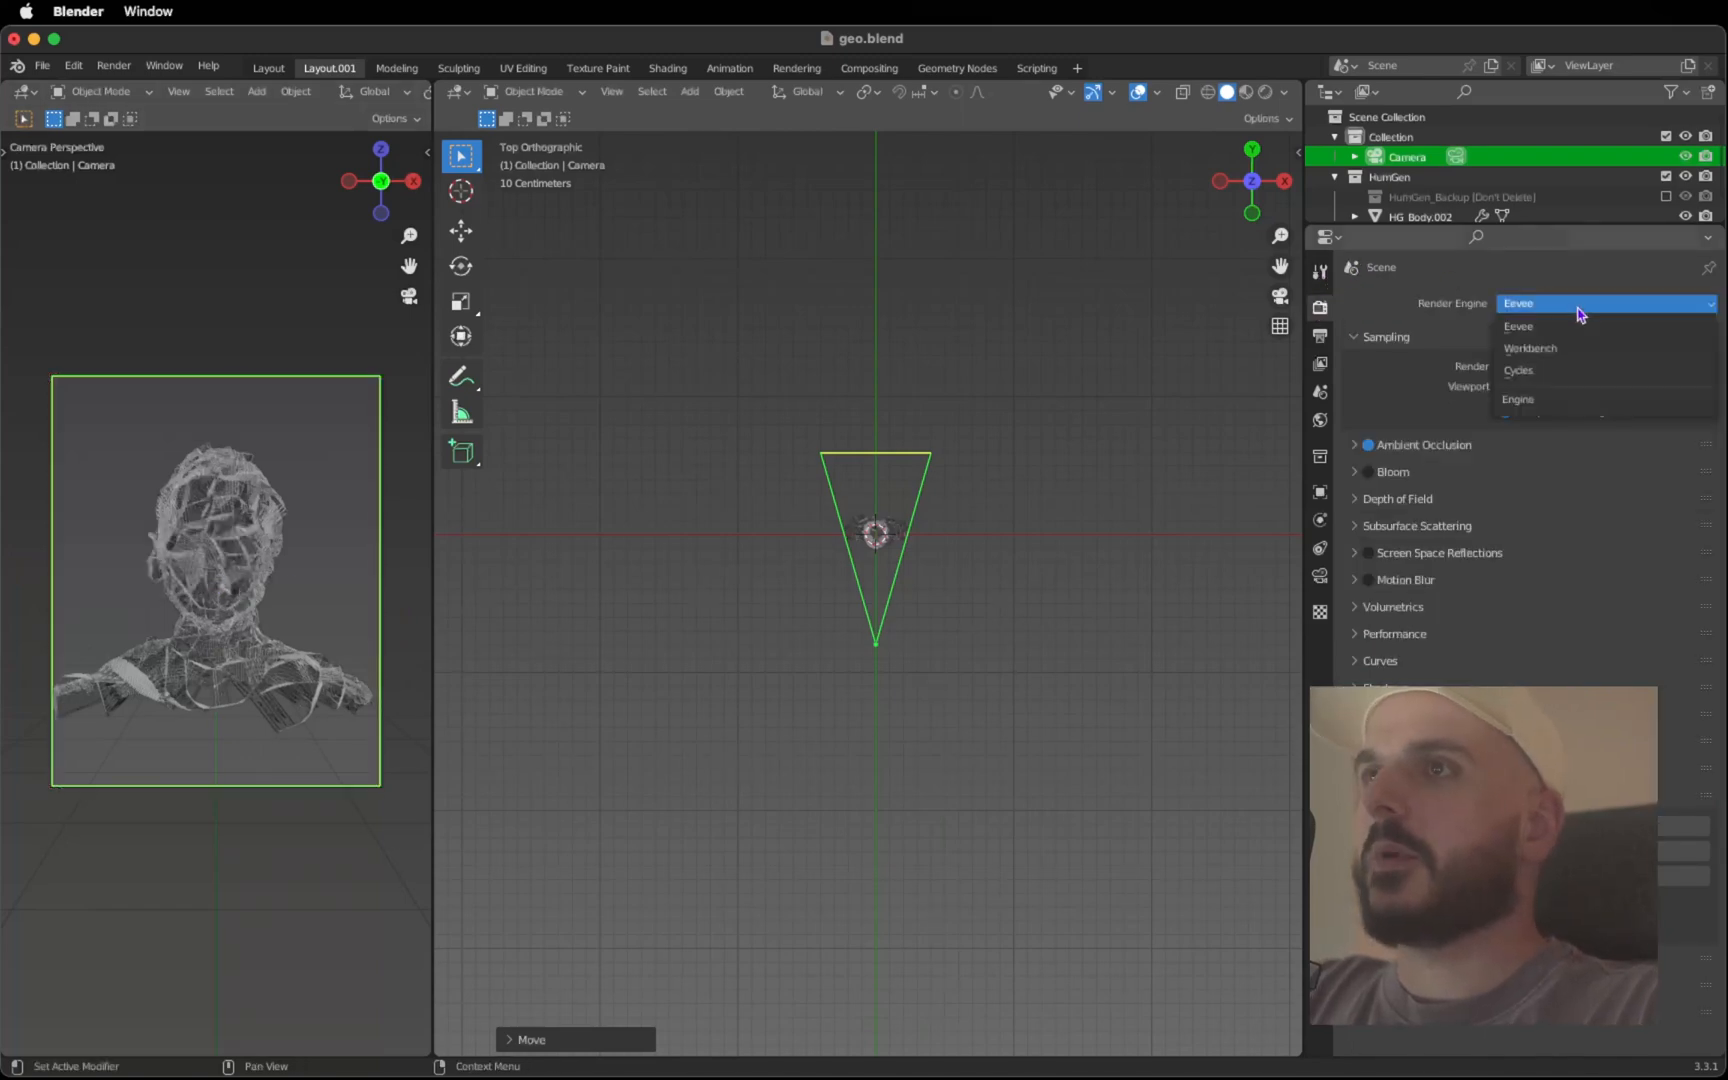
Switch the render engine to Cycles and add an area light near the bust
left_click(1518, 370)
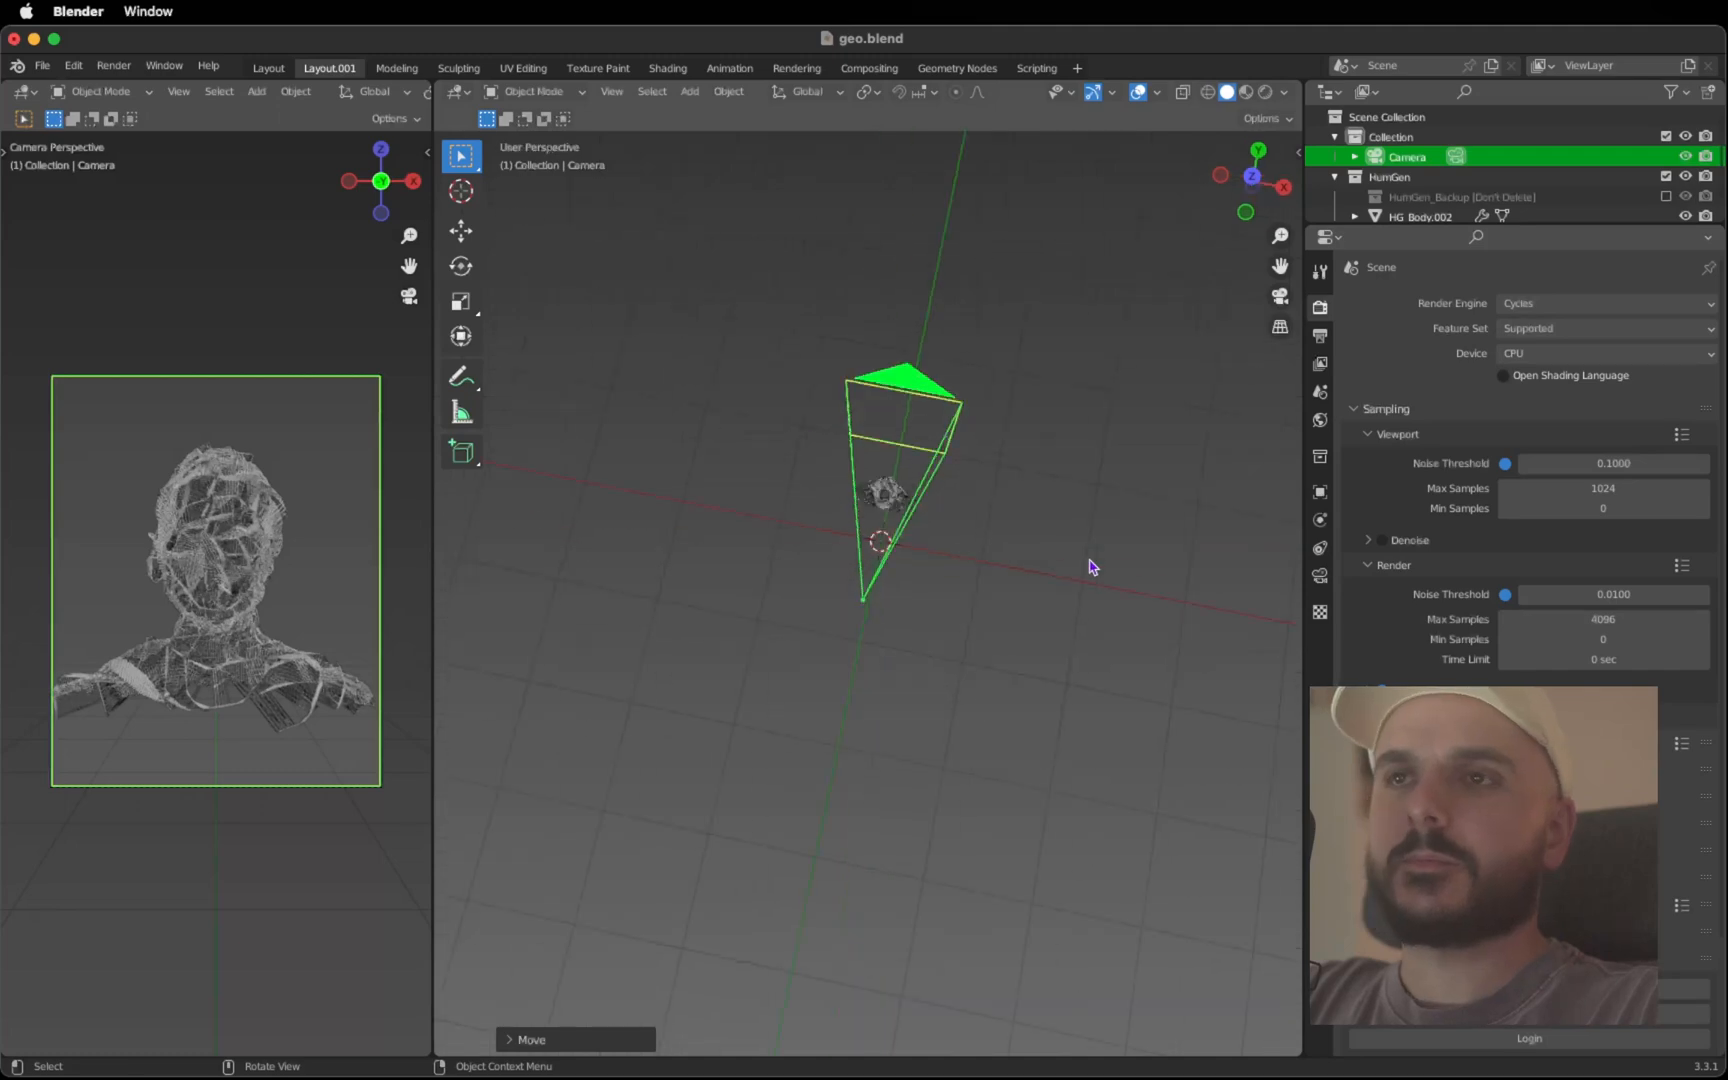
left_click(1422, 216)
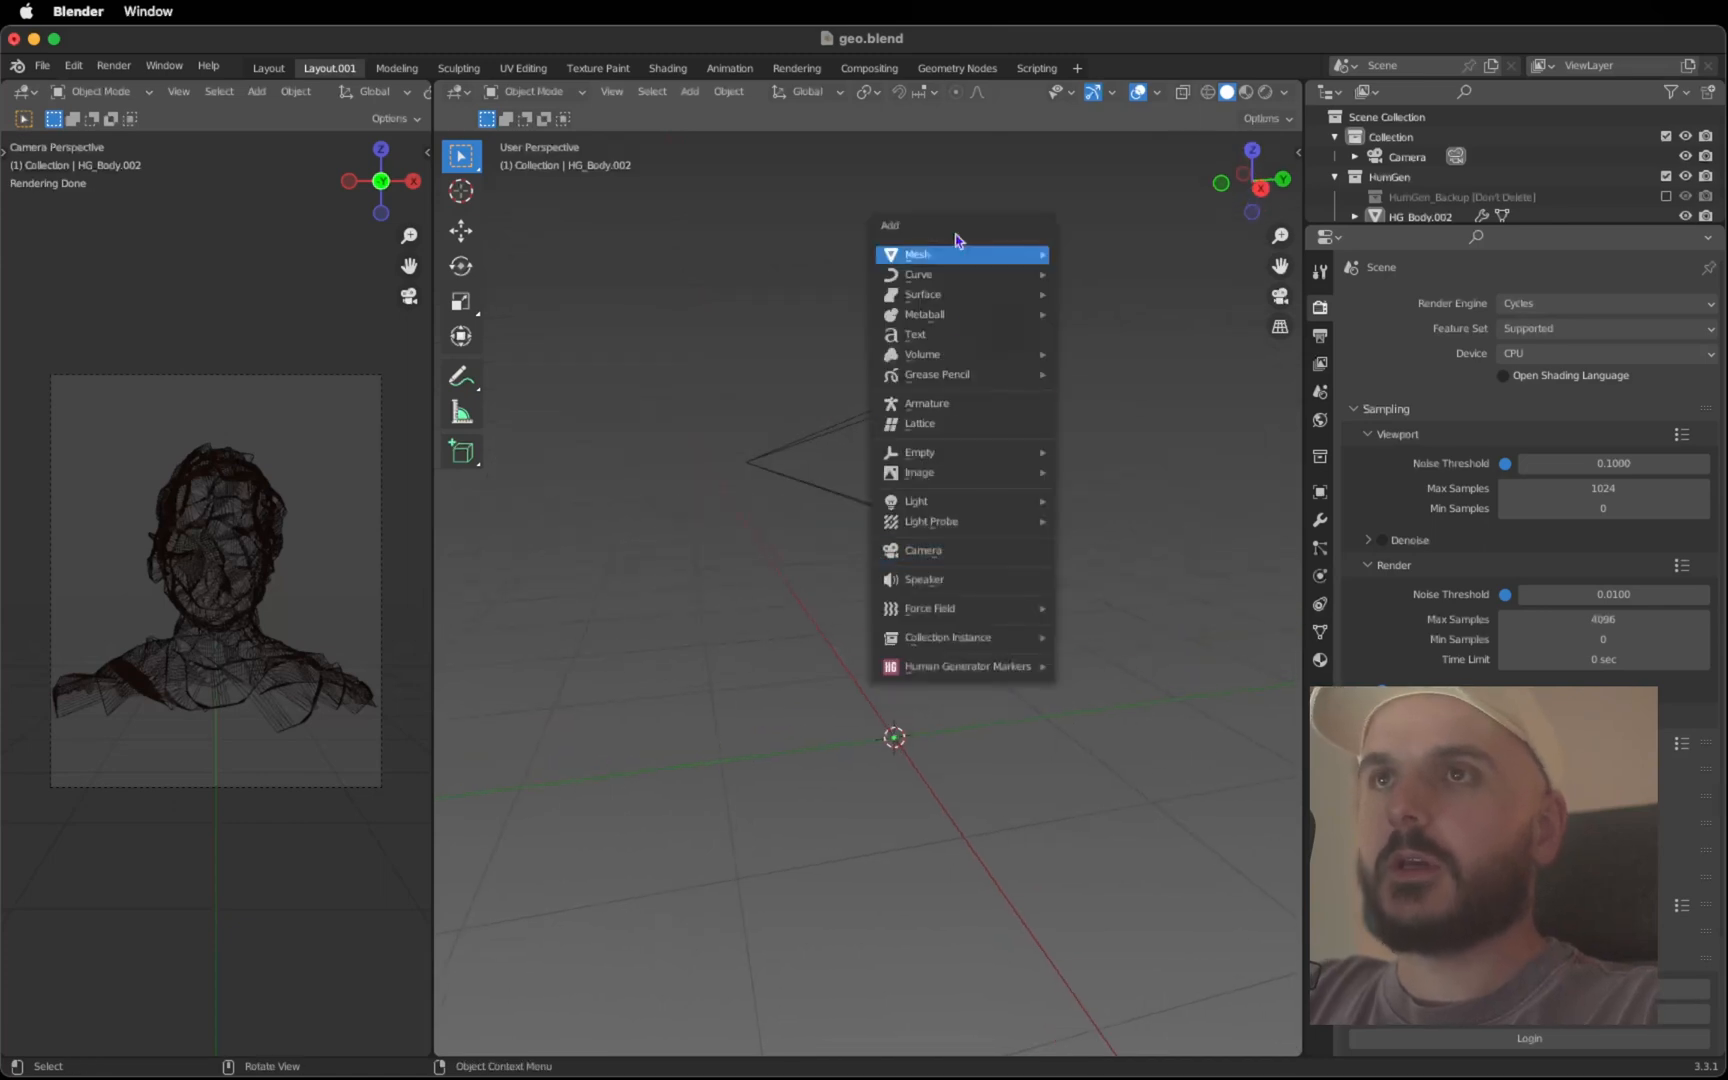
mouse_move(916, 500)
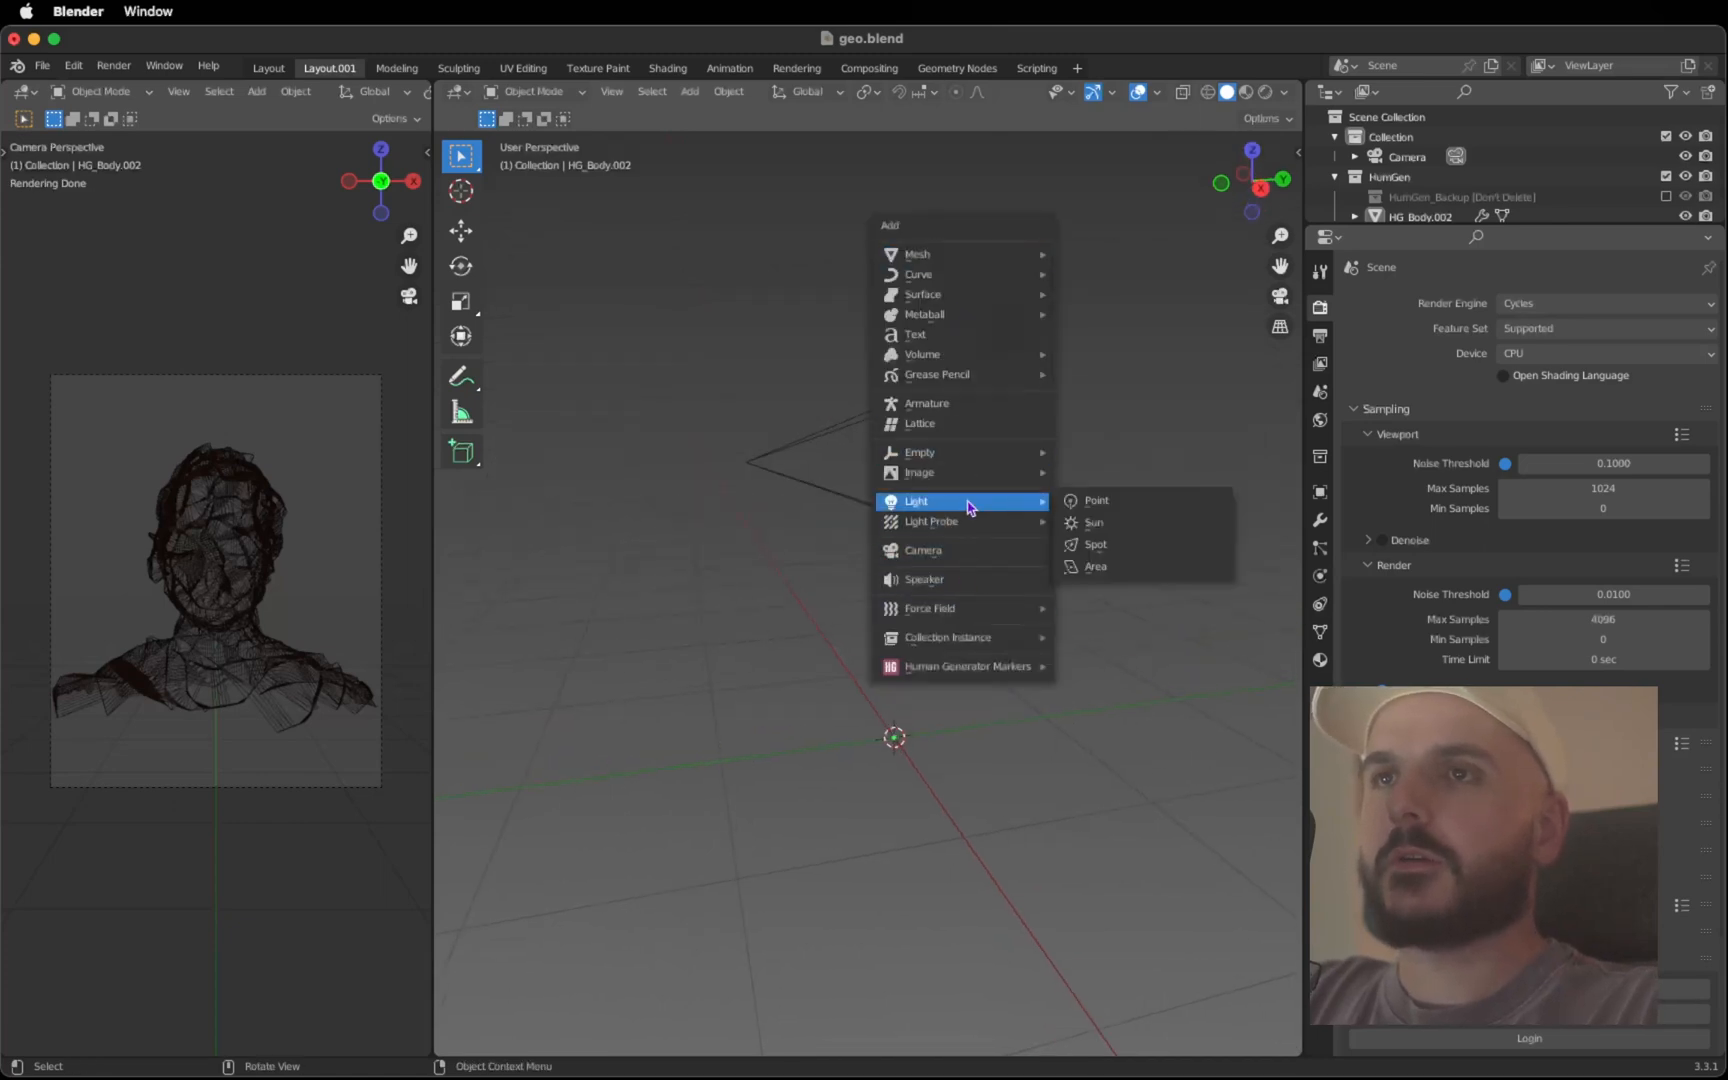
mouse_move(1106, 566)
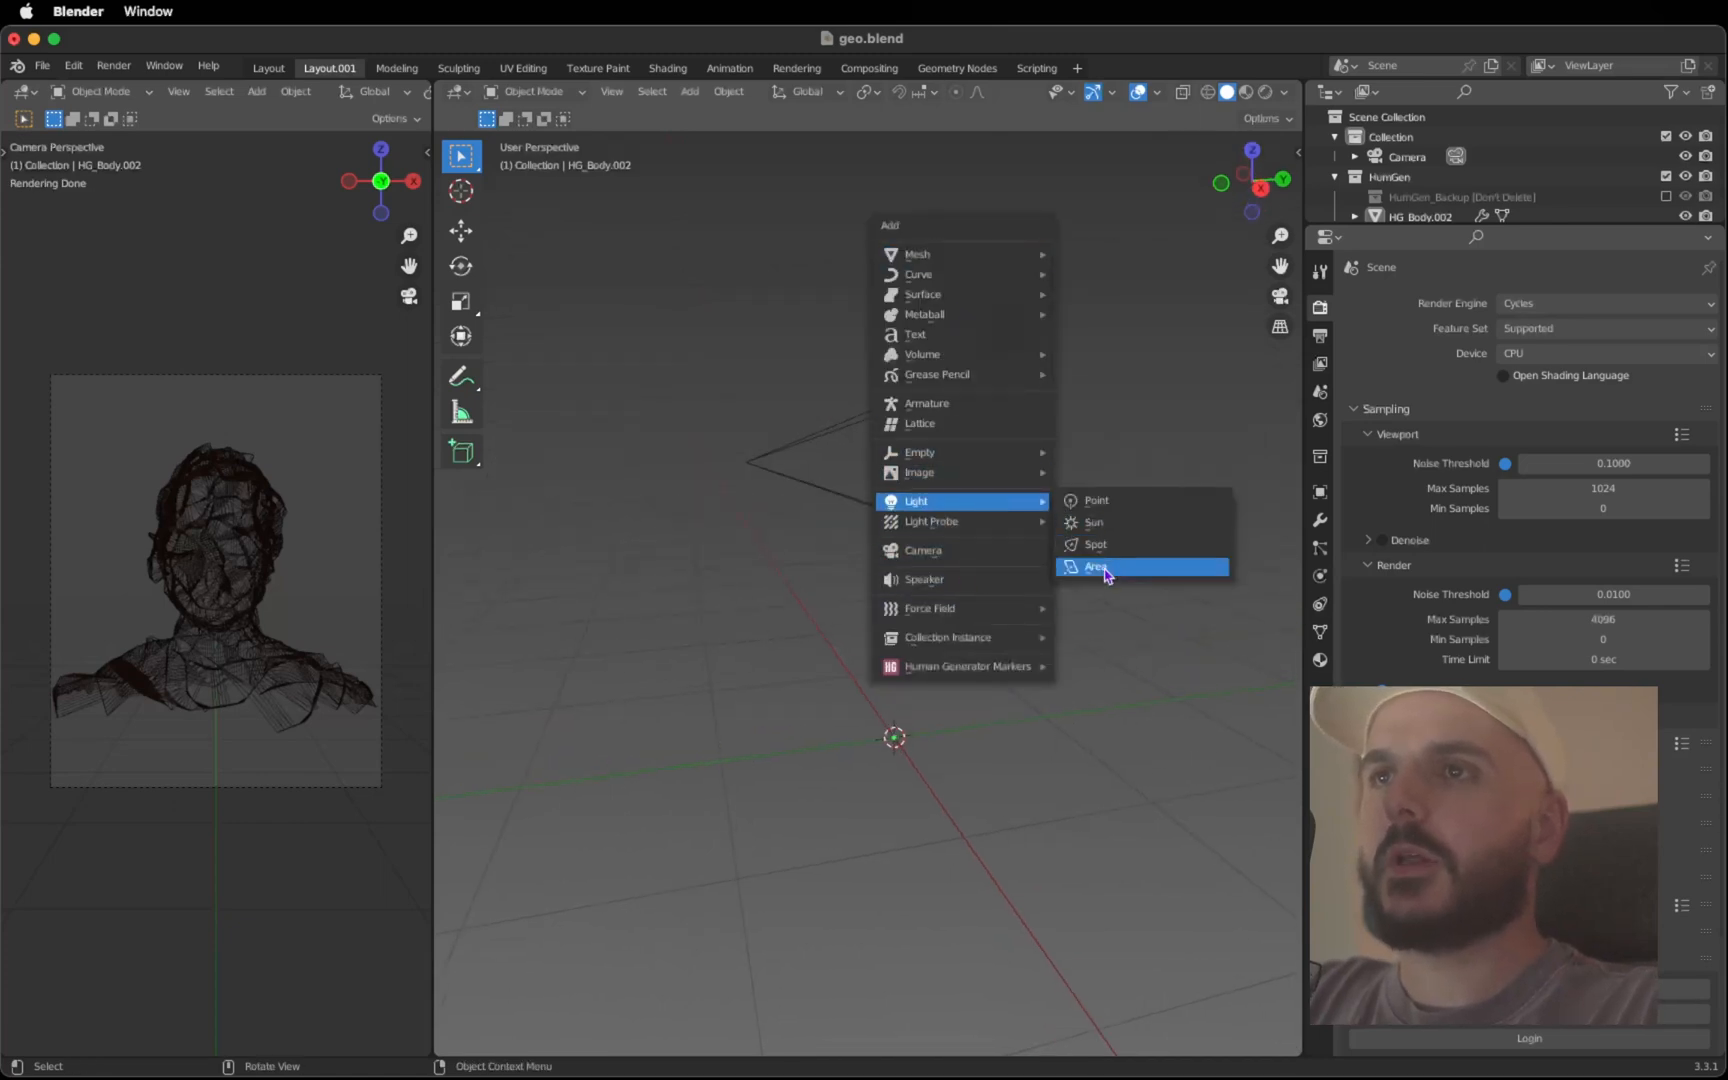
left_click(1094, 566)
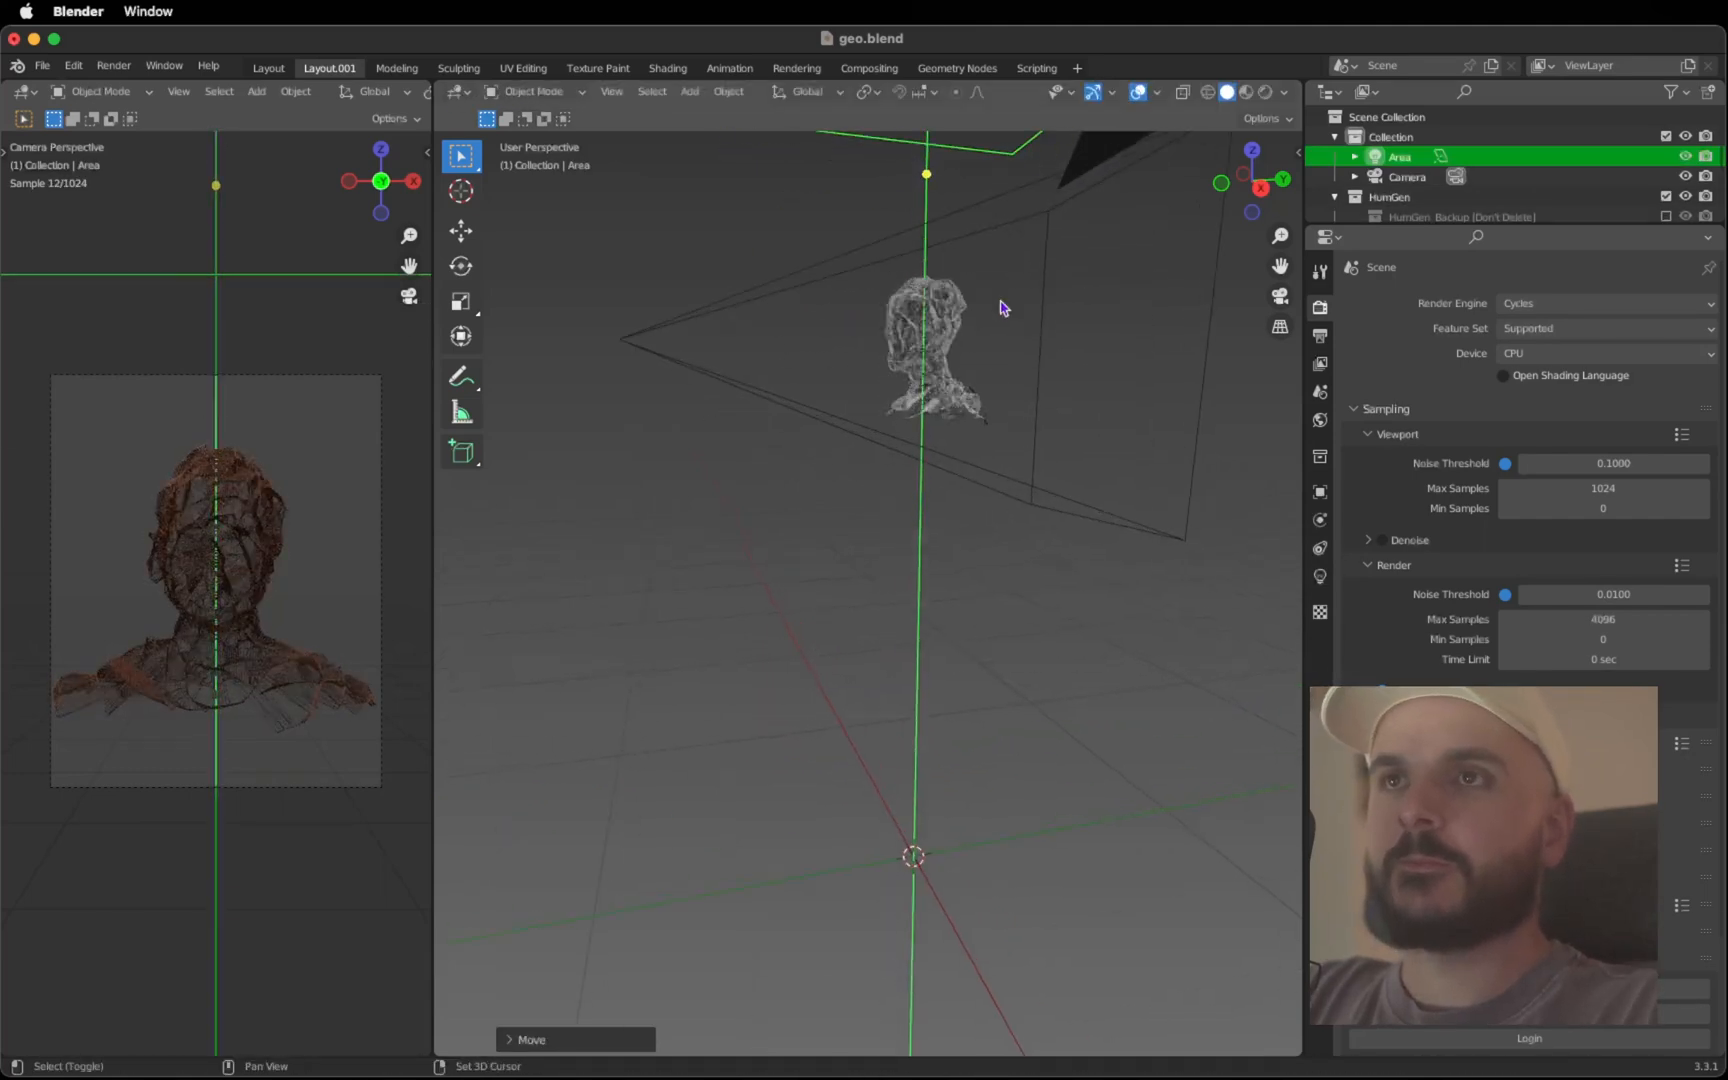
key("s")
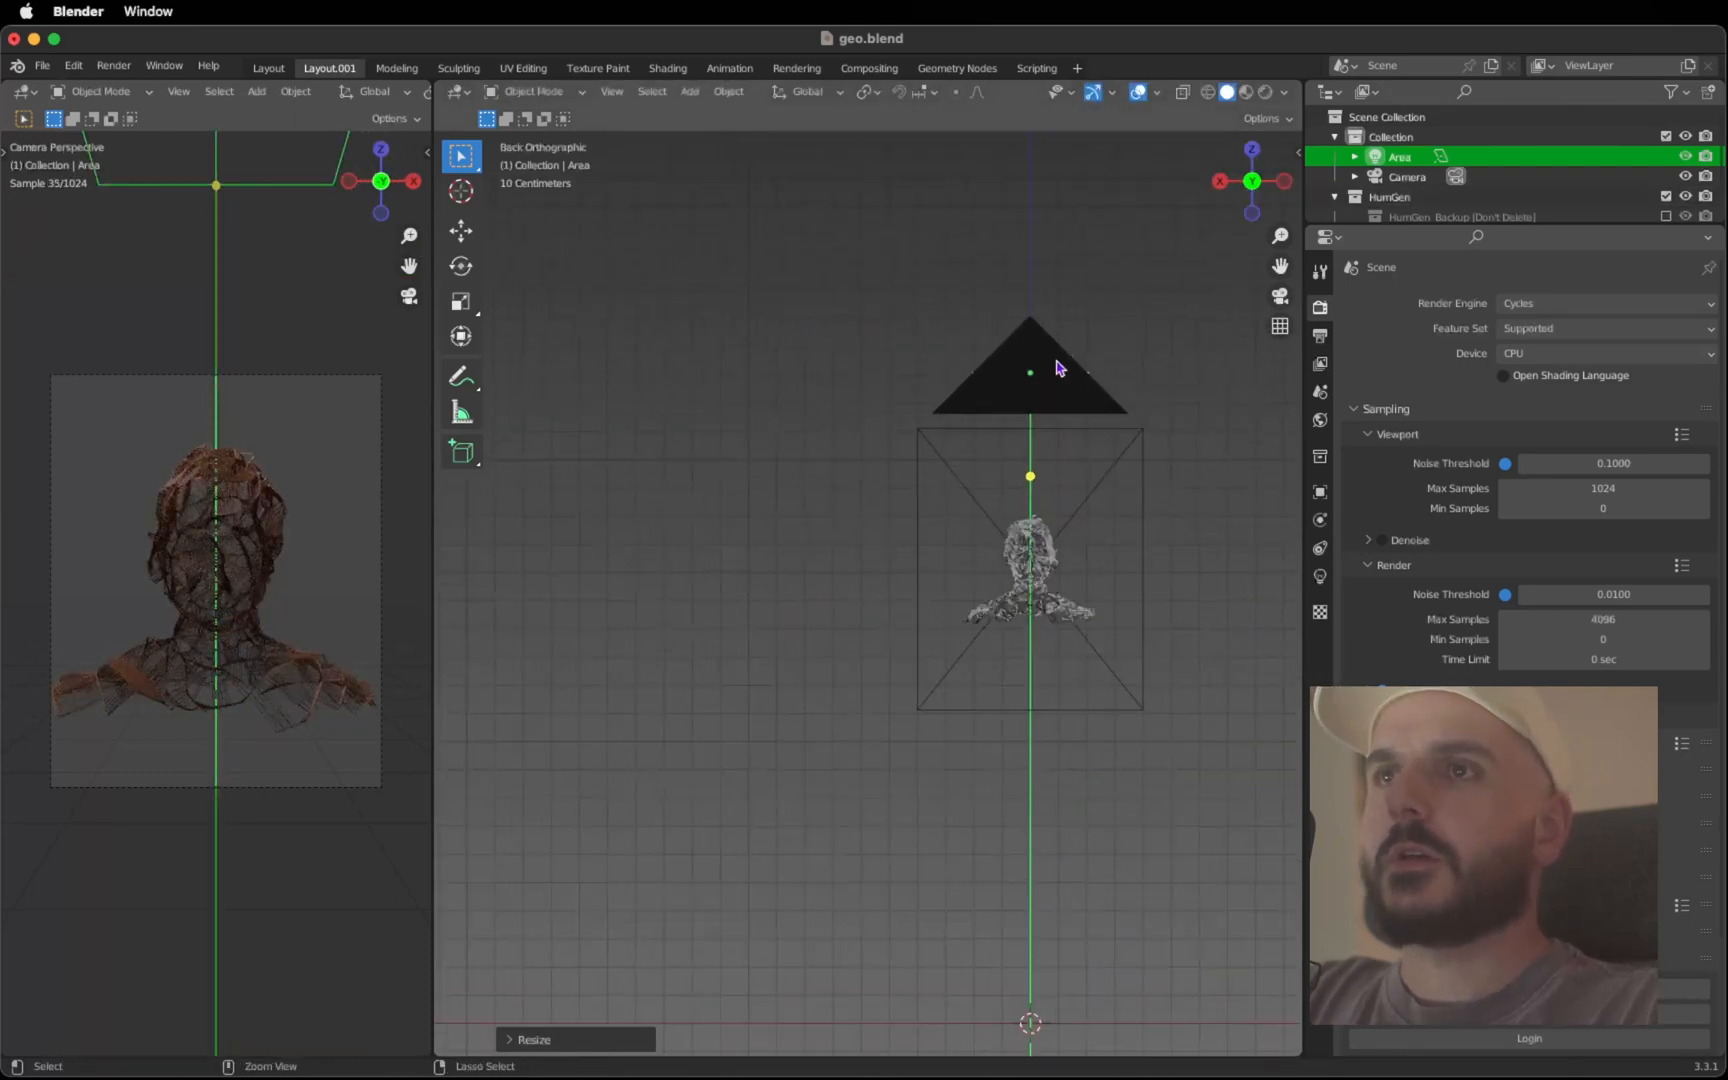
Position the area light and duplicate it for a second light around the head
left_click(1222, 180)
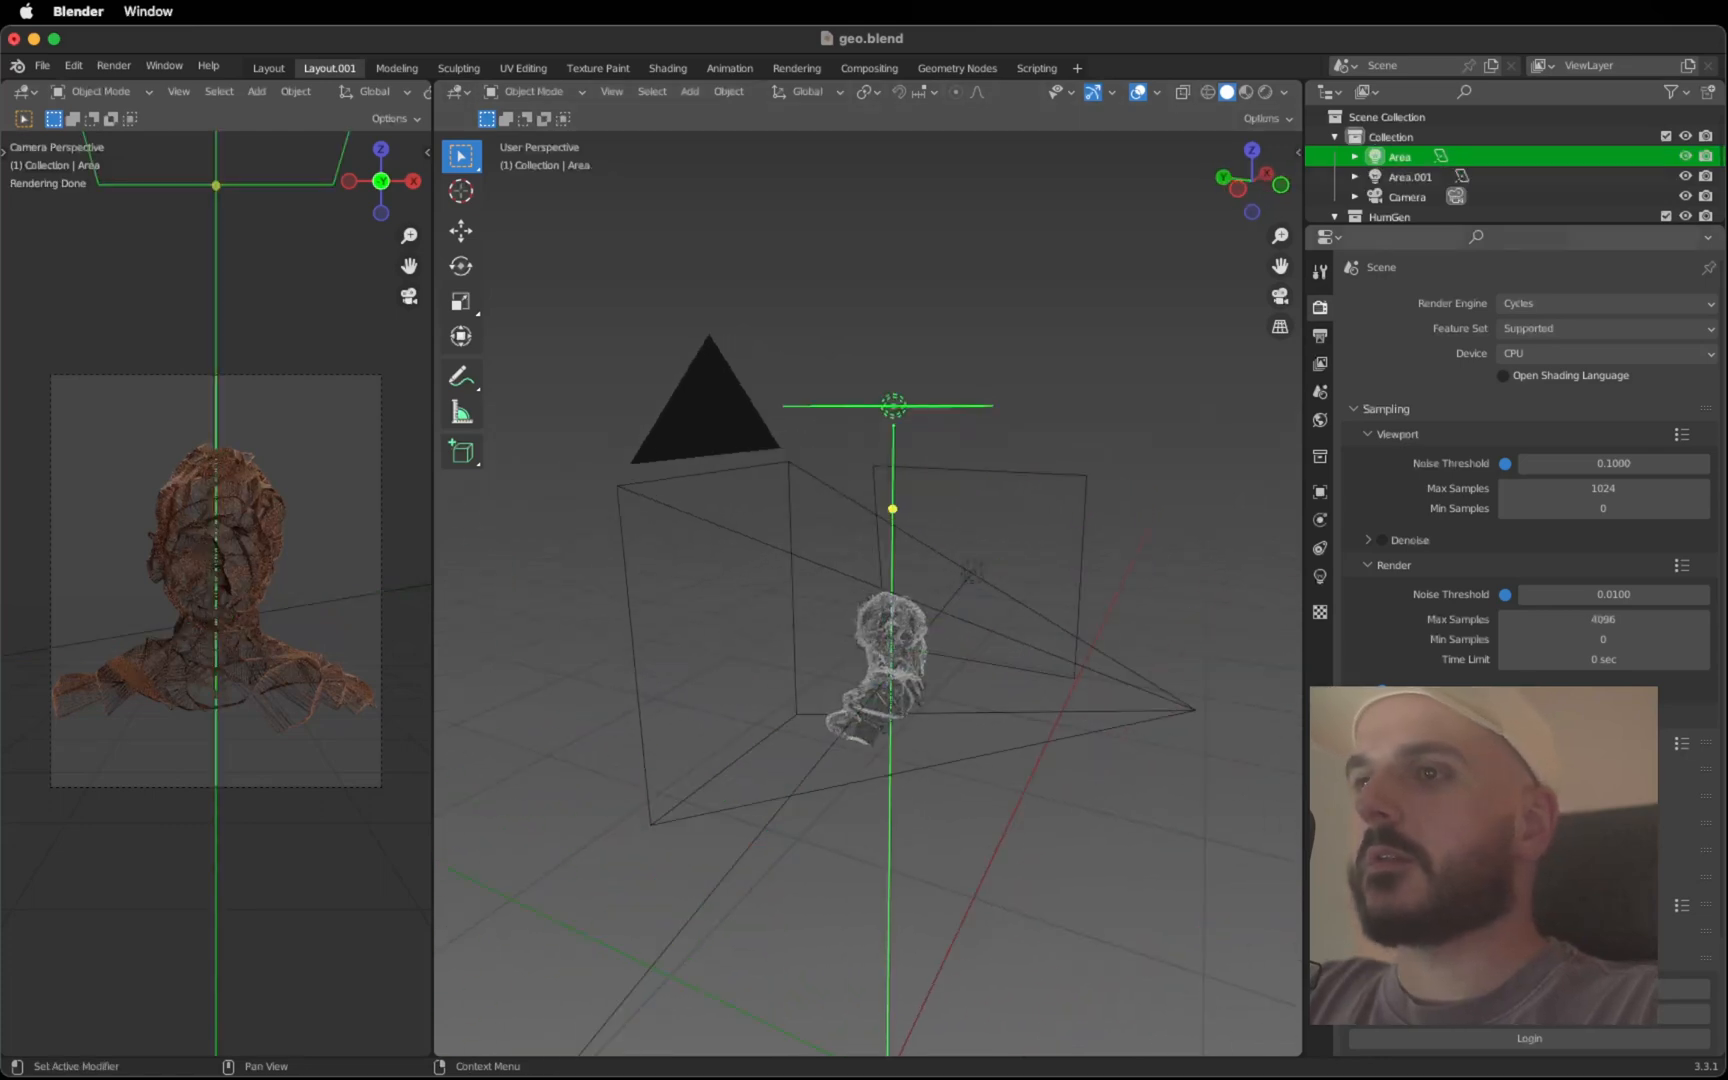
left_click(1320, 576)
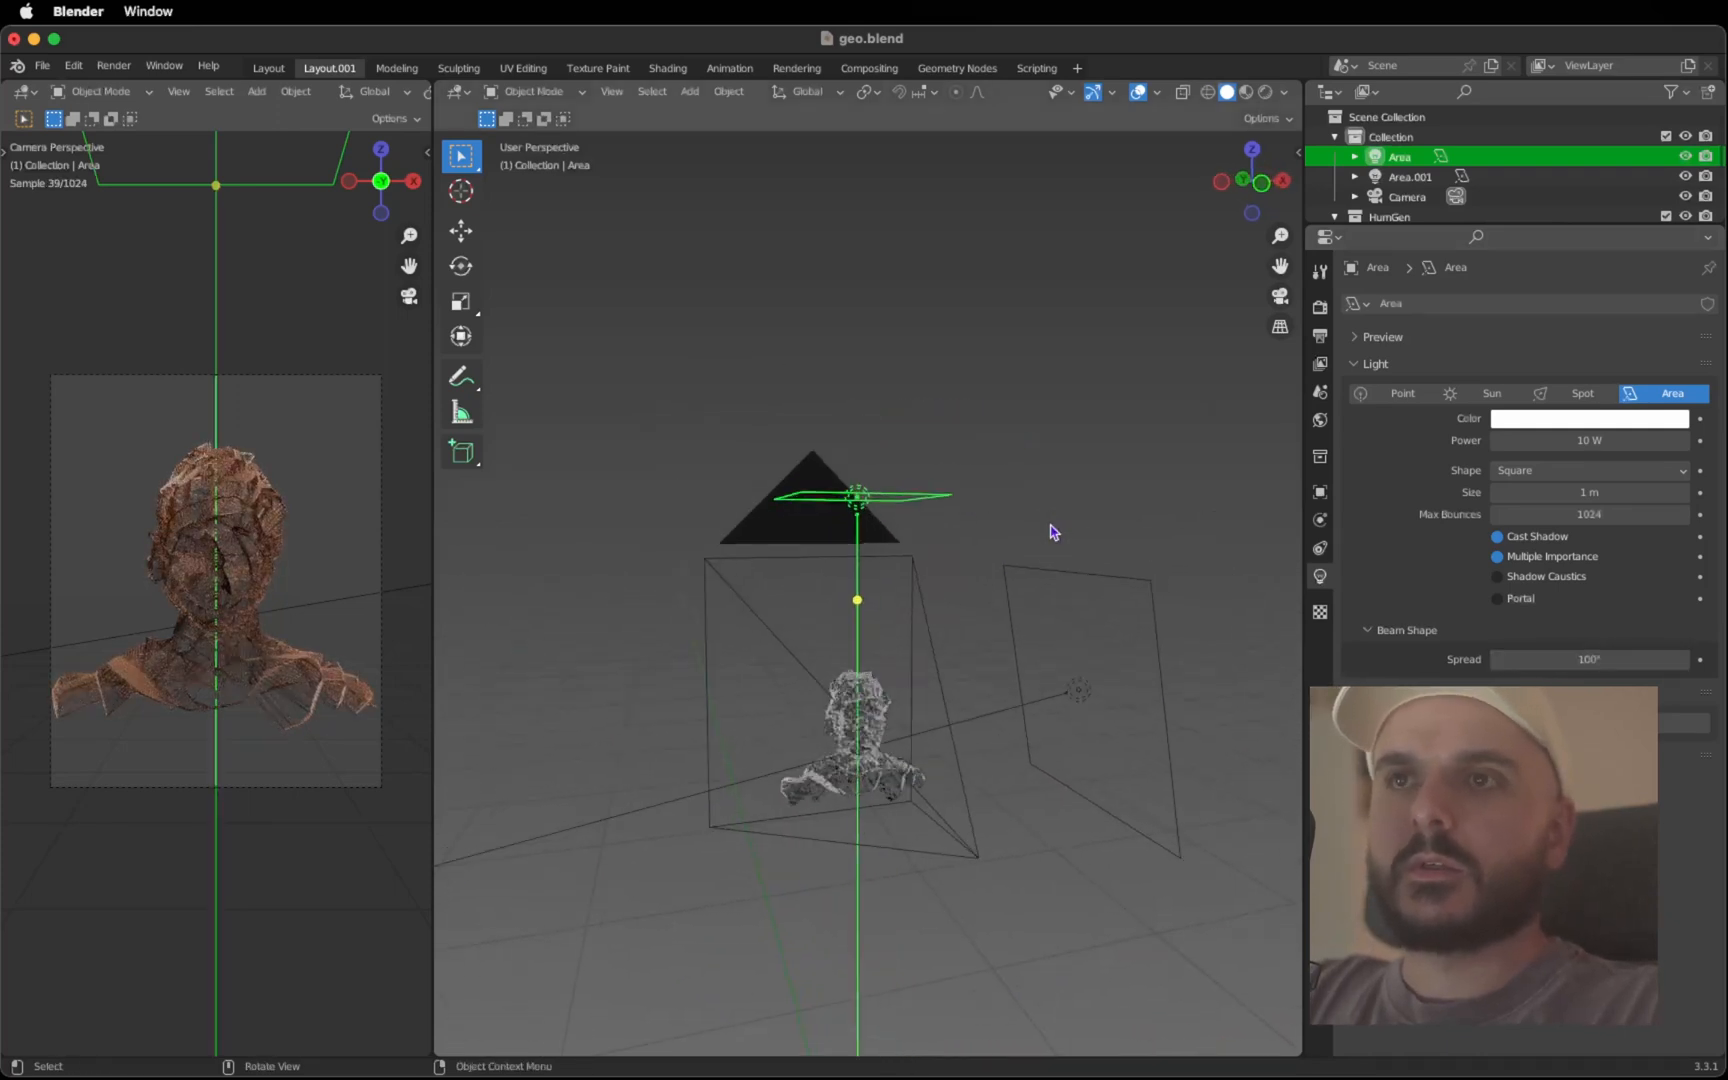
key("s")
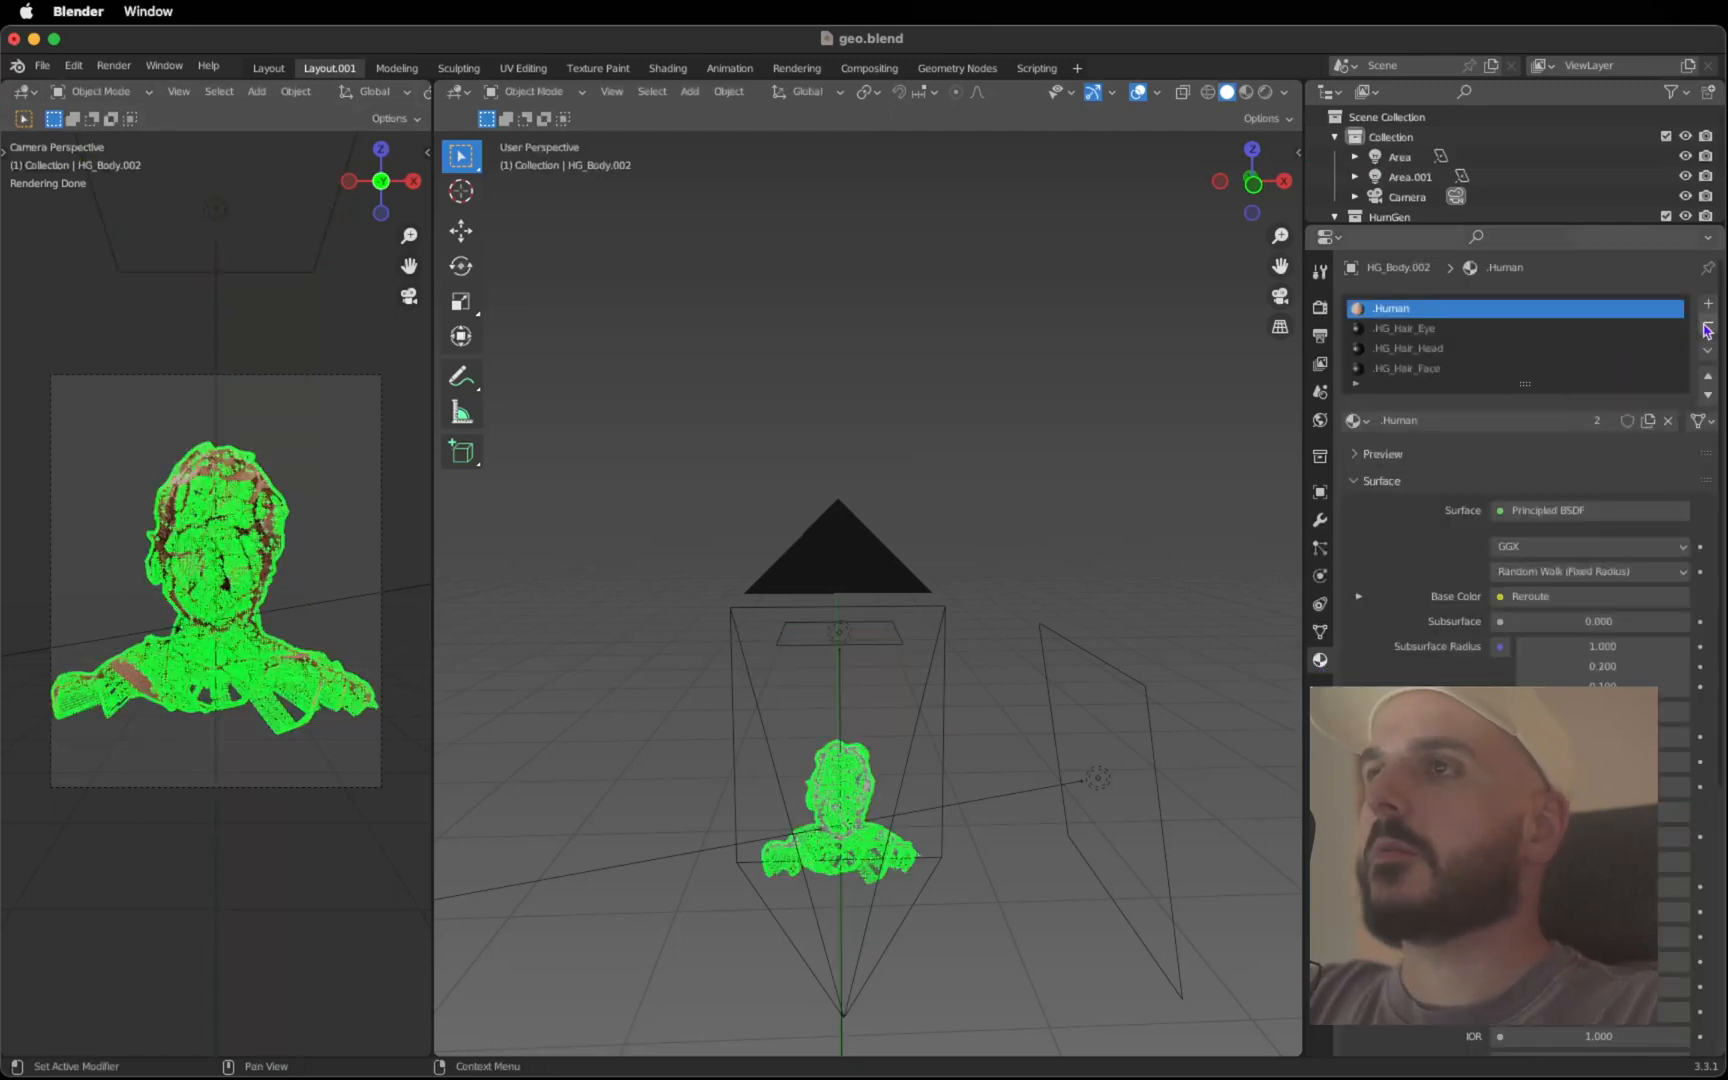
mouse_move(1710, 322)
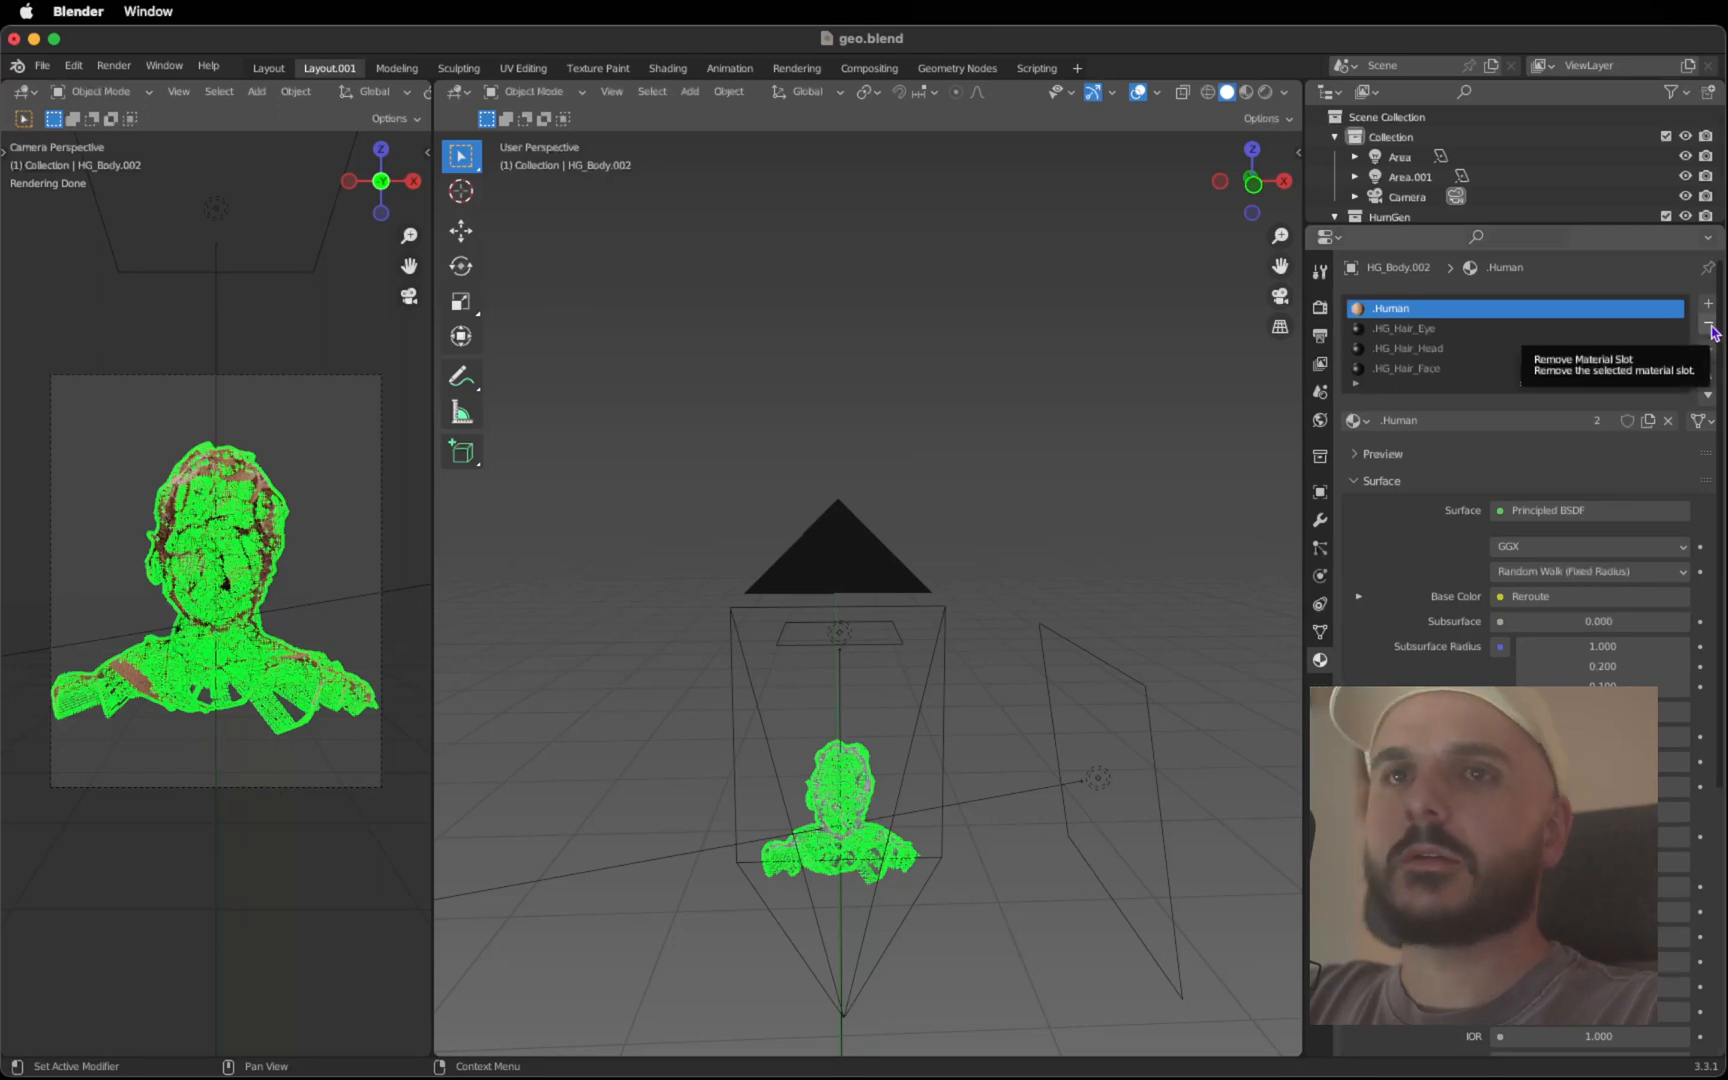
Remove every material slot from the HG_Body.002 bust
left_click(1410, 368)
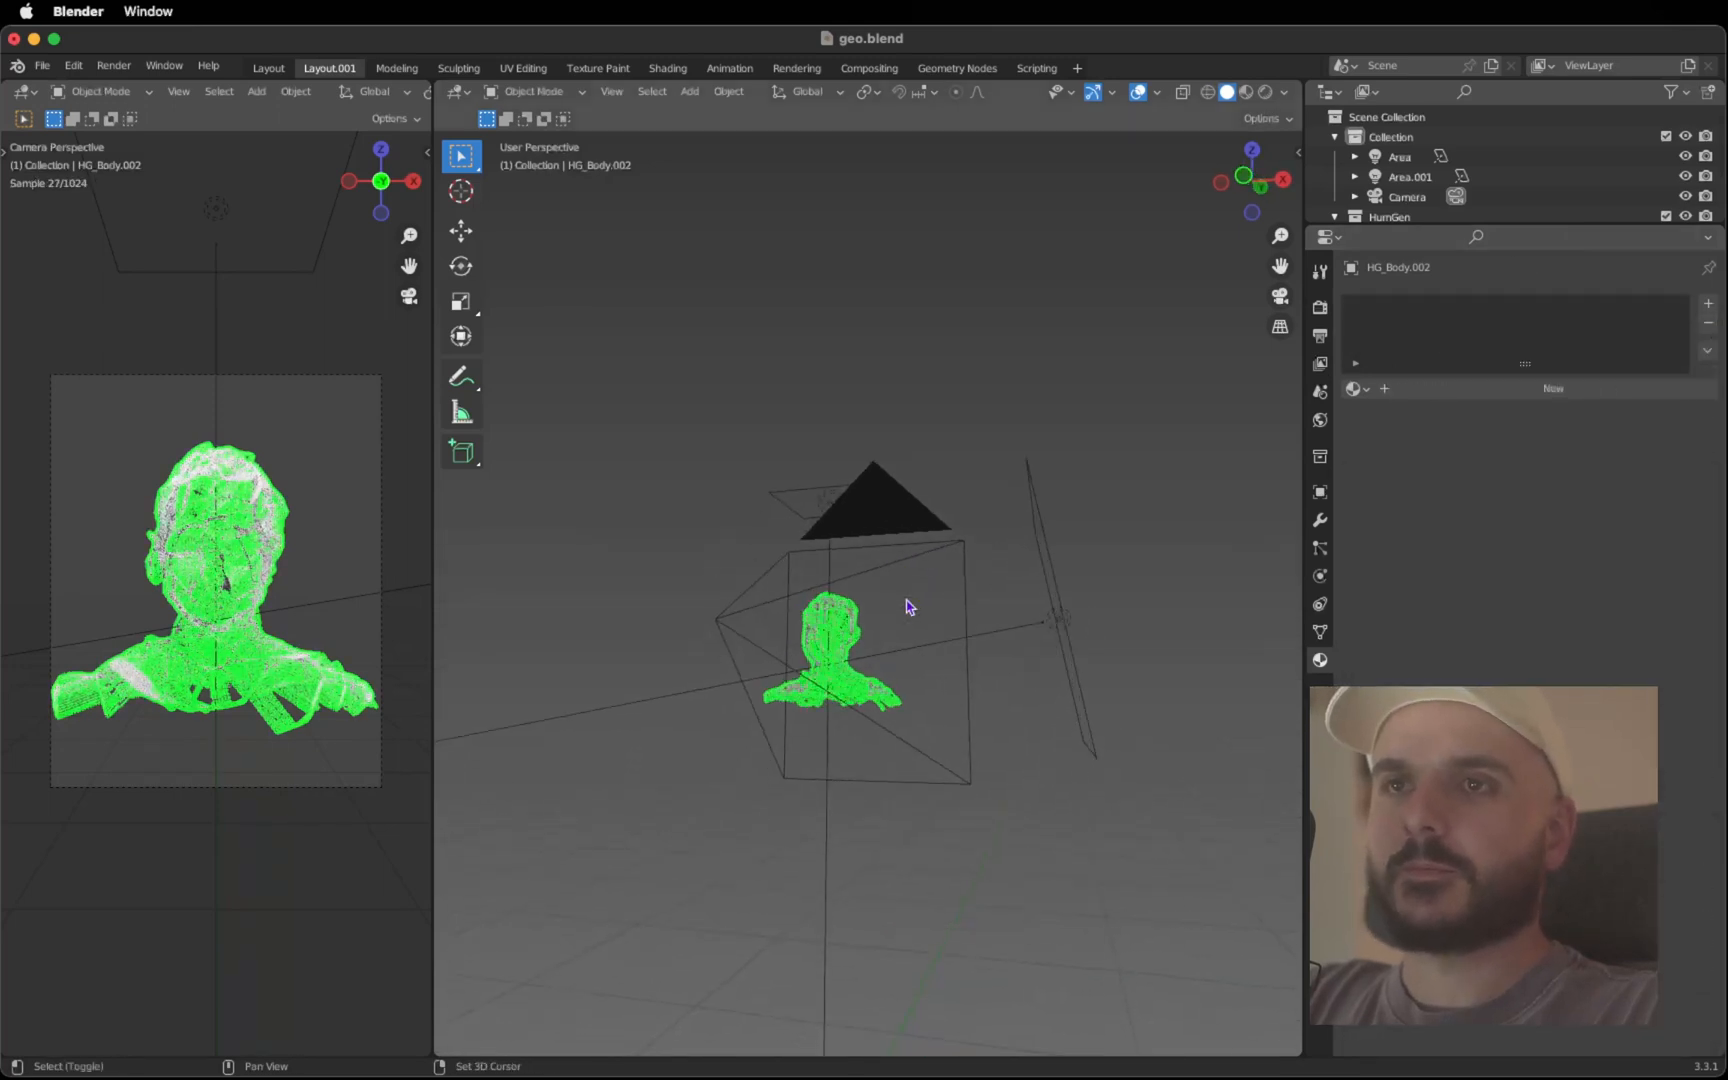
right_click(328, 68)
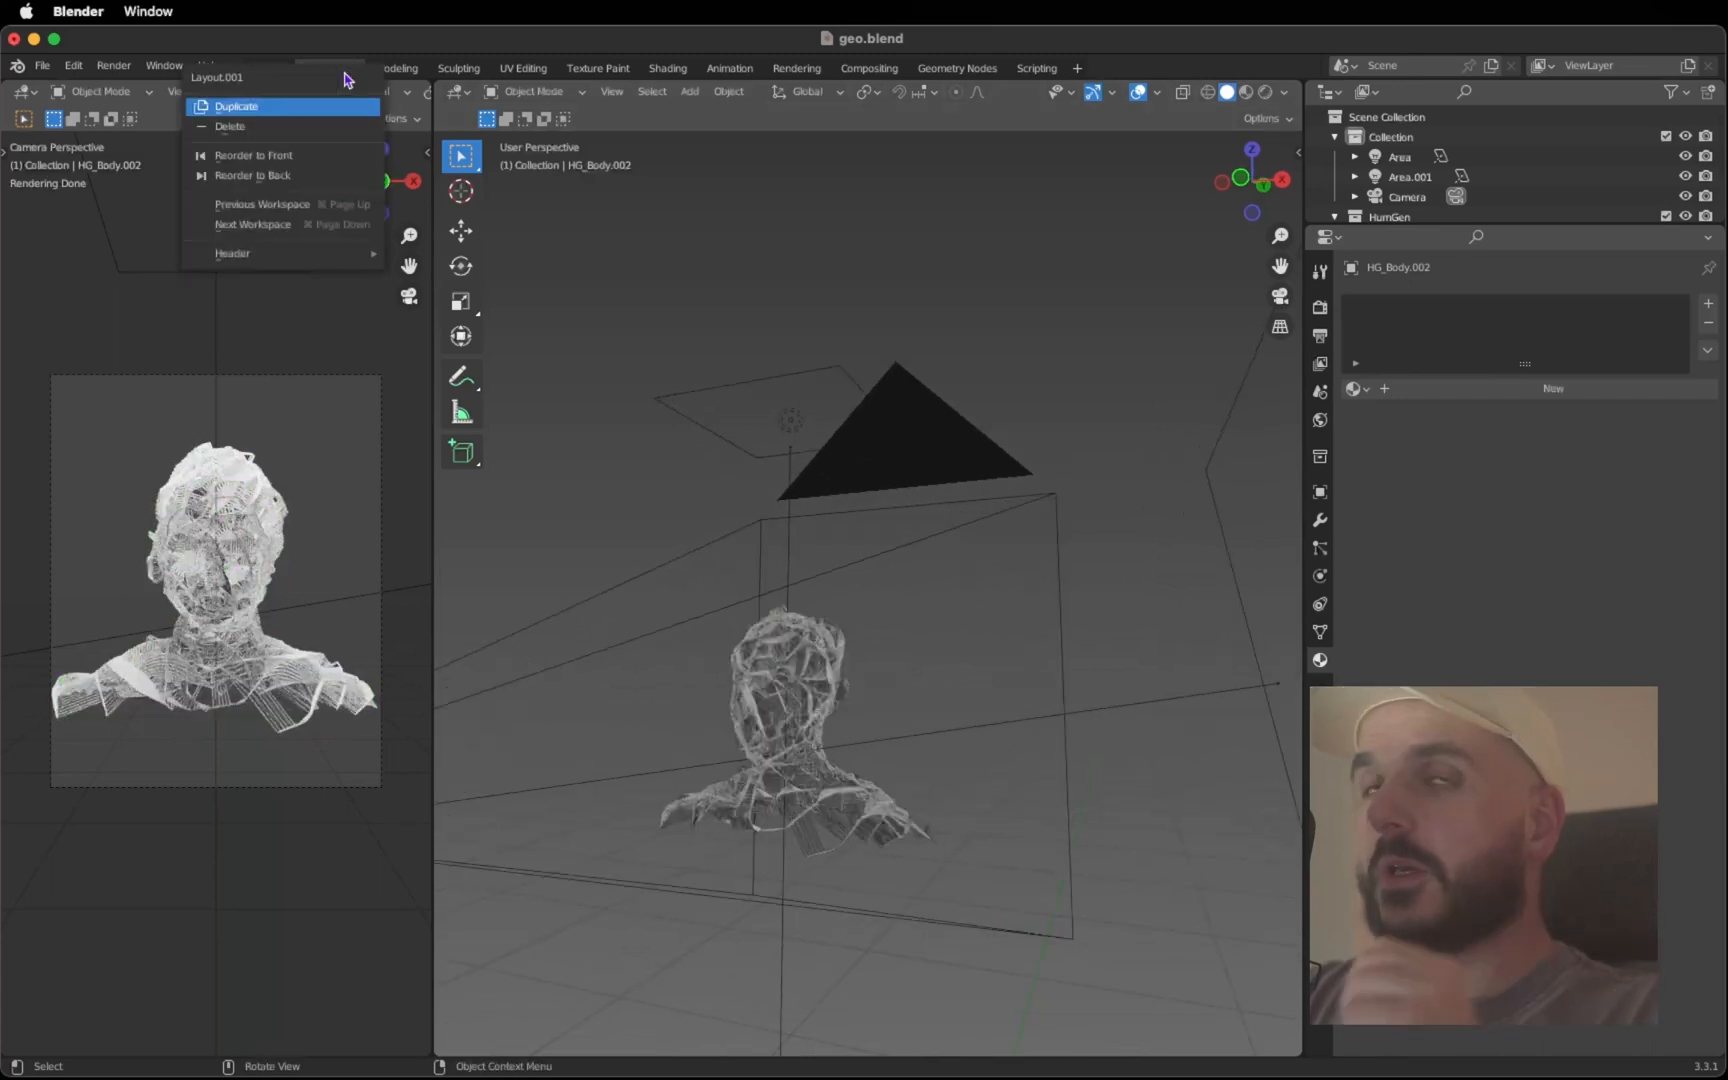
Duplicate the workspace and set the world Background node colour to black in the Shader Editor
left_click(236, 106)
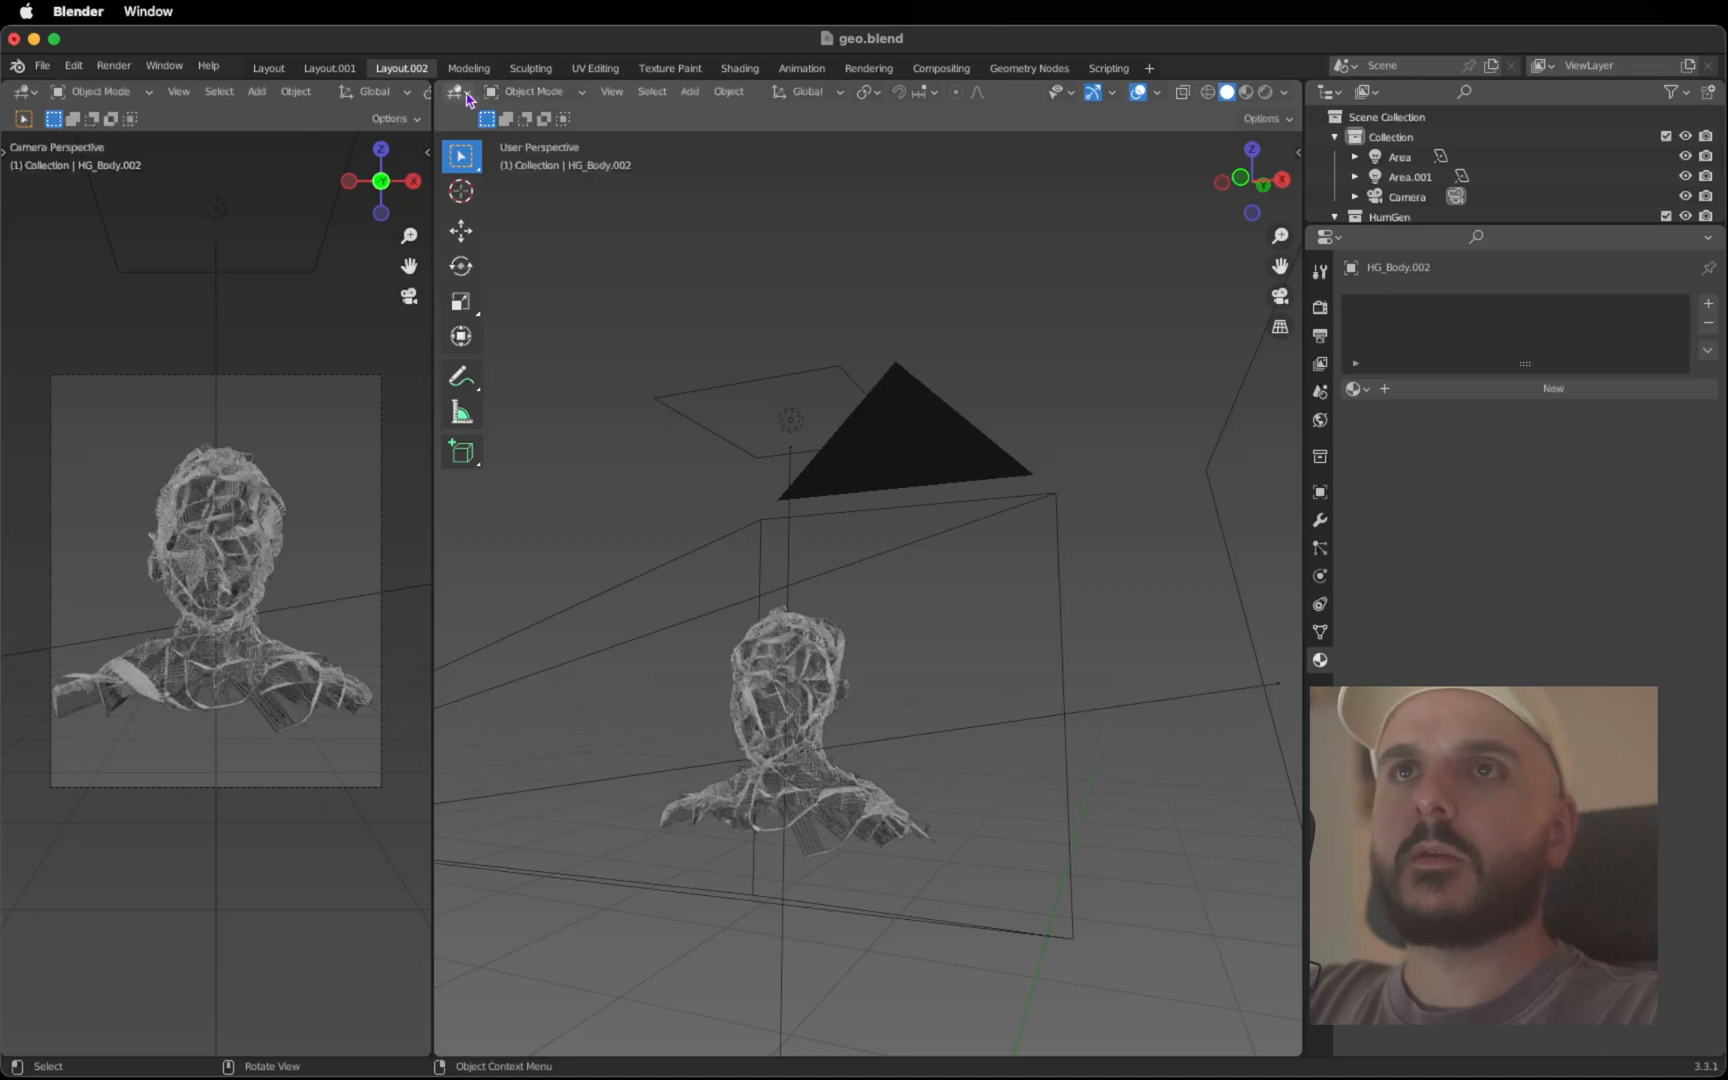
left_click(460, 92)
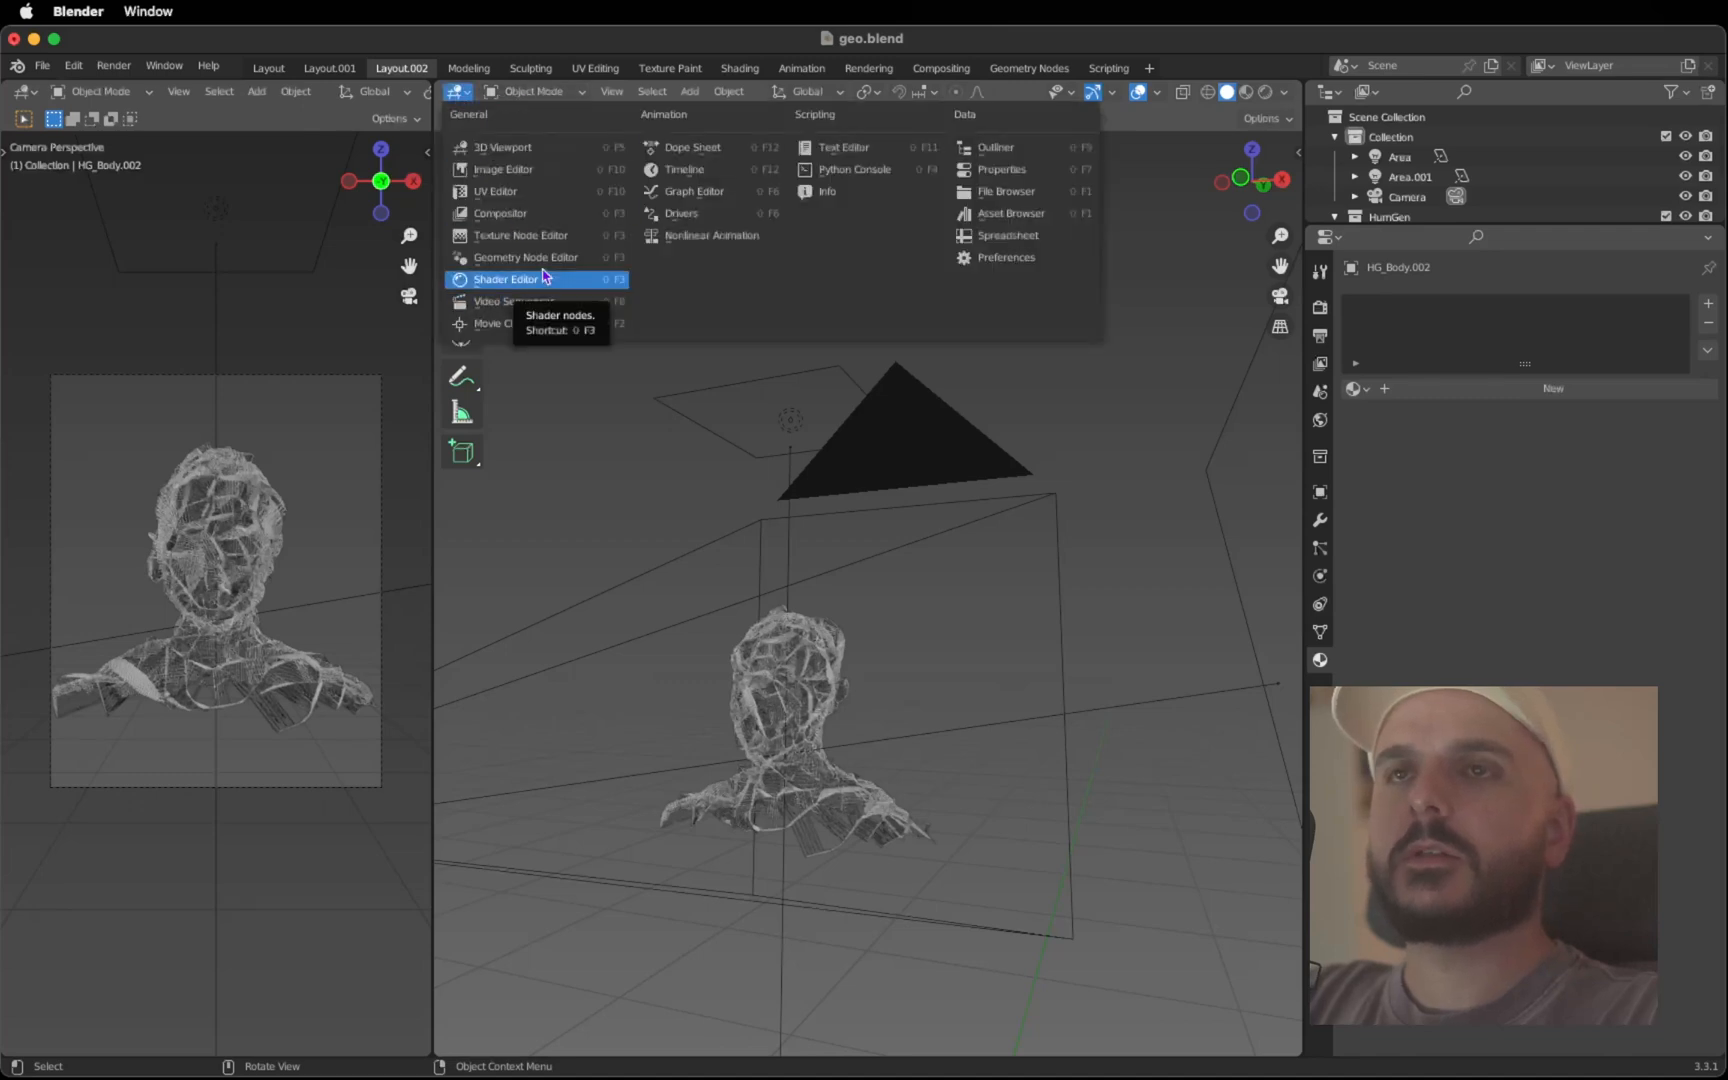
left_click(506, 278)
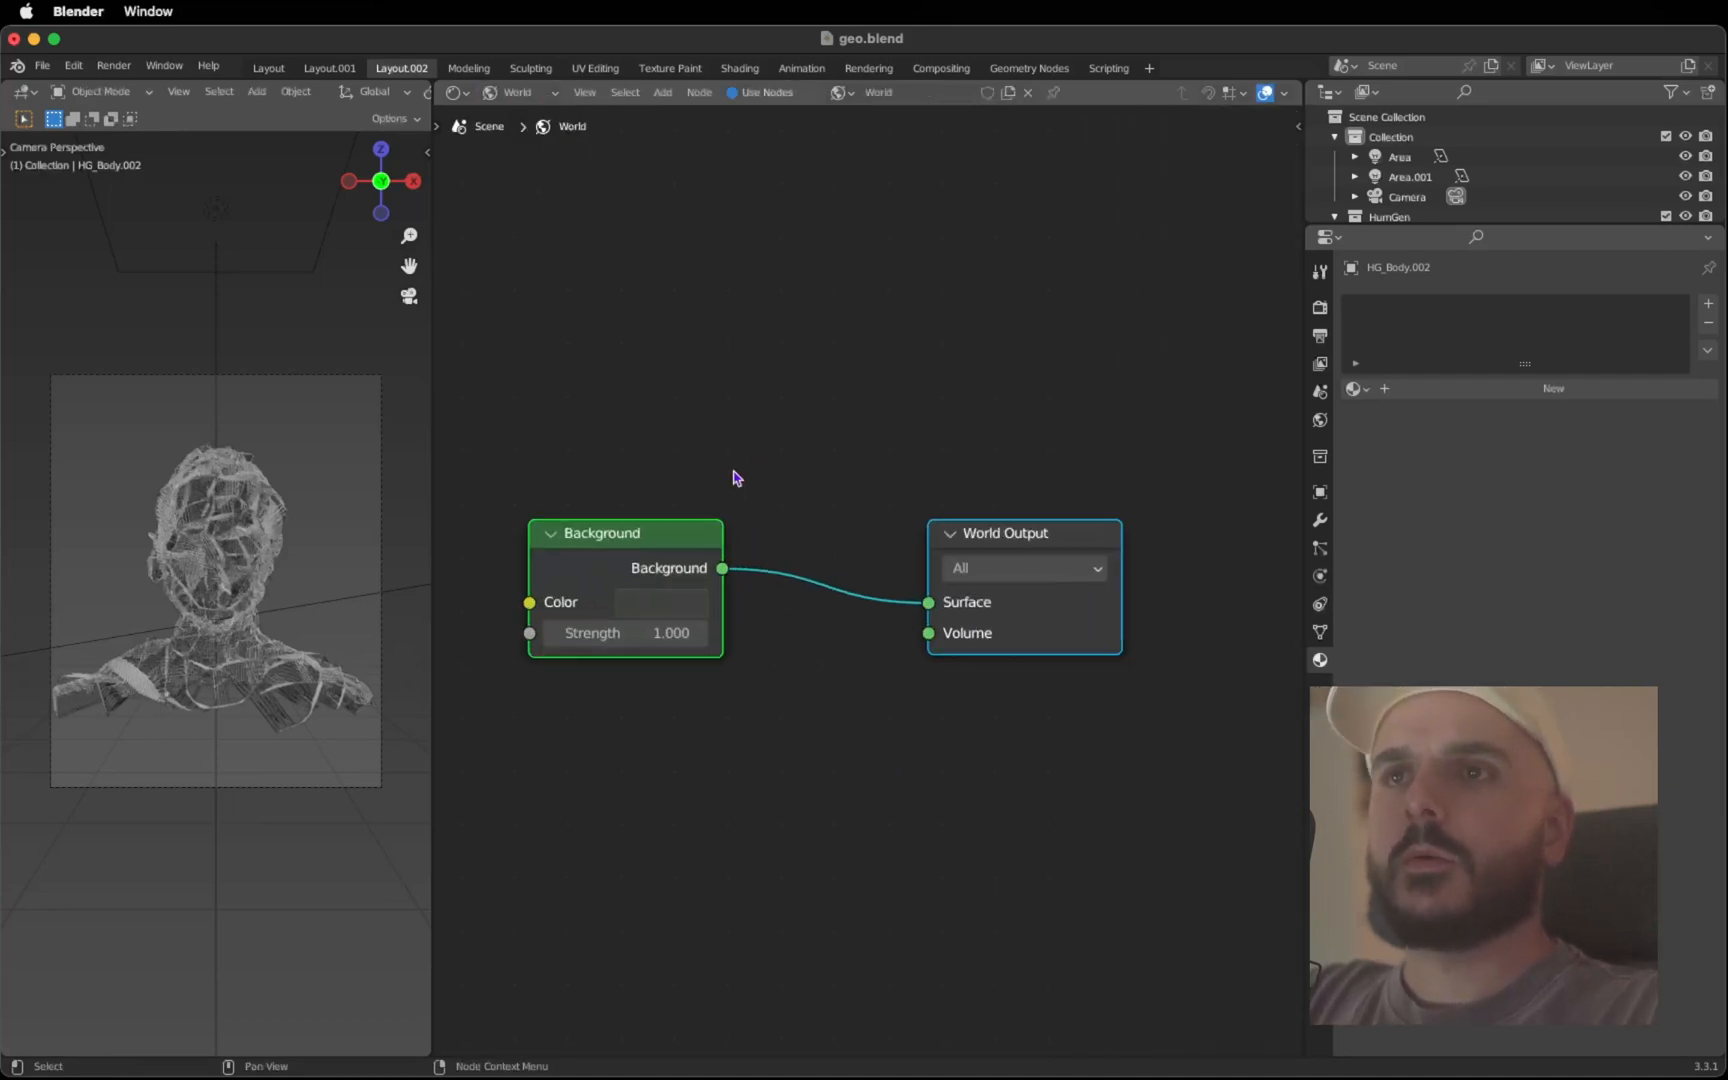
left_click(662, 602)
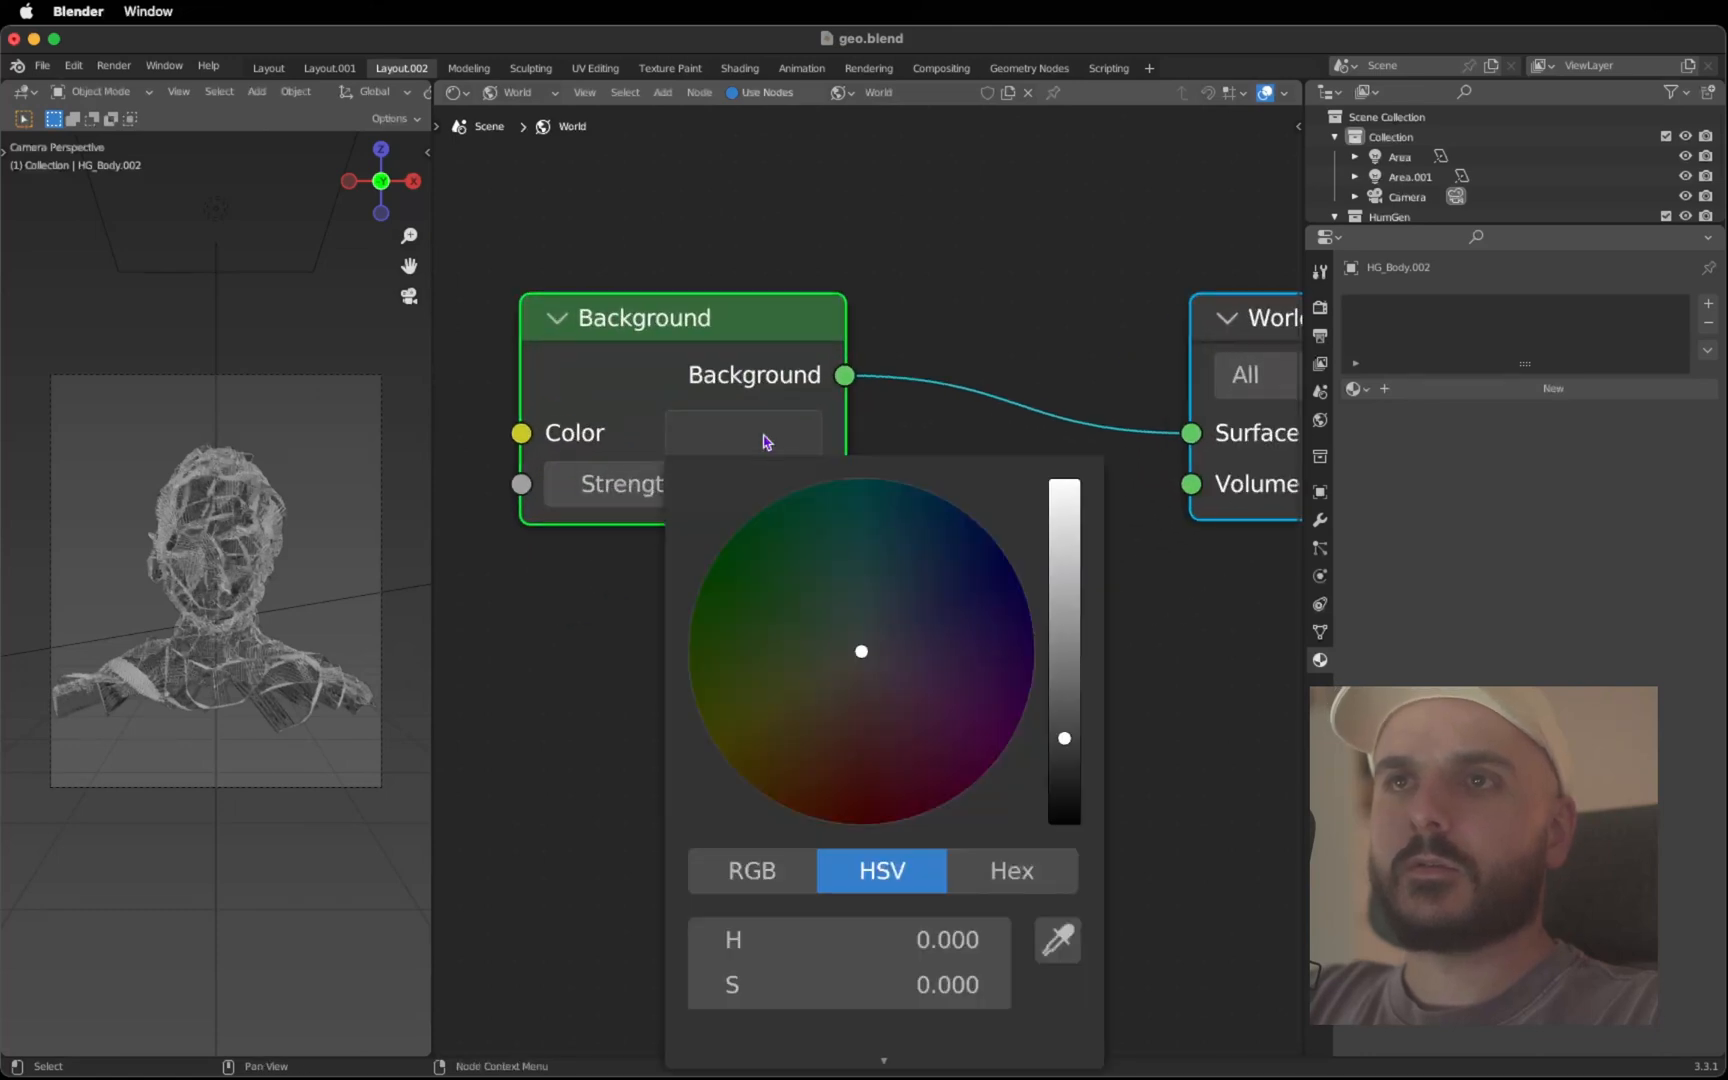
left_click(1234, 624)
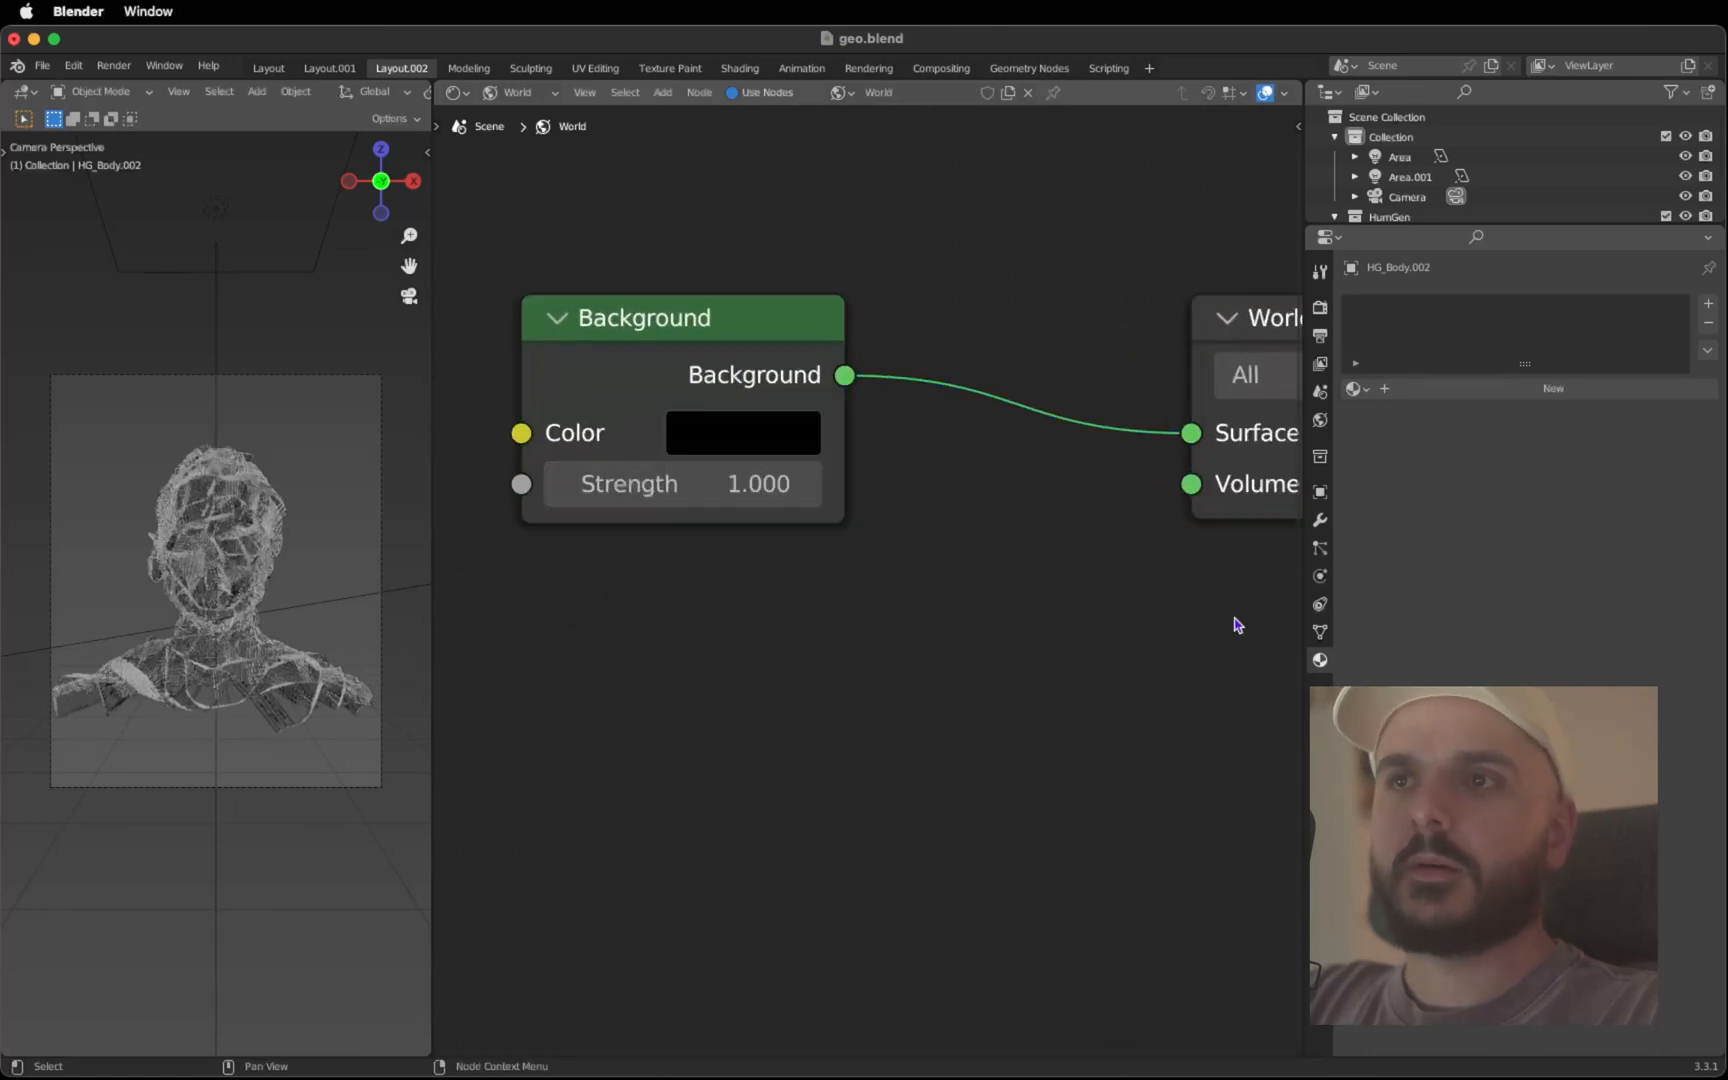
left_click(328, 68)
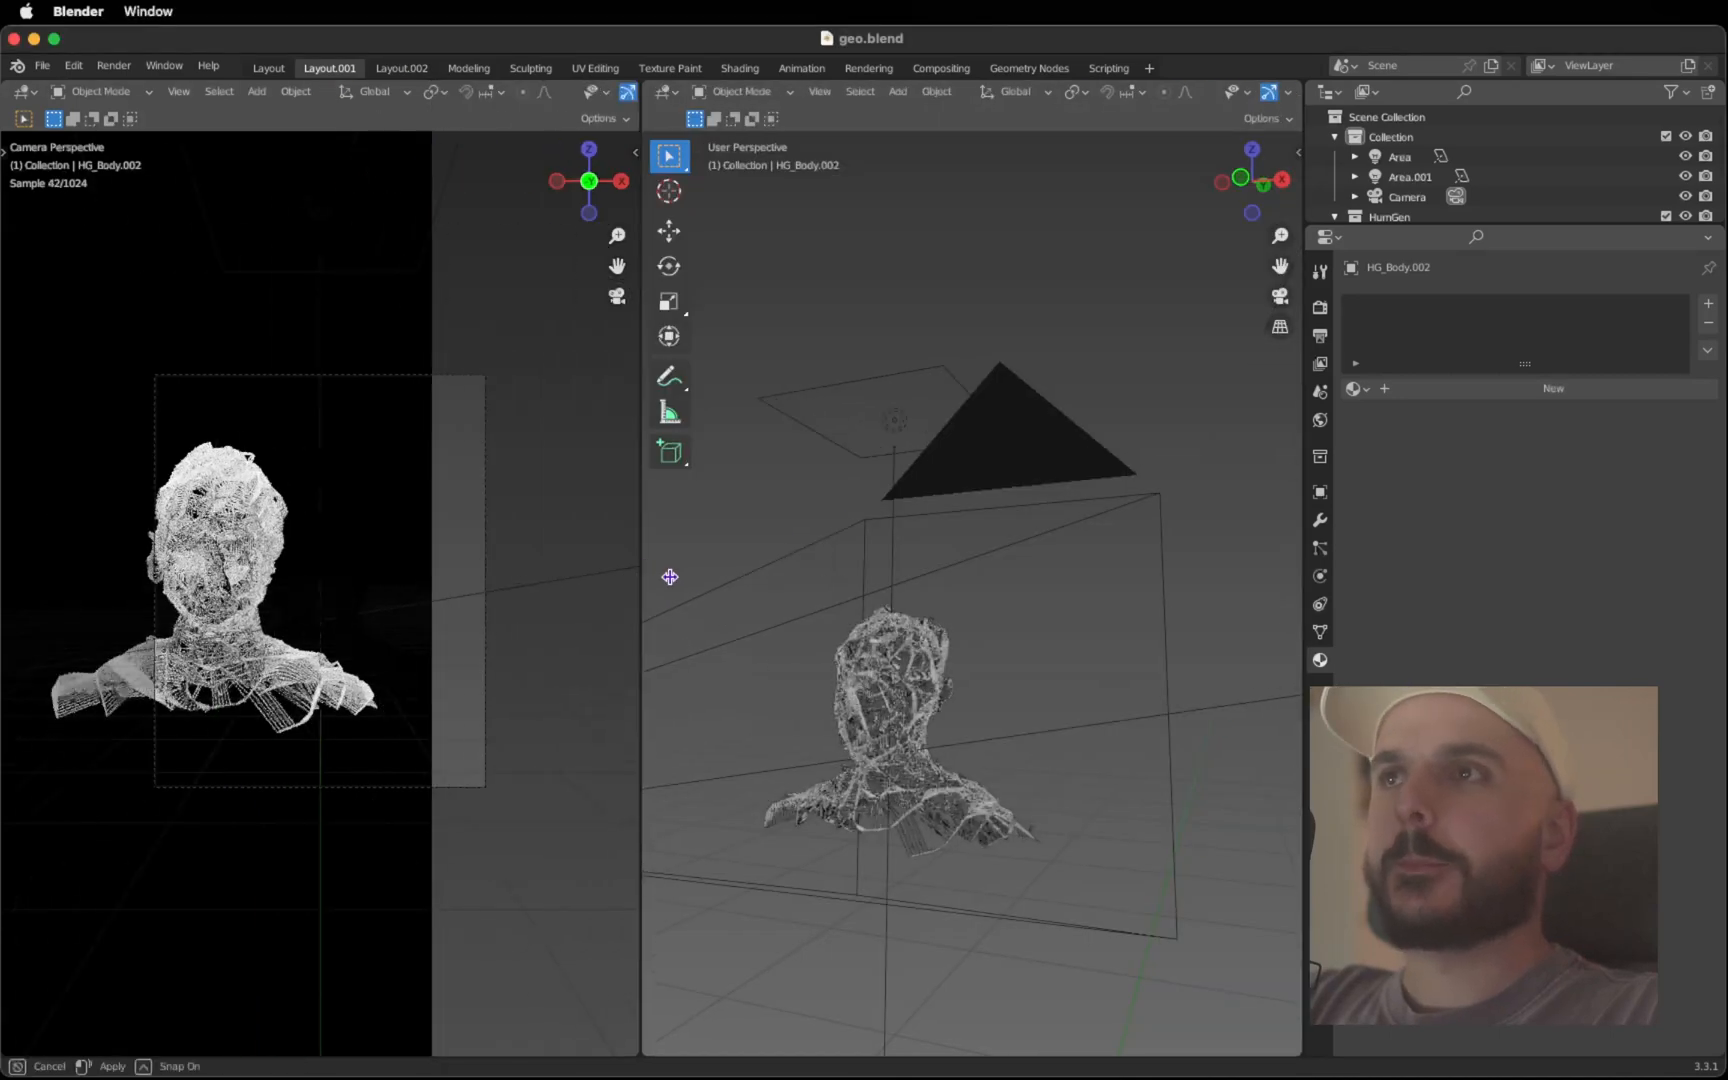
Lock the camera to view and navigate to a close, angled portrait of the bust
left_click(1406, 196)
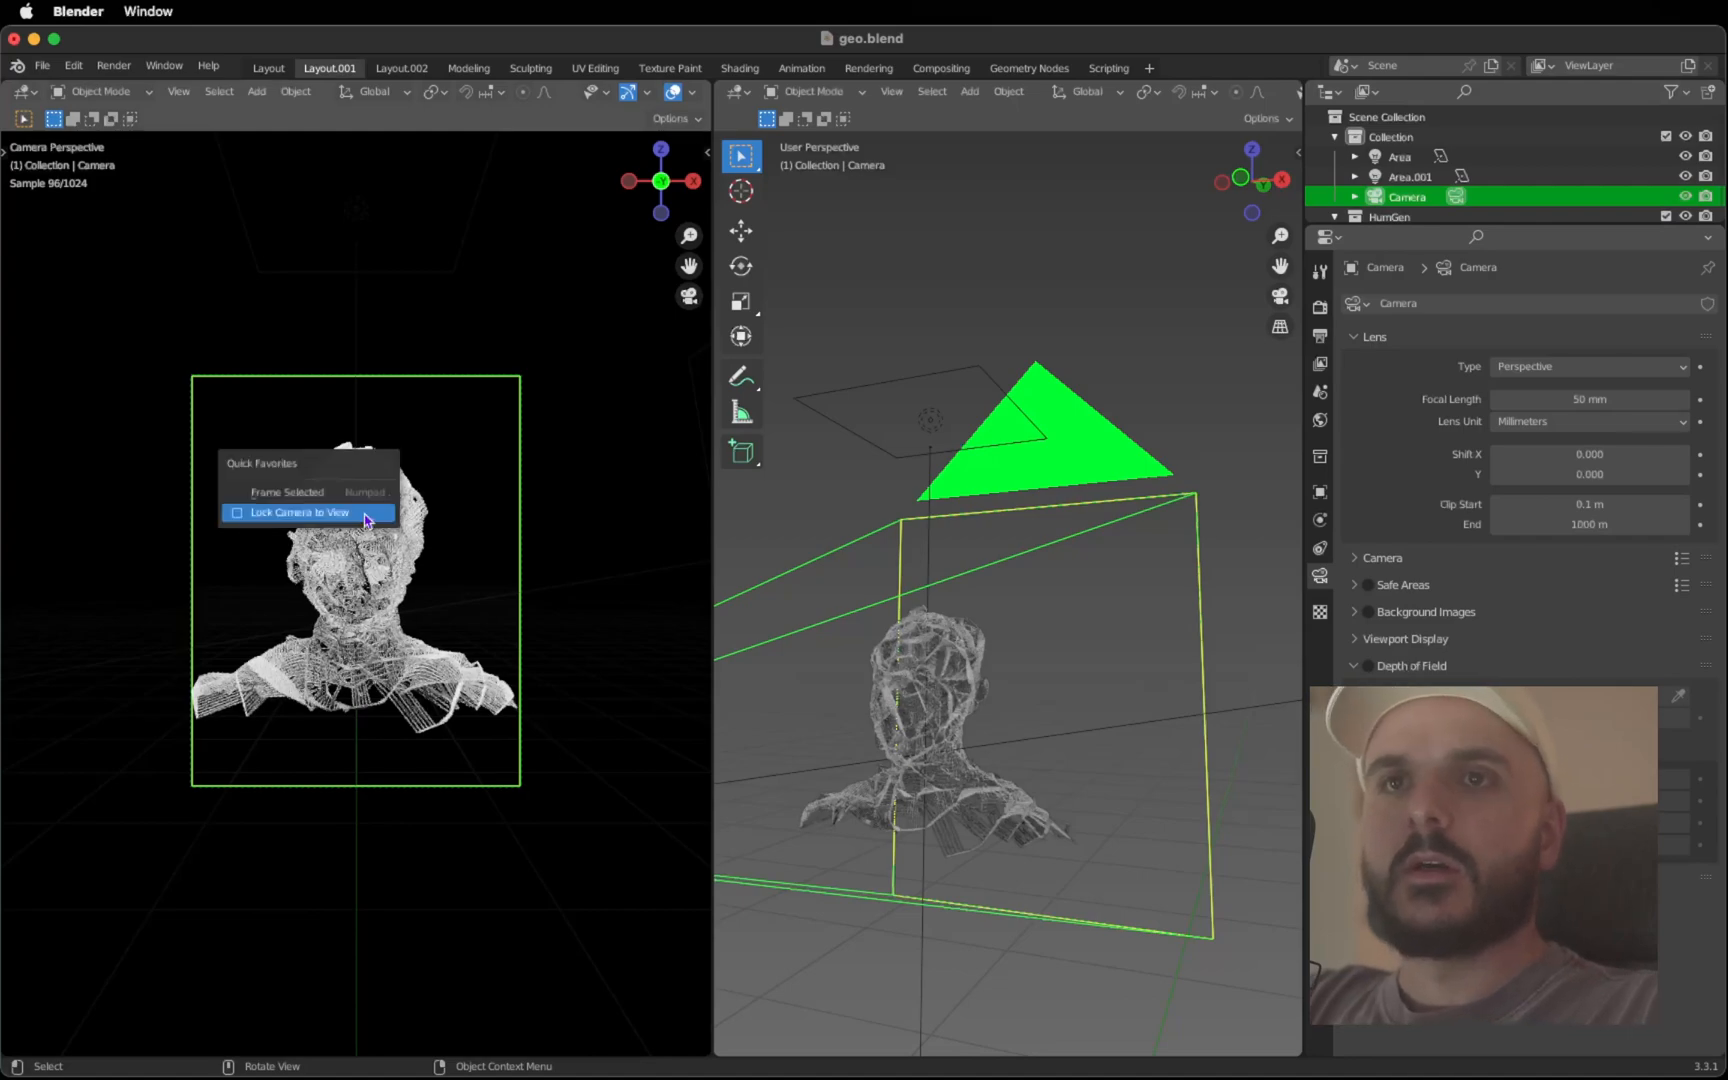
left_click(298, 512)
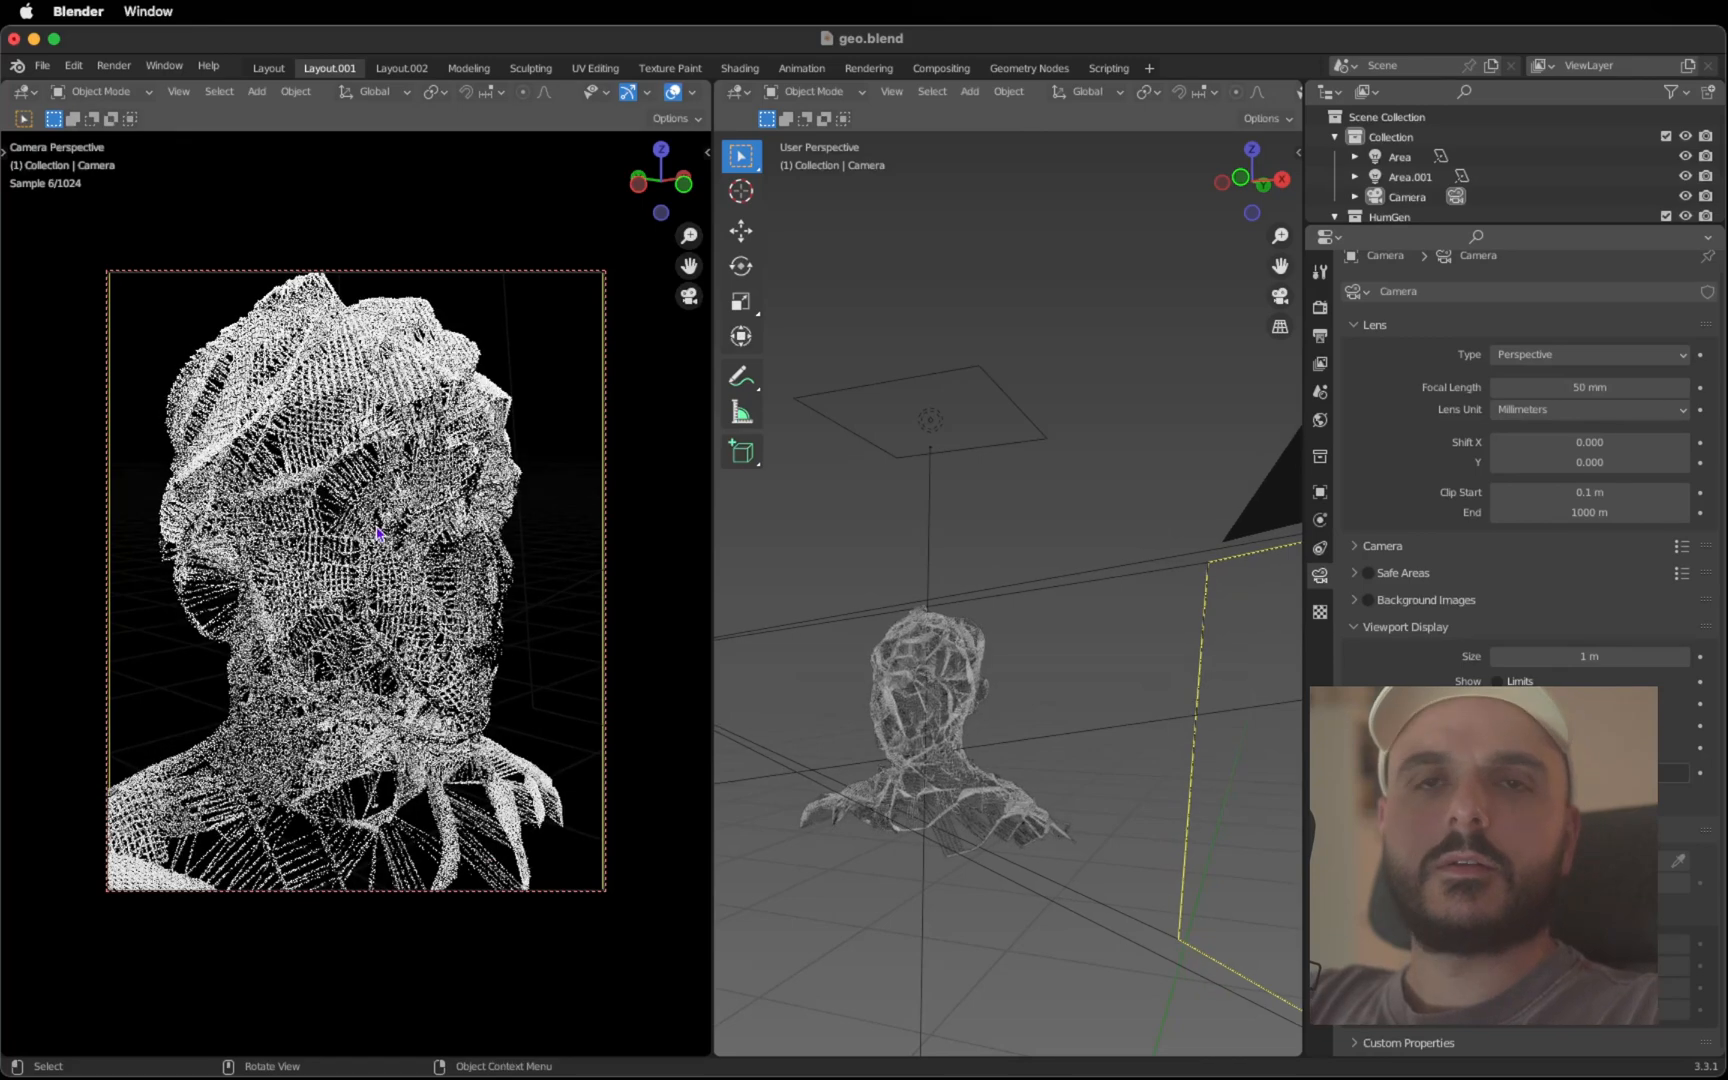
left_click(1410, 176)
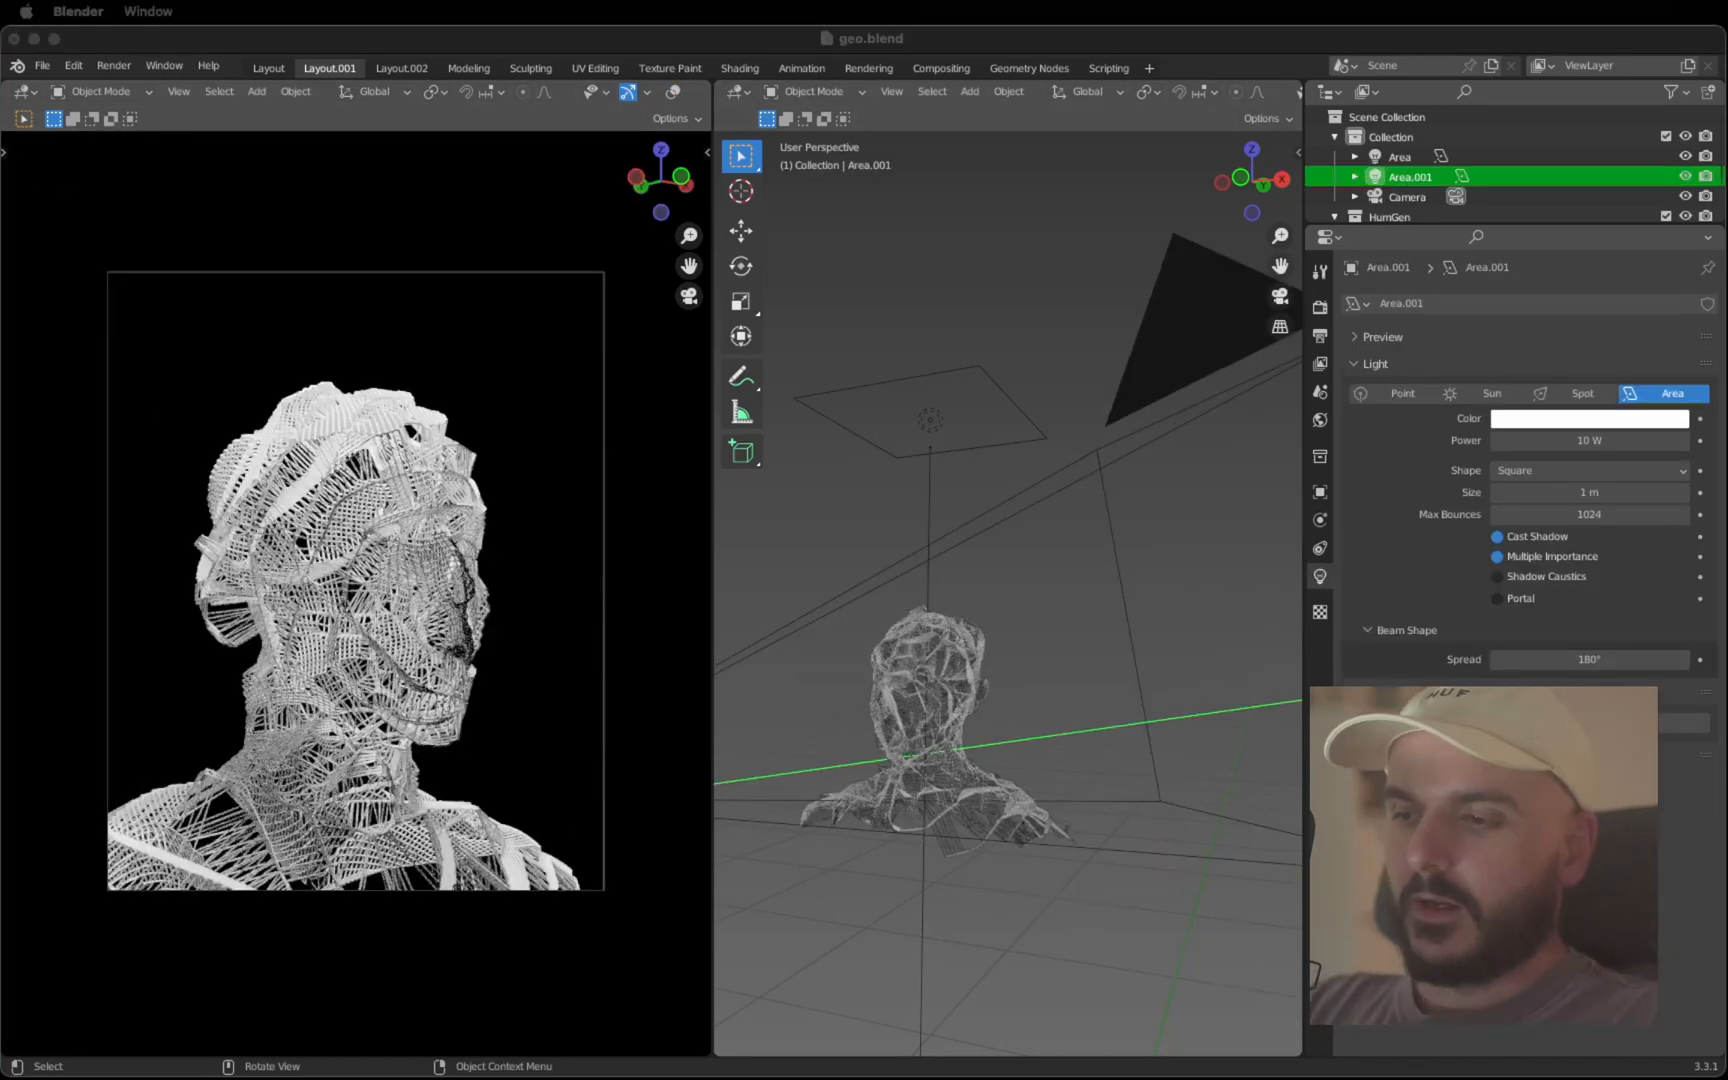